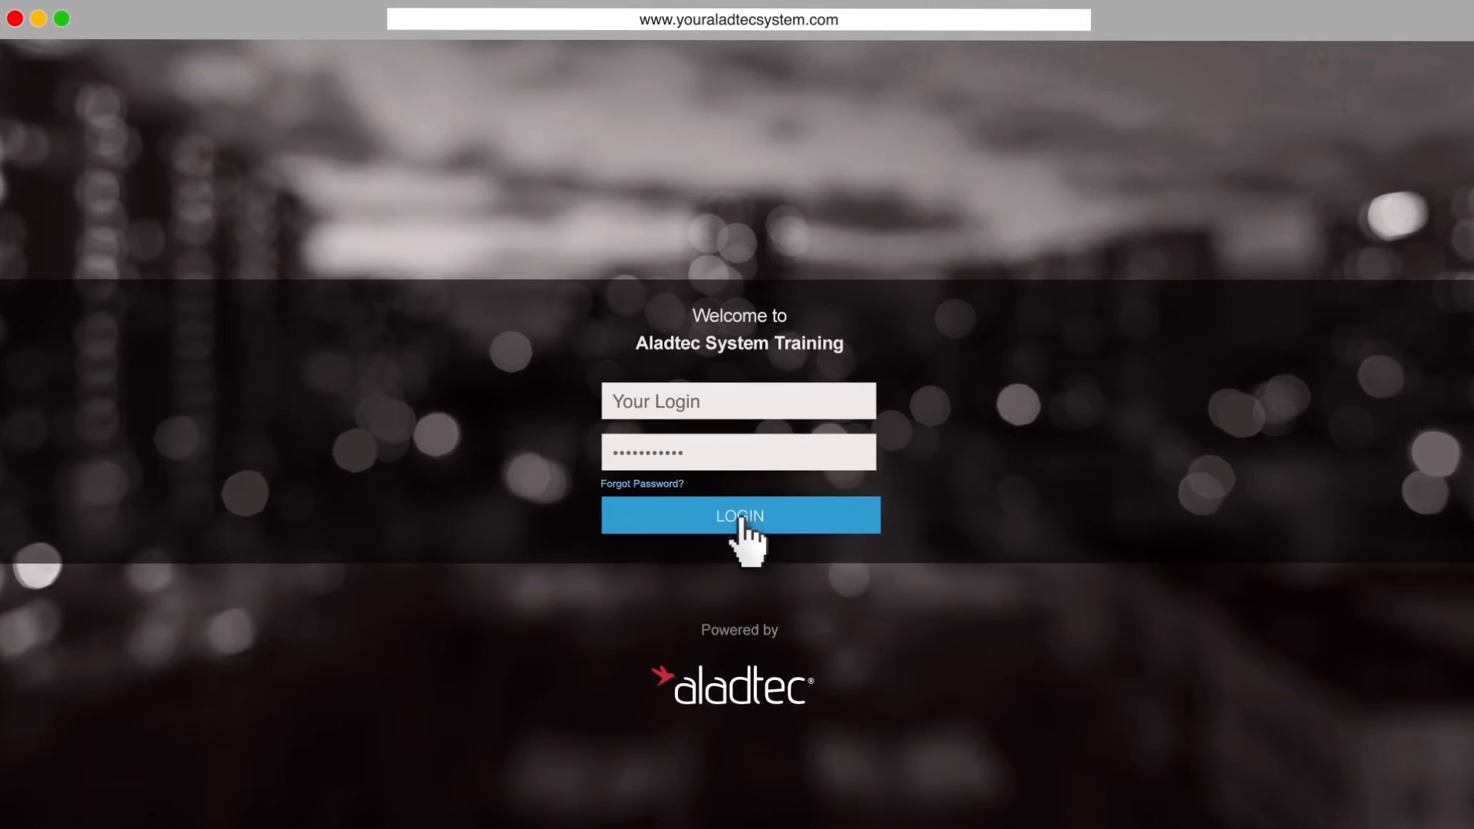
Step: Log in to the training system and scroll the home dashboard's upcoming shifts and events
click(738, 516)
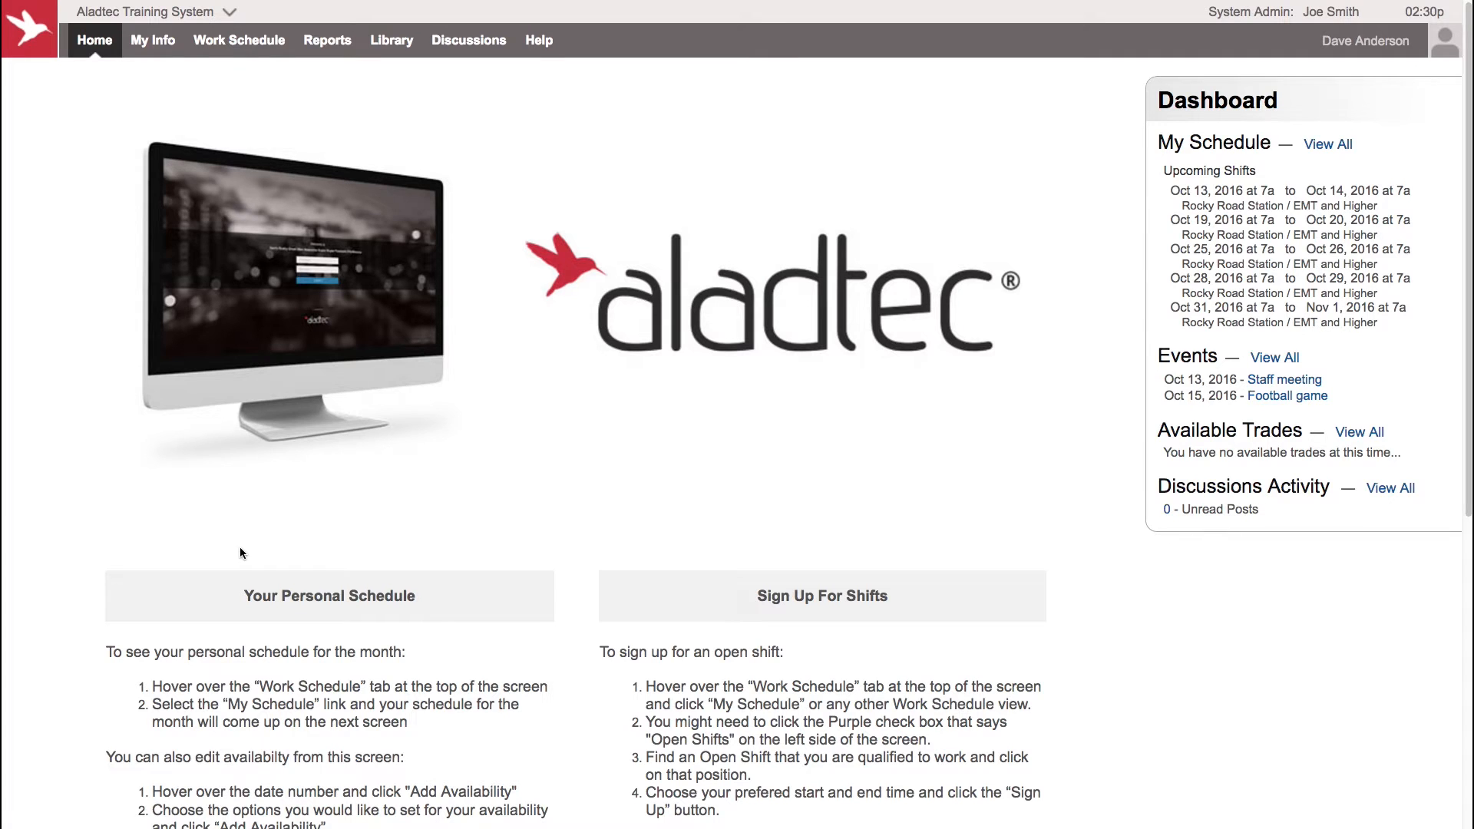
scroll(down, 3)
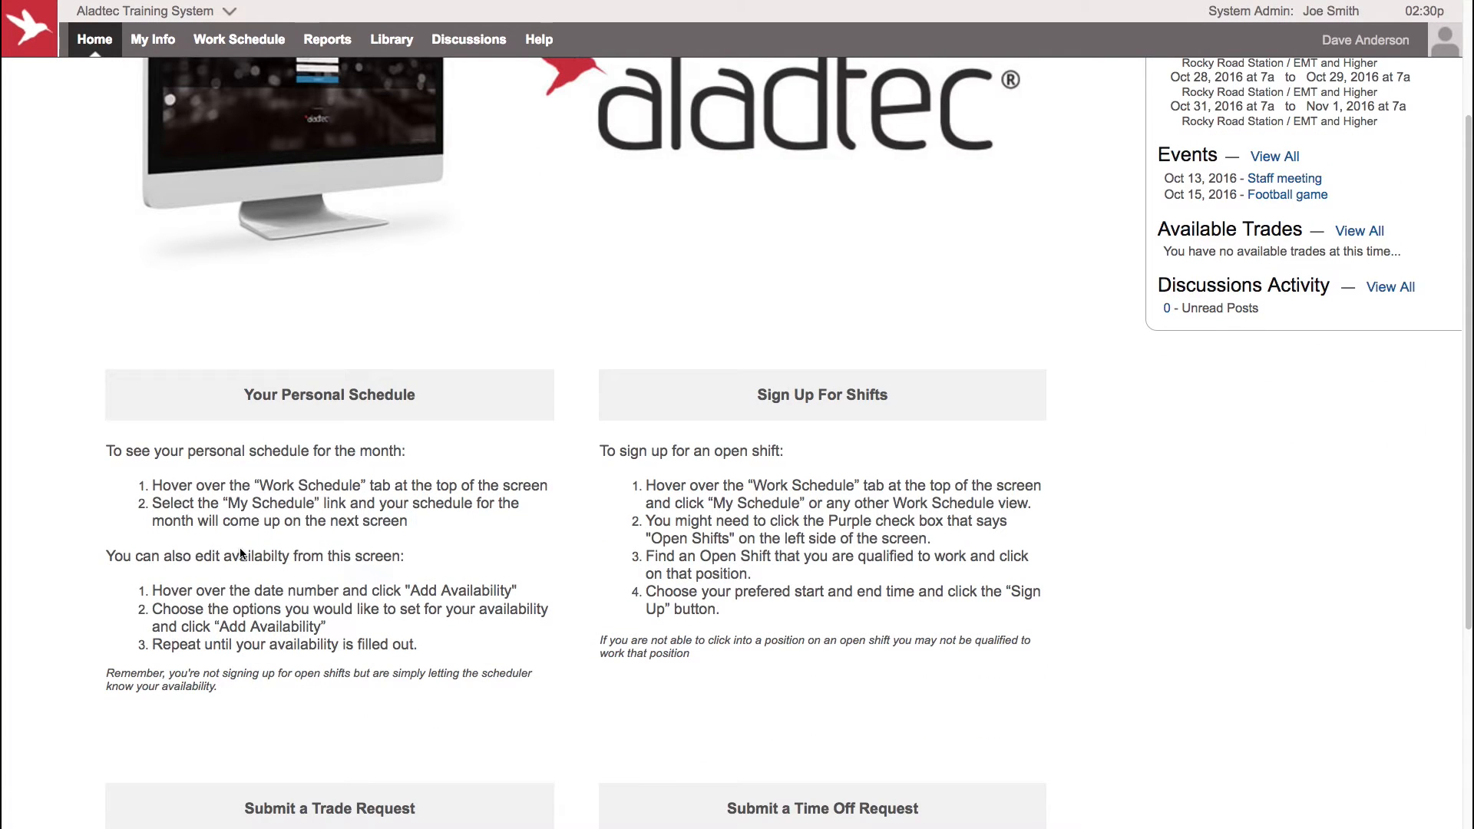
scroll(down, 3)
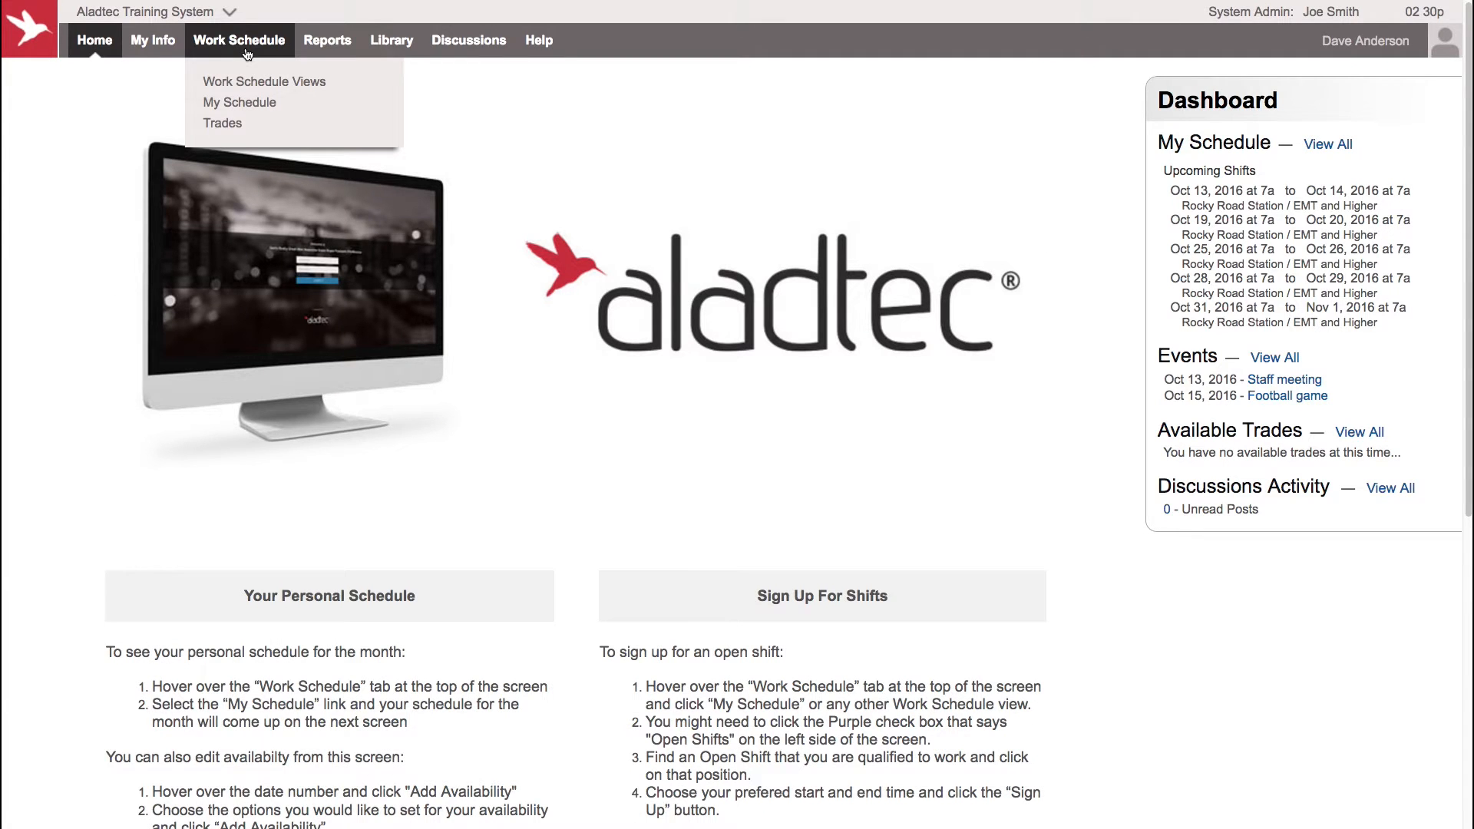
mouse_move(742, 301)
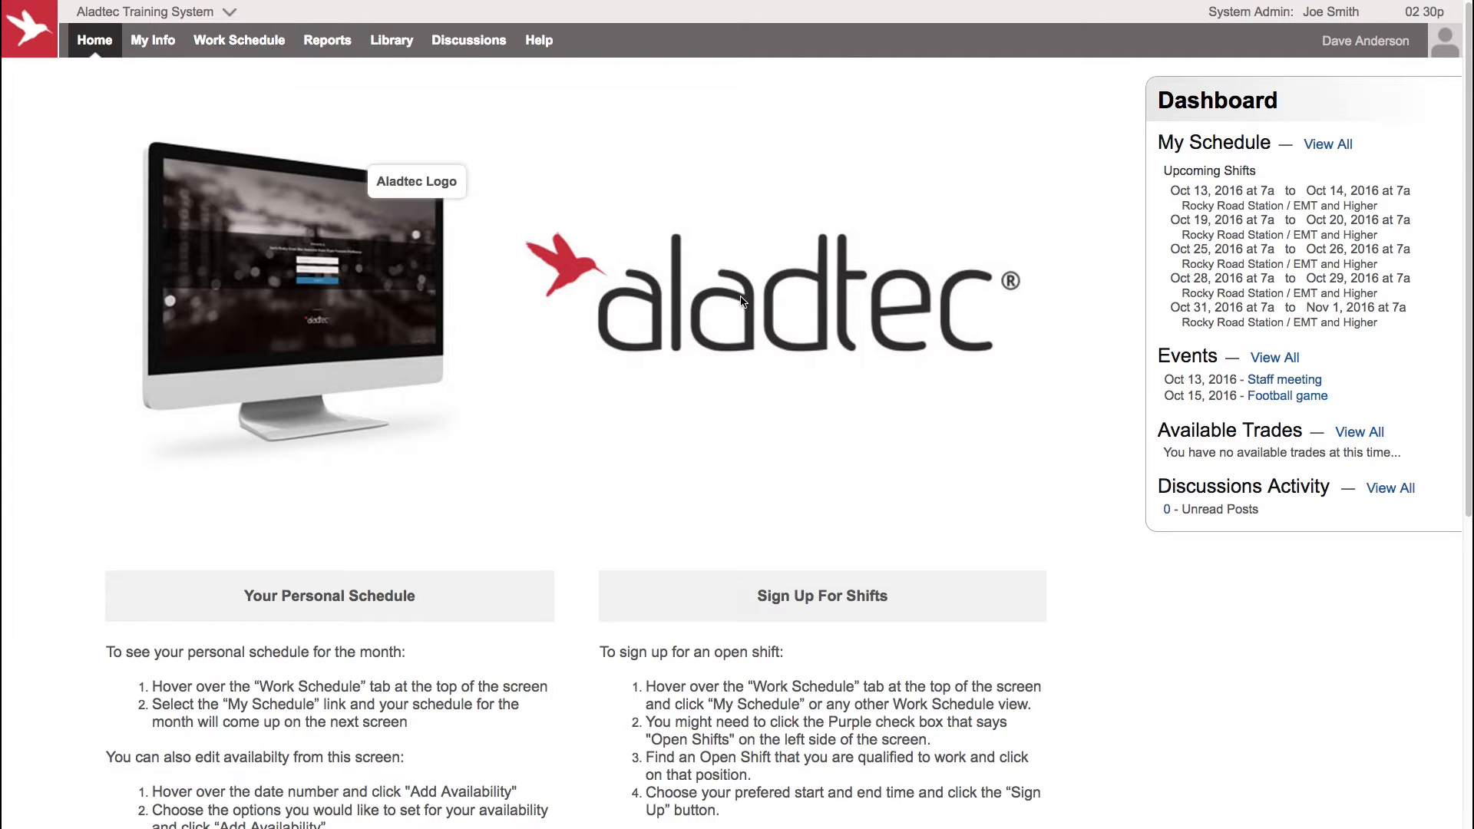
Step: Open My Schedule to view the October 2016 calendar and its Viewing options
click(239, 39)
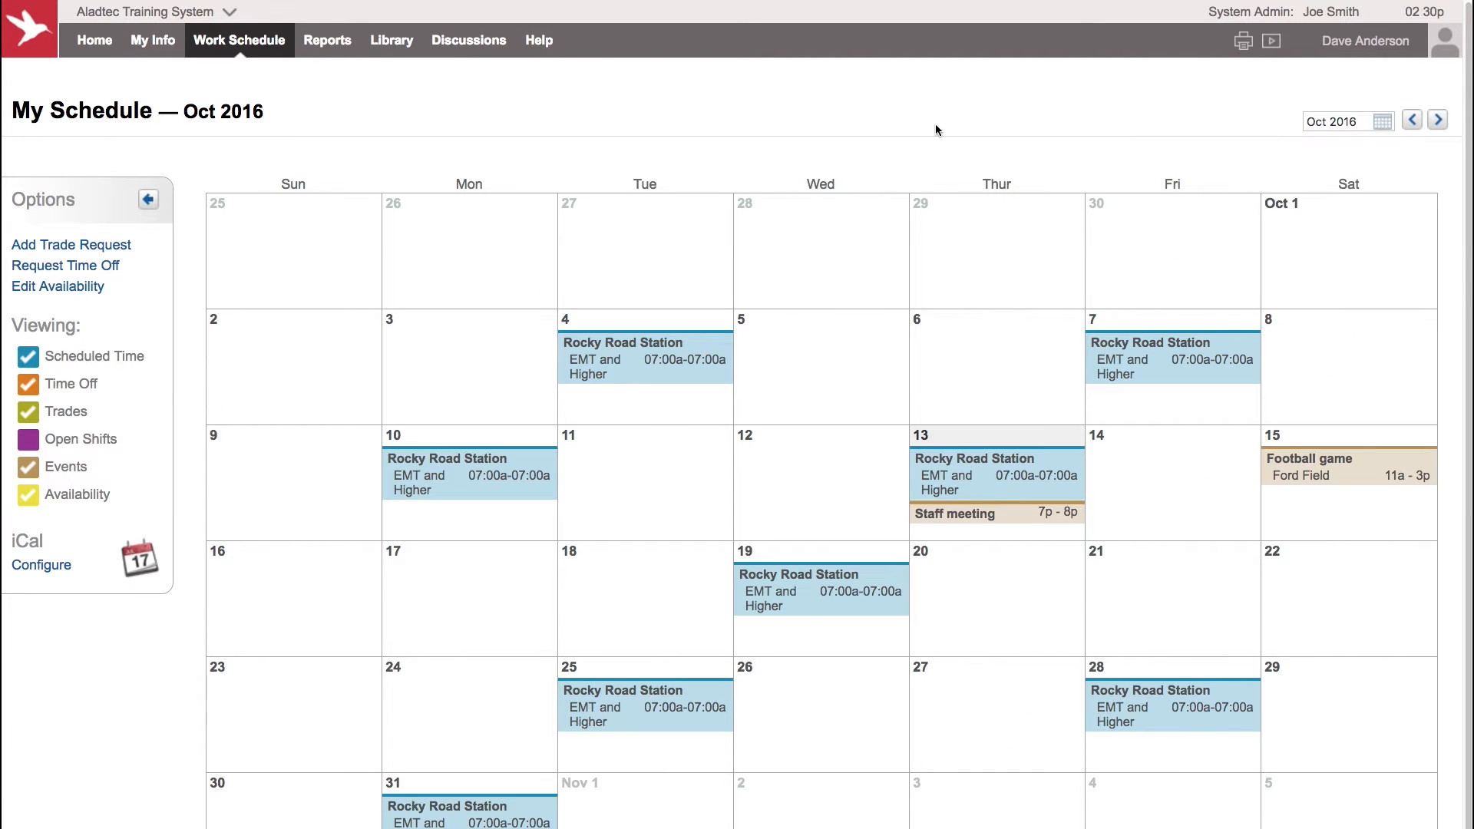
mouse_move(406, 141)
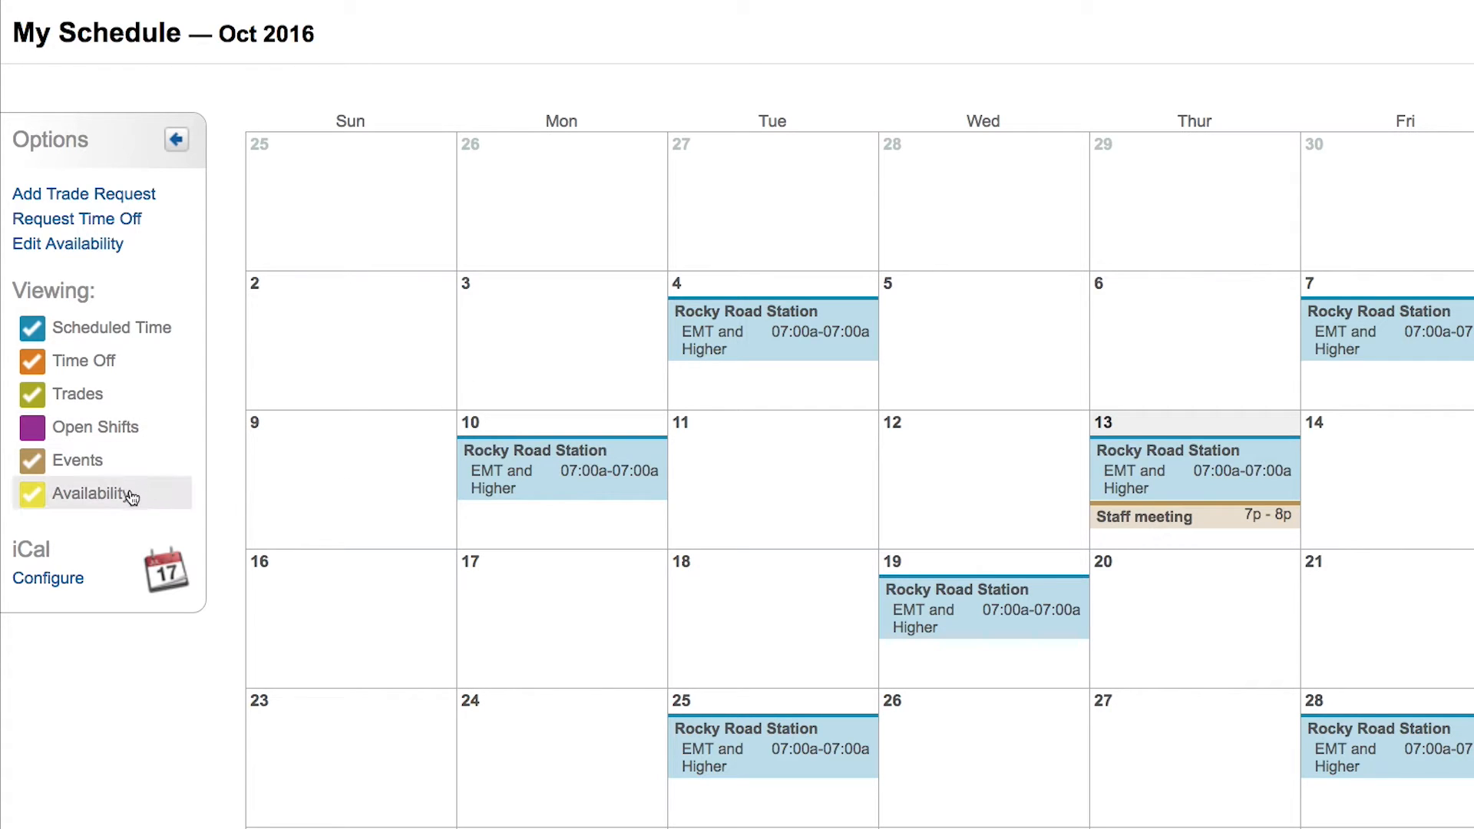
click(31, 327)
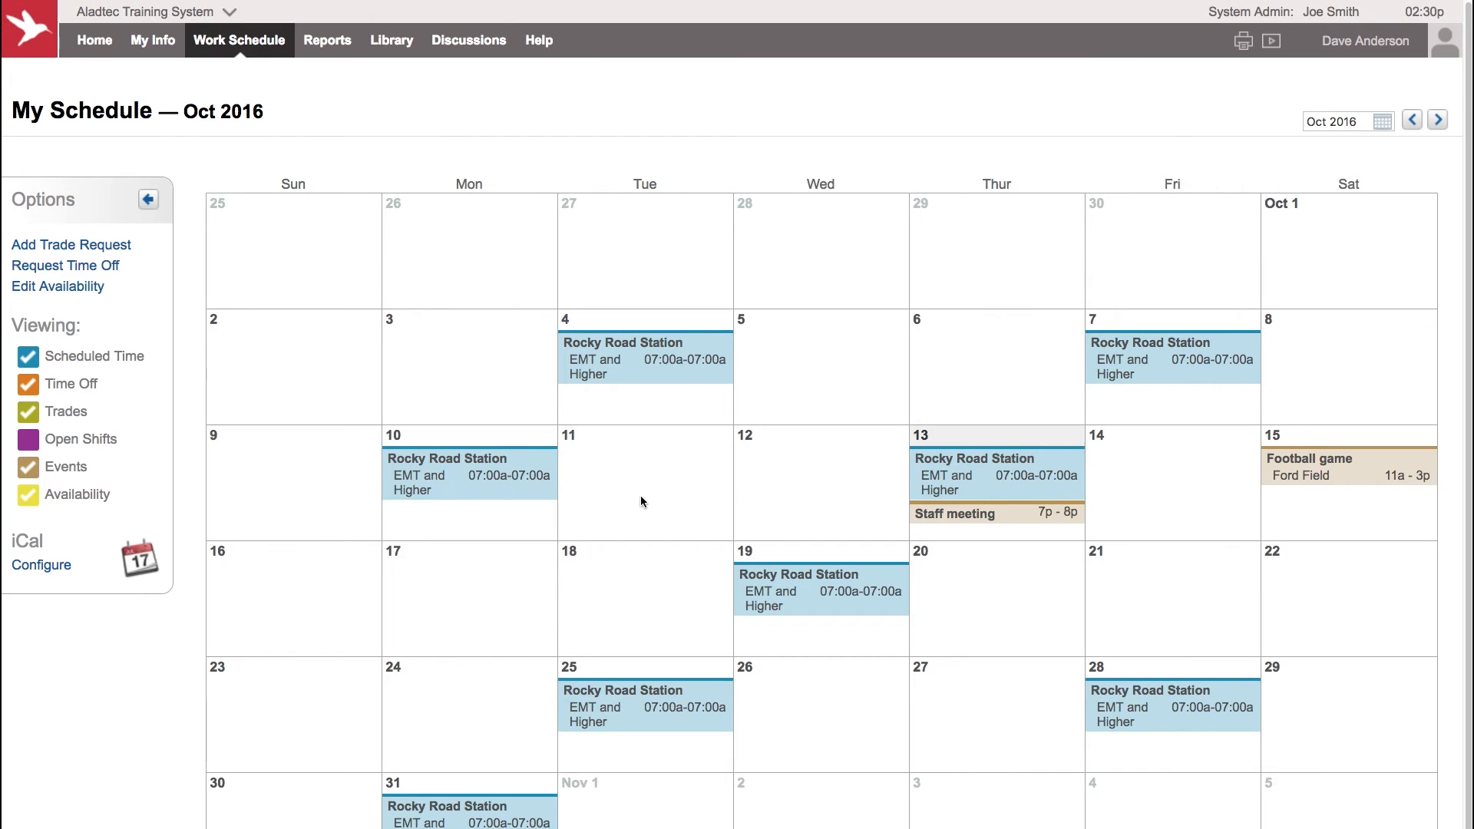
mouse_move(875, 641)
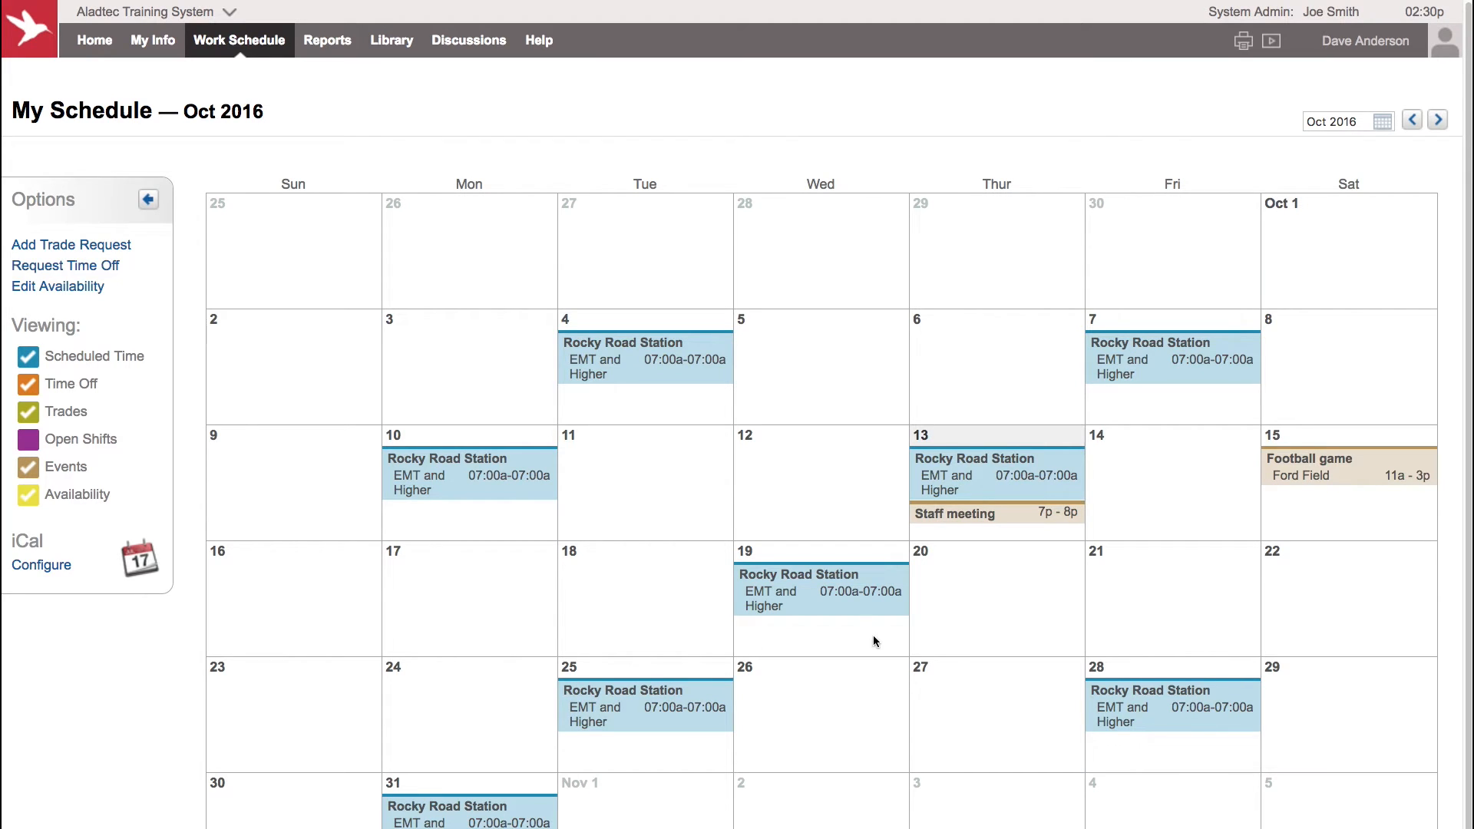
mouse_move(222, 523)
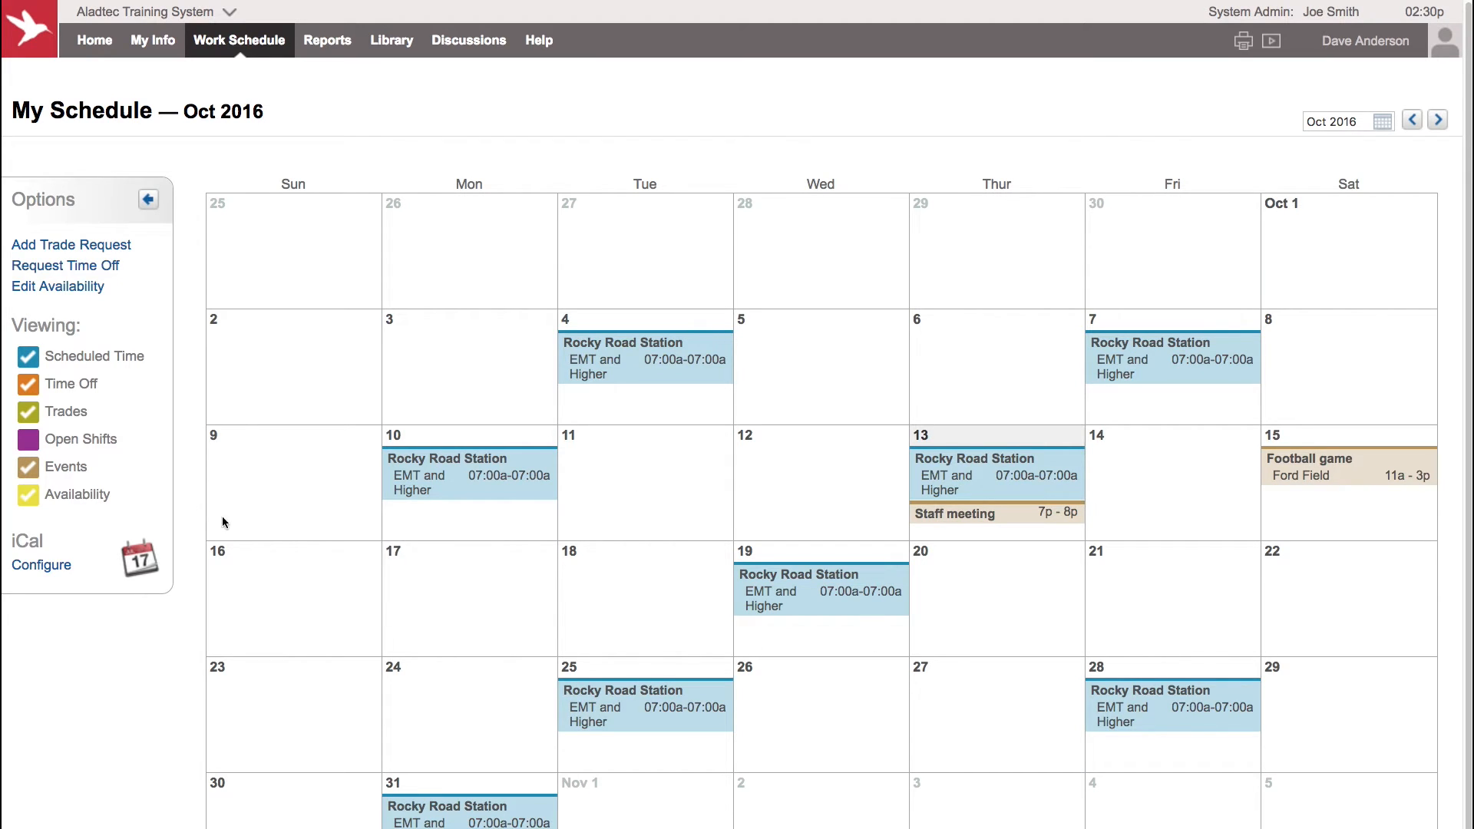
mouse_move(972, 540)
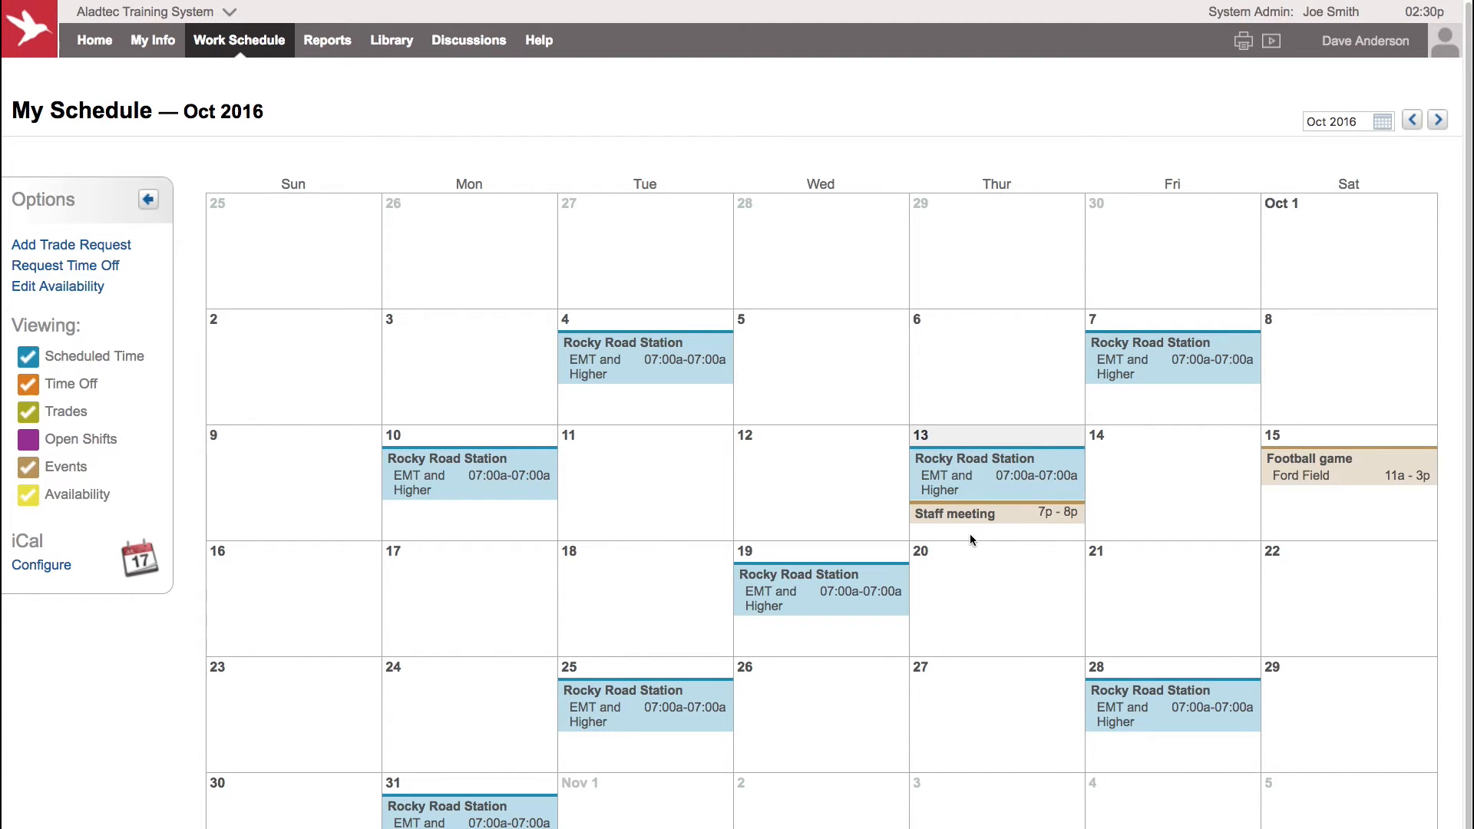
mouse_move(1353, 519)
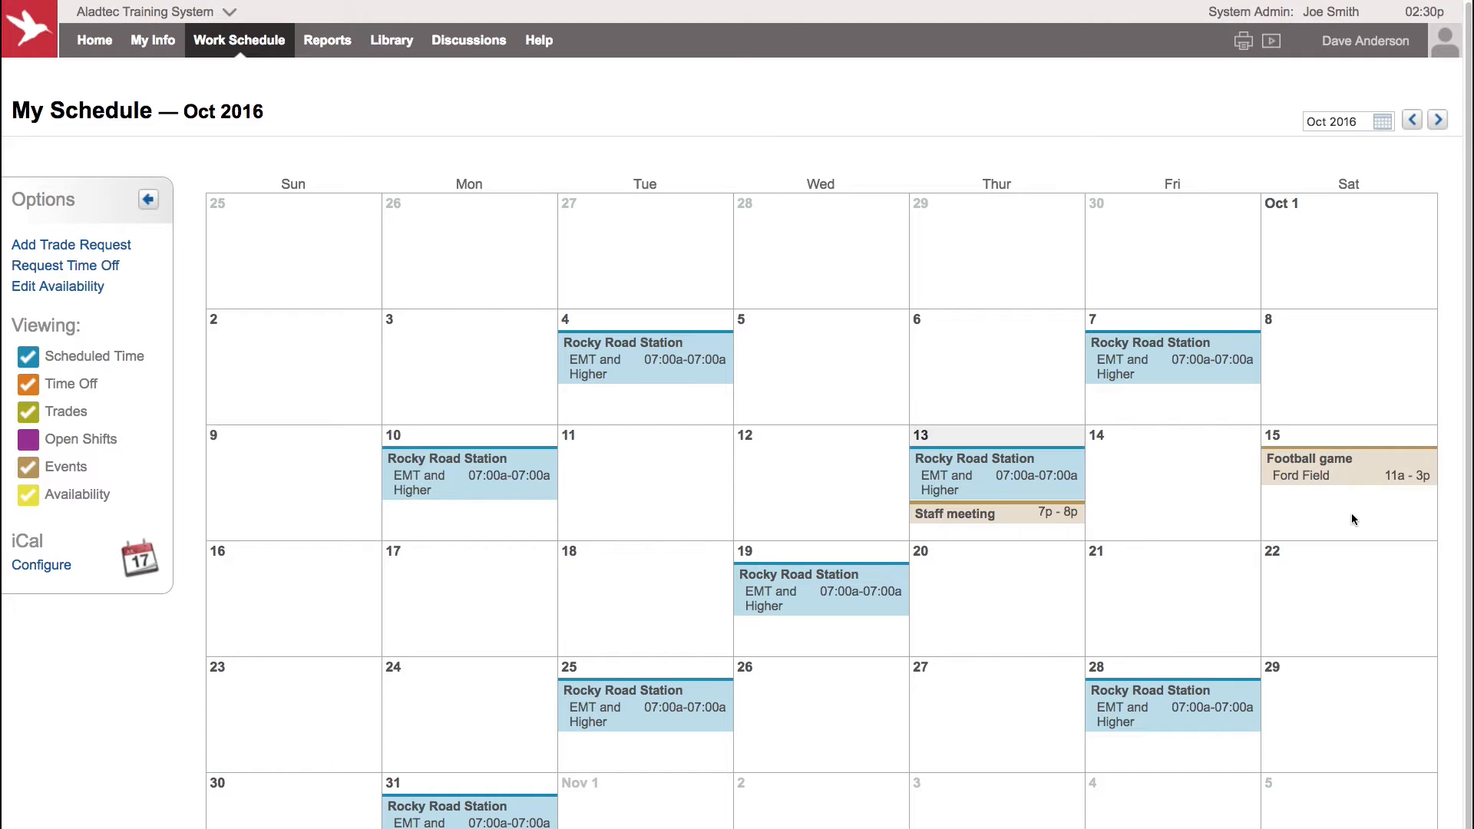
mouse_move(275, 484)
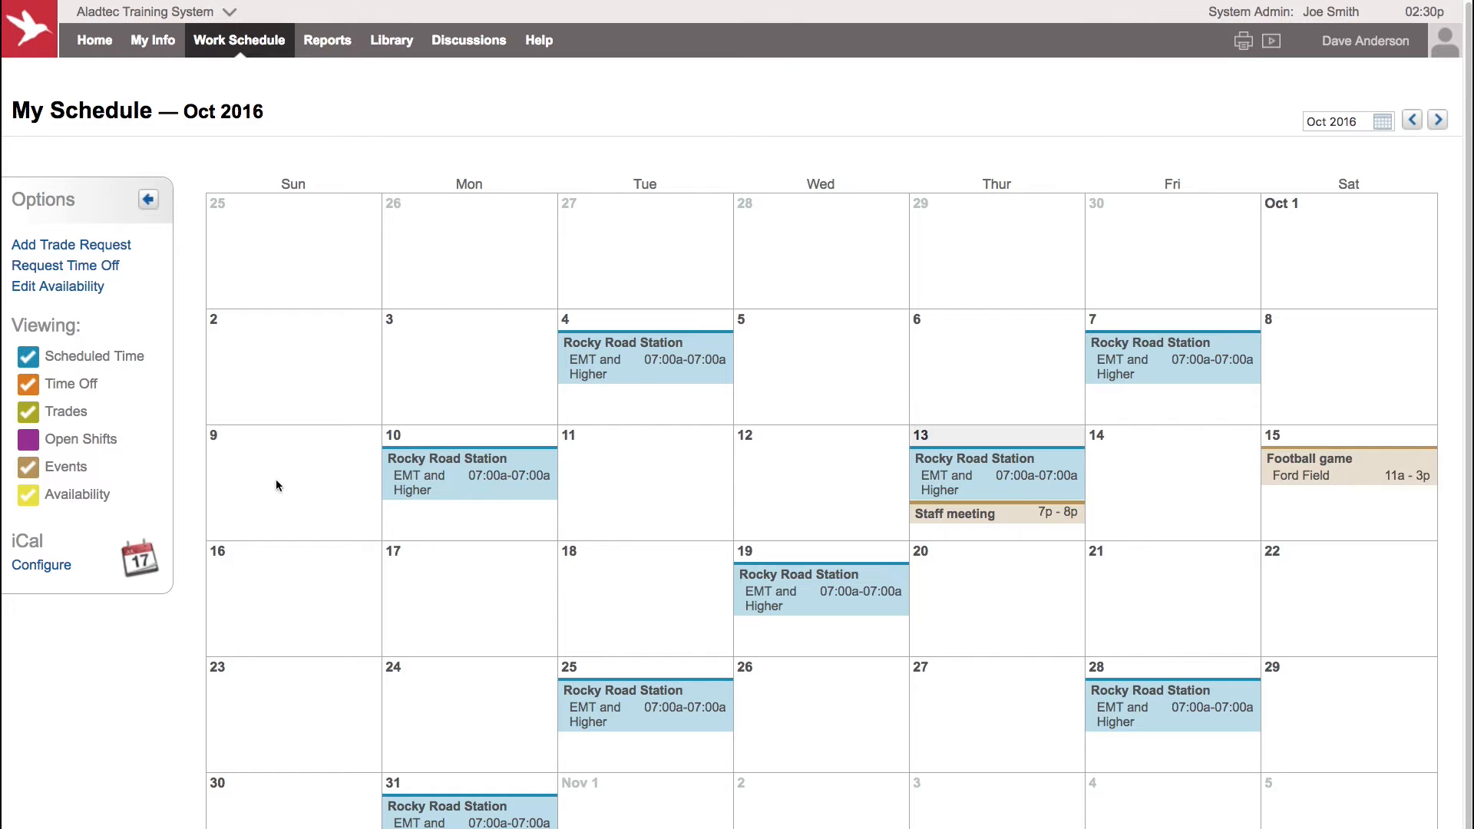
Step: Turn on Open Shifts in the Viewing options and scroll the October calendar
click(28, 438)
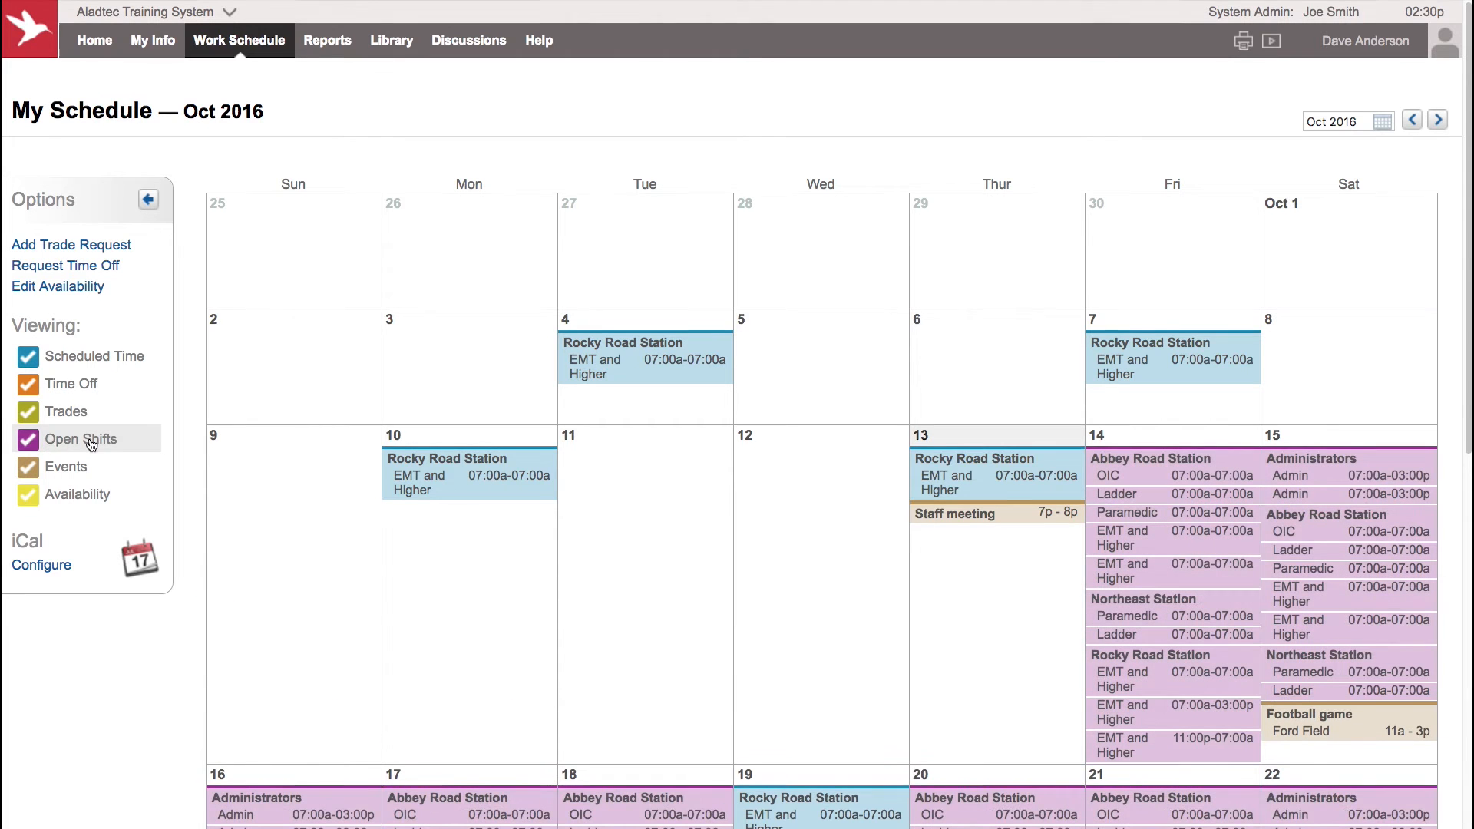
scroll(down, 3)
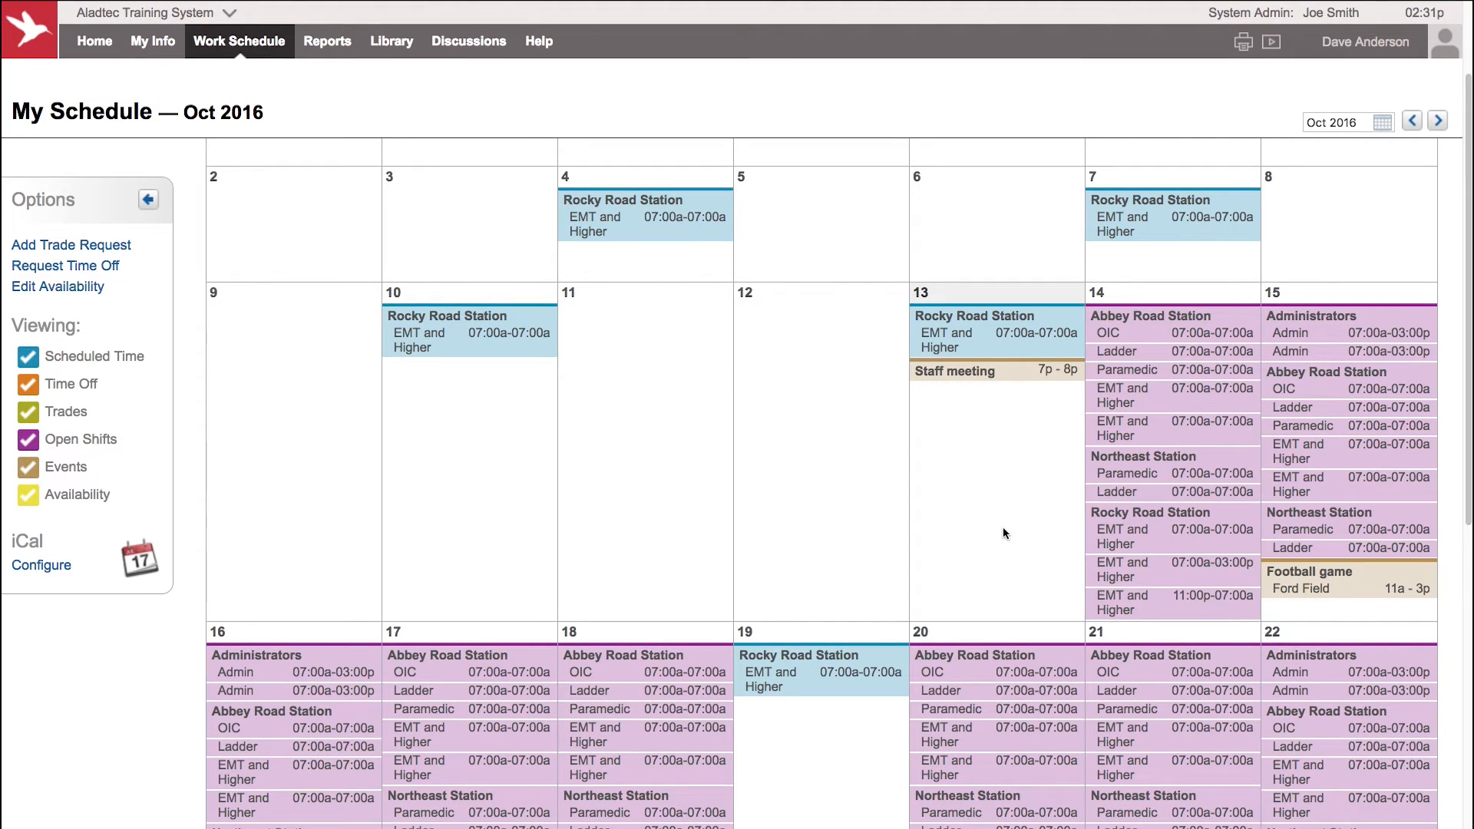
mouse_move(1014, 510)
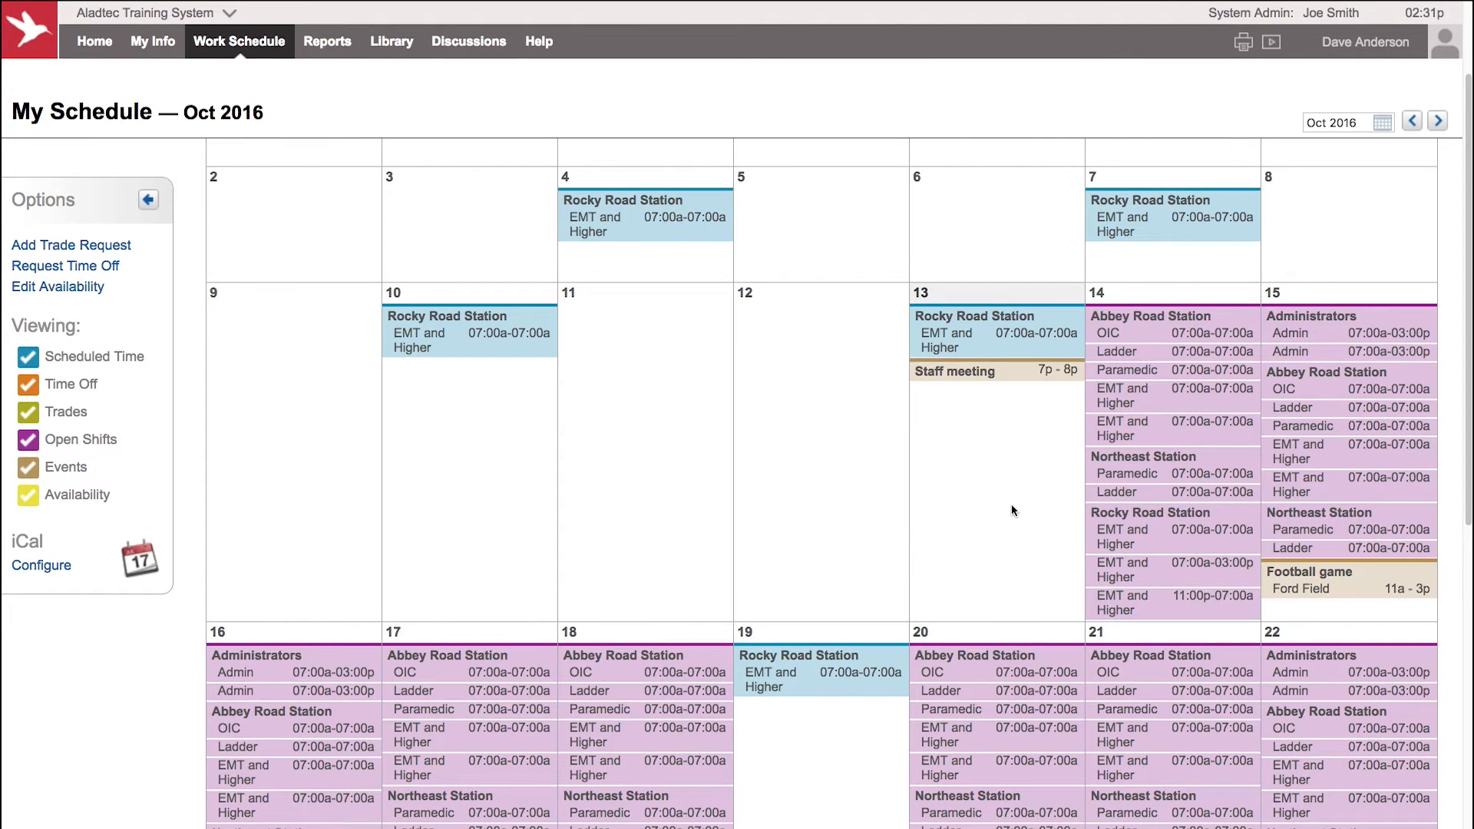
mouse_move(937, 473)
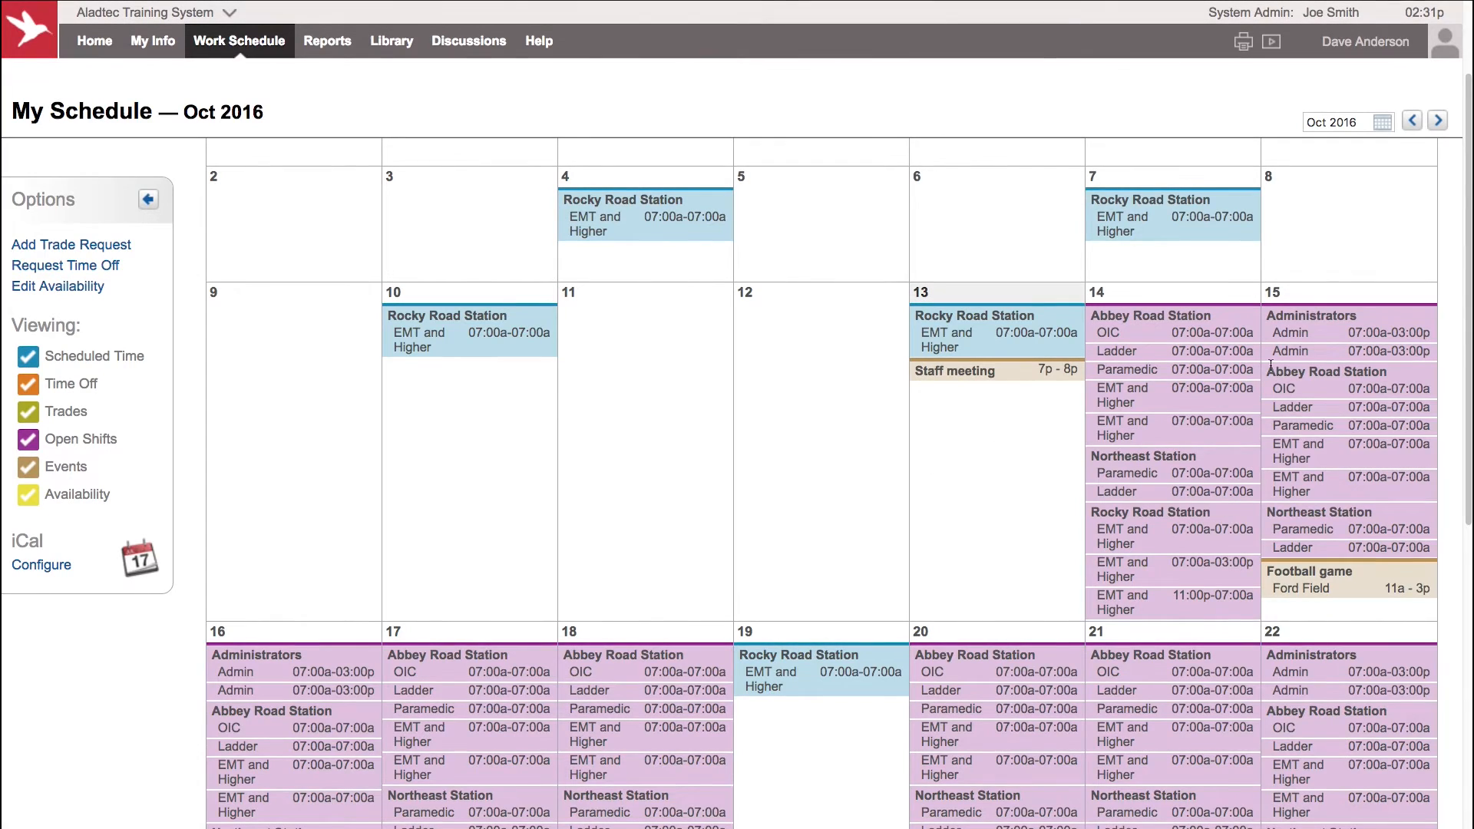
mouse_move(1213, 529)
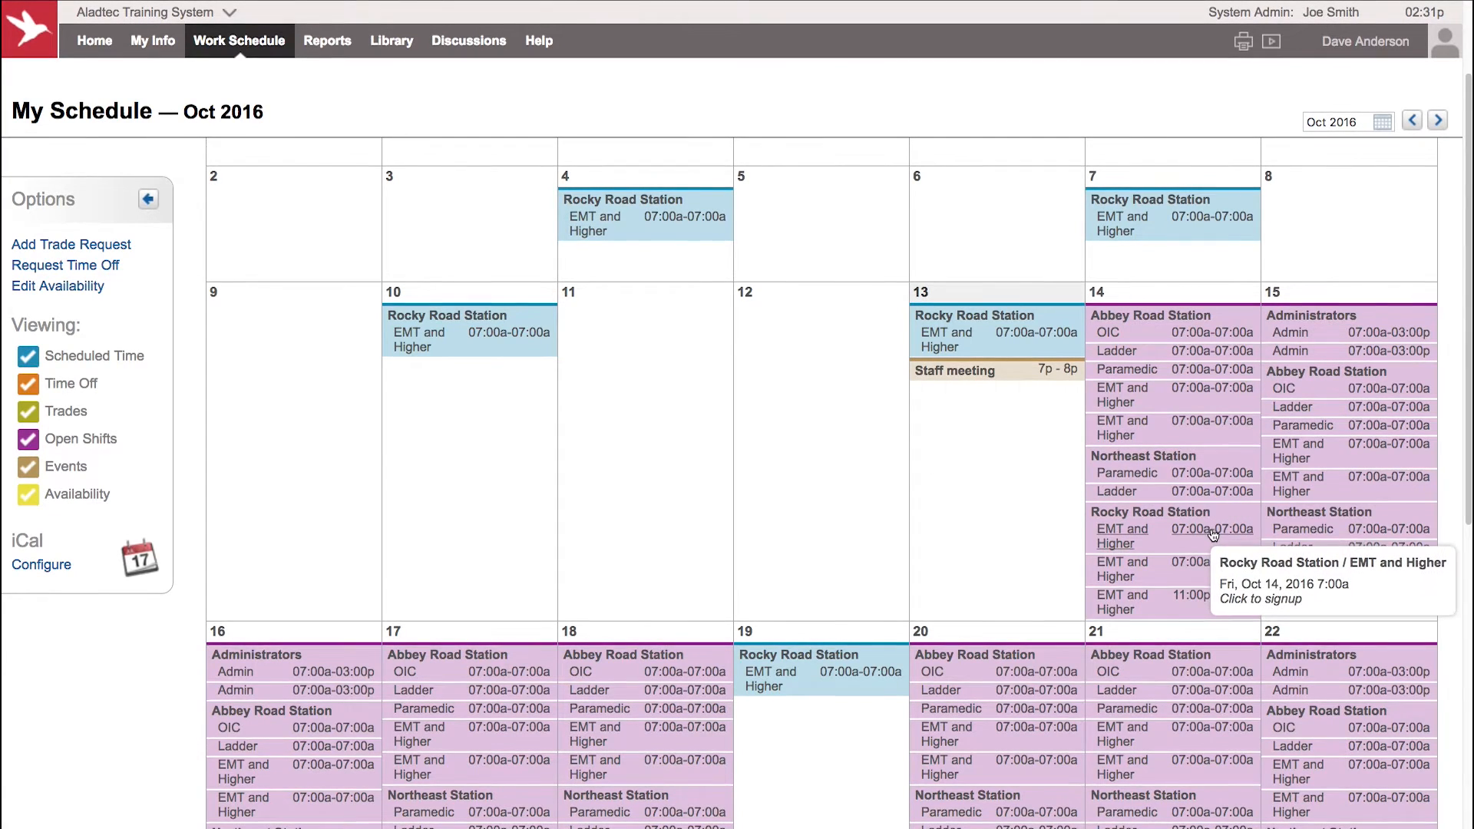
Step: Sign up for the Oct 14 EMT and Higher open shift, requesting administrator approval
click(1160, 536)
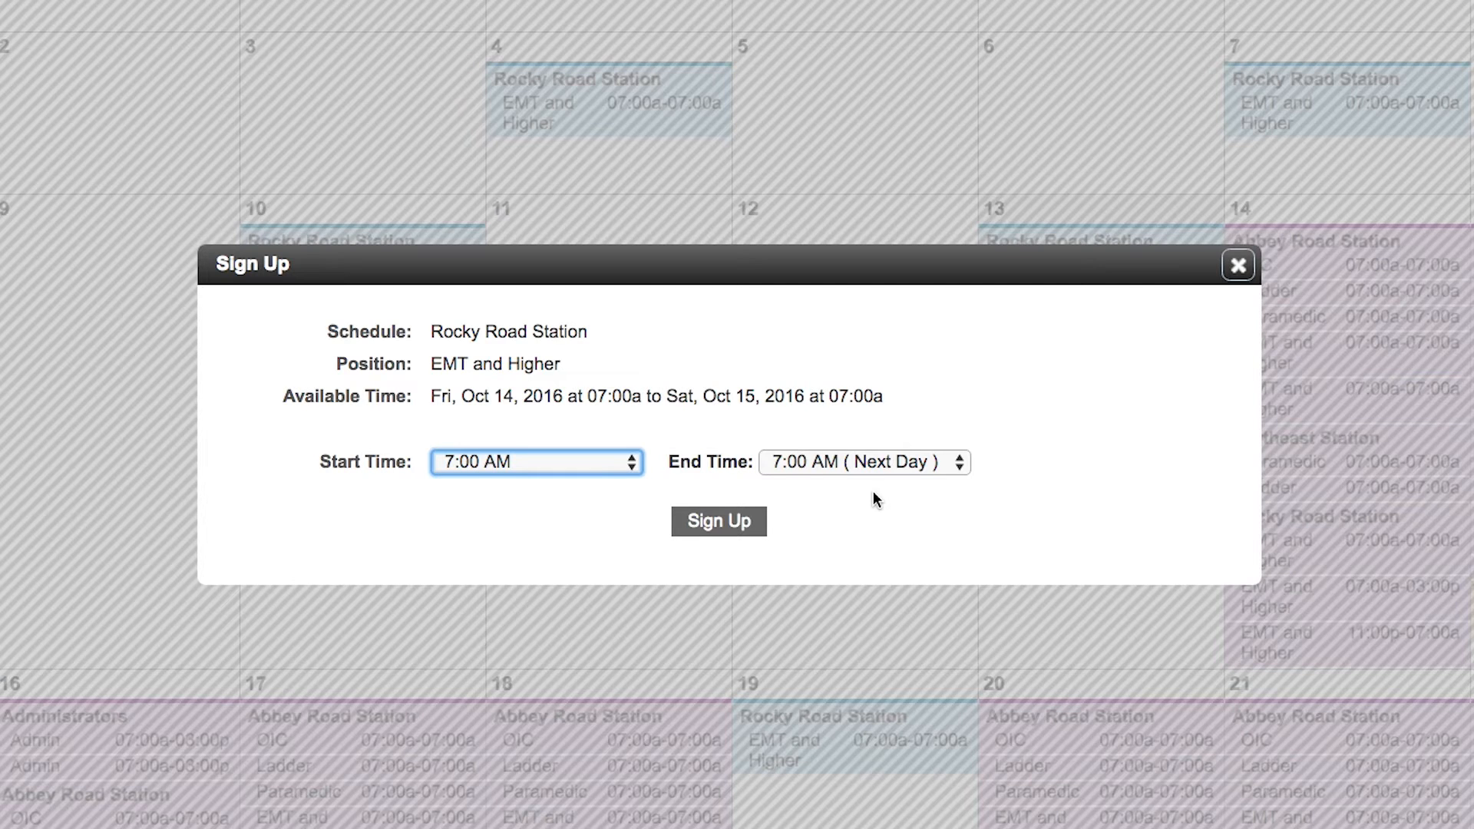
click(718, 522)
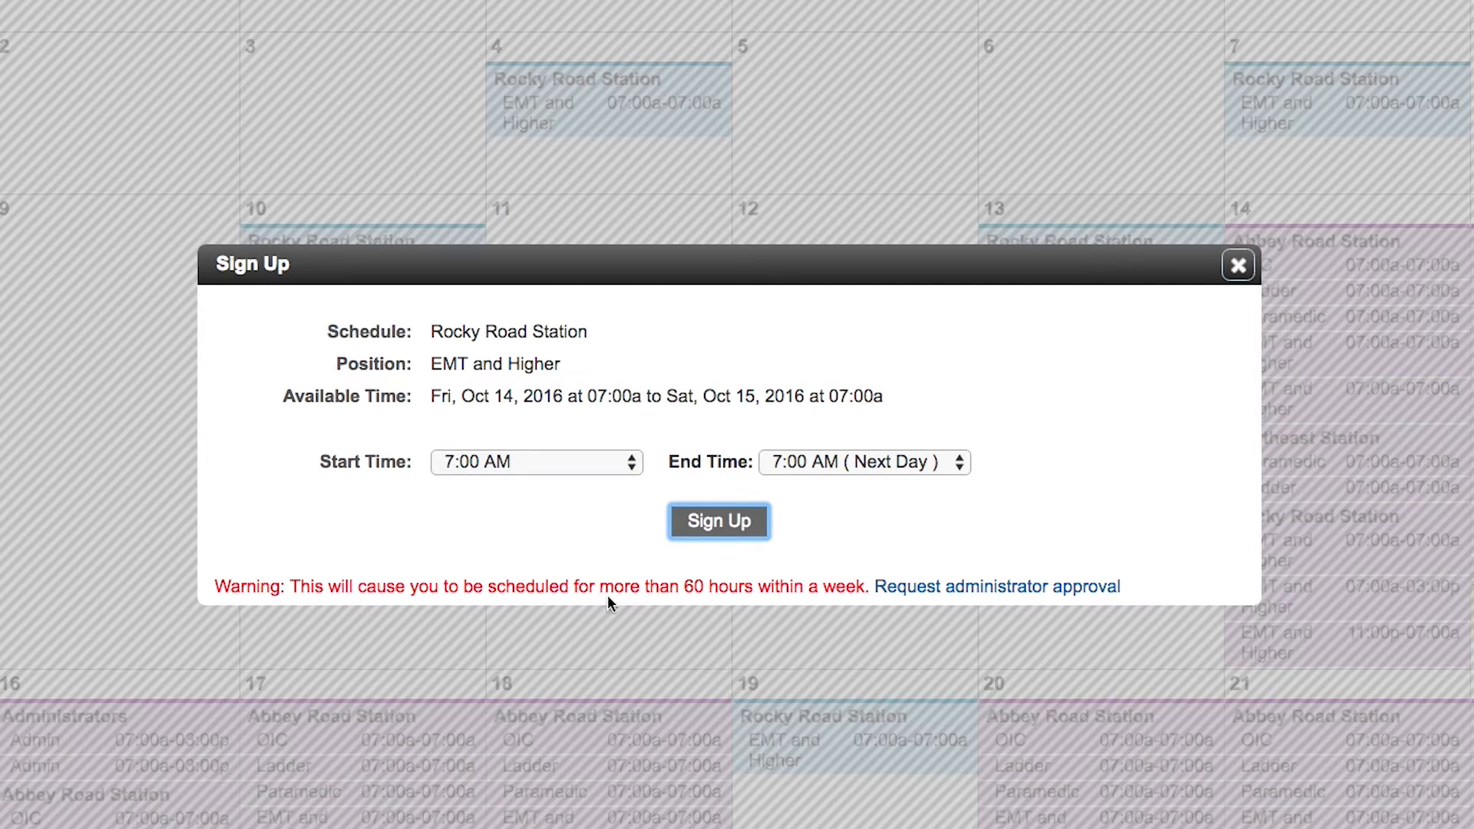
mouse_move(826, 612)
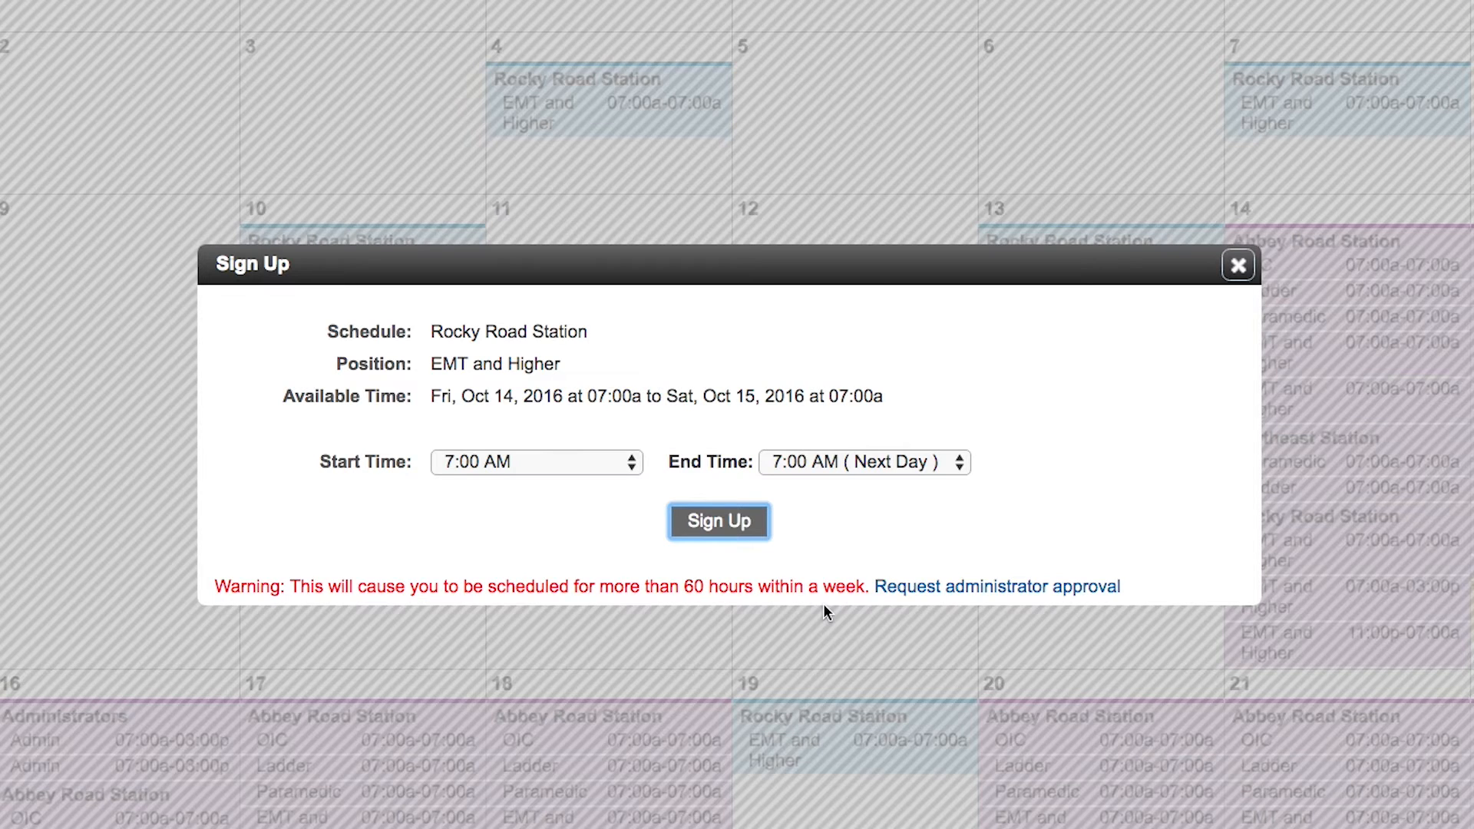
mouse_move(996, 586)
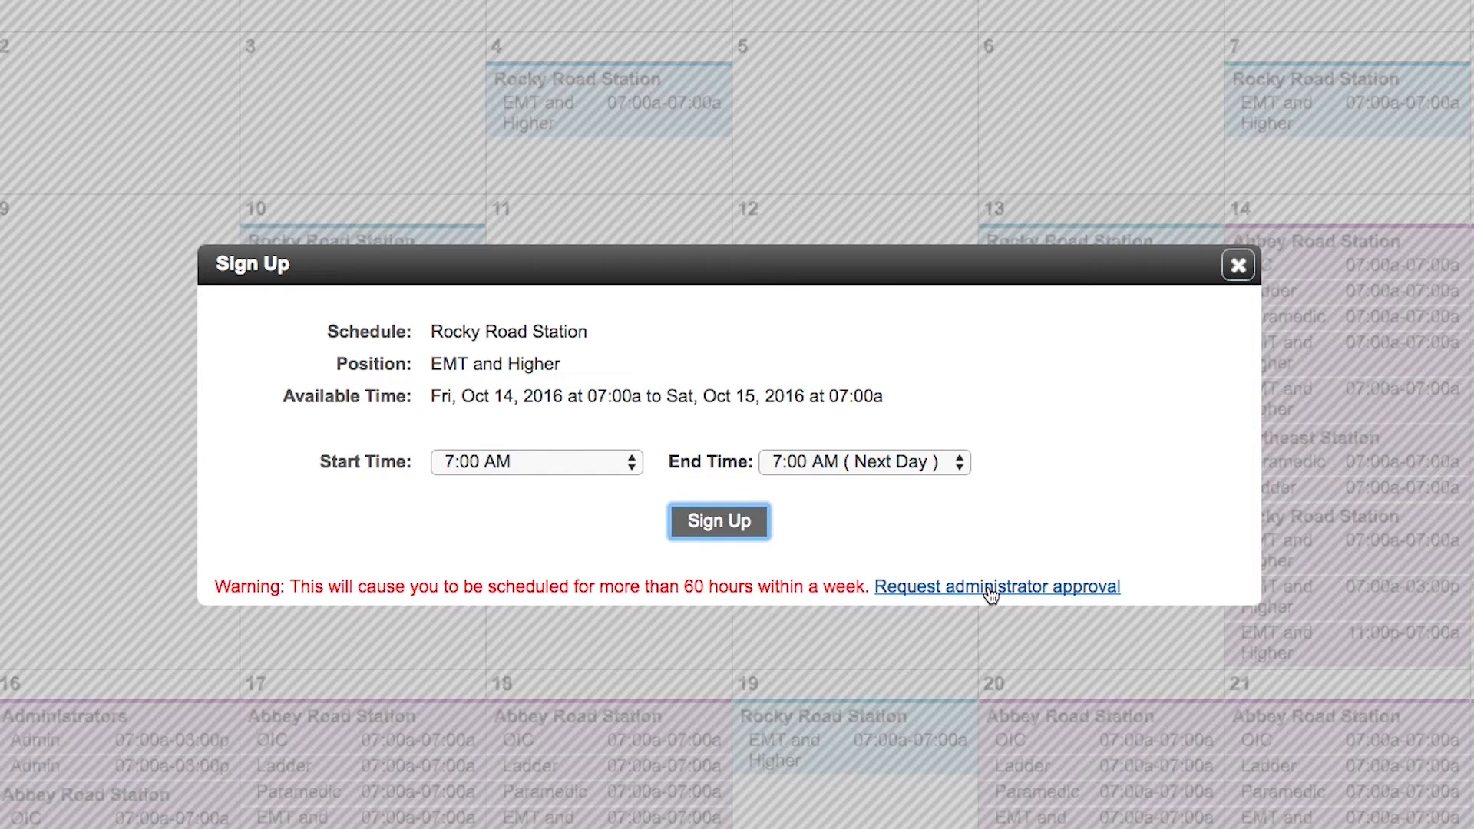
click(996, 586)
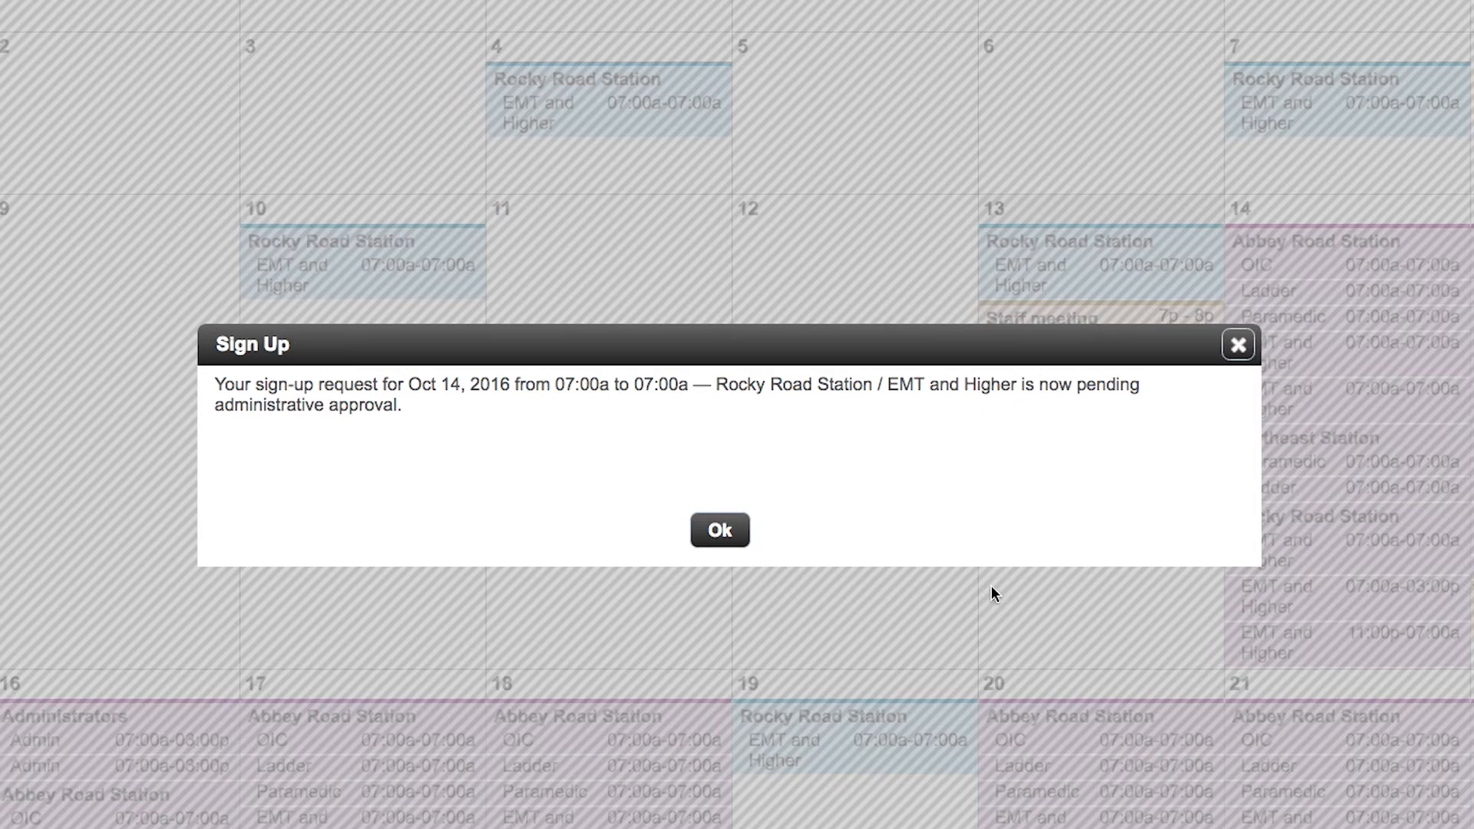
mouse_move(914, 541)
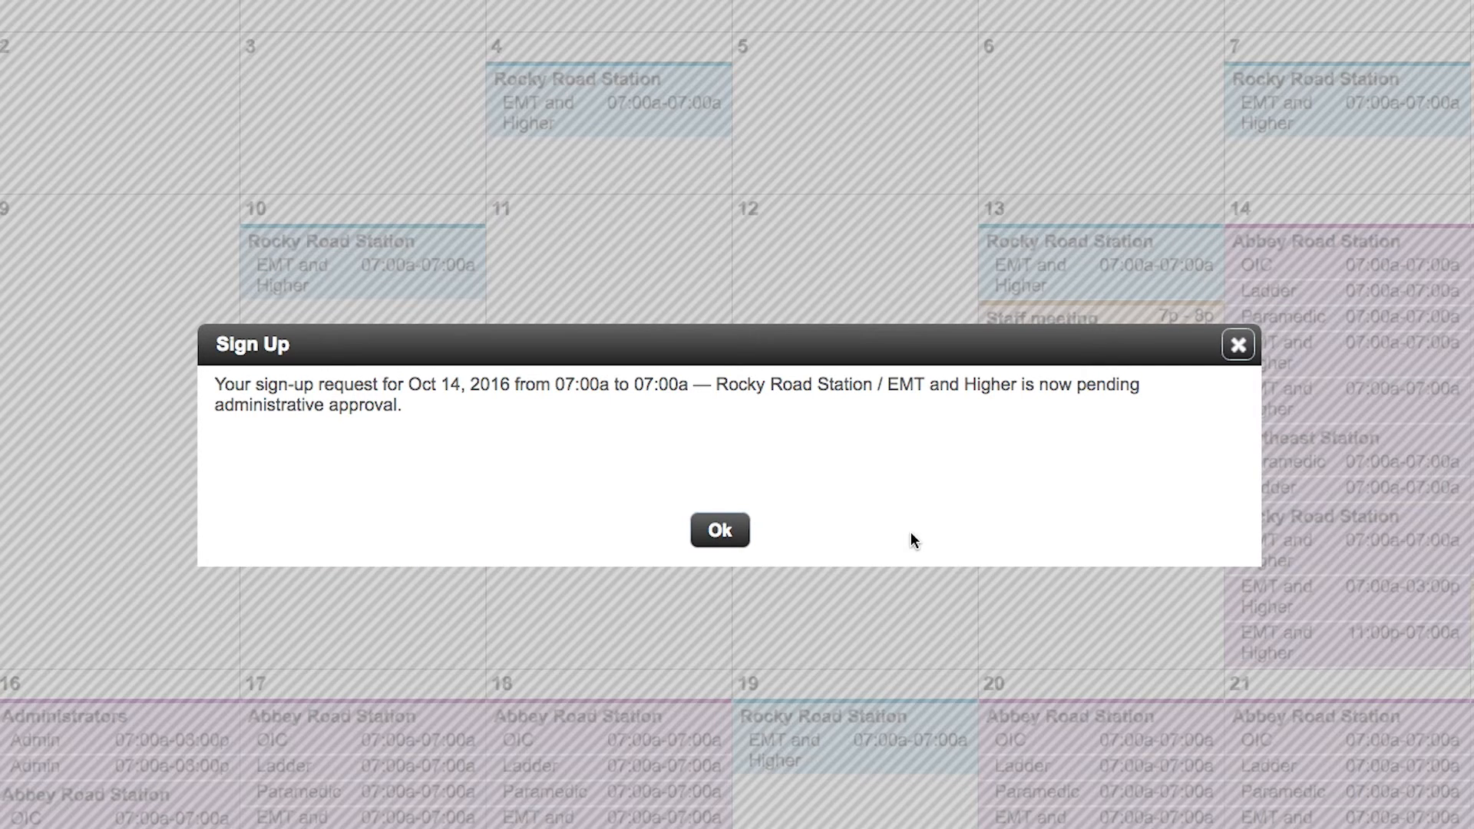
mouse_move(913, 525)
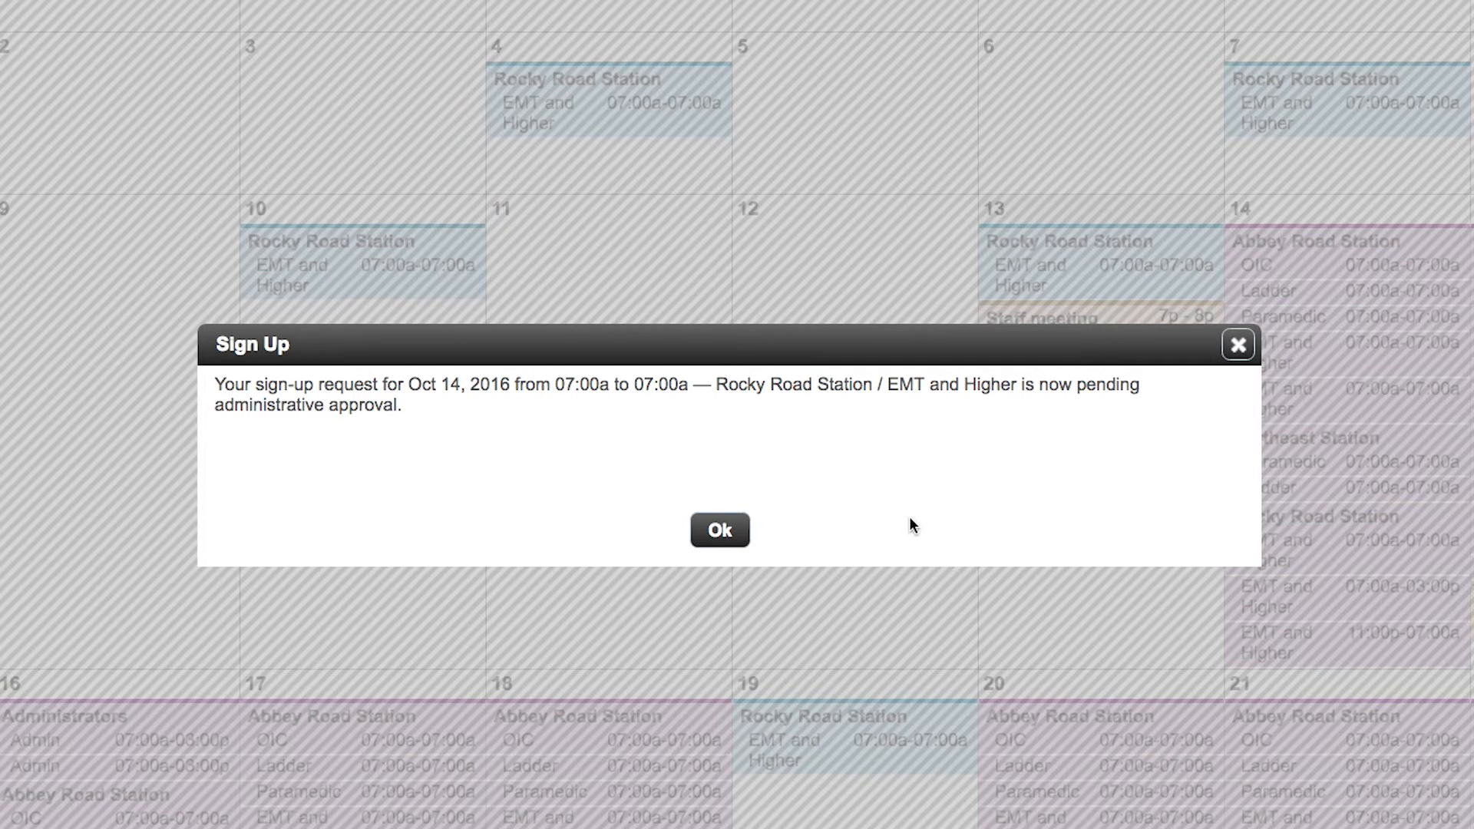
click(719, 529)
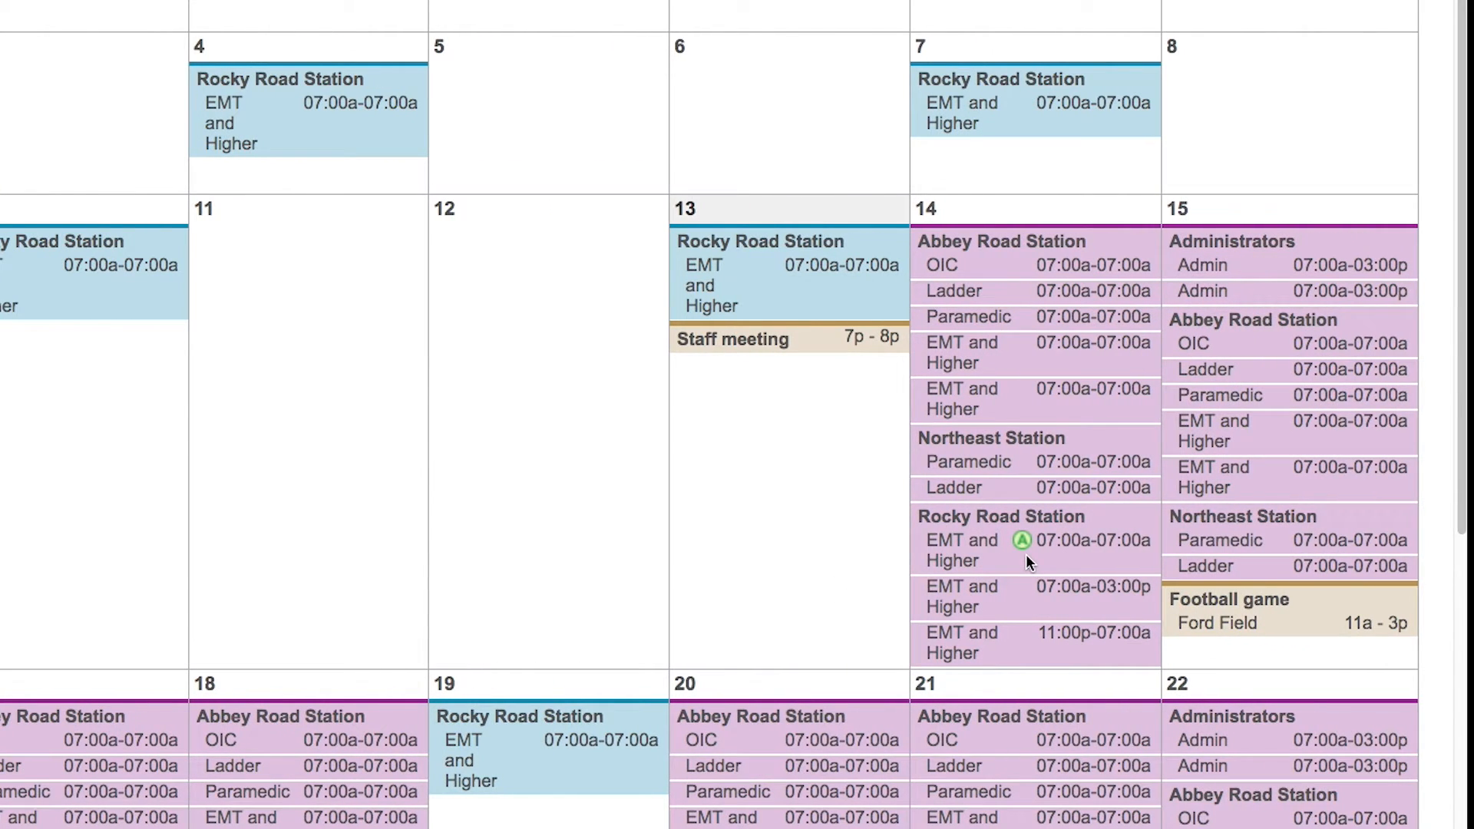
mouse_move(1023, 540)
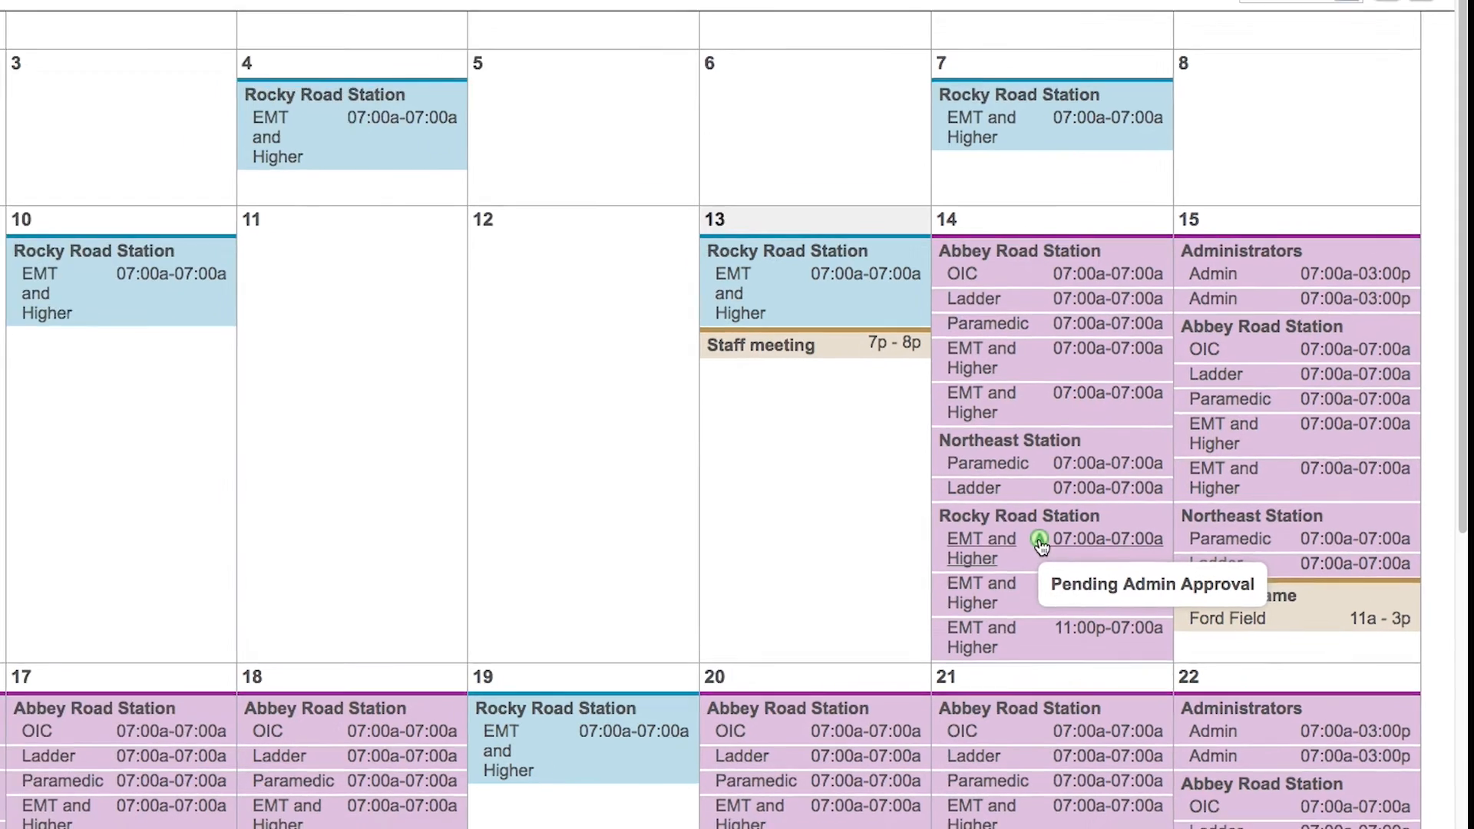
scroll(up, 3)
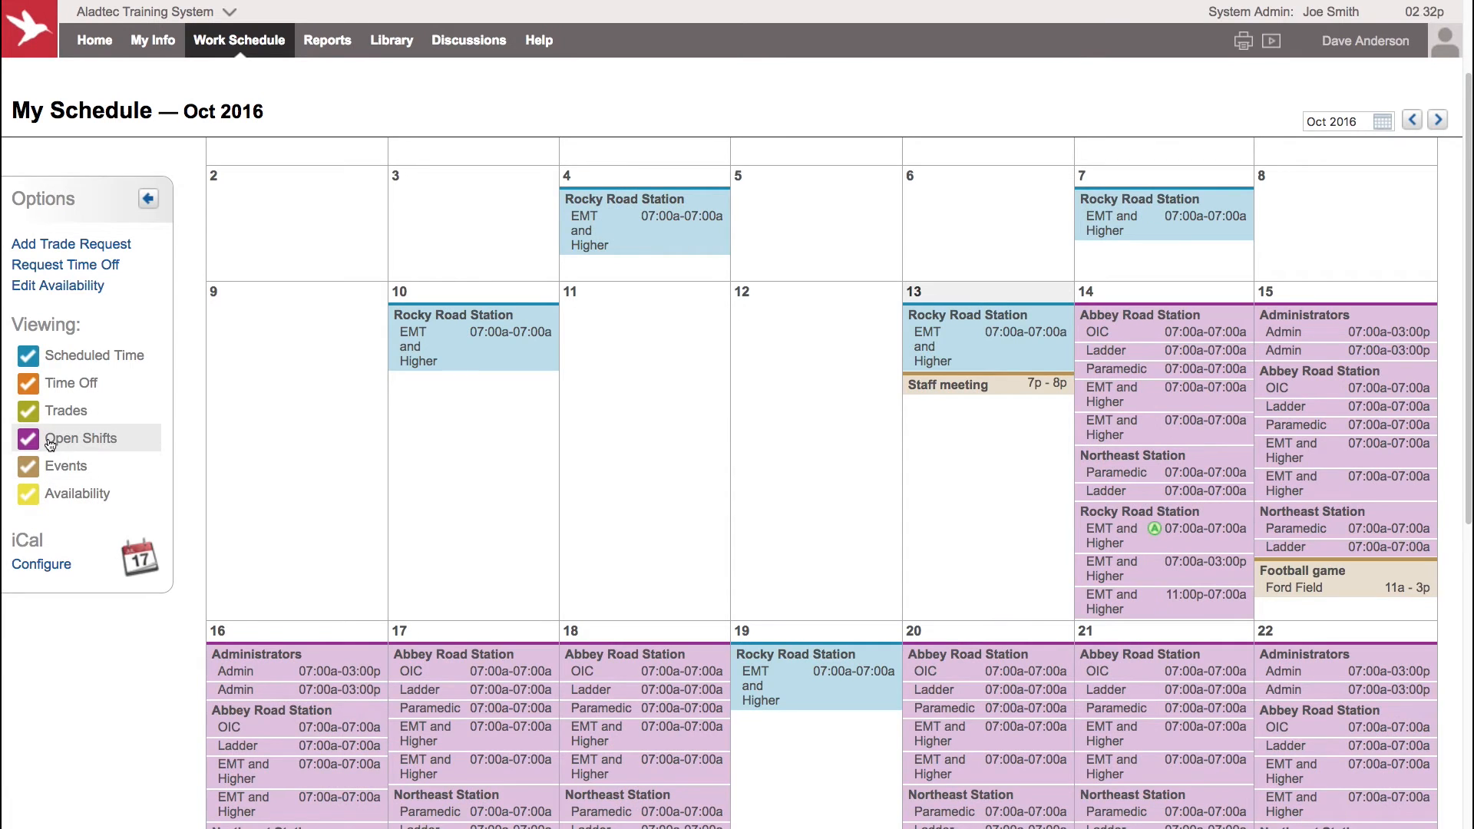
click(28, 438)
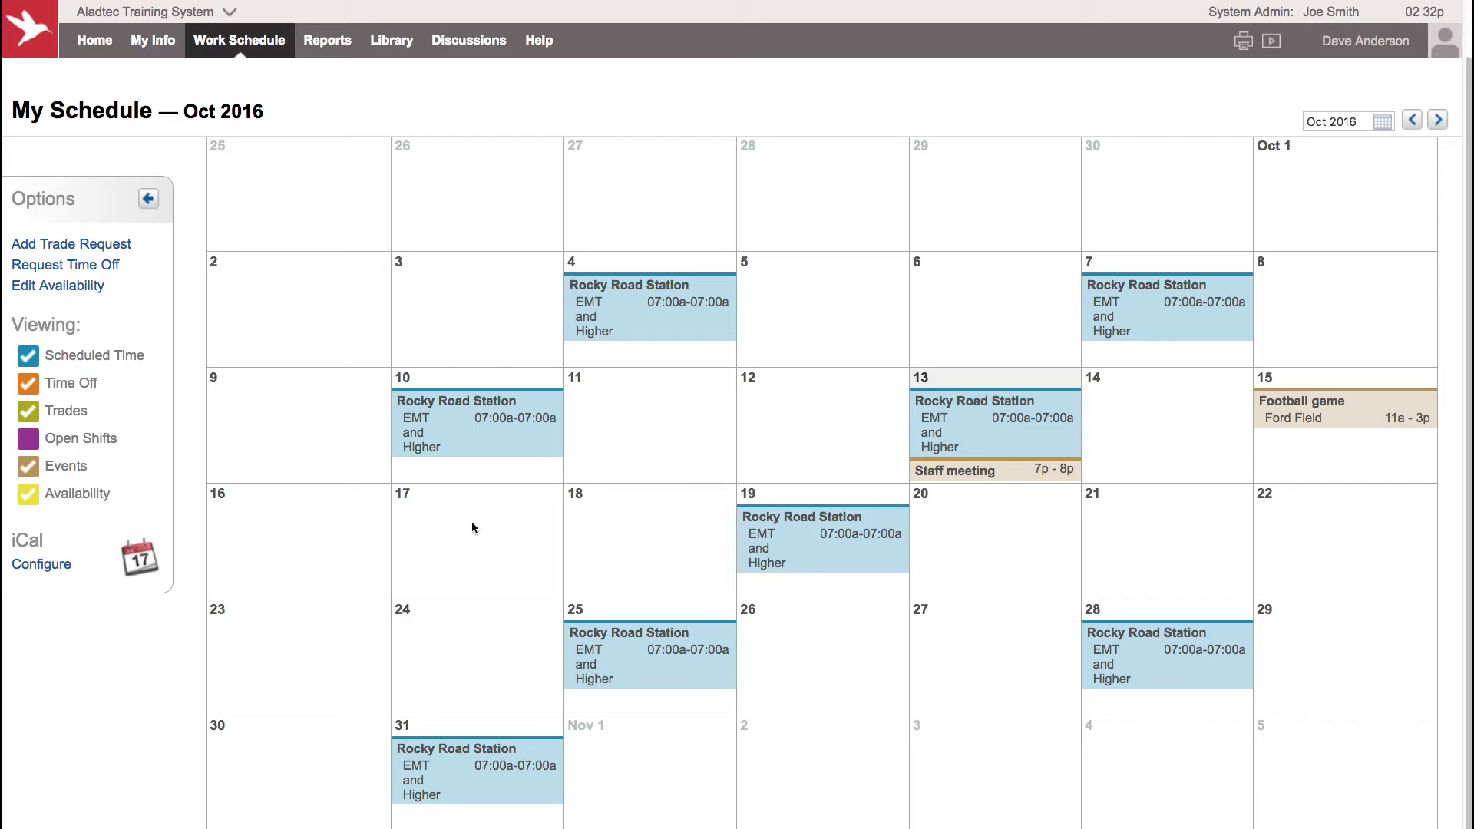
mouse_move(460, 524)
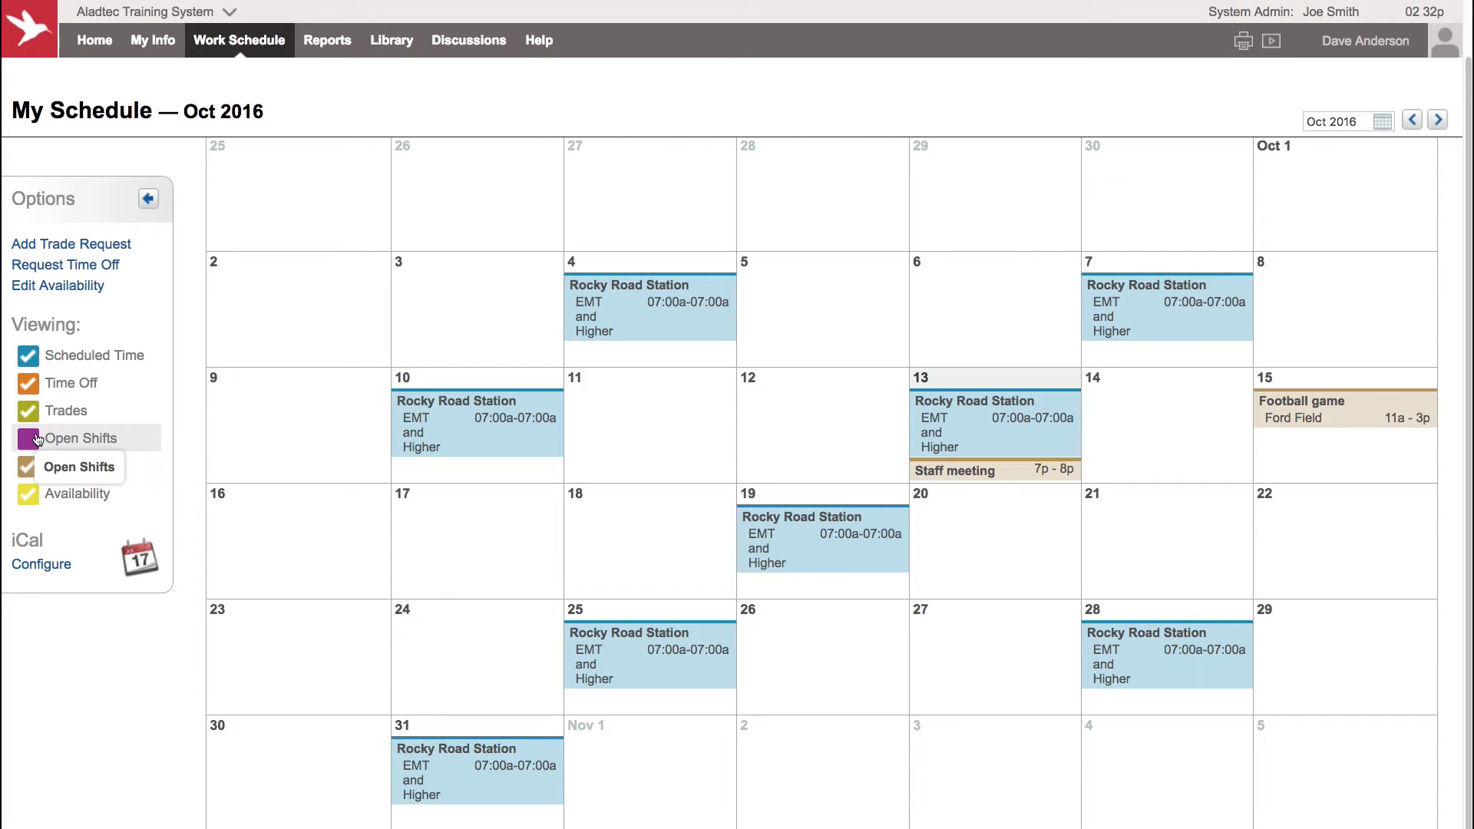
click(27, 438)
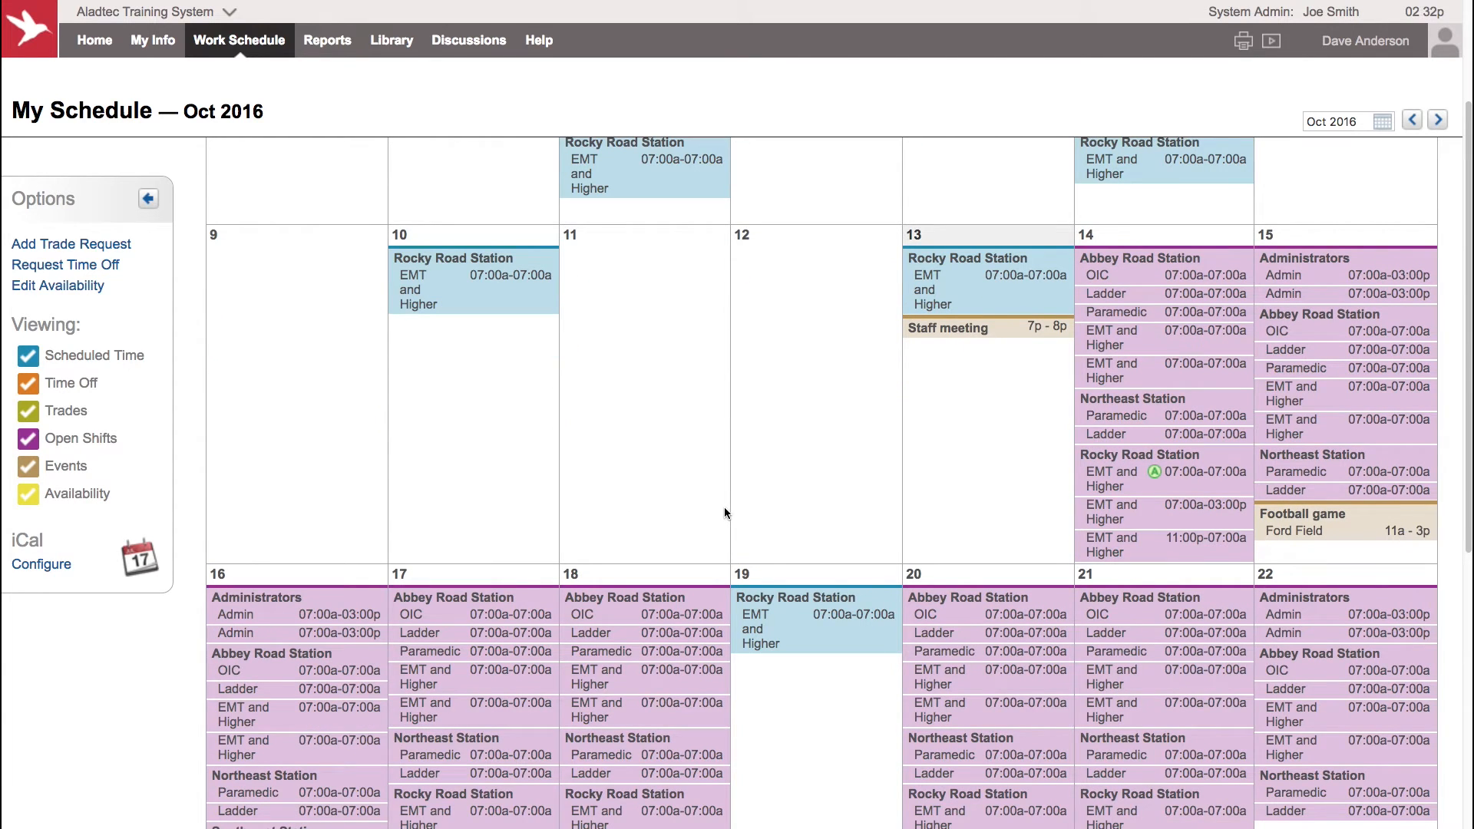
click(29, 438)
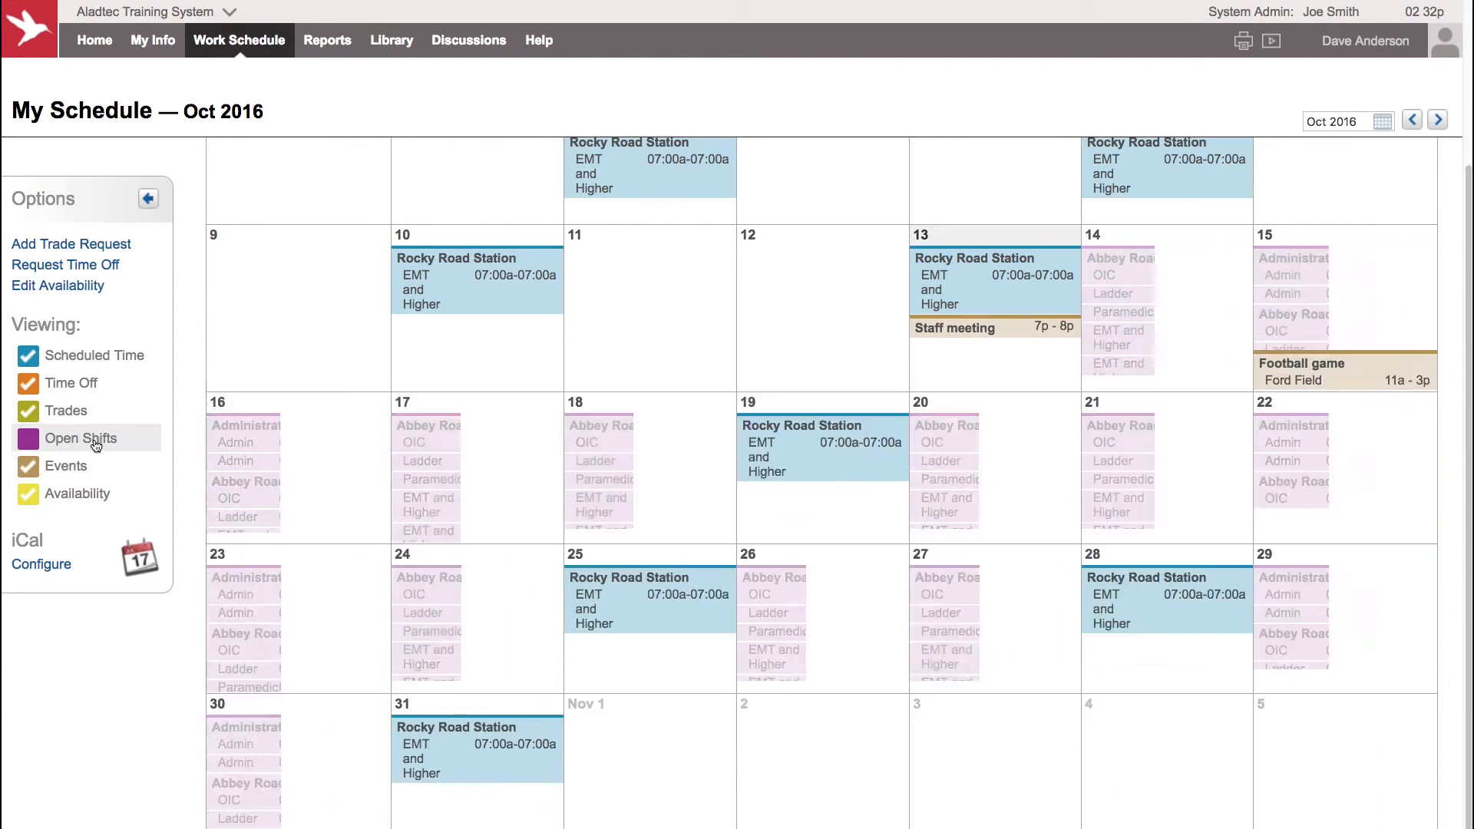
Step: Show the Scheduled Time Details for the Oct 19 Rocky Road Station shift
click(28, 439)
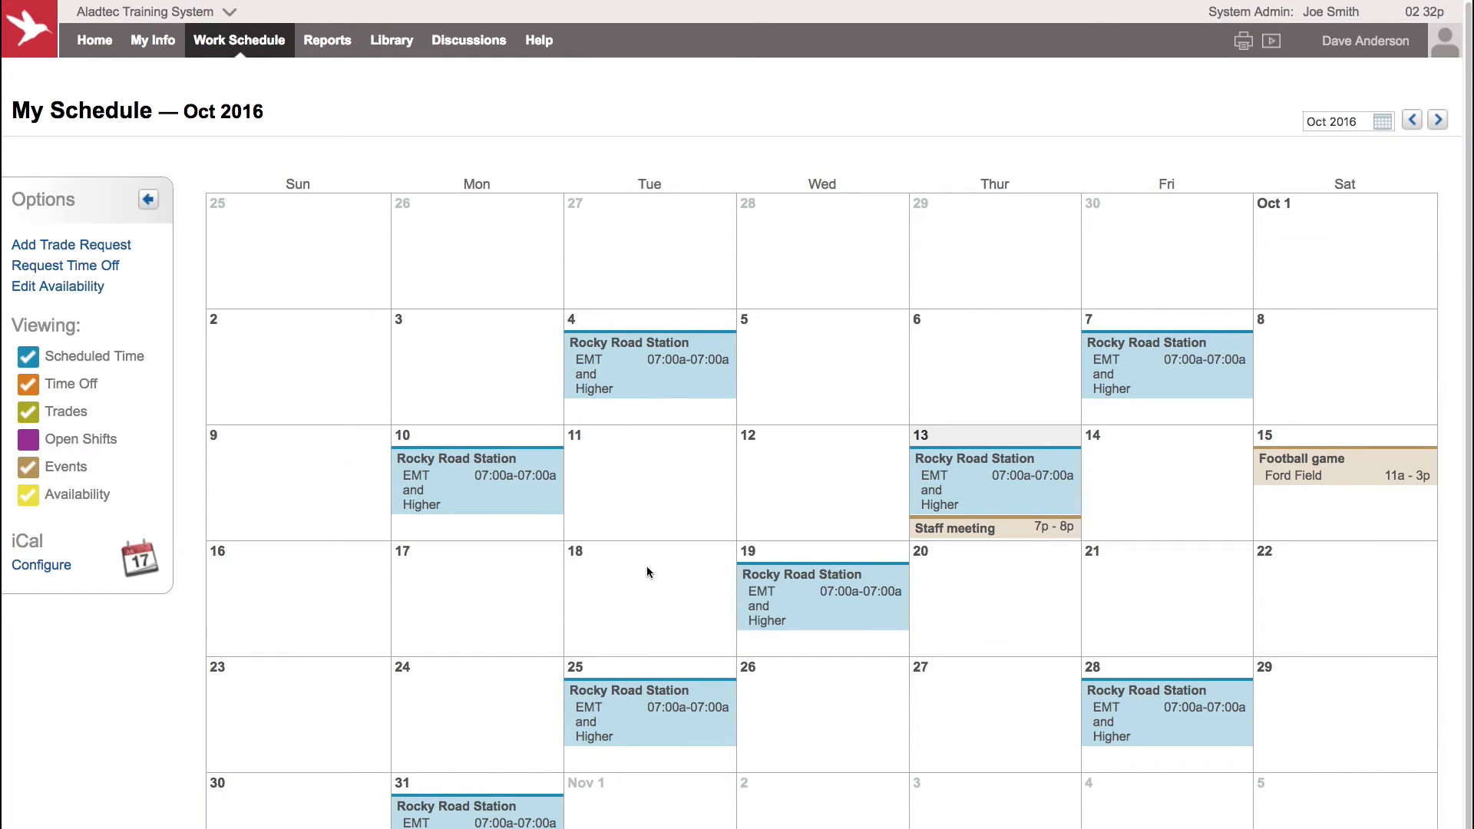
mouse_move(663, 604)
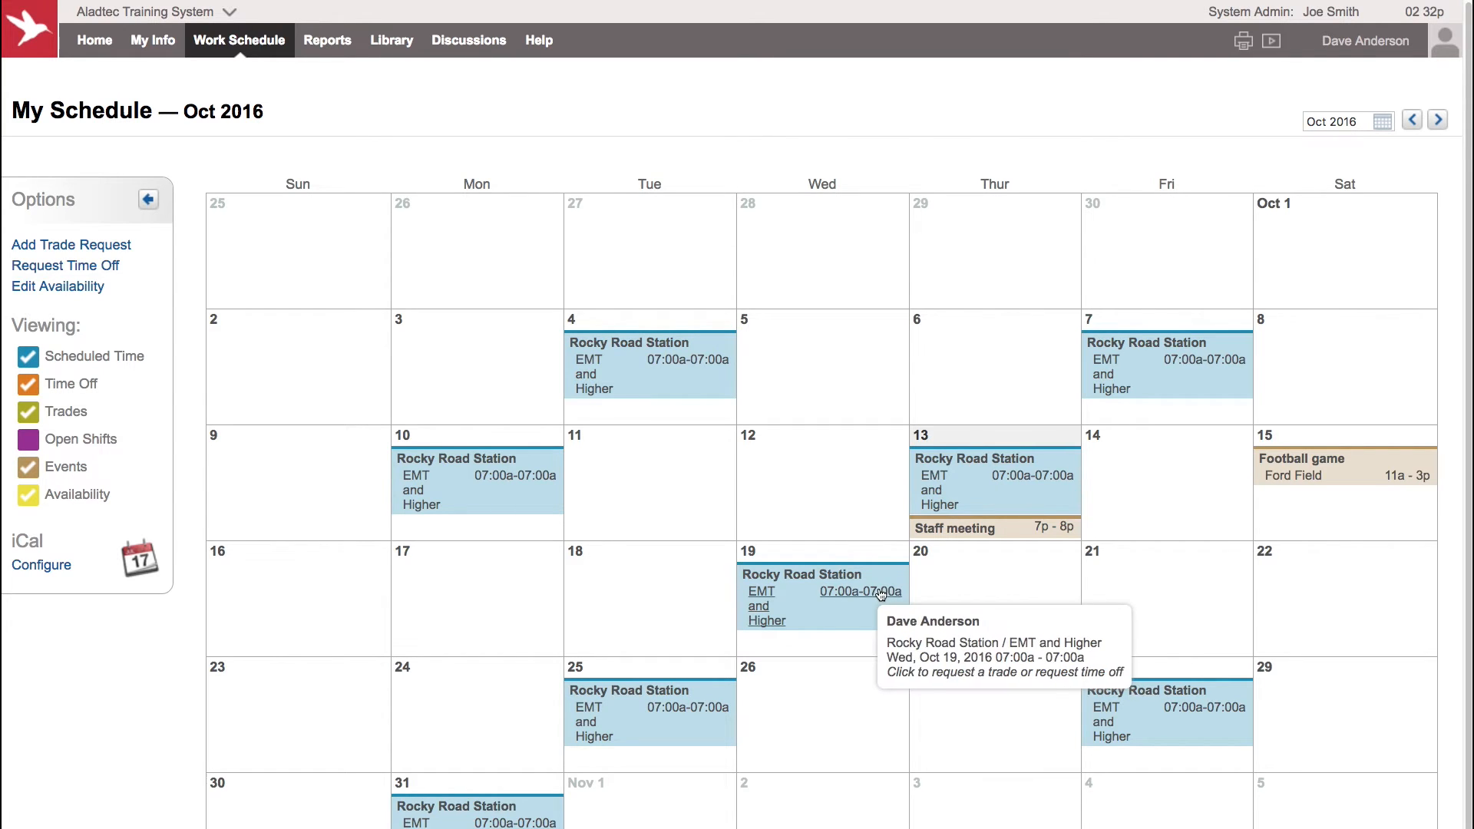
mouse_move(849, 599)
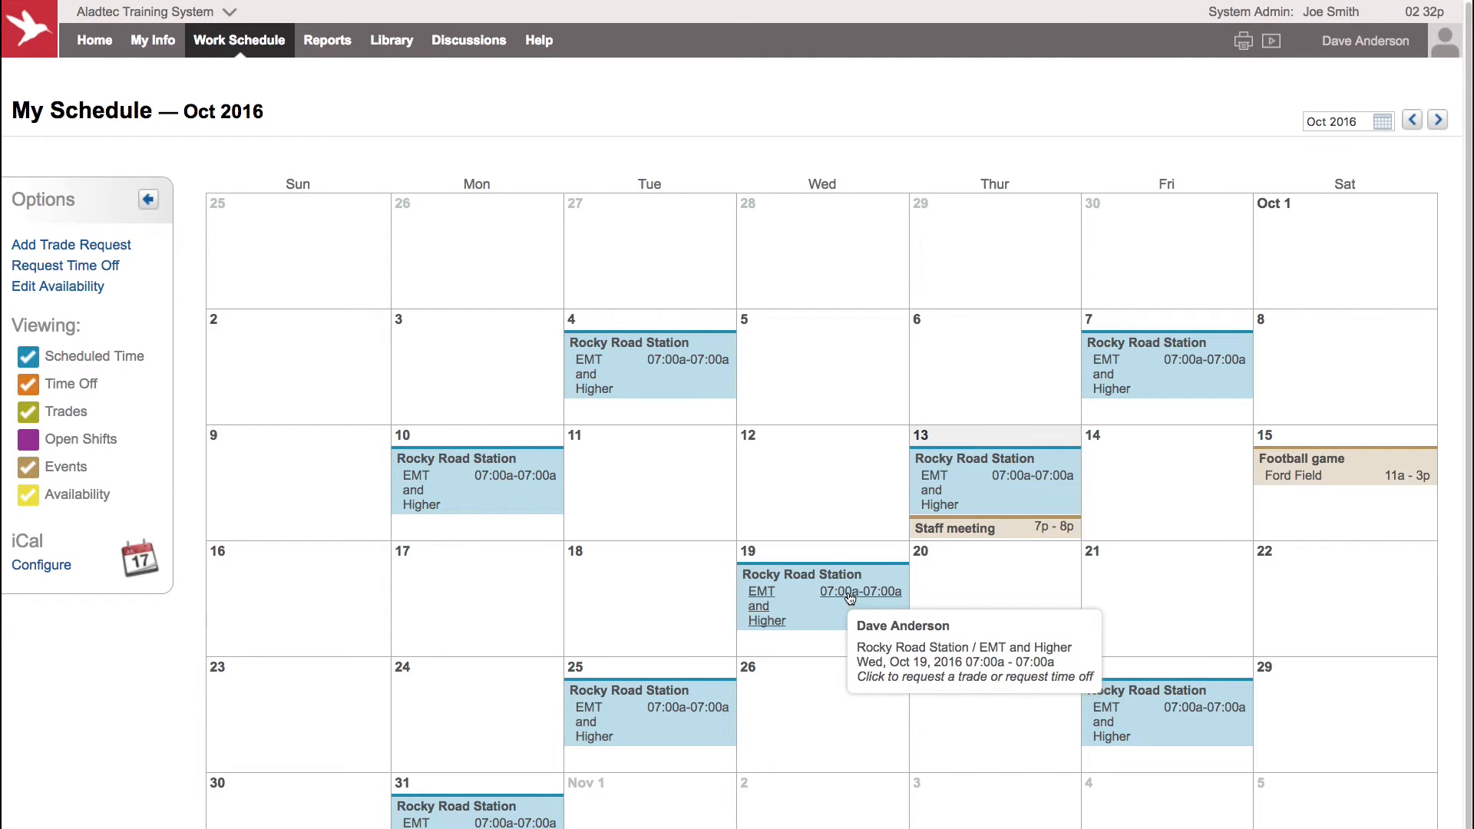
click(801, 591)
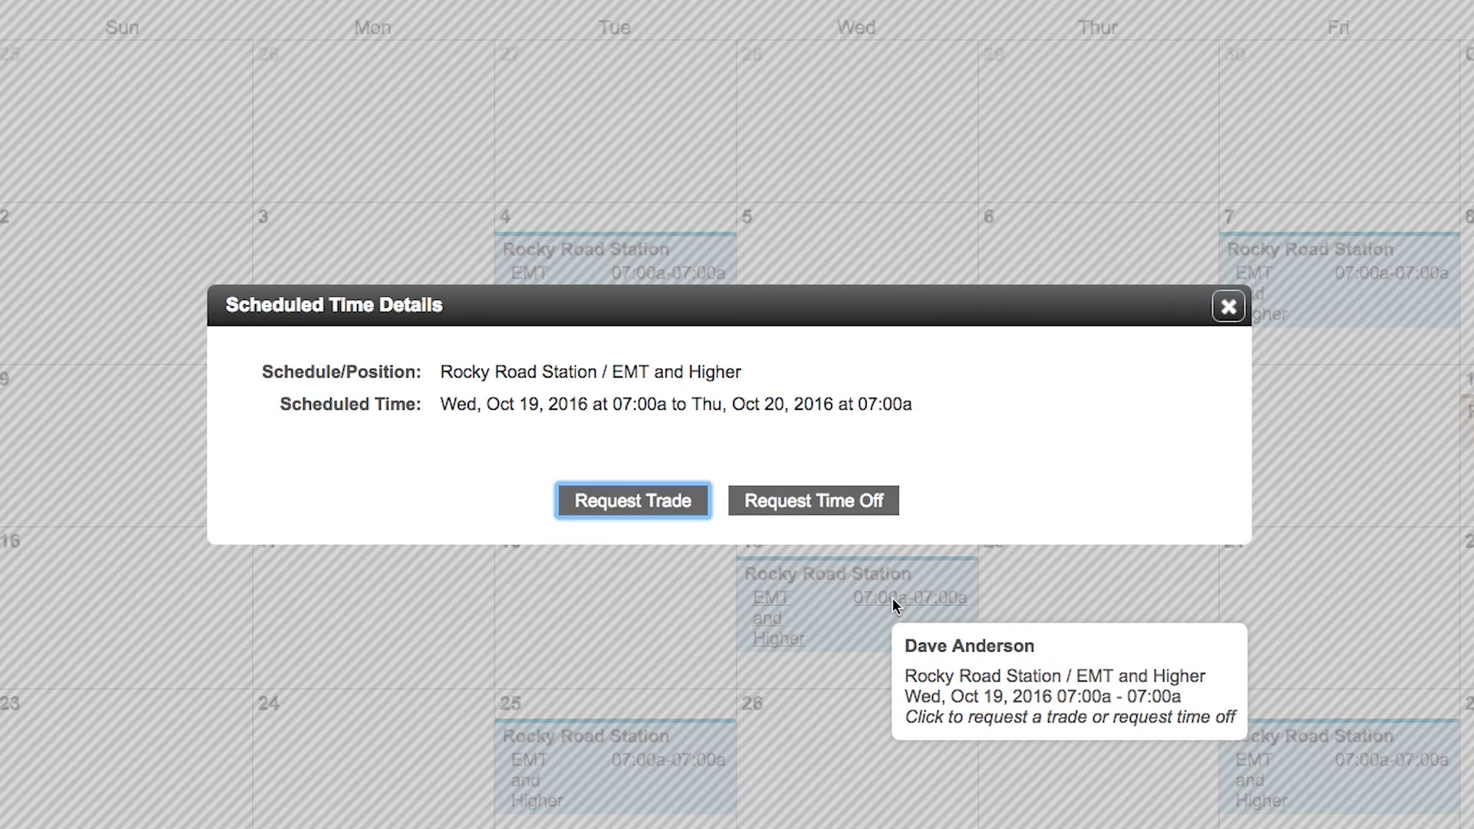
mouse_move(675, 536)
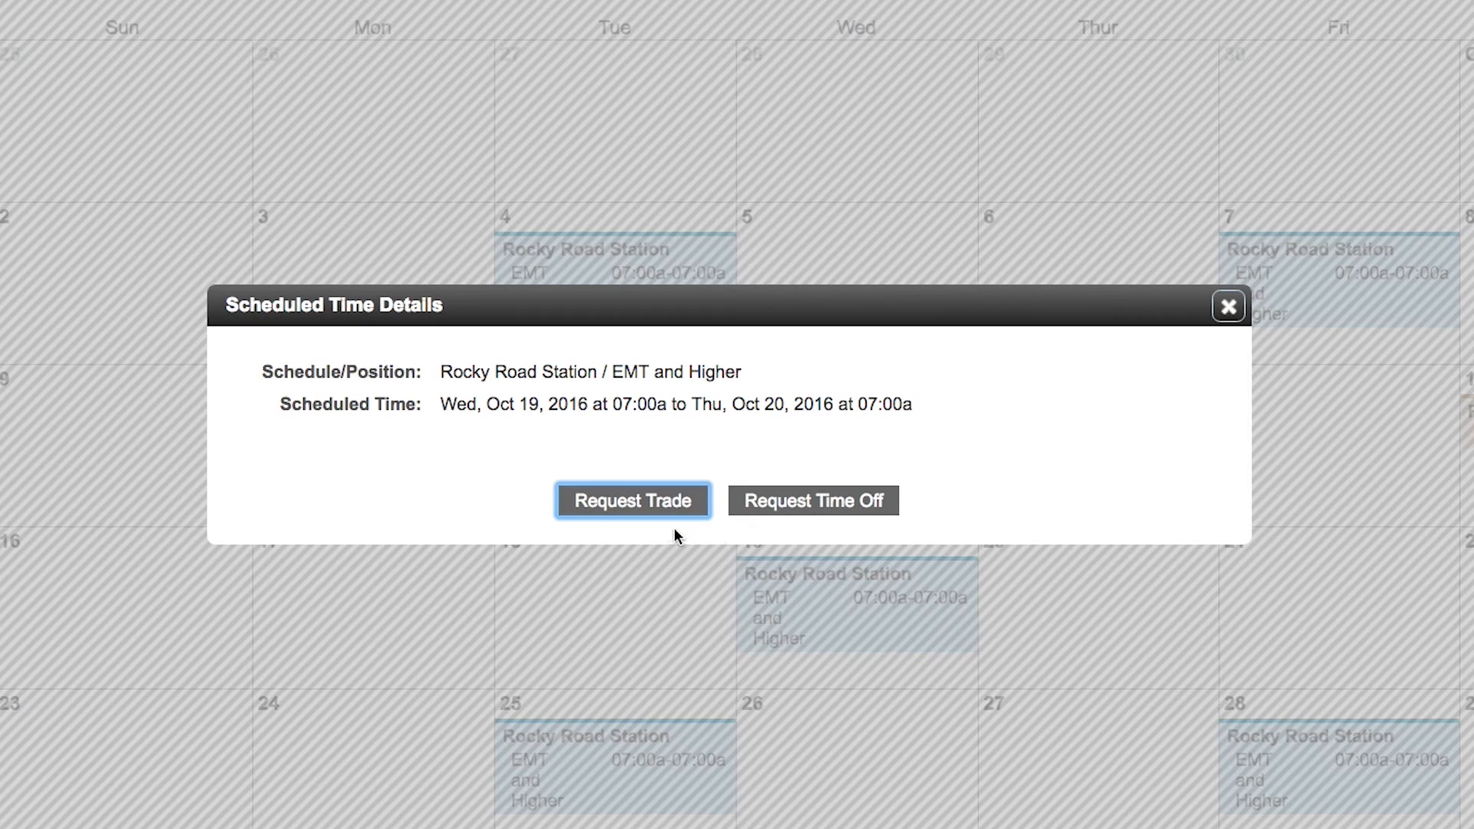
mouse_move(813, 500)
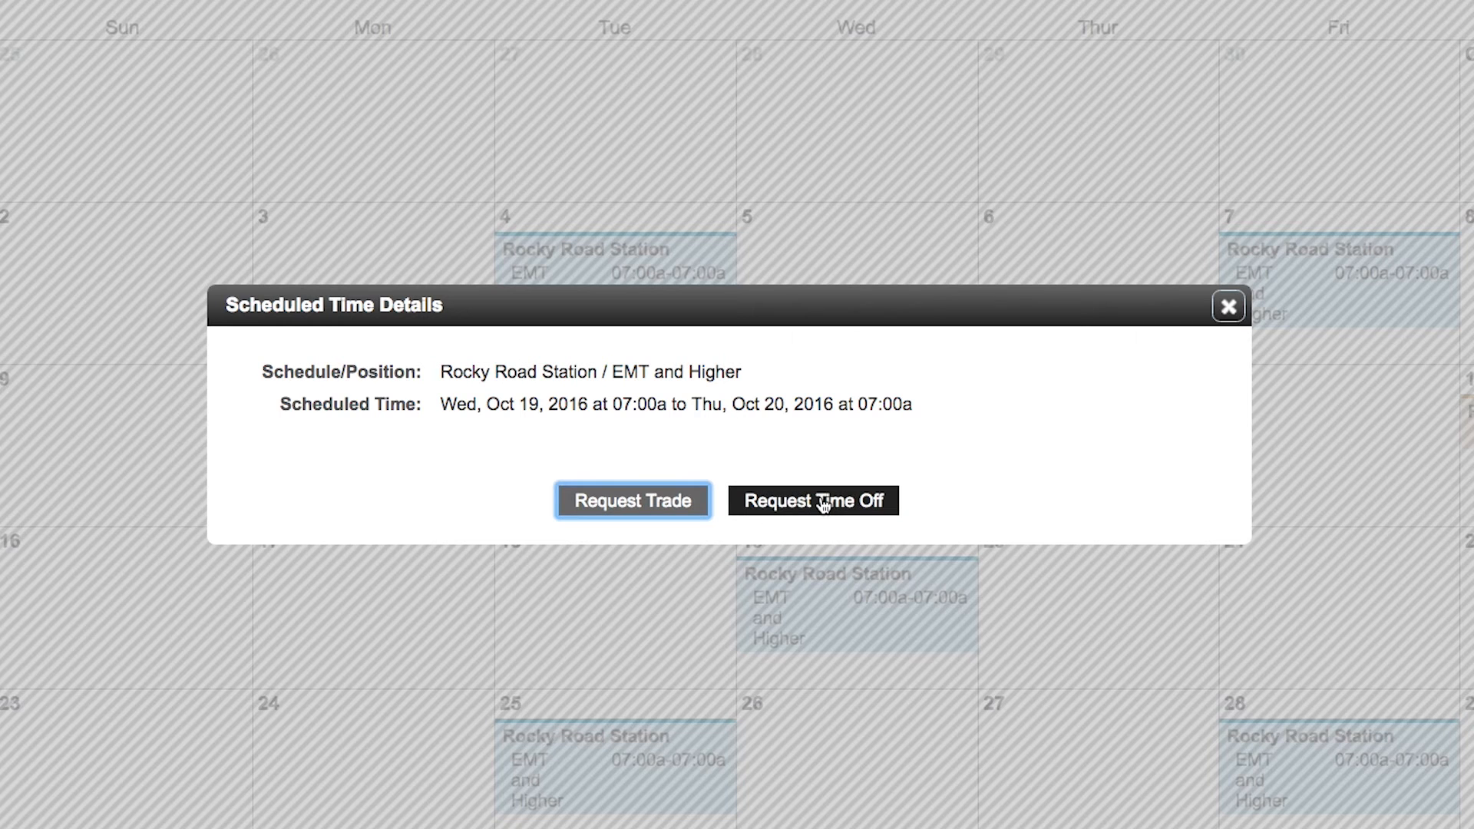
Step: Draft an Oct 19–20 time-off request with type Vacation Time (accrued)
click(812, 499)
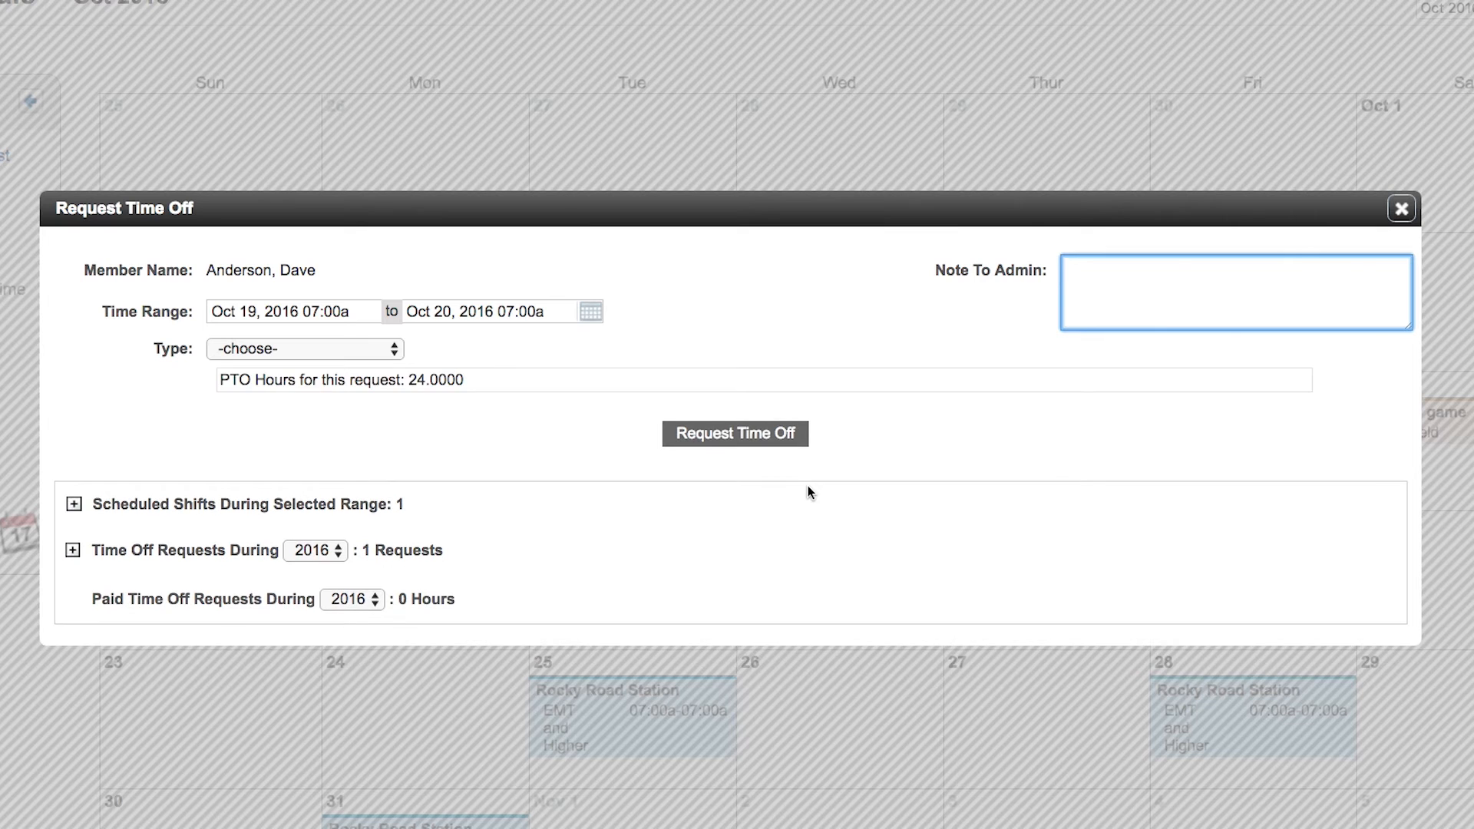
mouse_move(1202, 292)
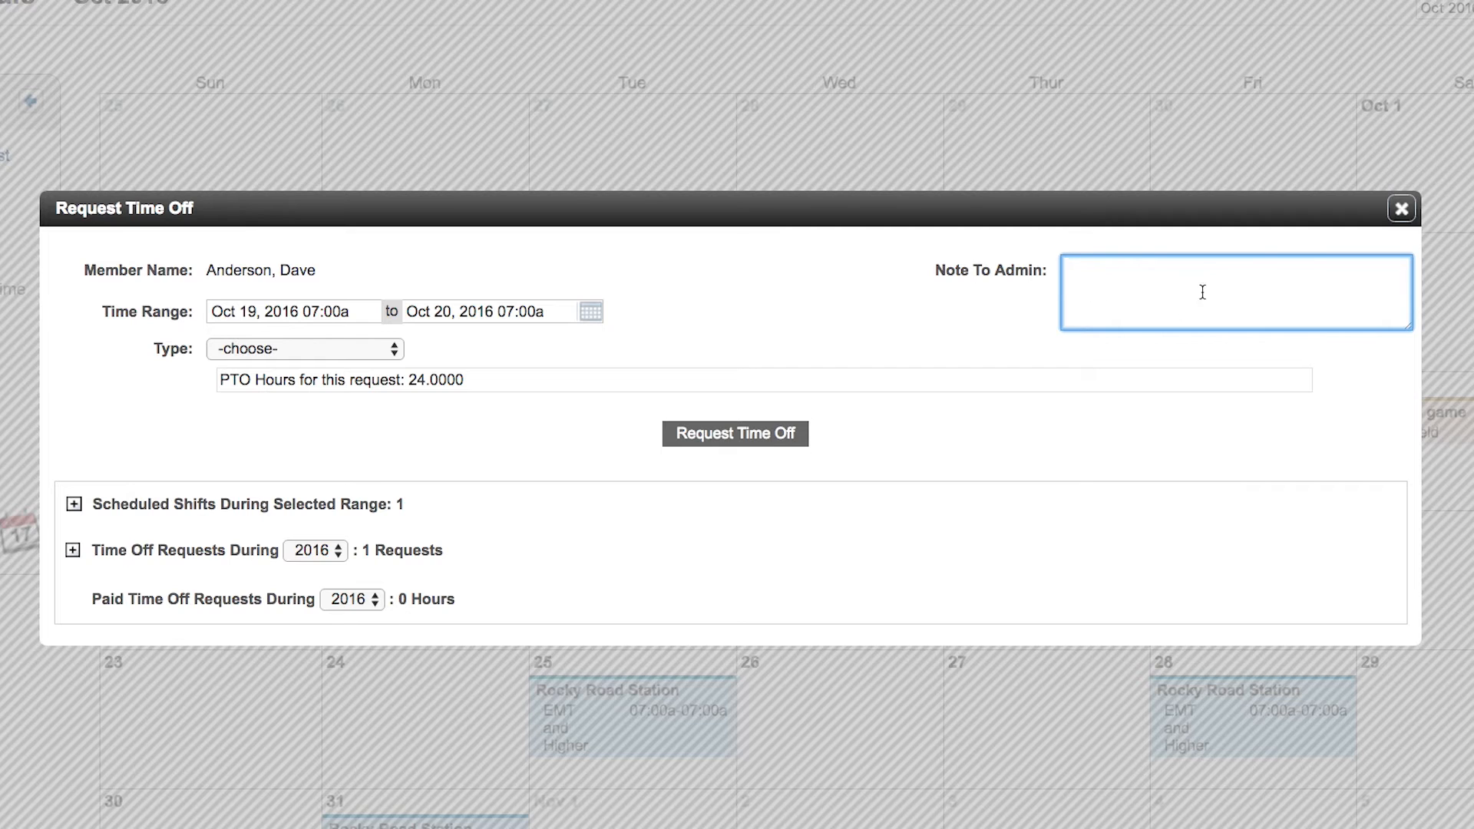
mouse_move(565, 376)
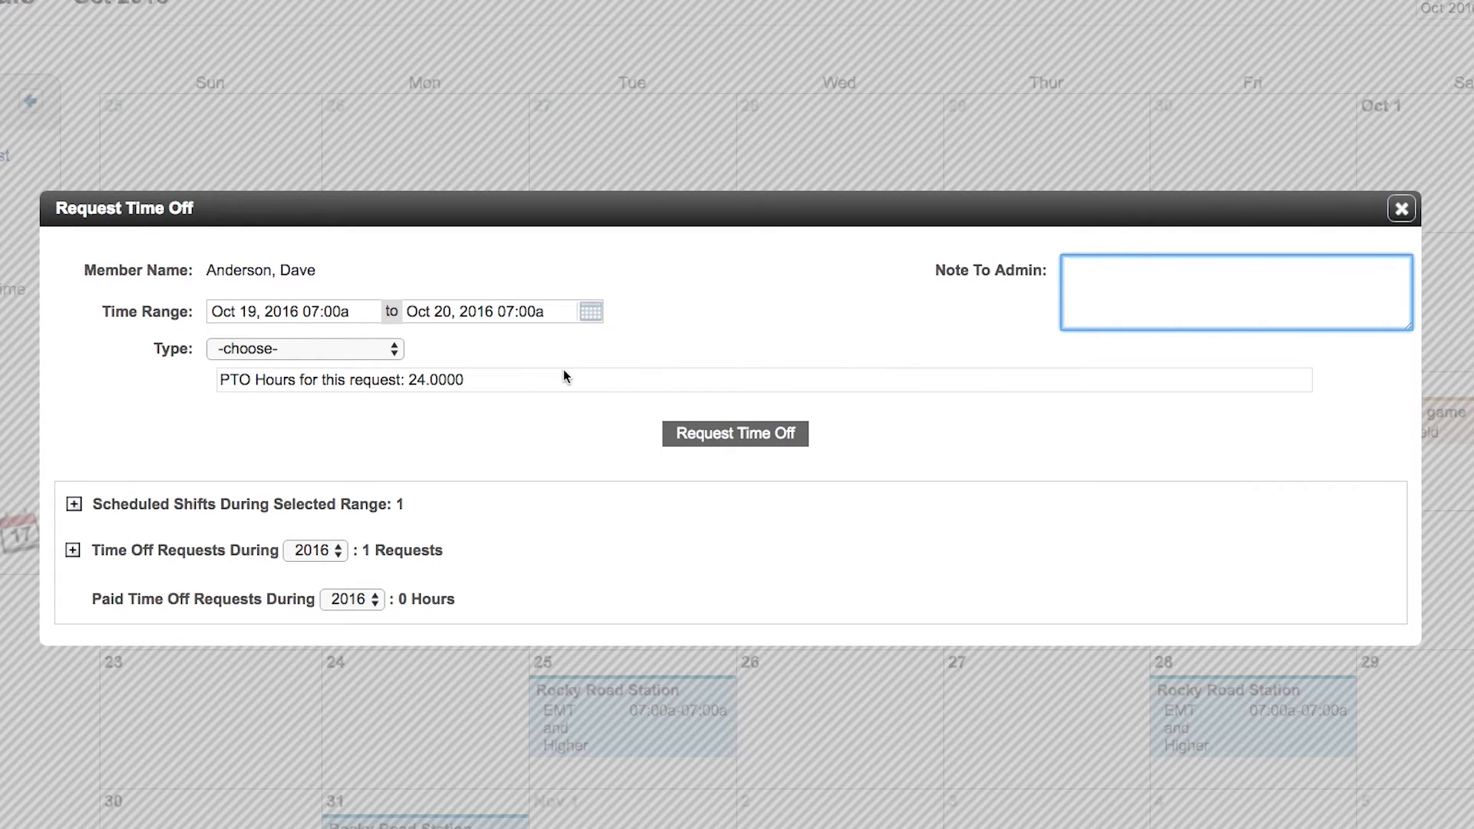
mouse_move(533, 363)
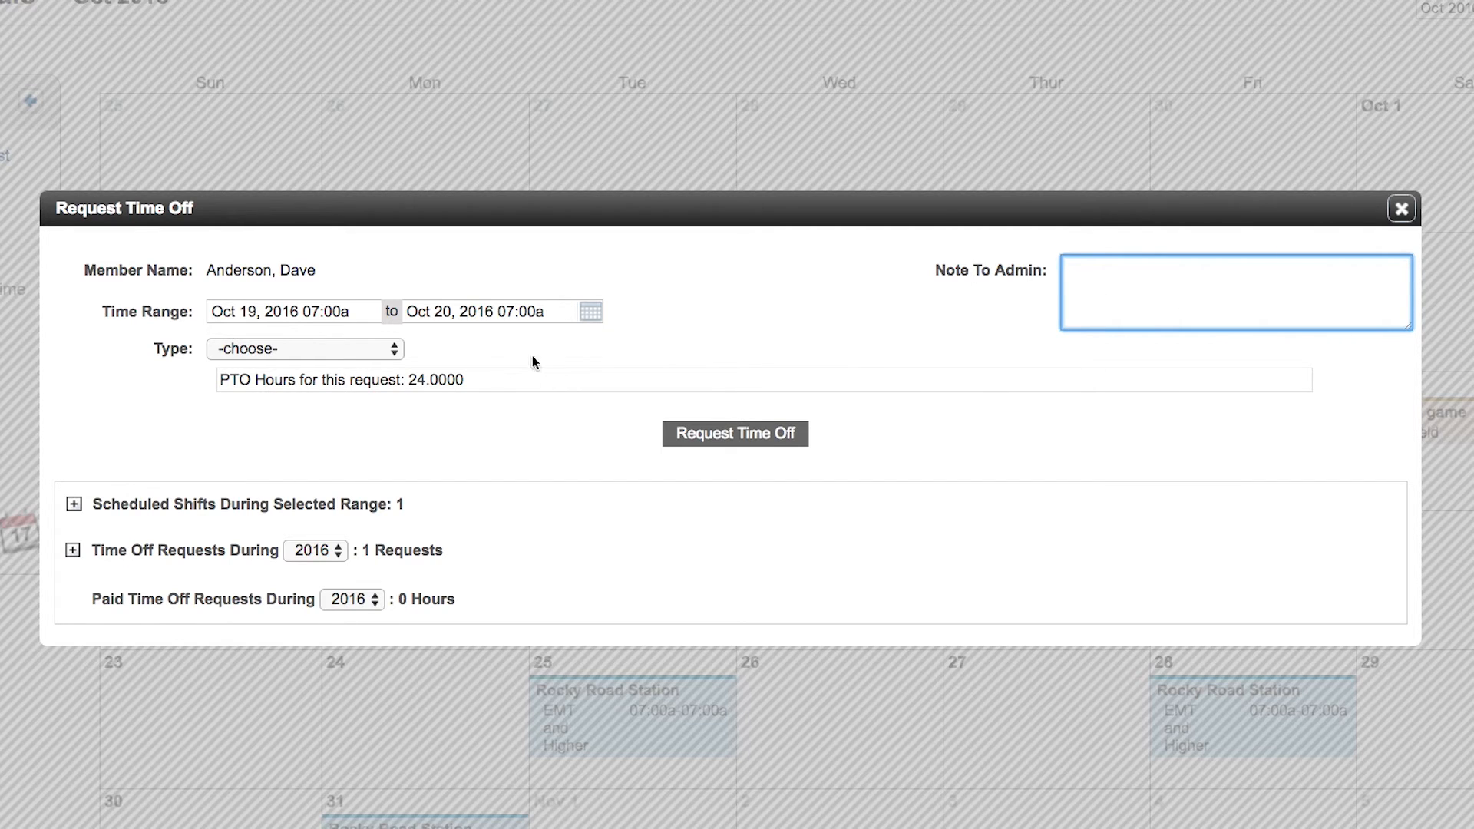
mouse_move(463, 401)
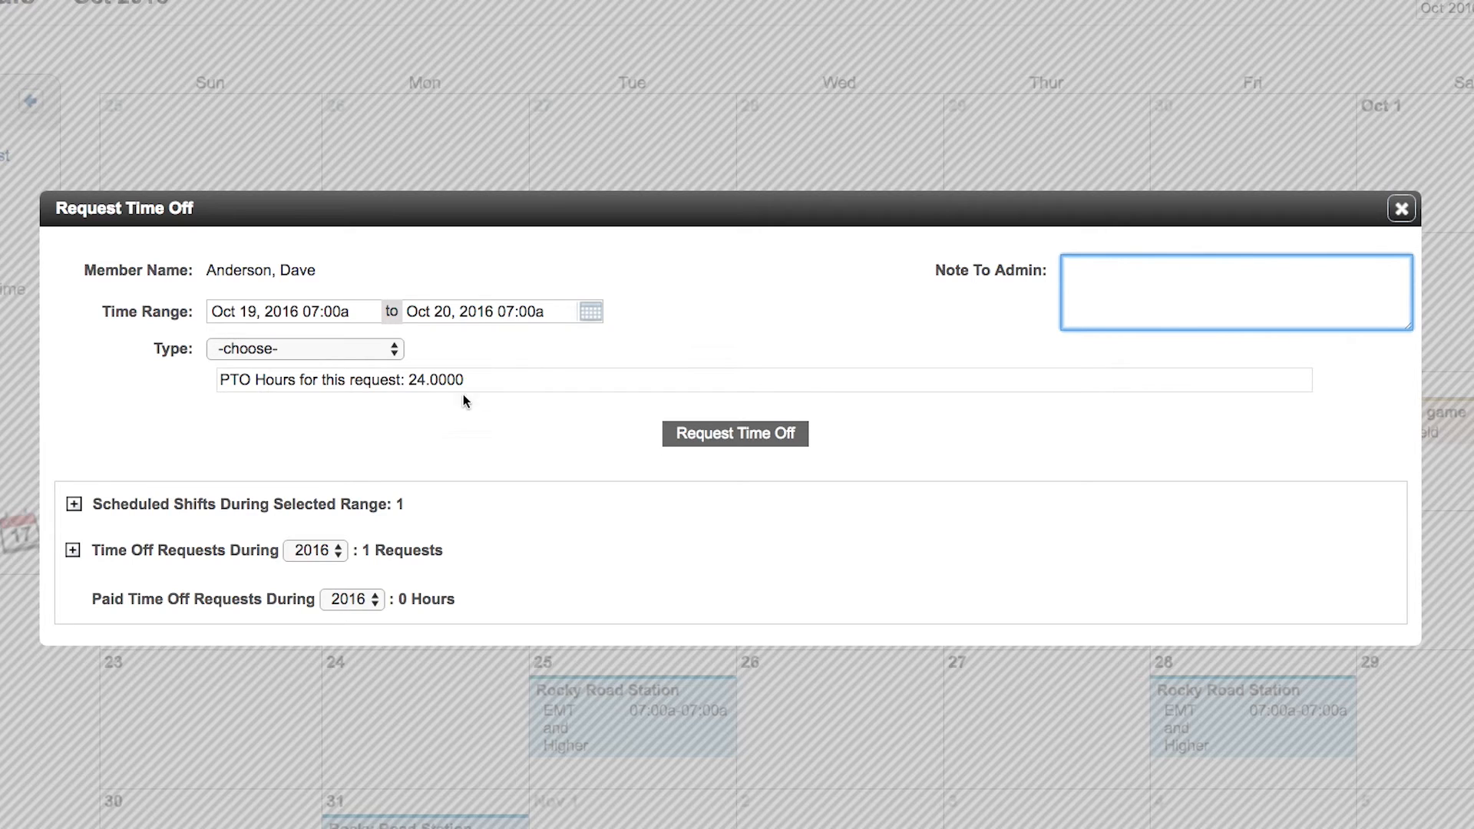
mouse_move(502, 344)
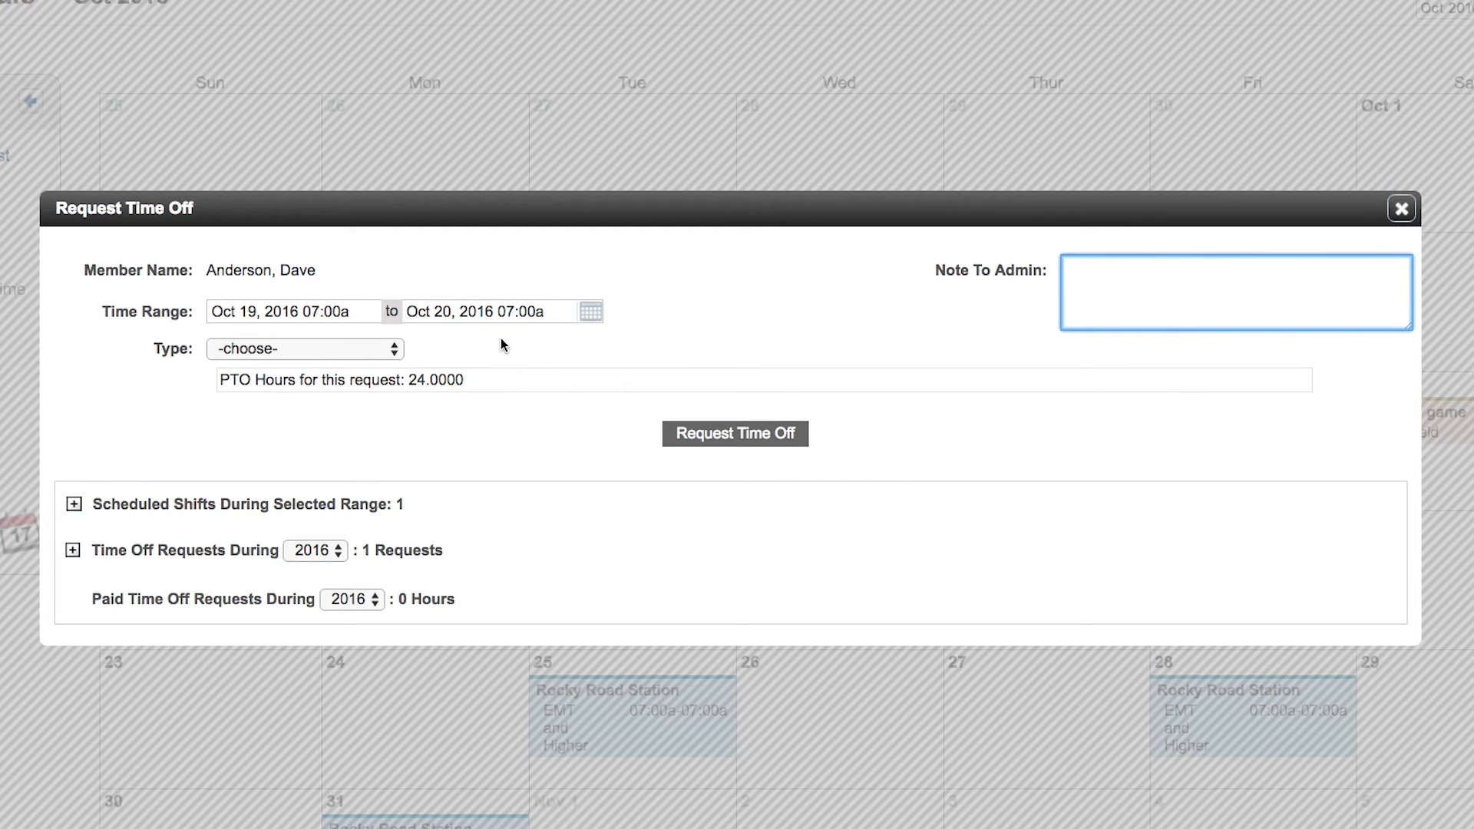
click(294, 311)
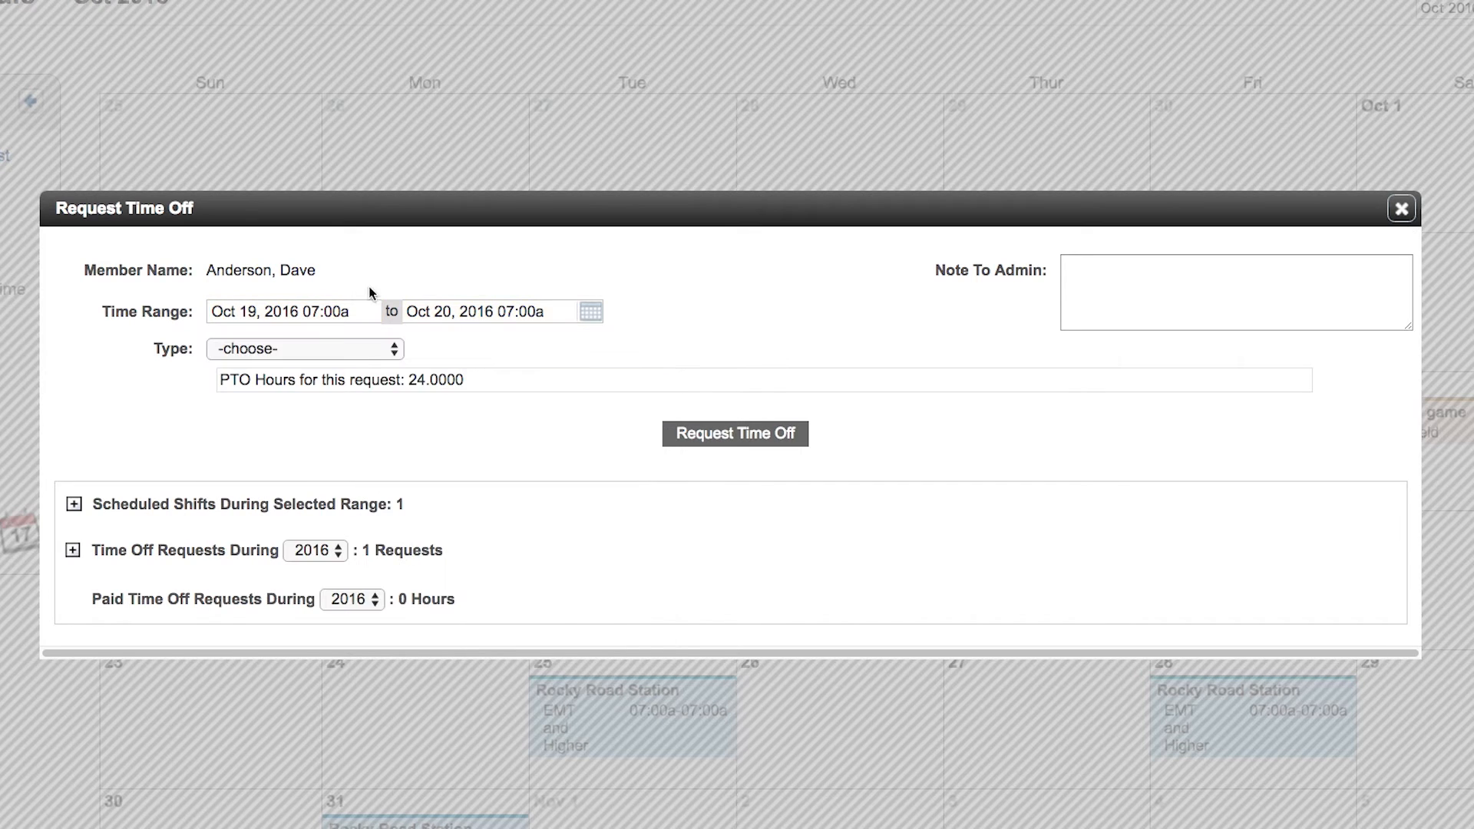
click(304, 348)
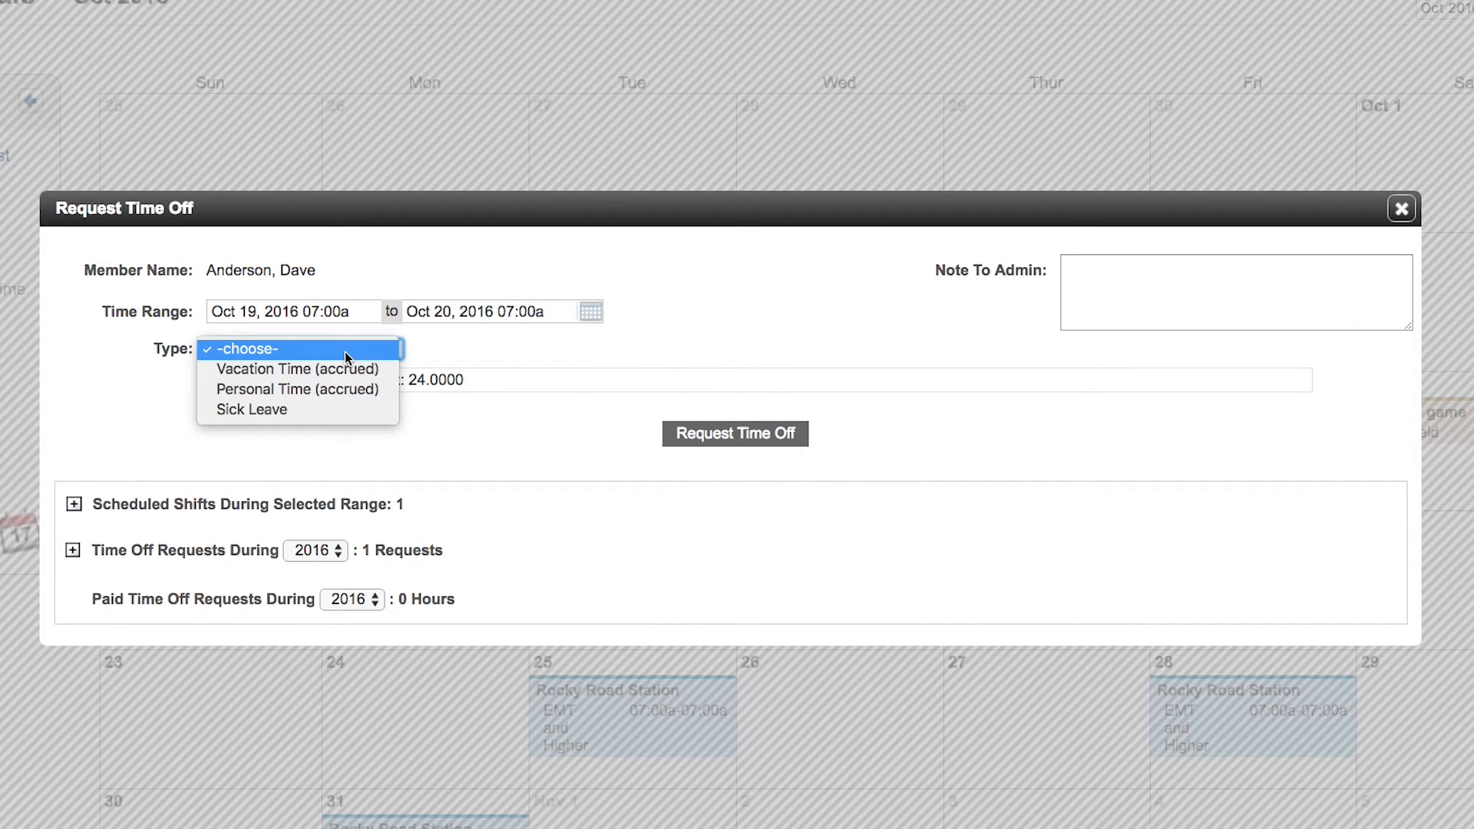
mouse_move(297, 369)
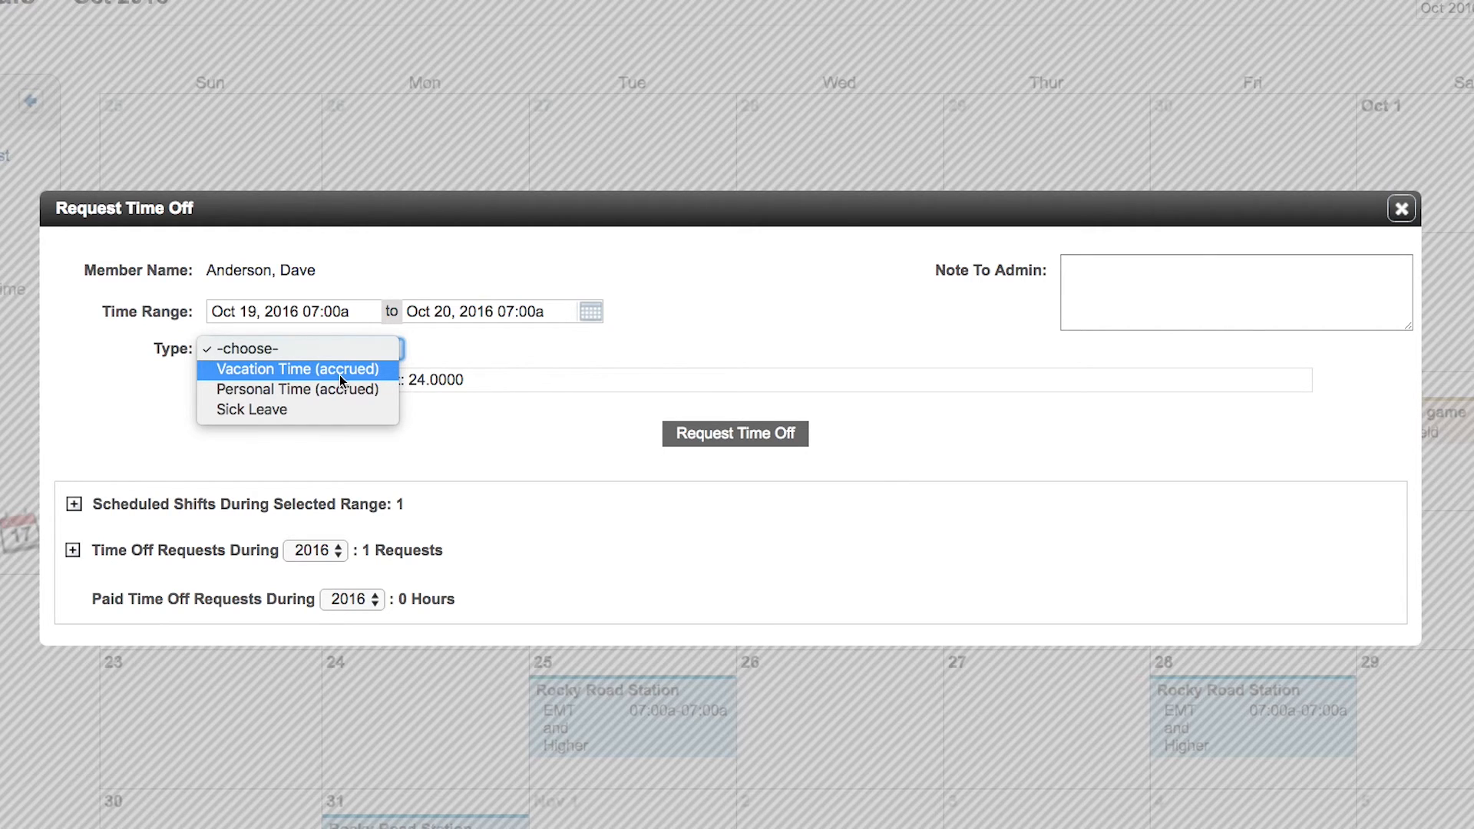
click(297, 369)
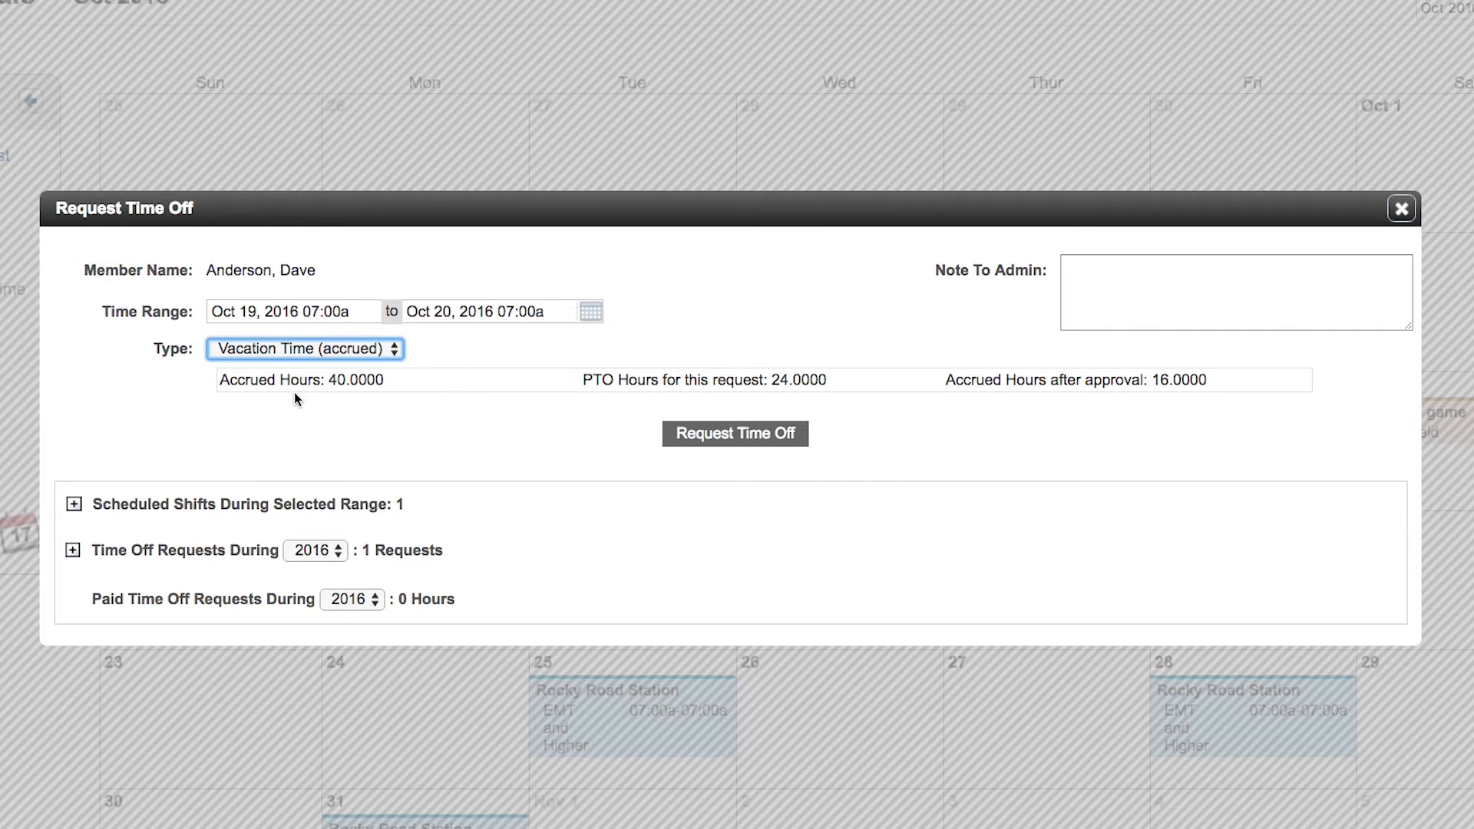
mouse_move(322, 406)
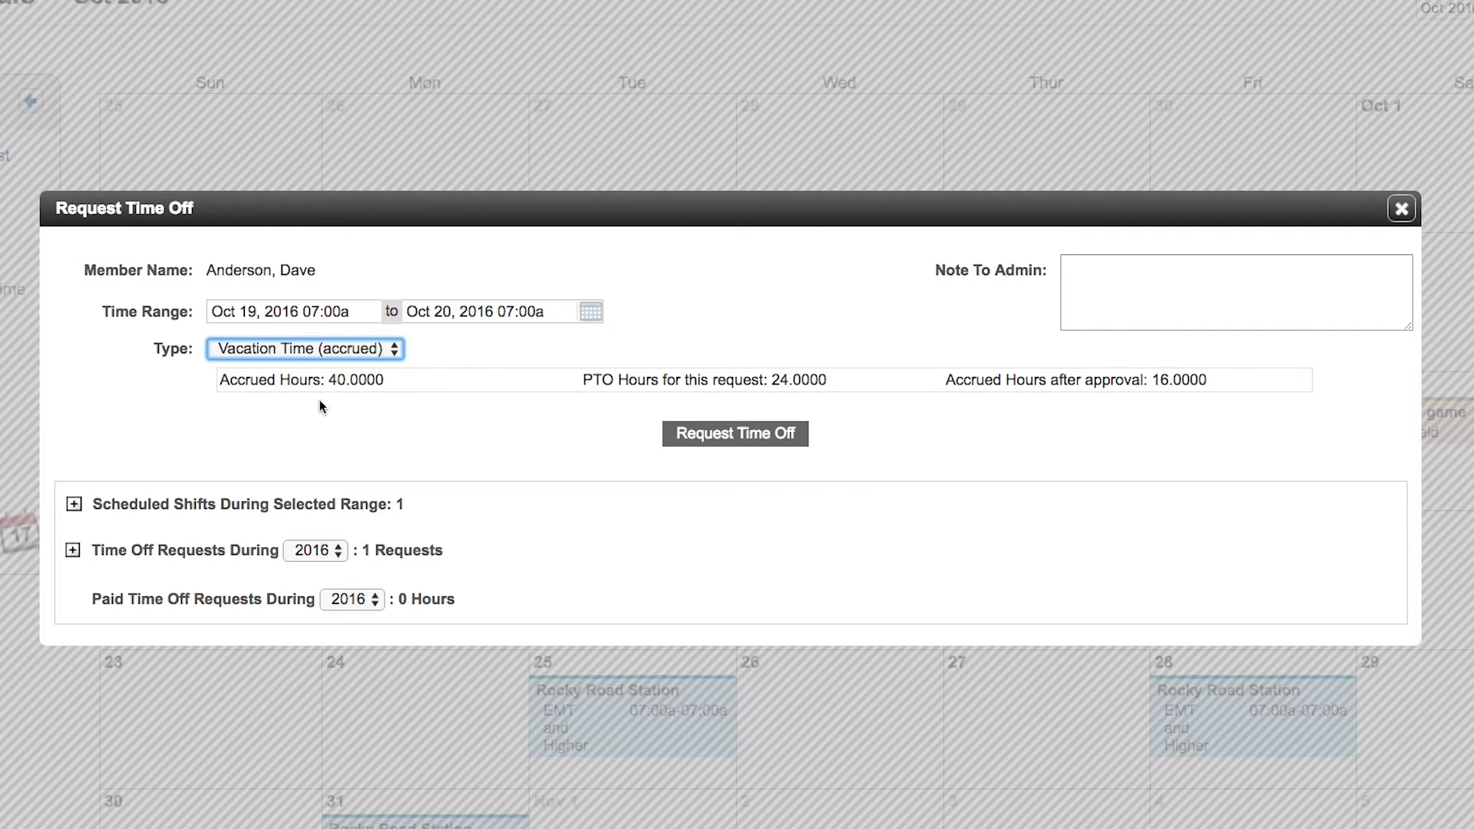
mouse_move(367, 397)
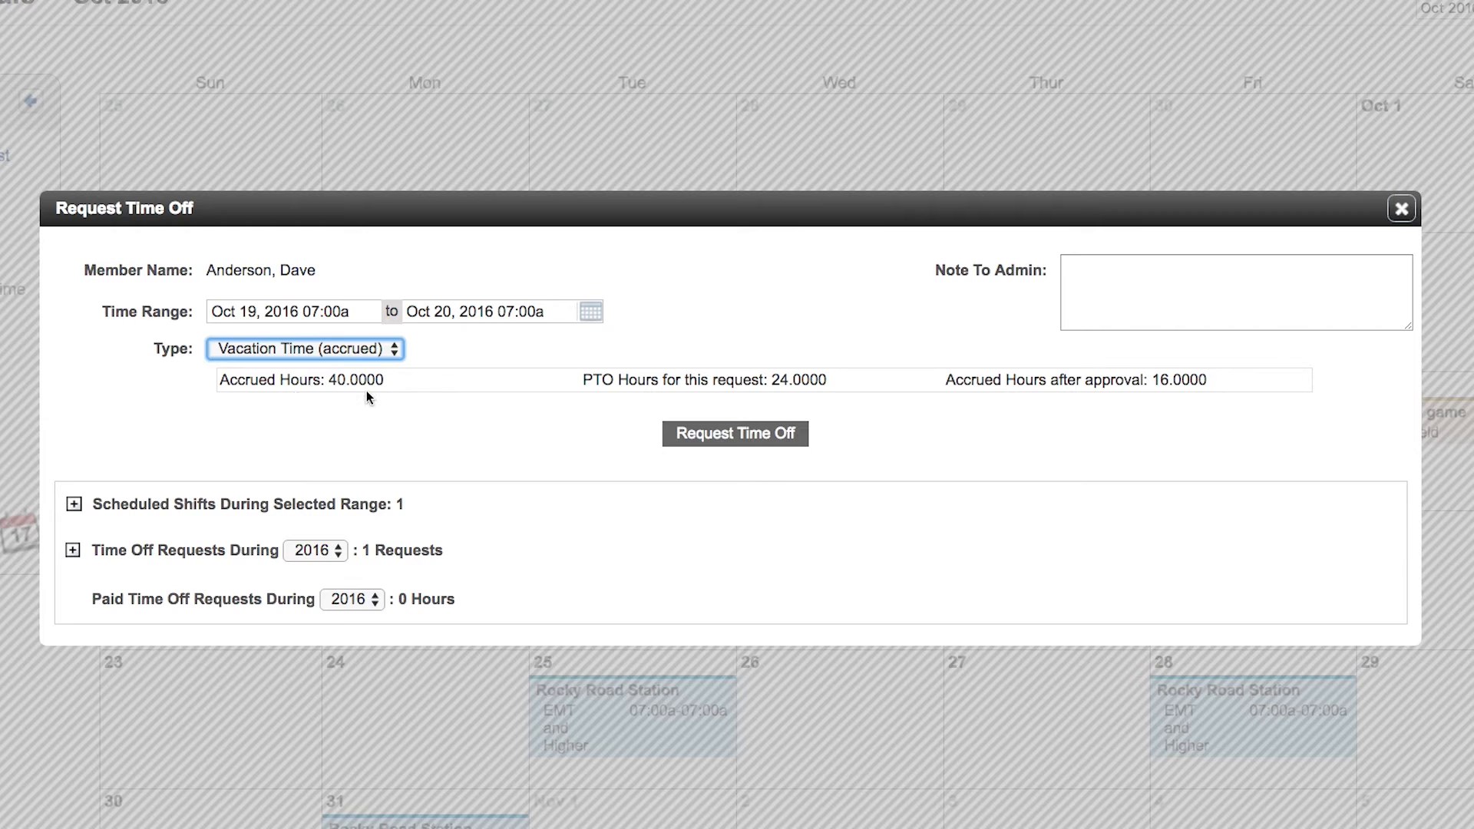
mouse_move(733, 397)
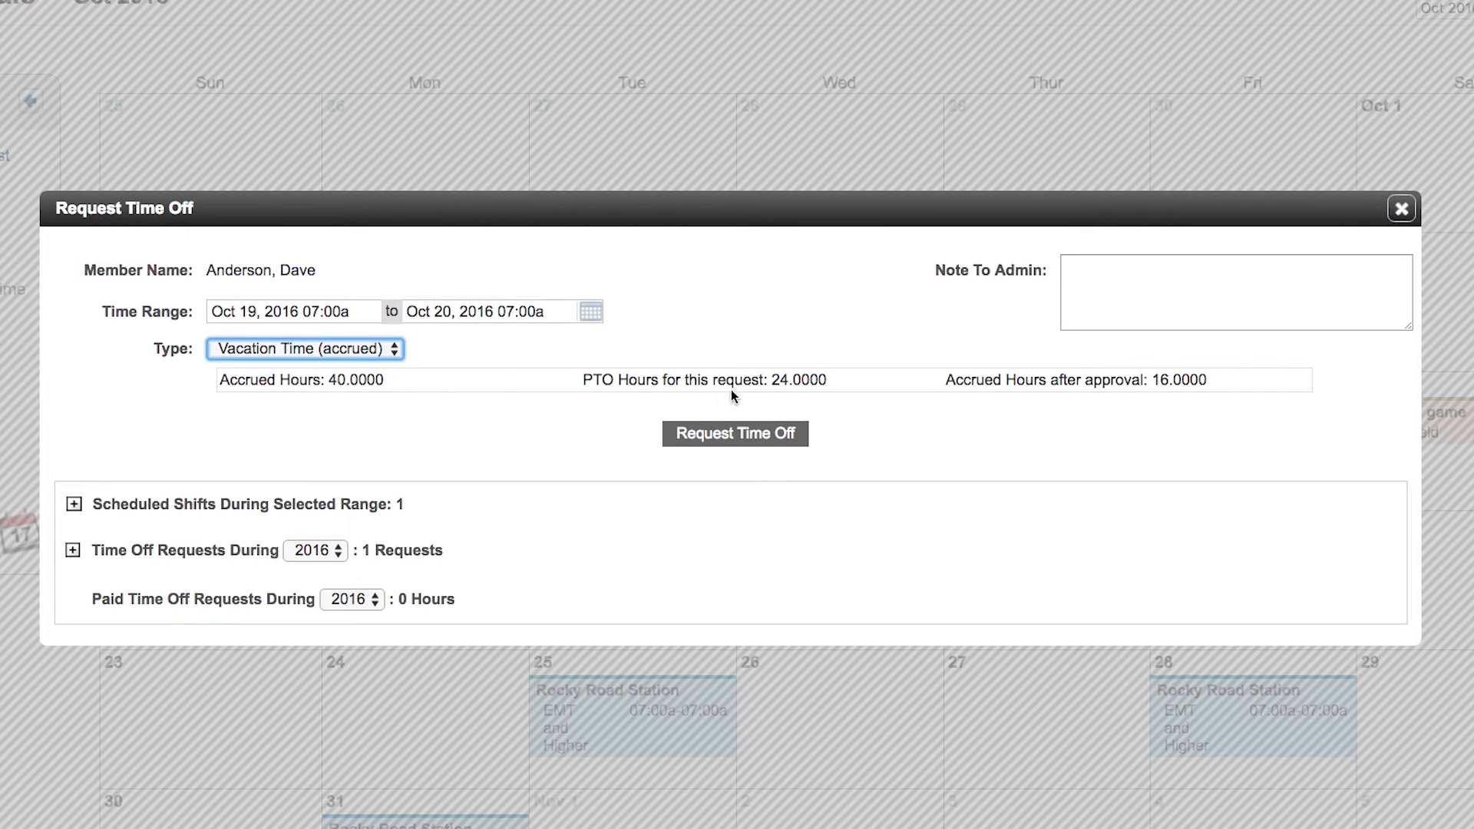
mouse_move(810, 405)
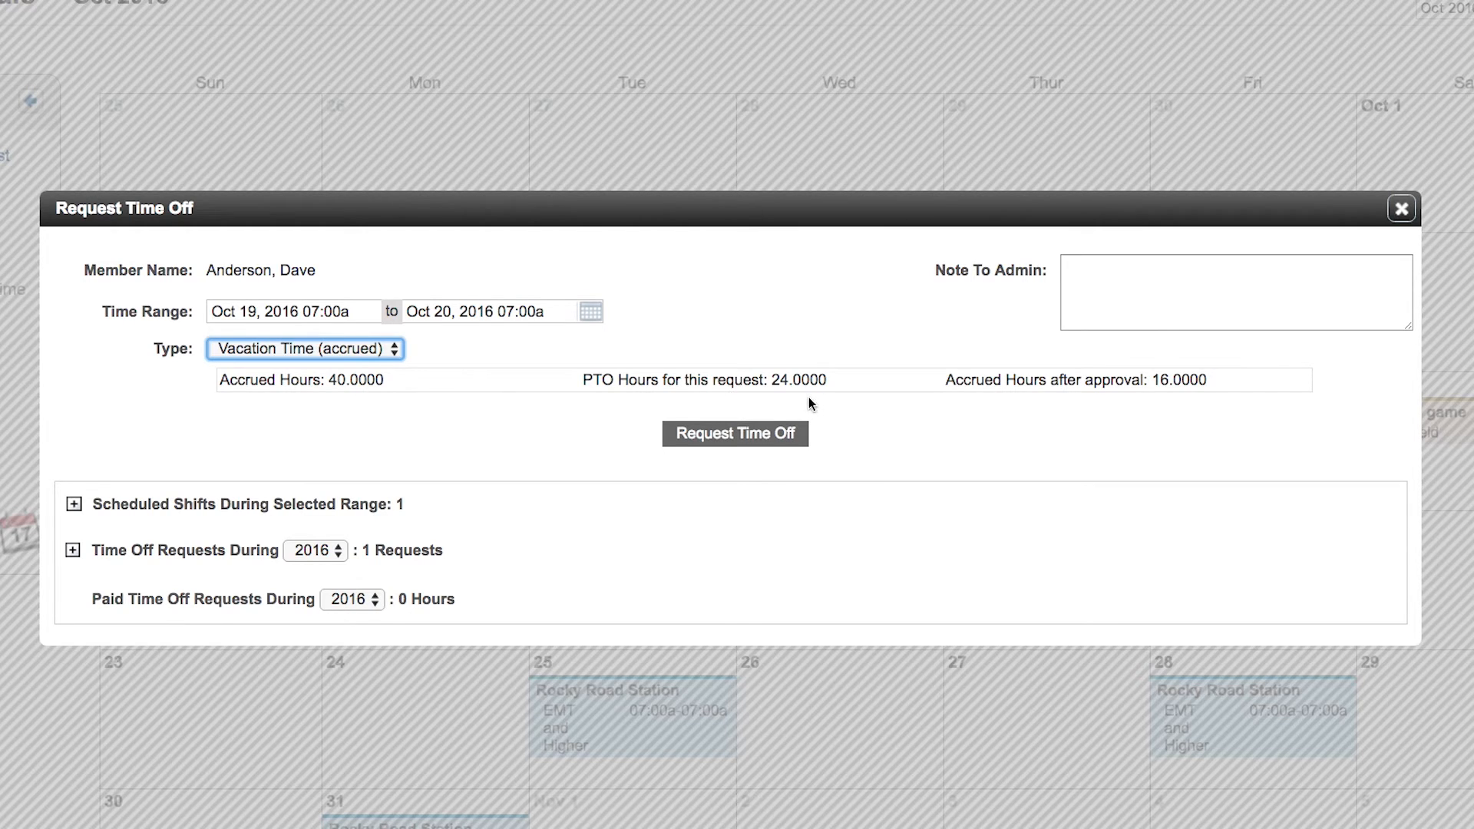
mouse_move(1245, 411)
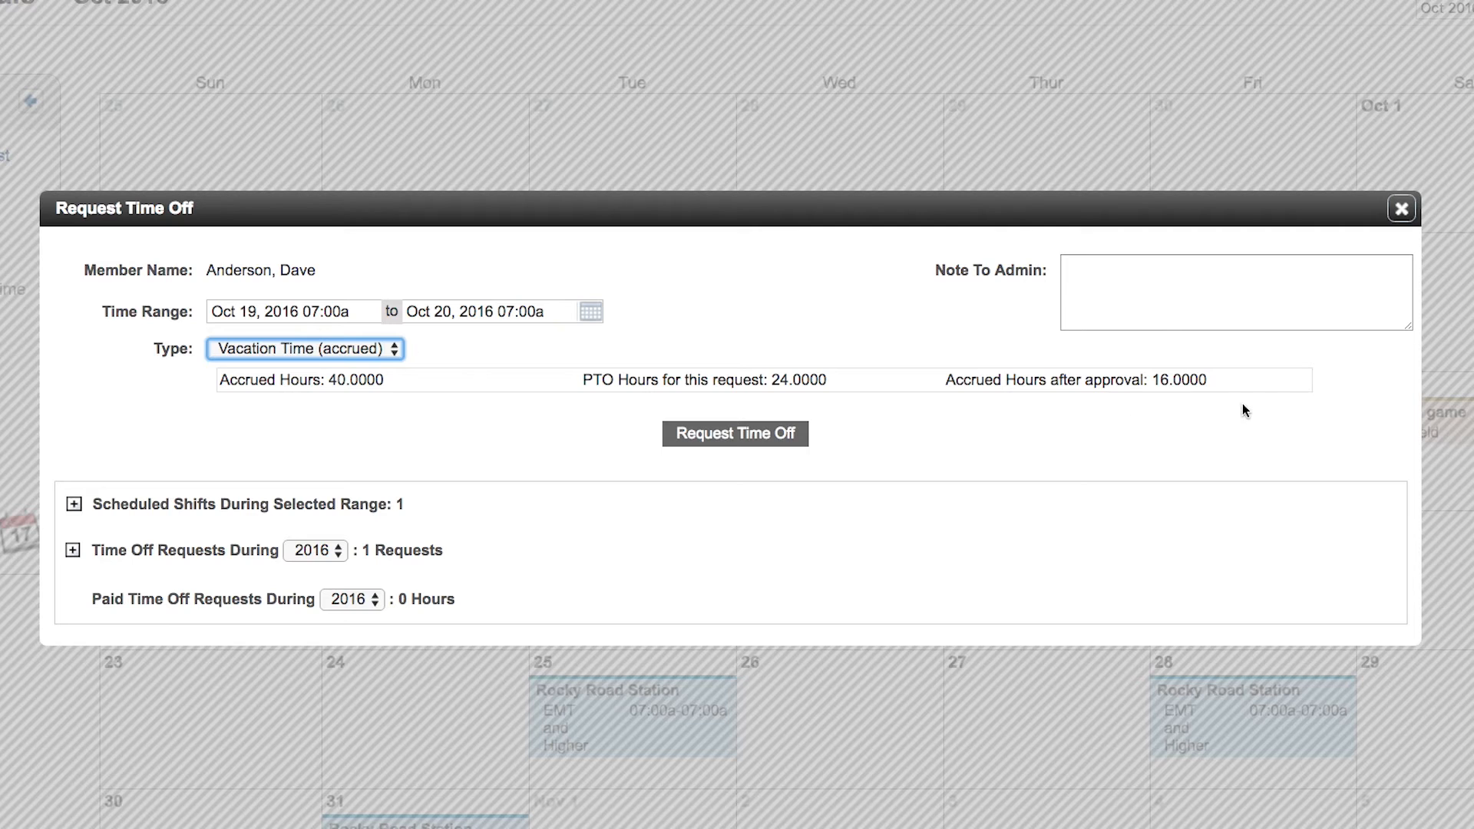
mouse_move(1207, 417)
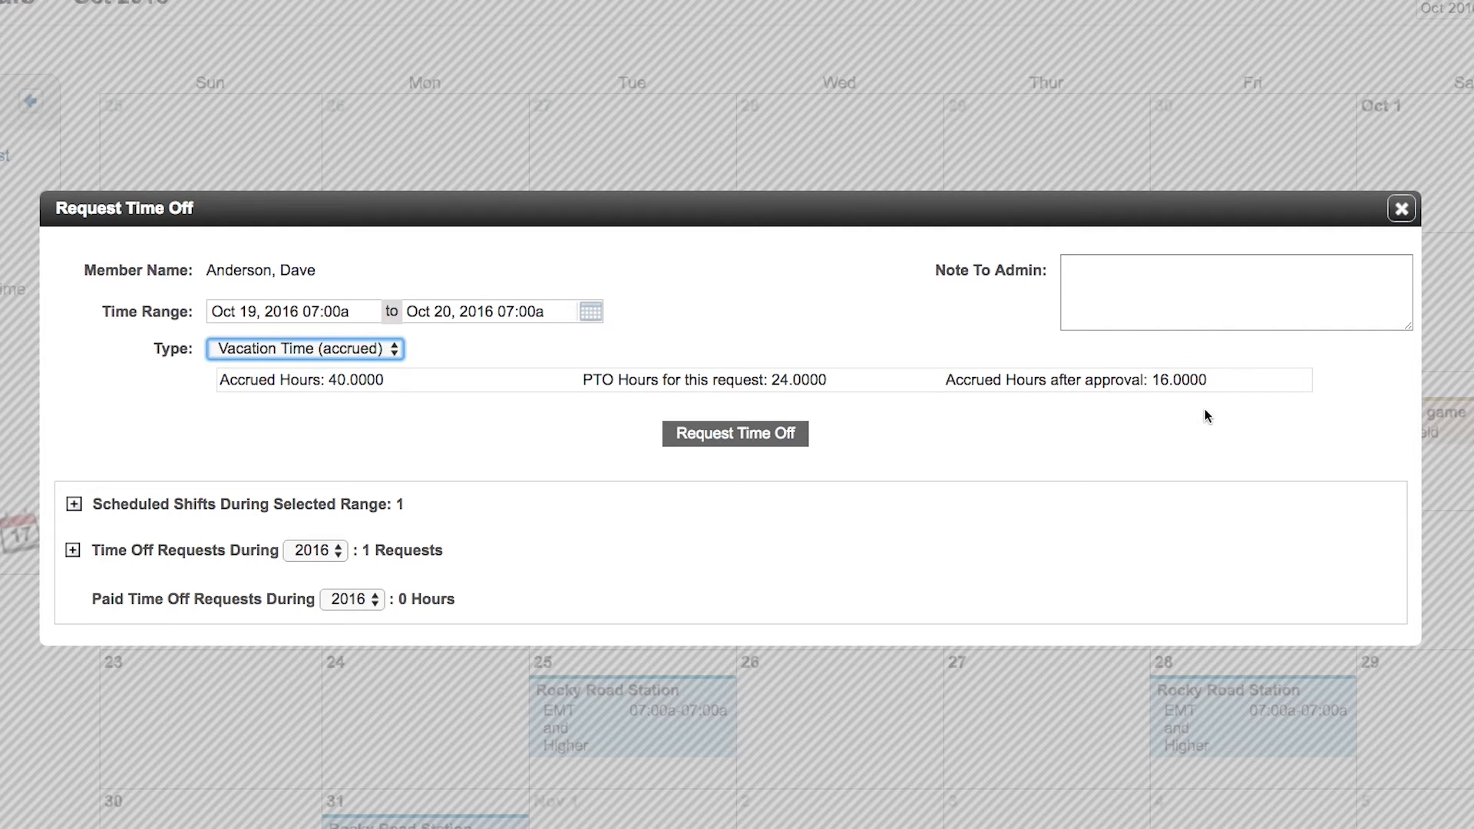
click(305, 348)
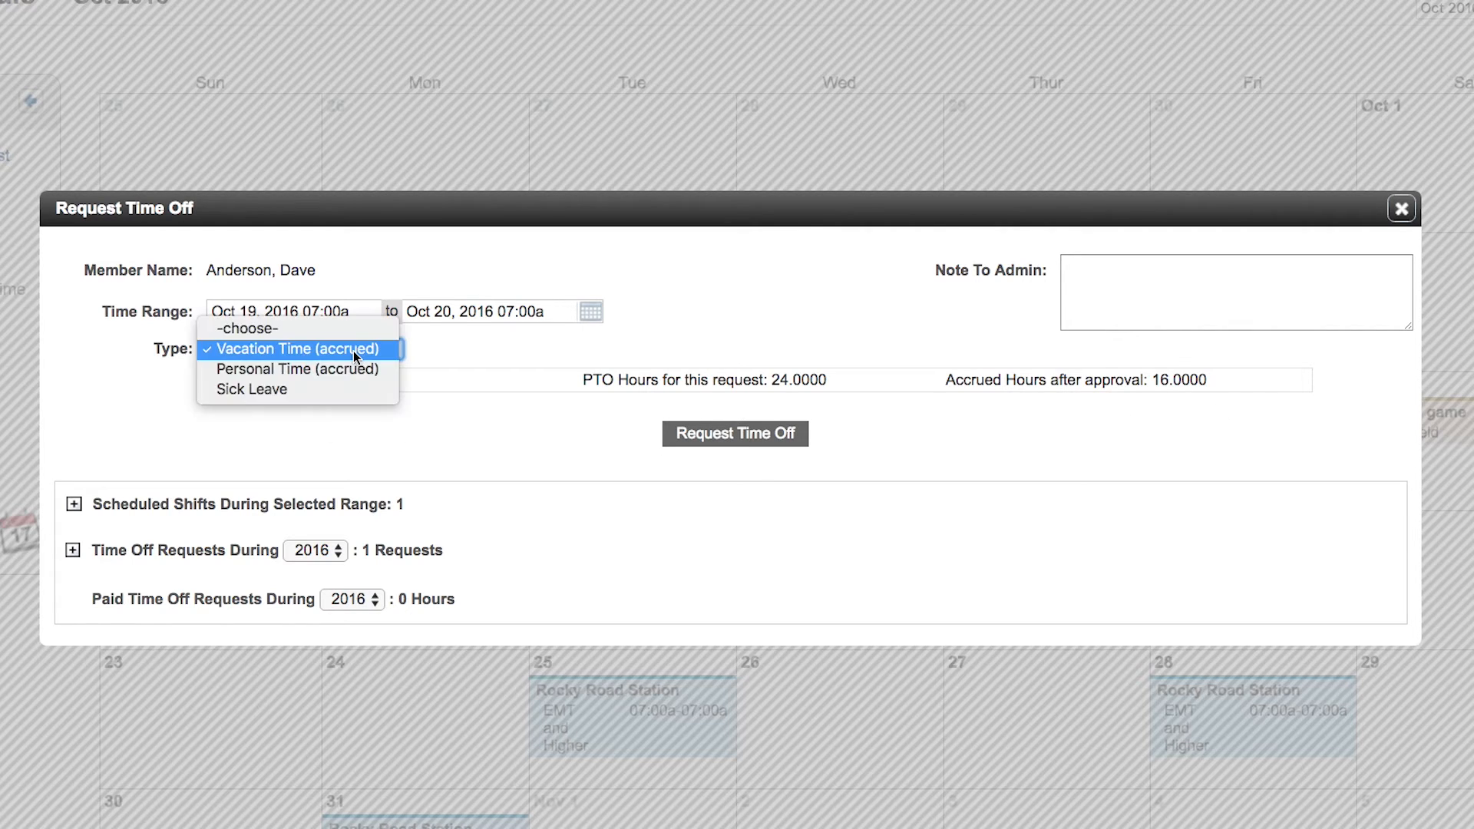
mouse_move(297, 369)
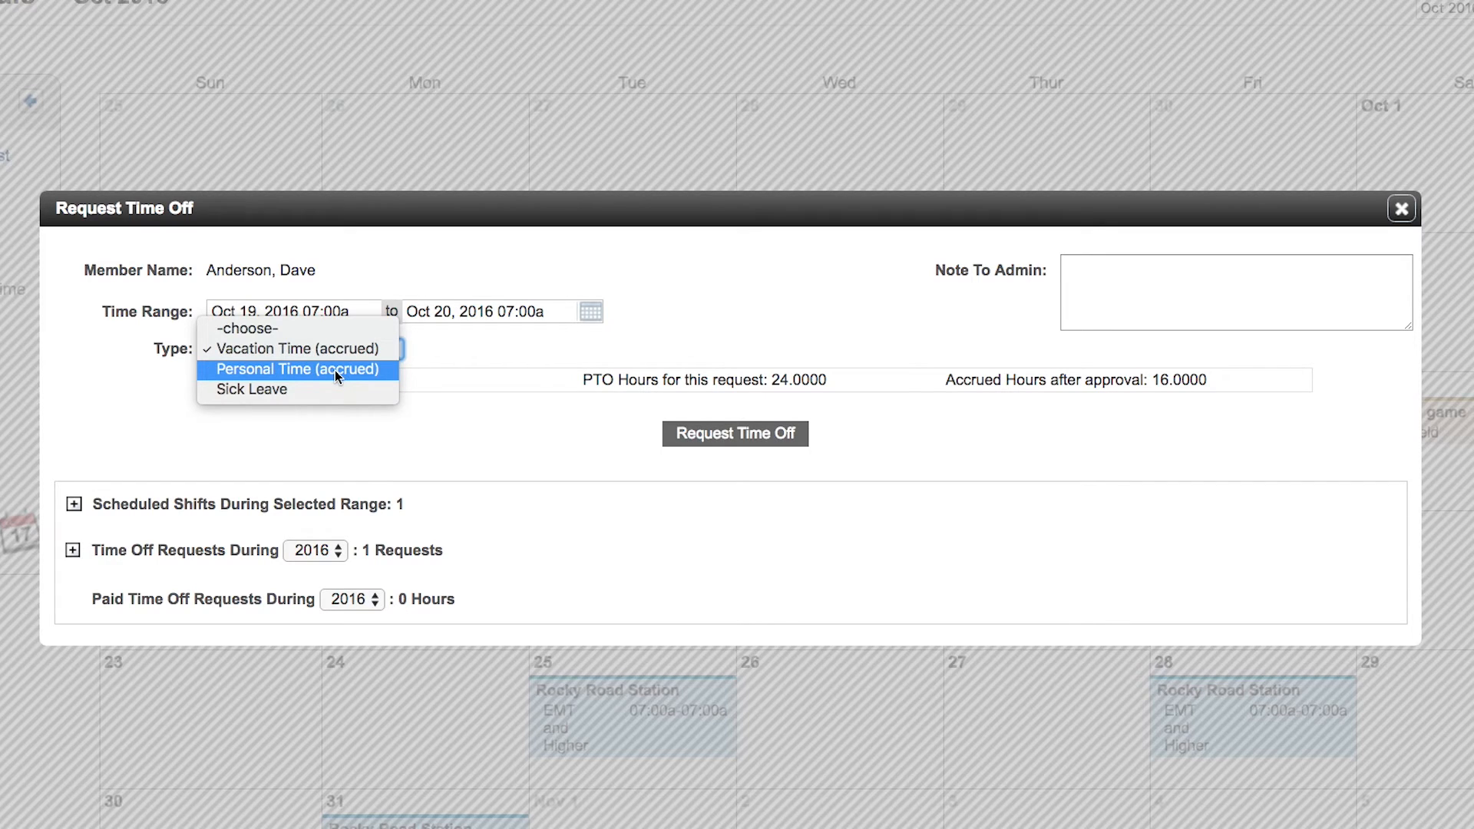
click(296, 368)
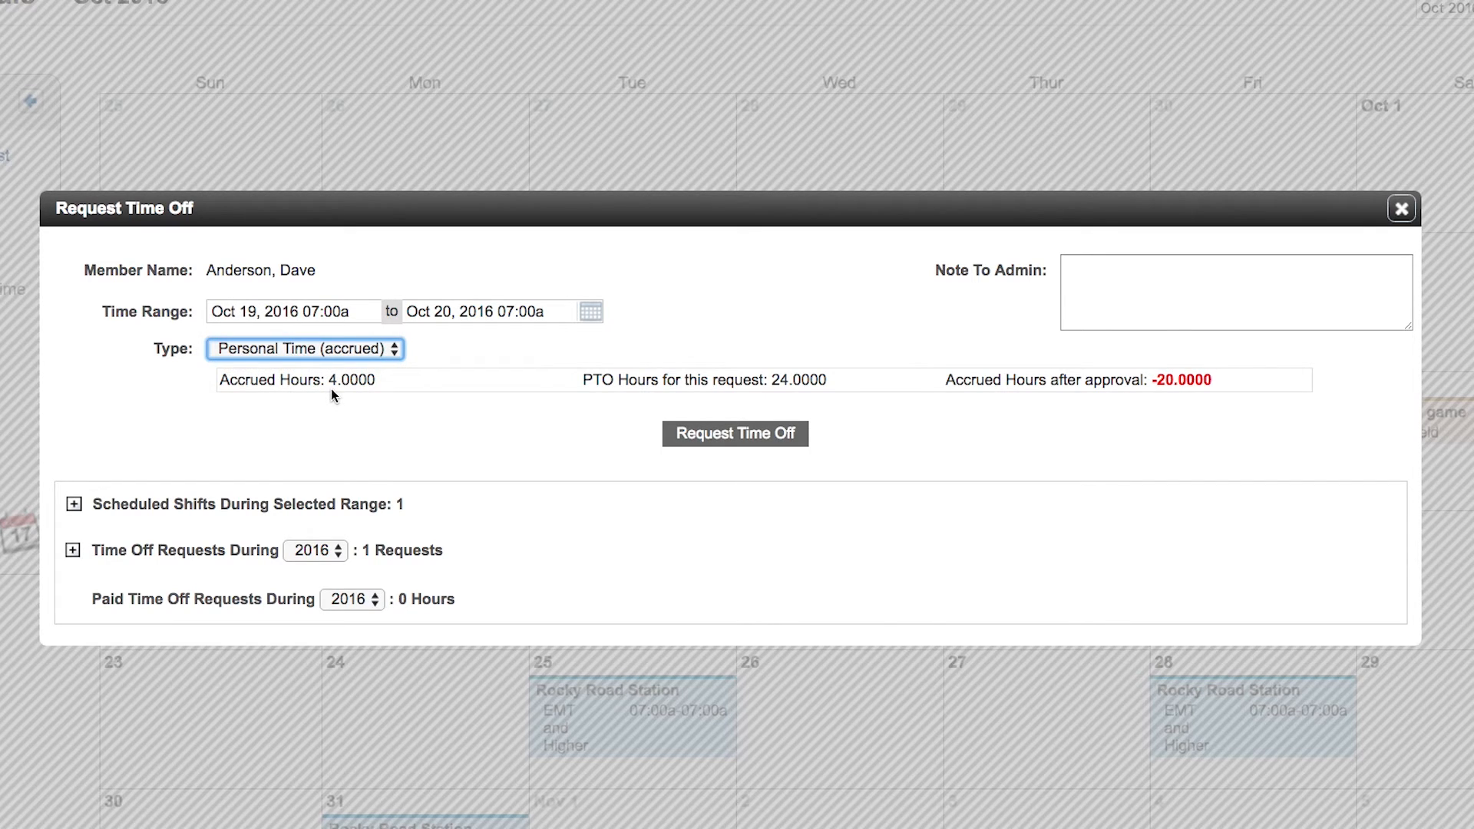
mouse_move(779, 407)
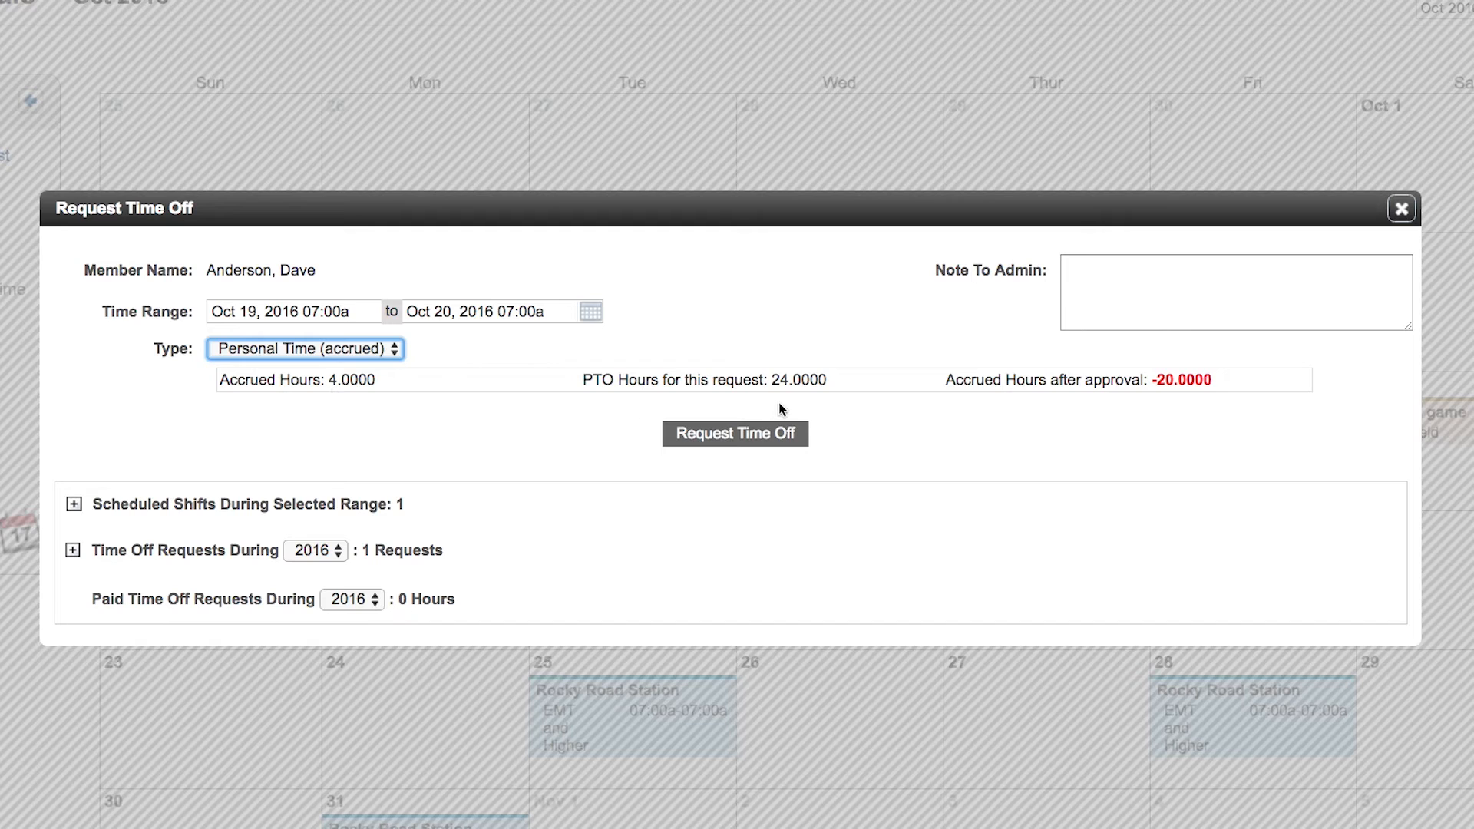
mouse_move(1185, 405)
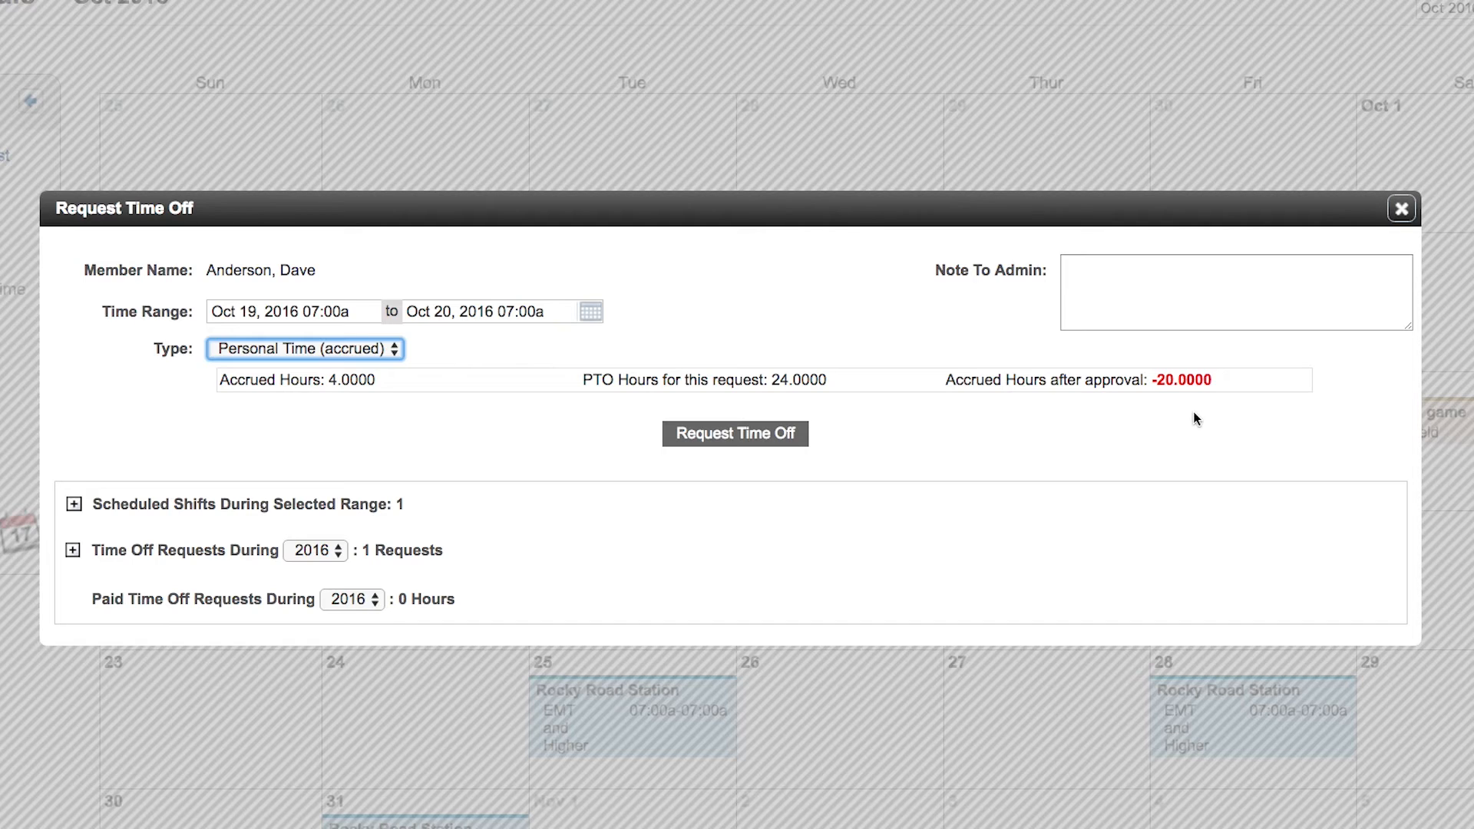
mouse_move(528, 375)
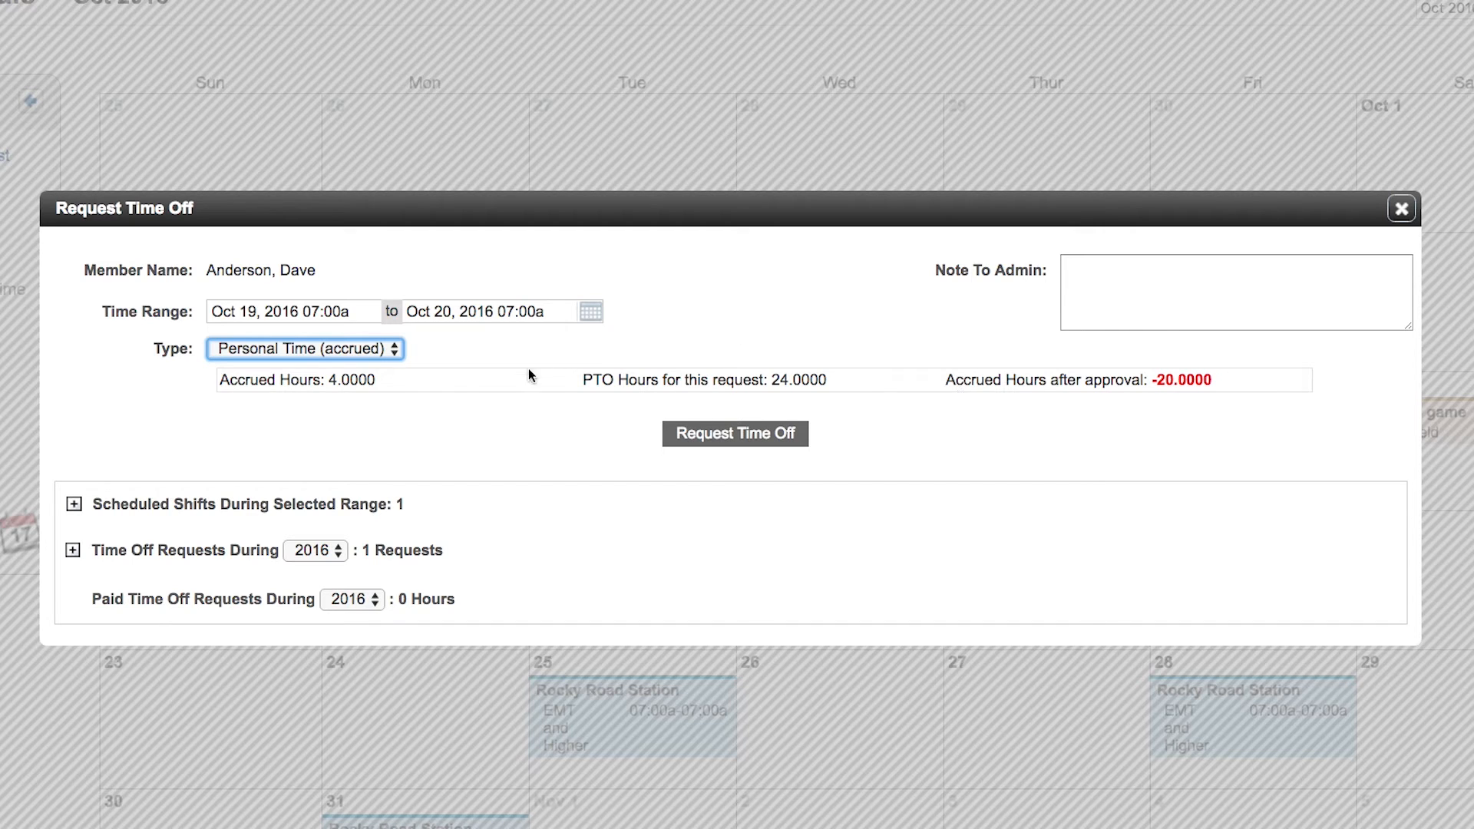
click(304, 348)
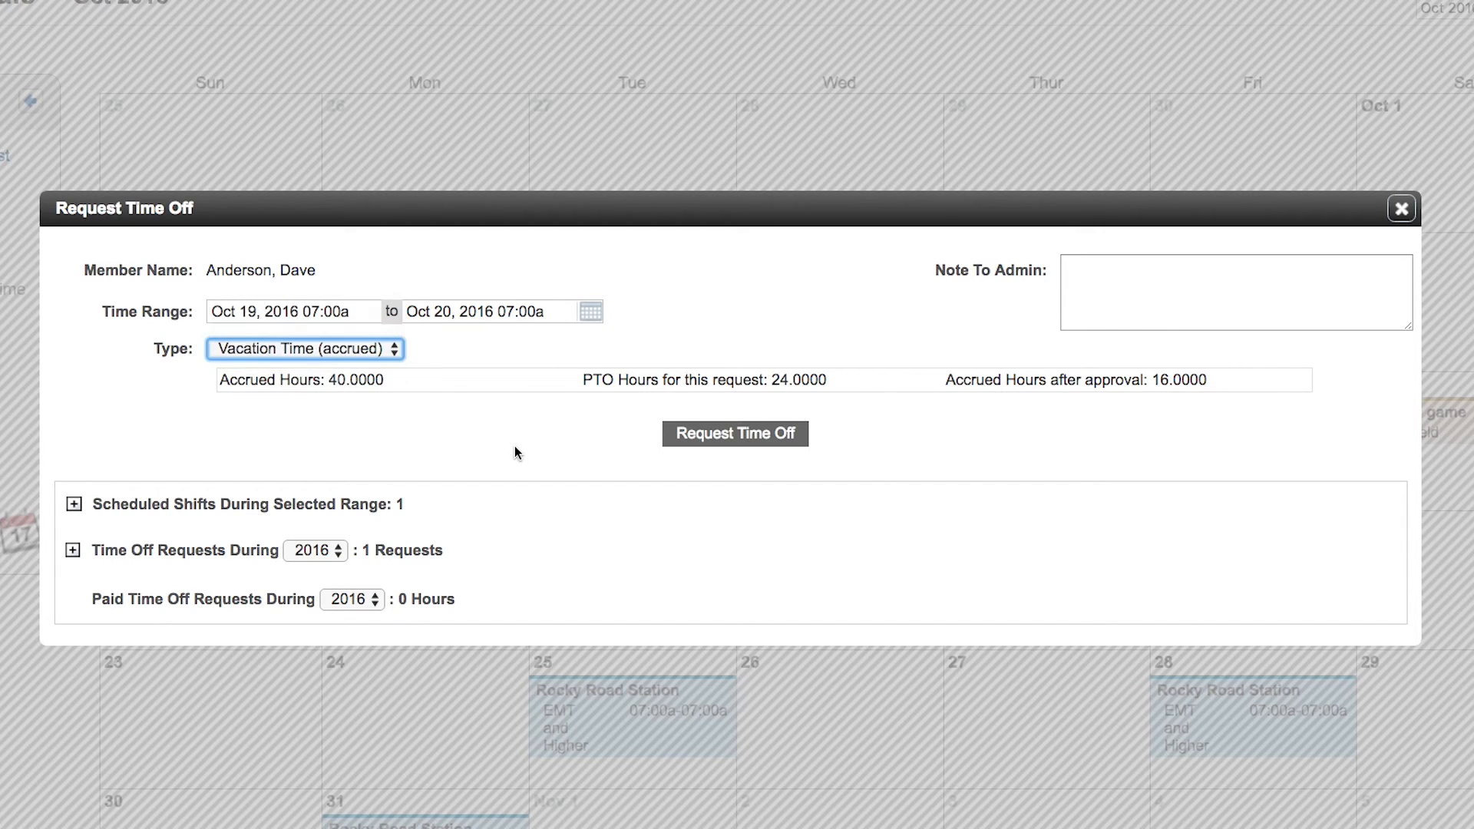
mouse_move(735, 433)
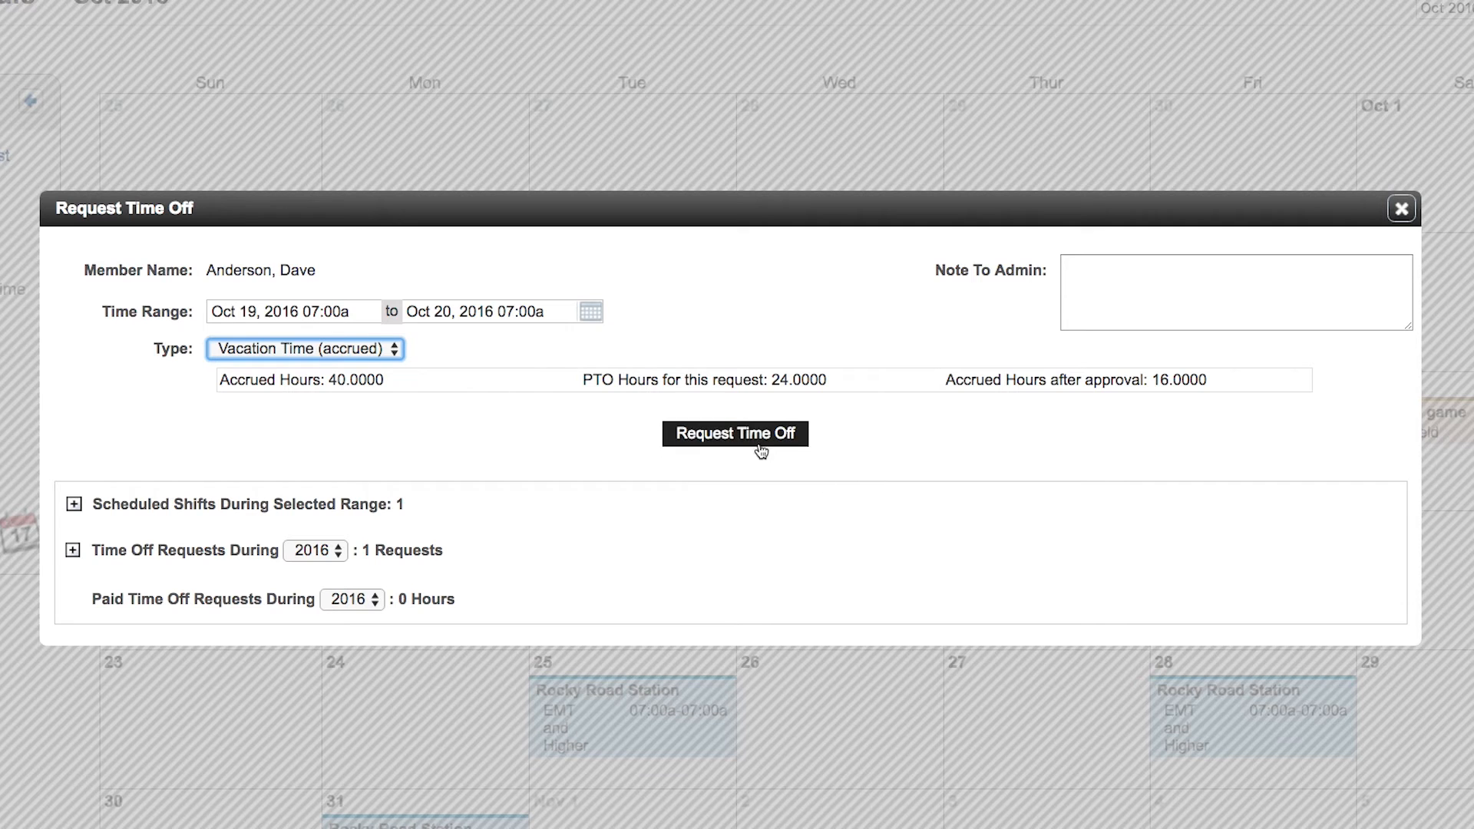
Step: Submit the Oct 19 vacation time-off request for admin approval
click(735, 433)
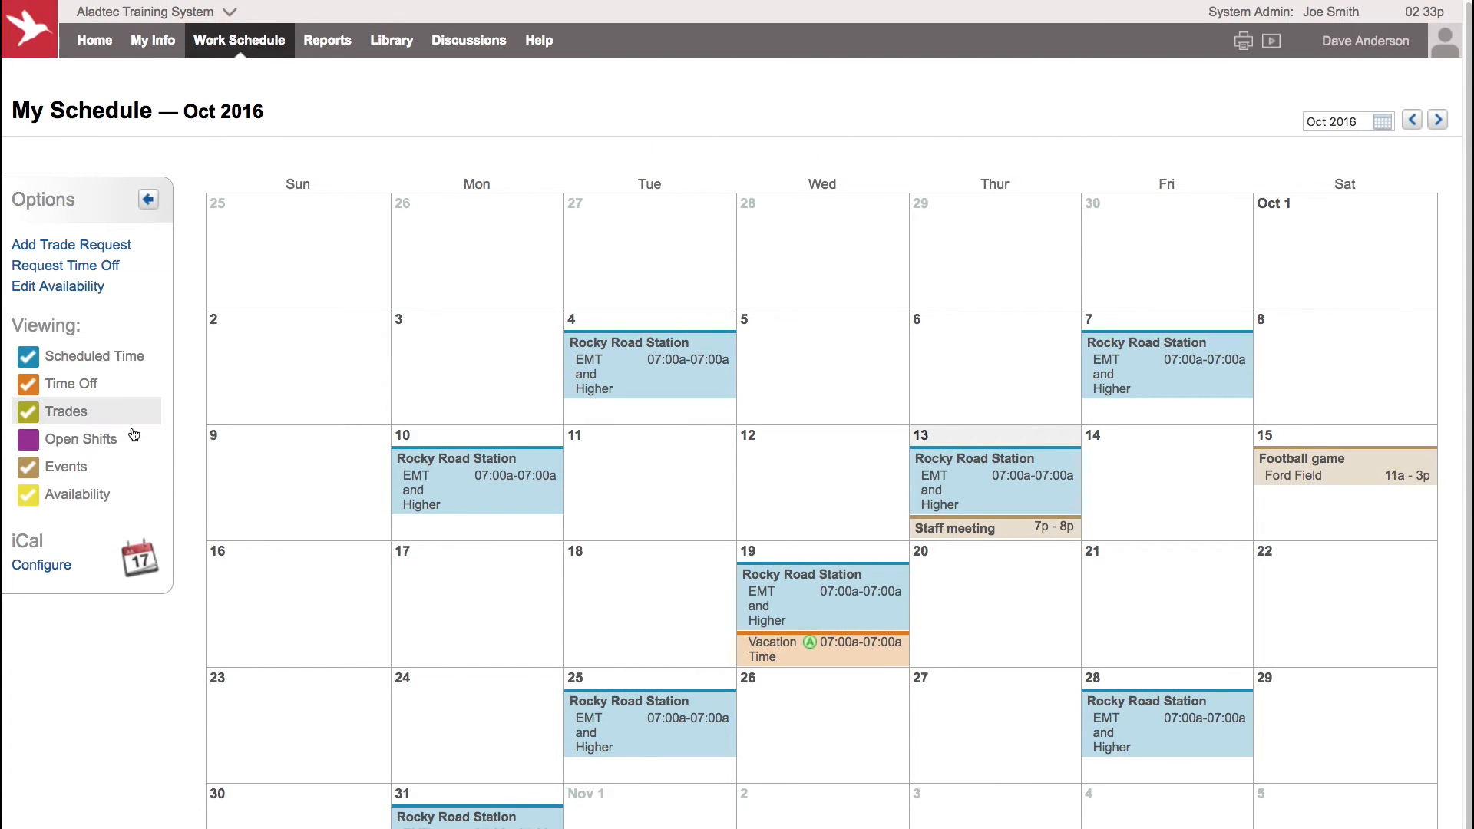
mouse_move(810, 645)
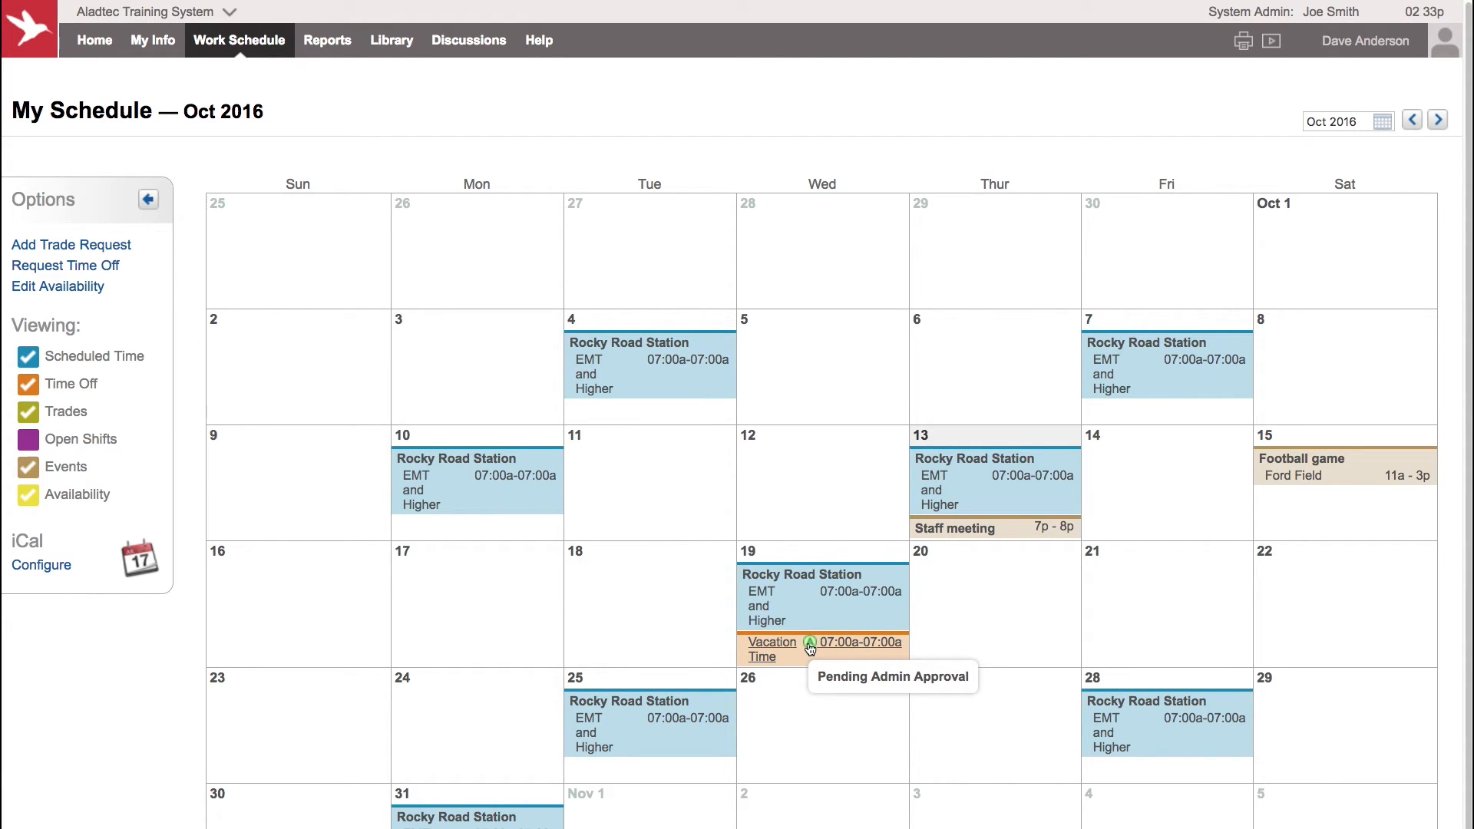
mouse_move(976, 654)
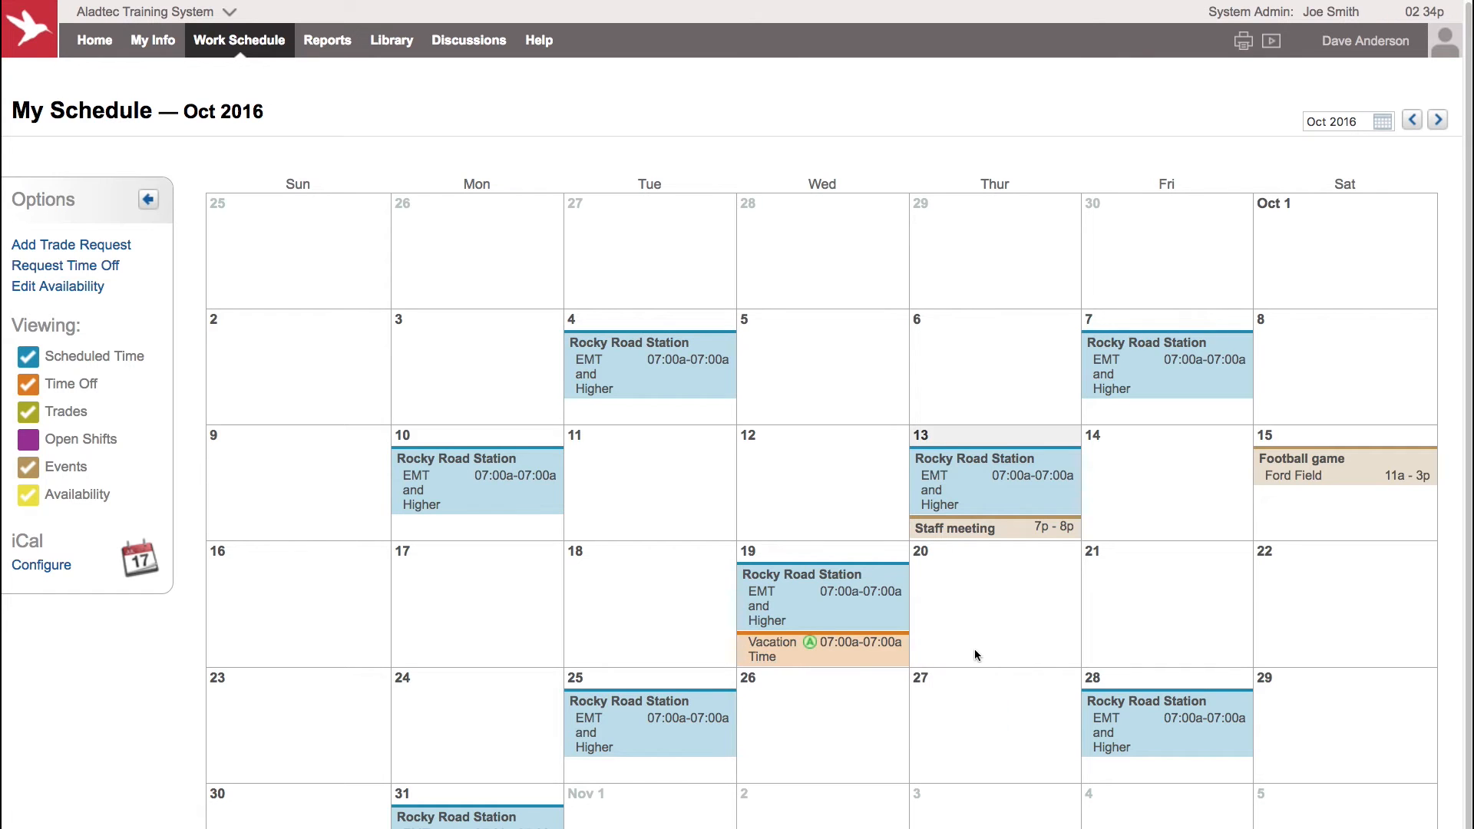
mouse_move(910, 637)
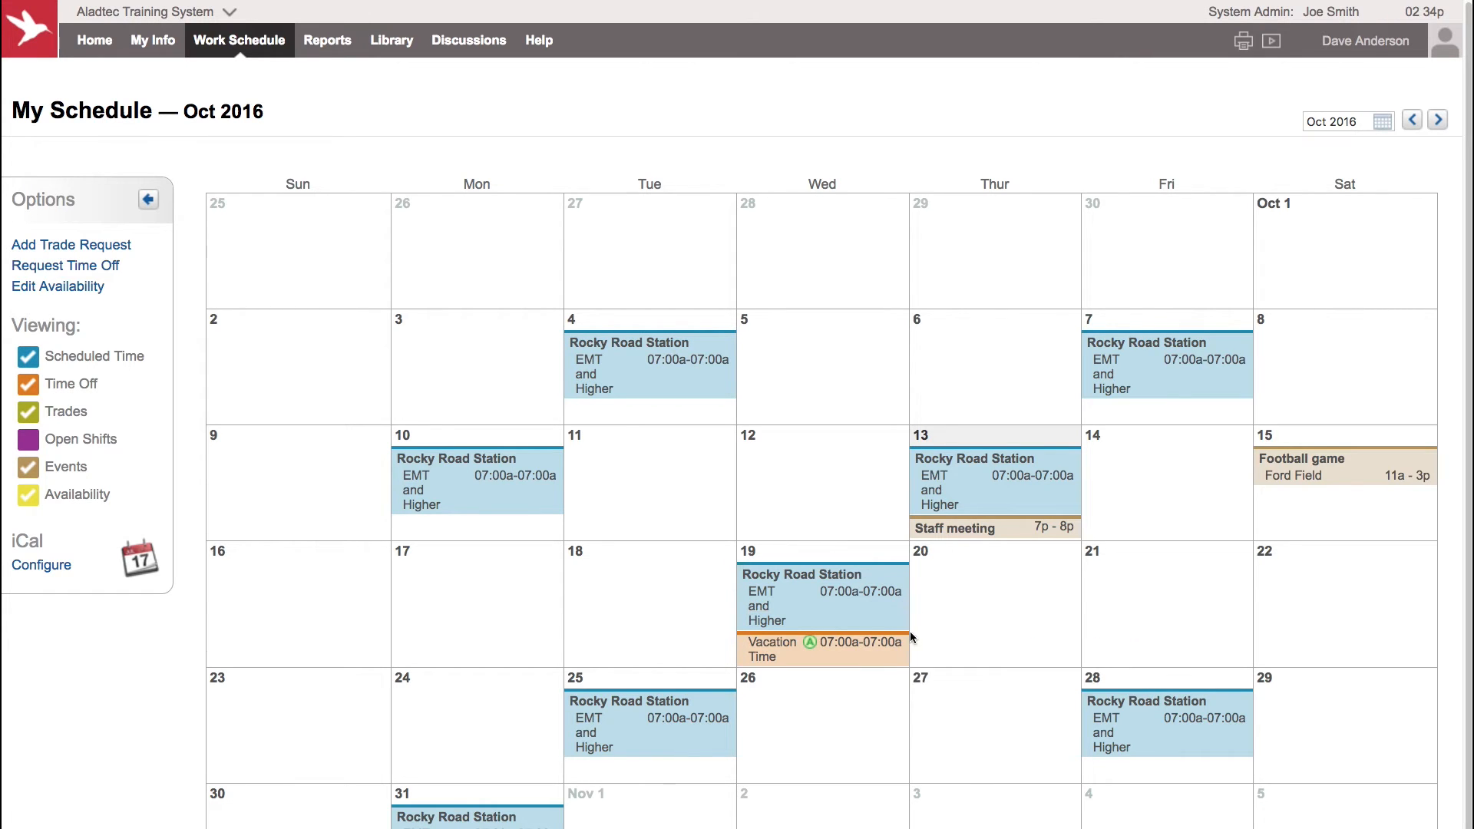
mouse_move(954, 656)
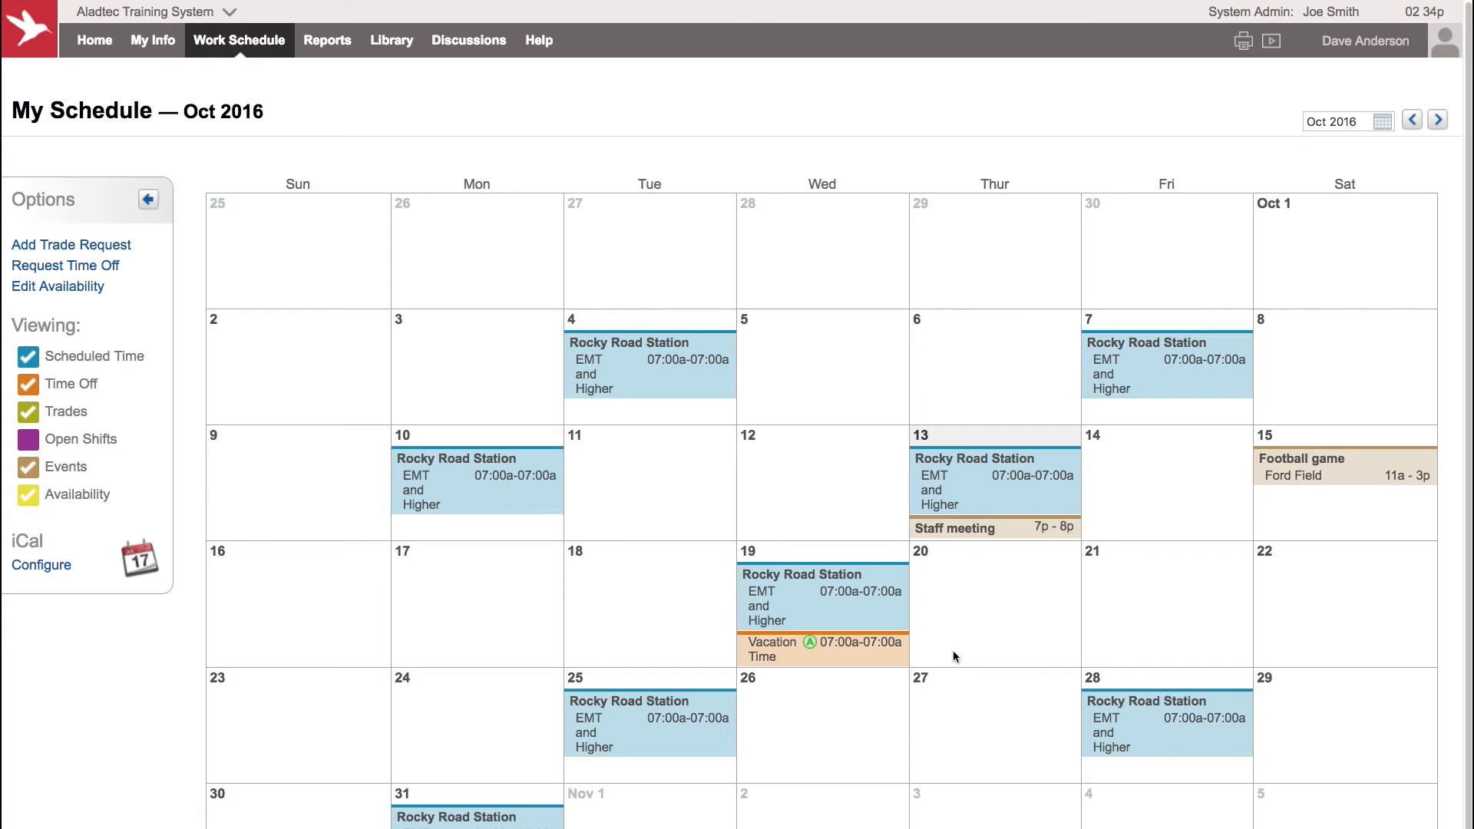
mouse_move(592, 621)
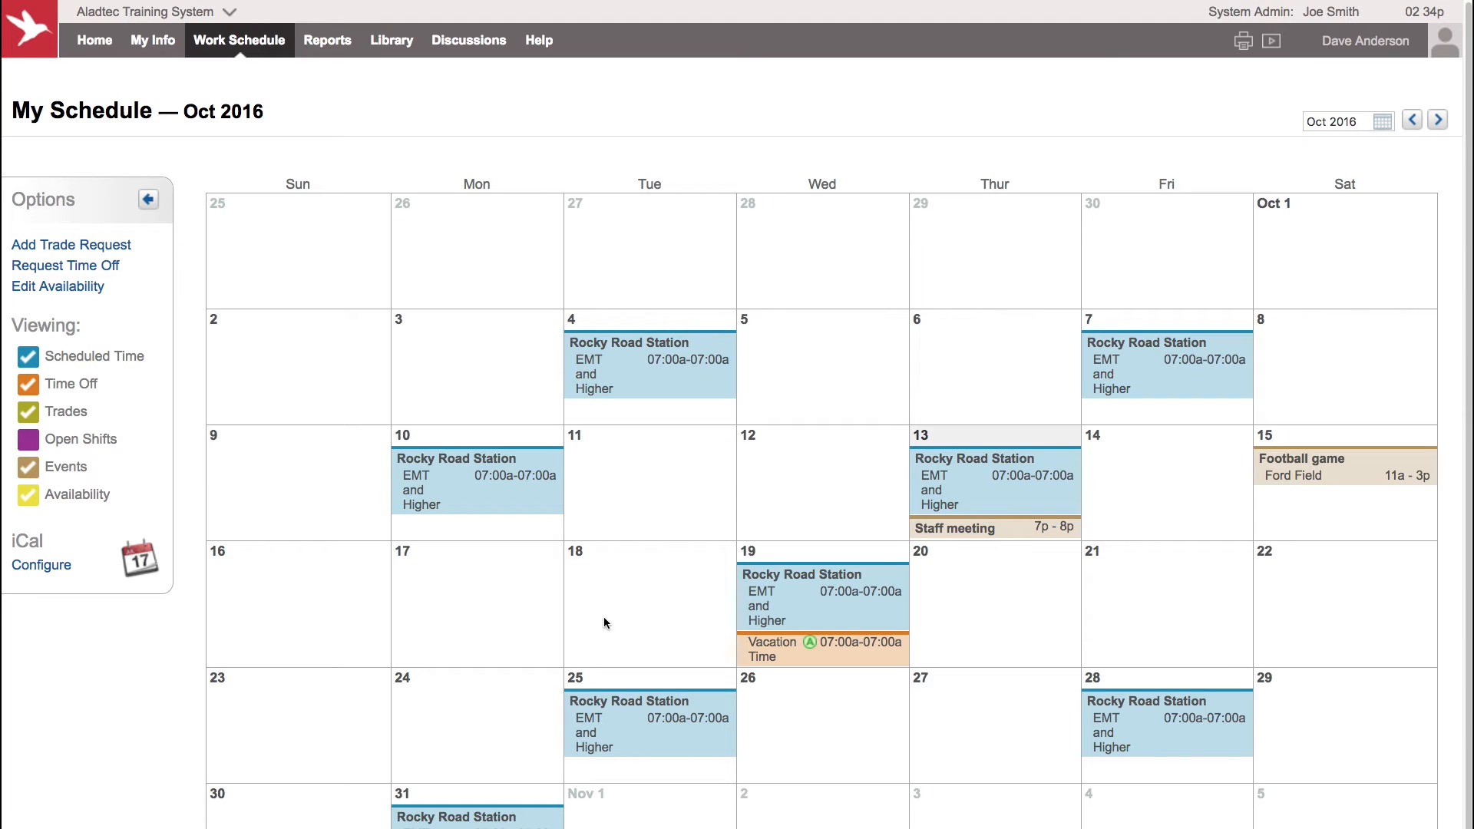
mouse_move(613, 623)
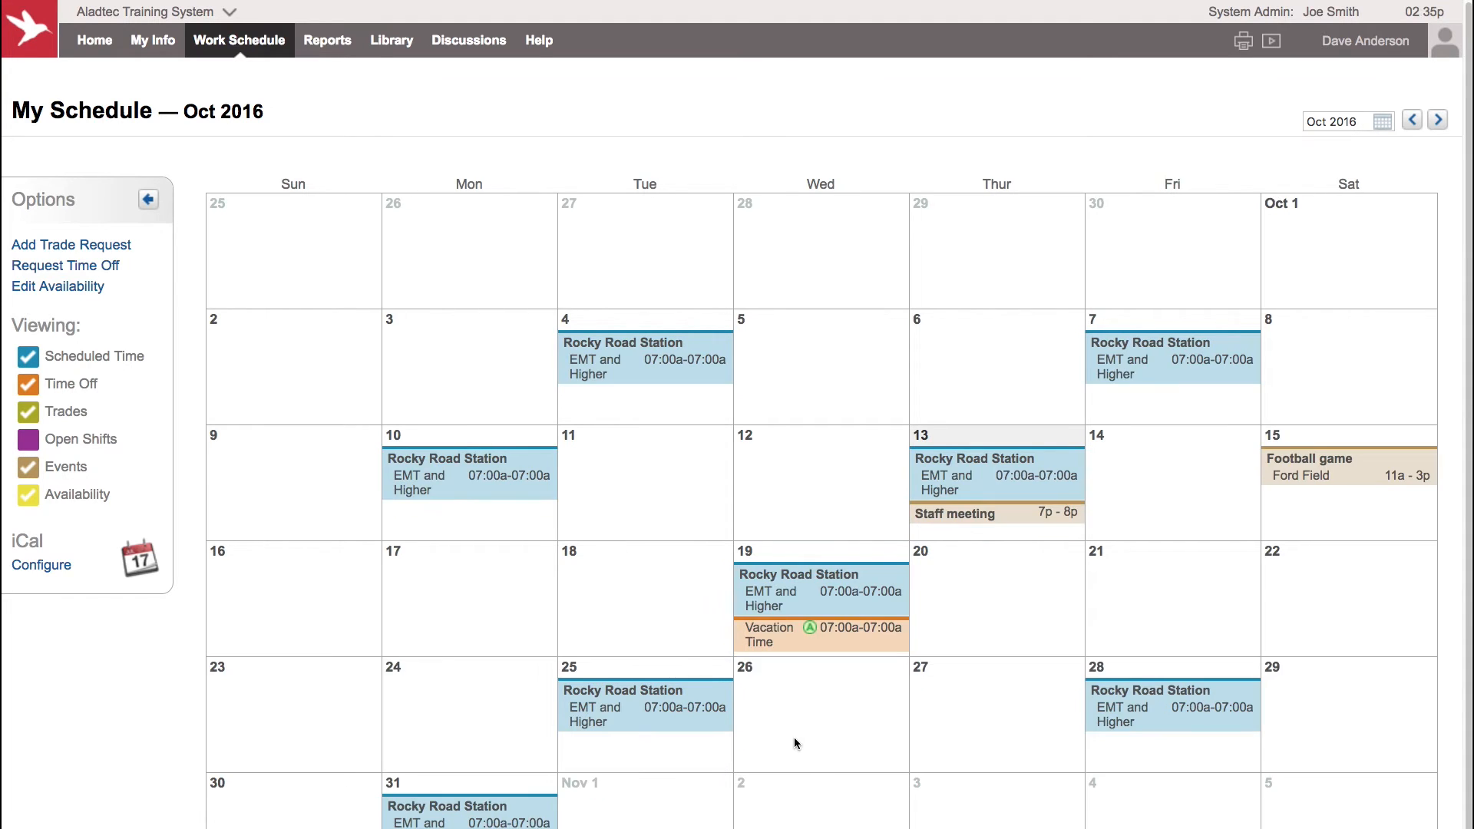
mouse_move(684, 707)
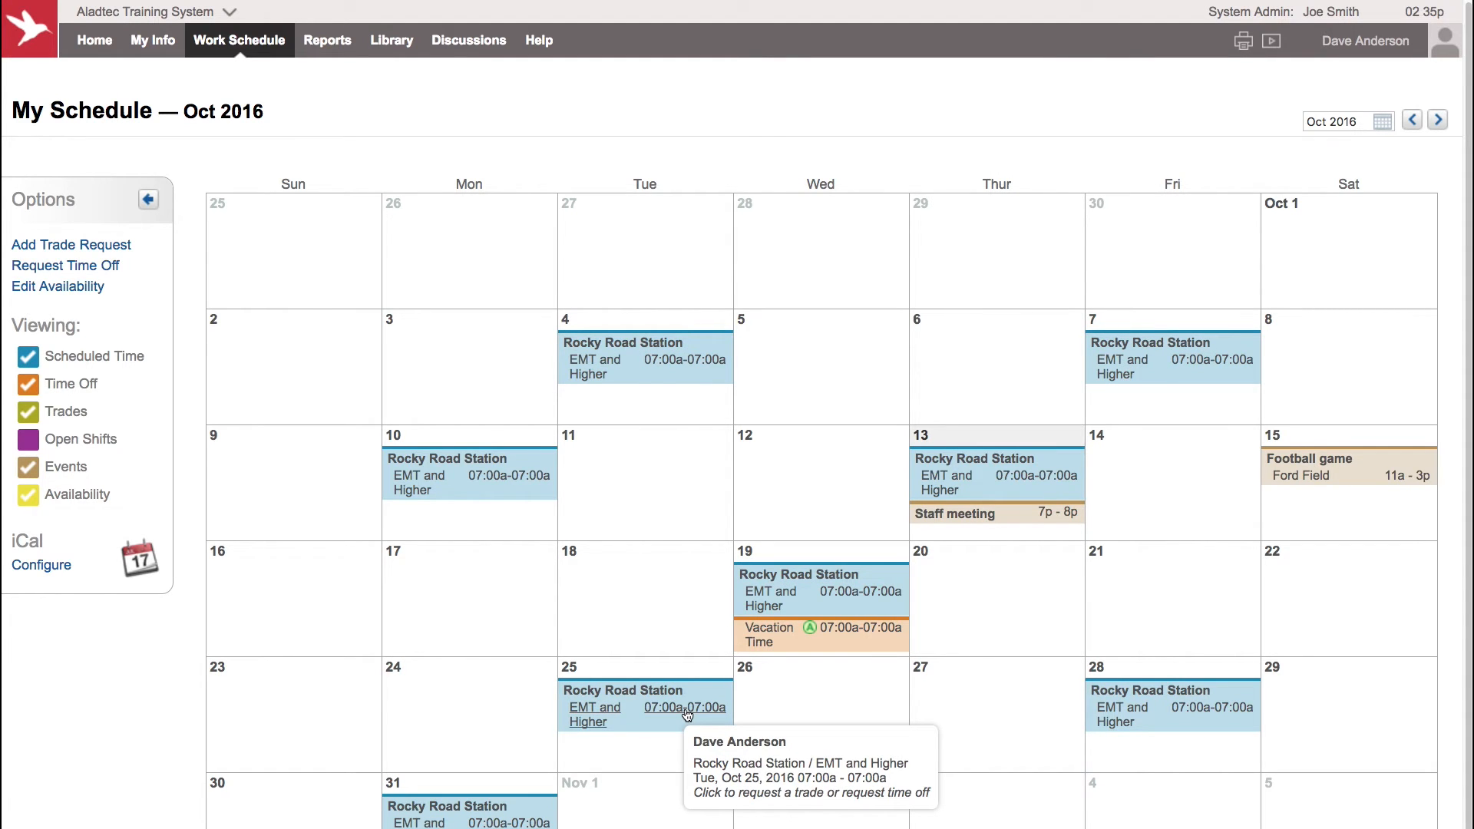
Step: Open the Oct 25 shift's details and begin a trade request
click(645, 707)
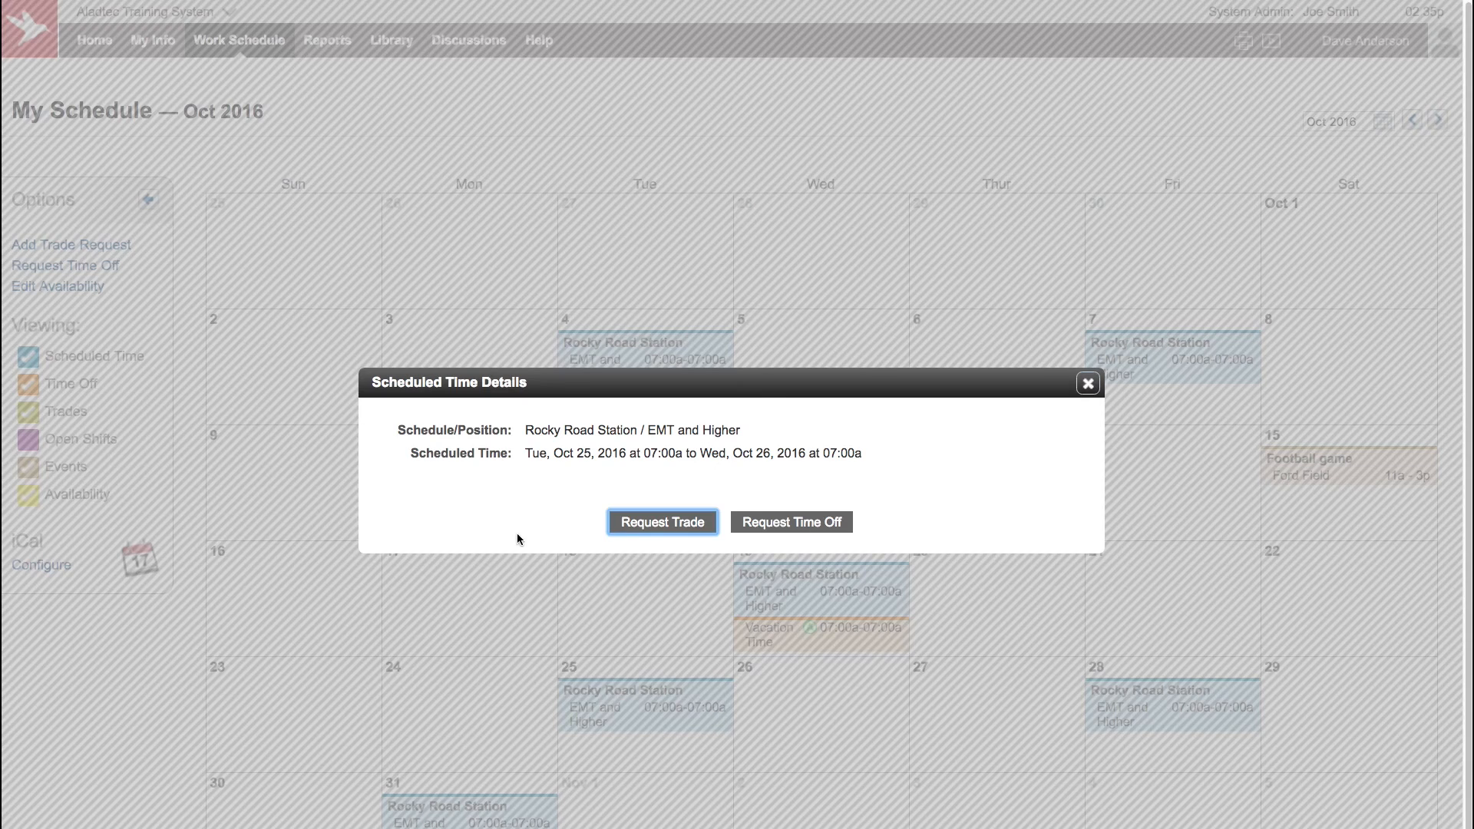
click(662, 522)
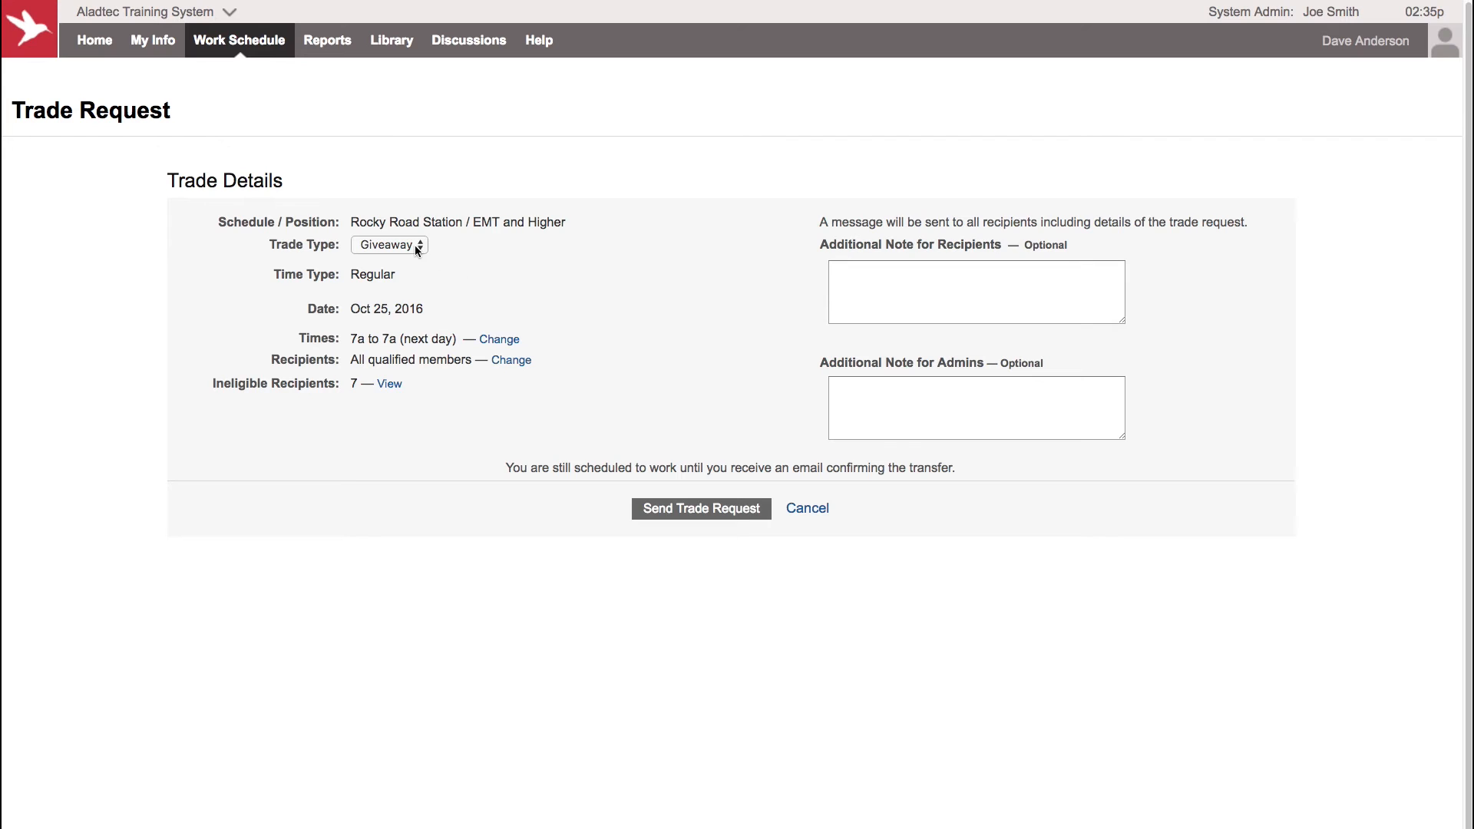
mouse_move(520, 294)
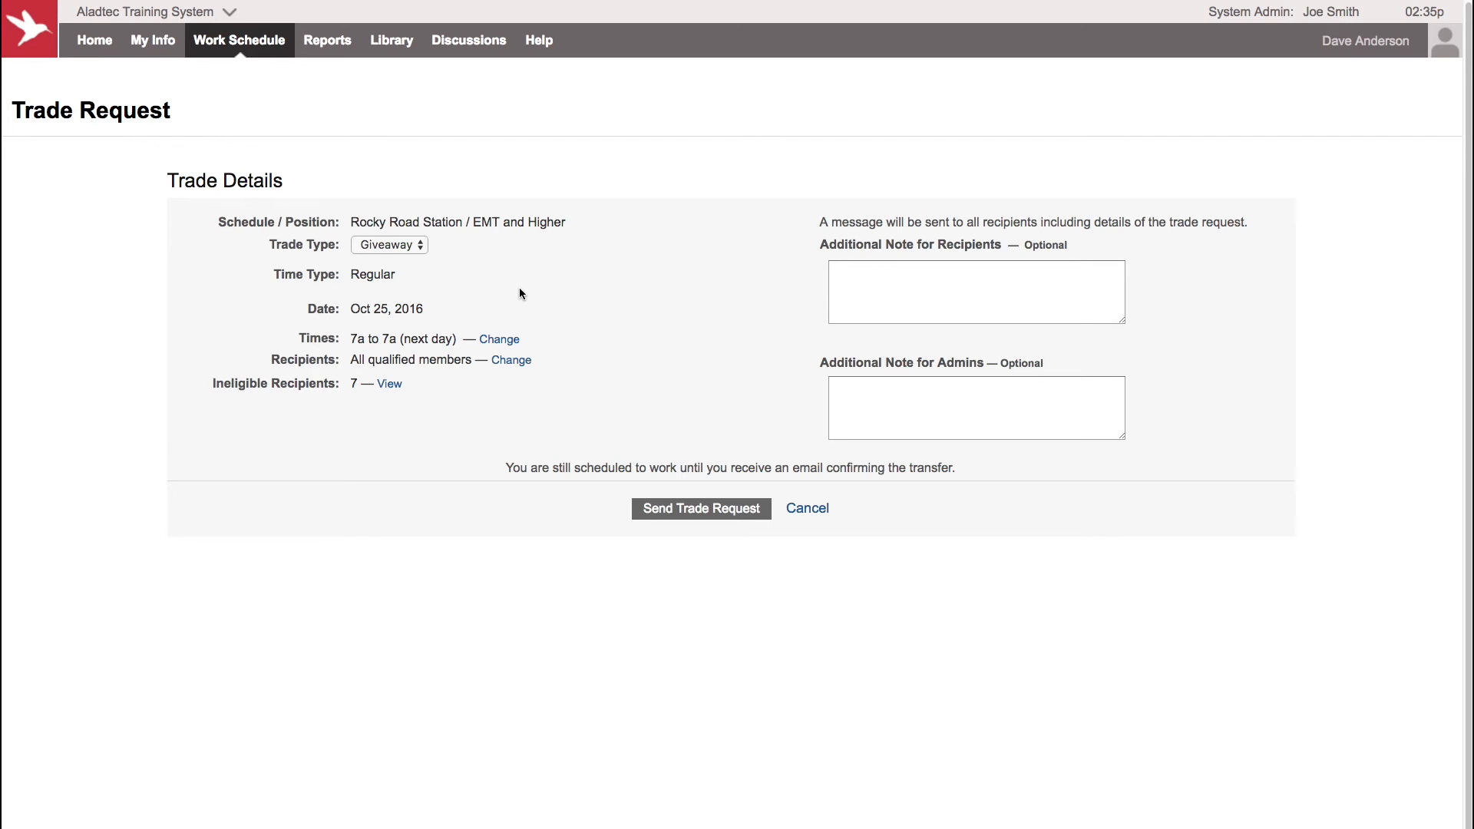
mouse_move(482, 276)
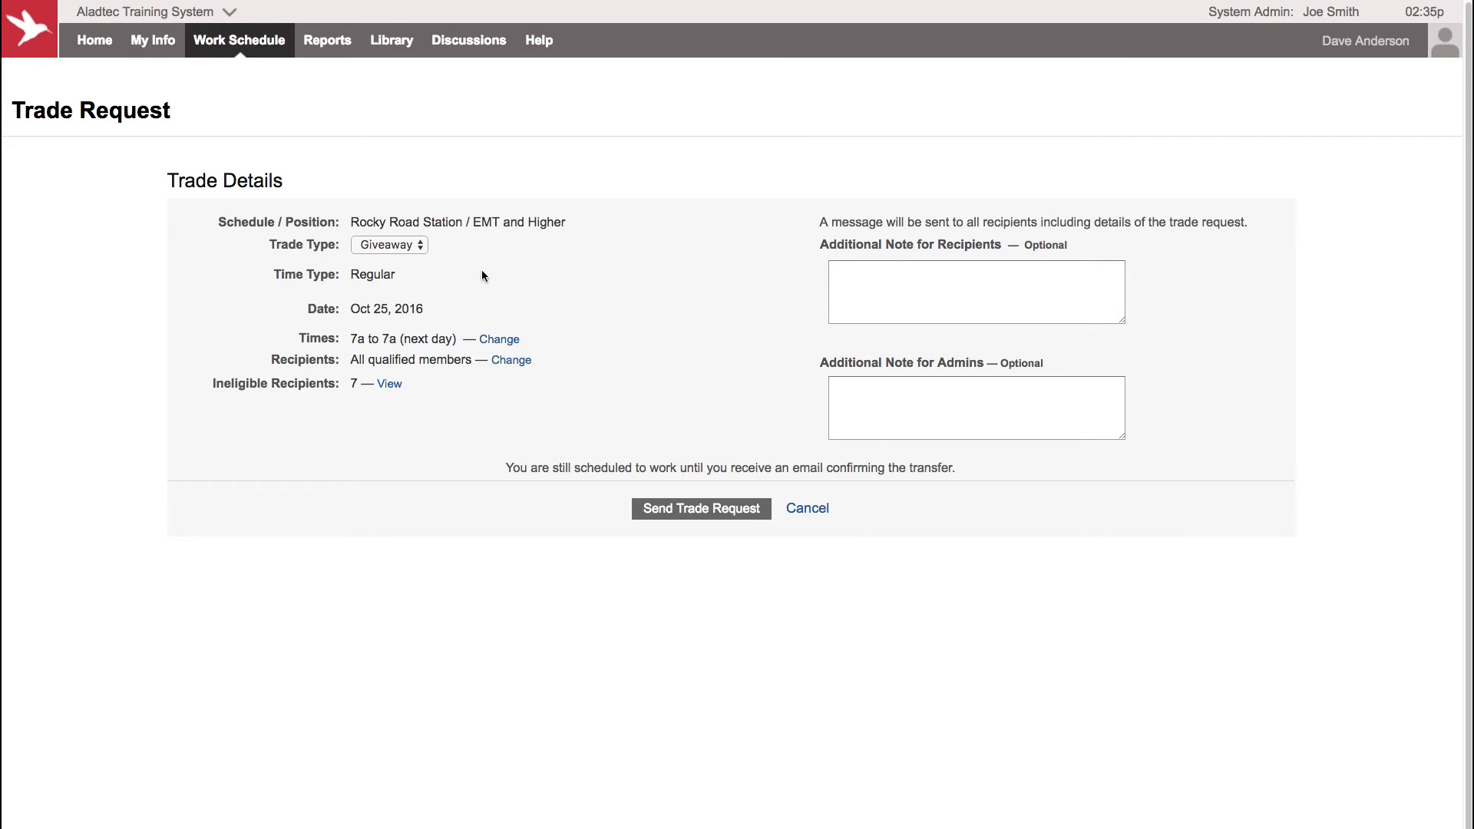
Step: Change the Oct 25 trade request's type from giveaway to Swap
click(388, 244)
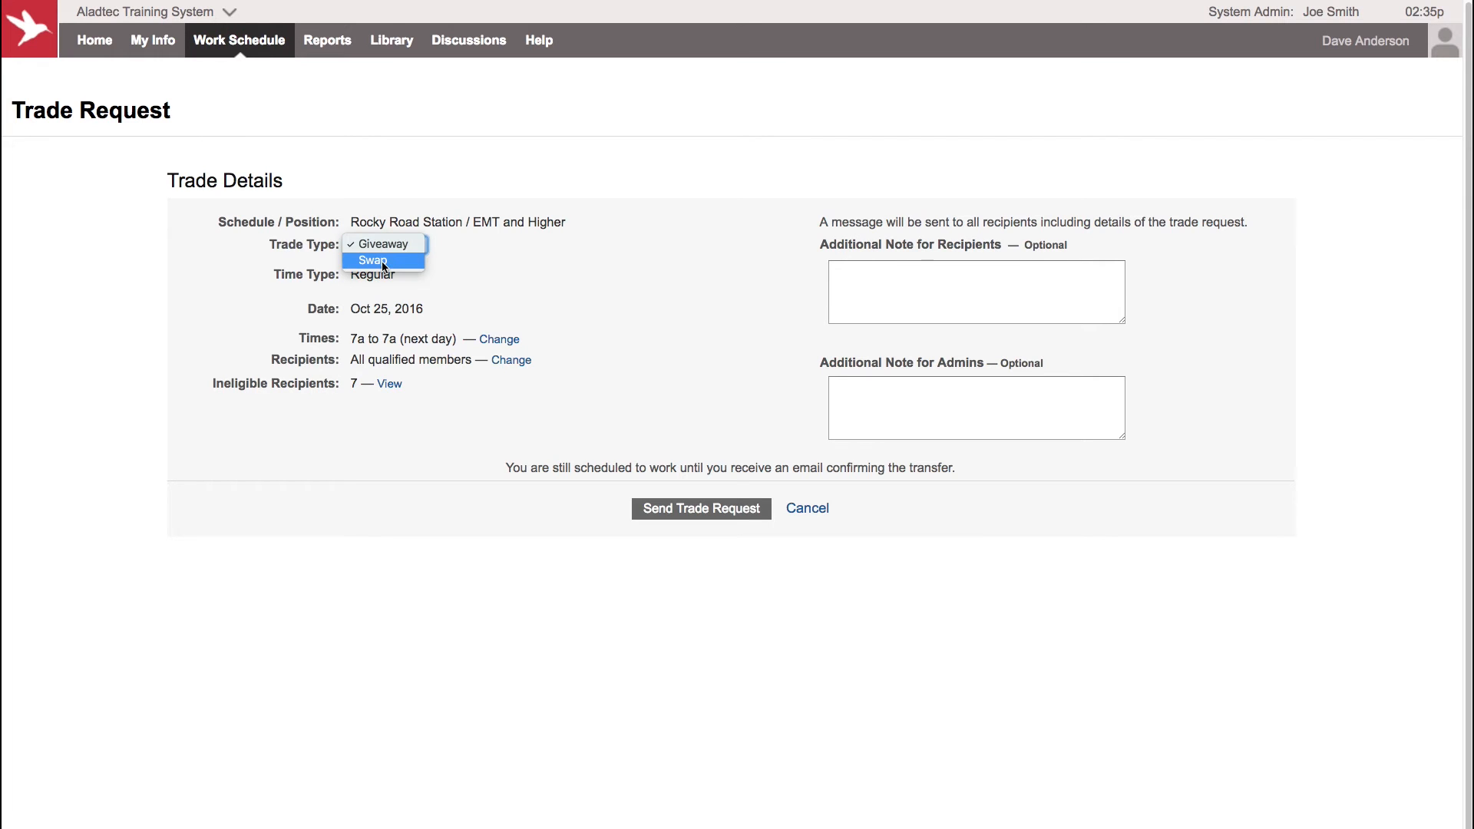
click(370, 260)
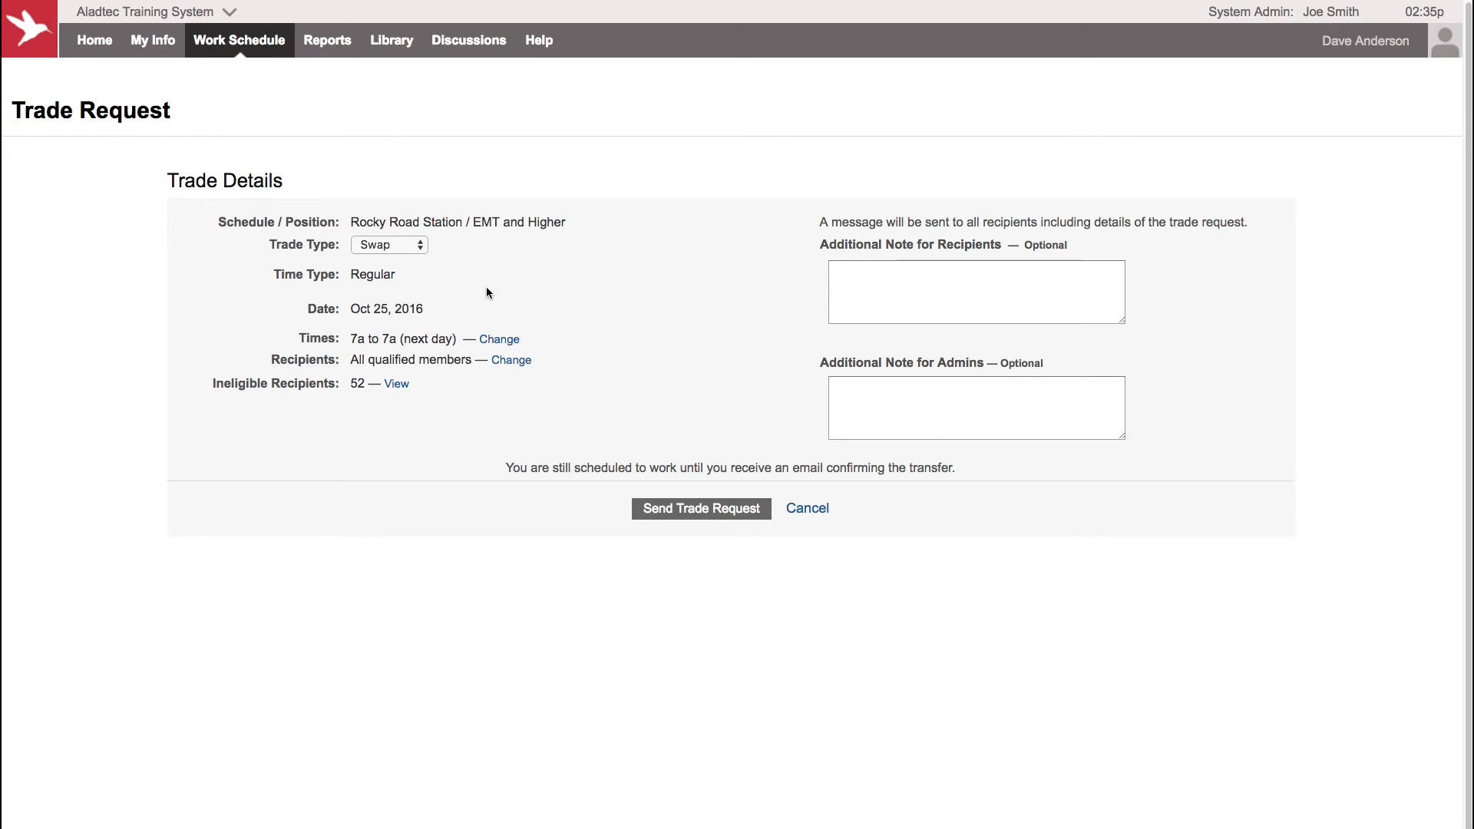
mouse_move(596, 339)
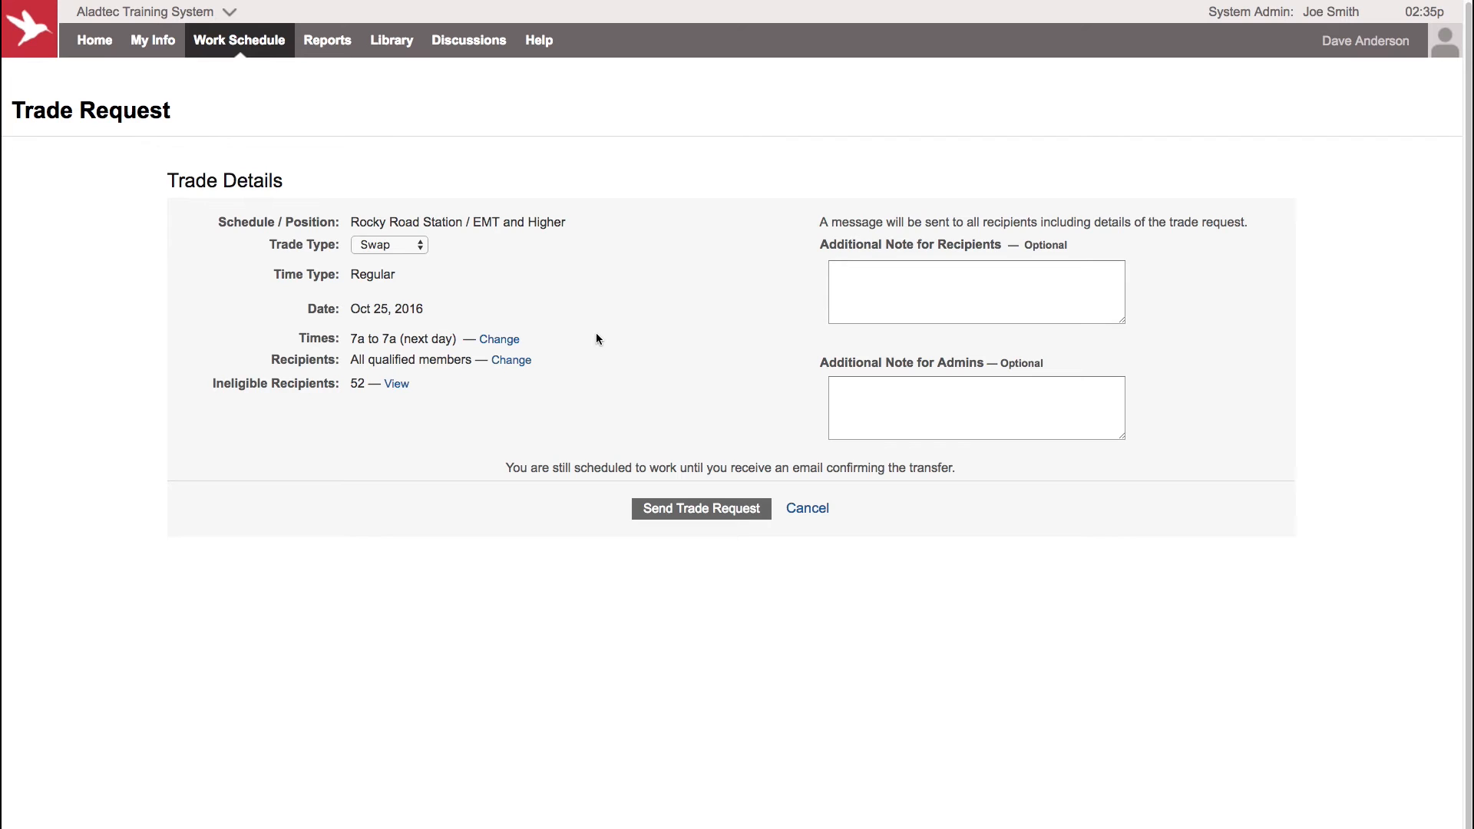
mouse_move(592, 340)
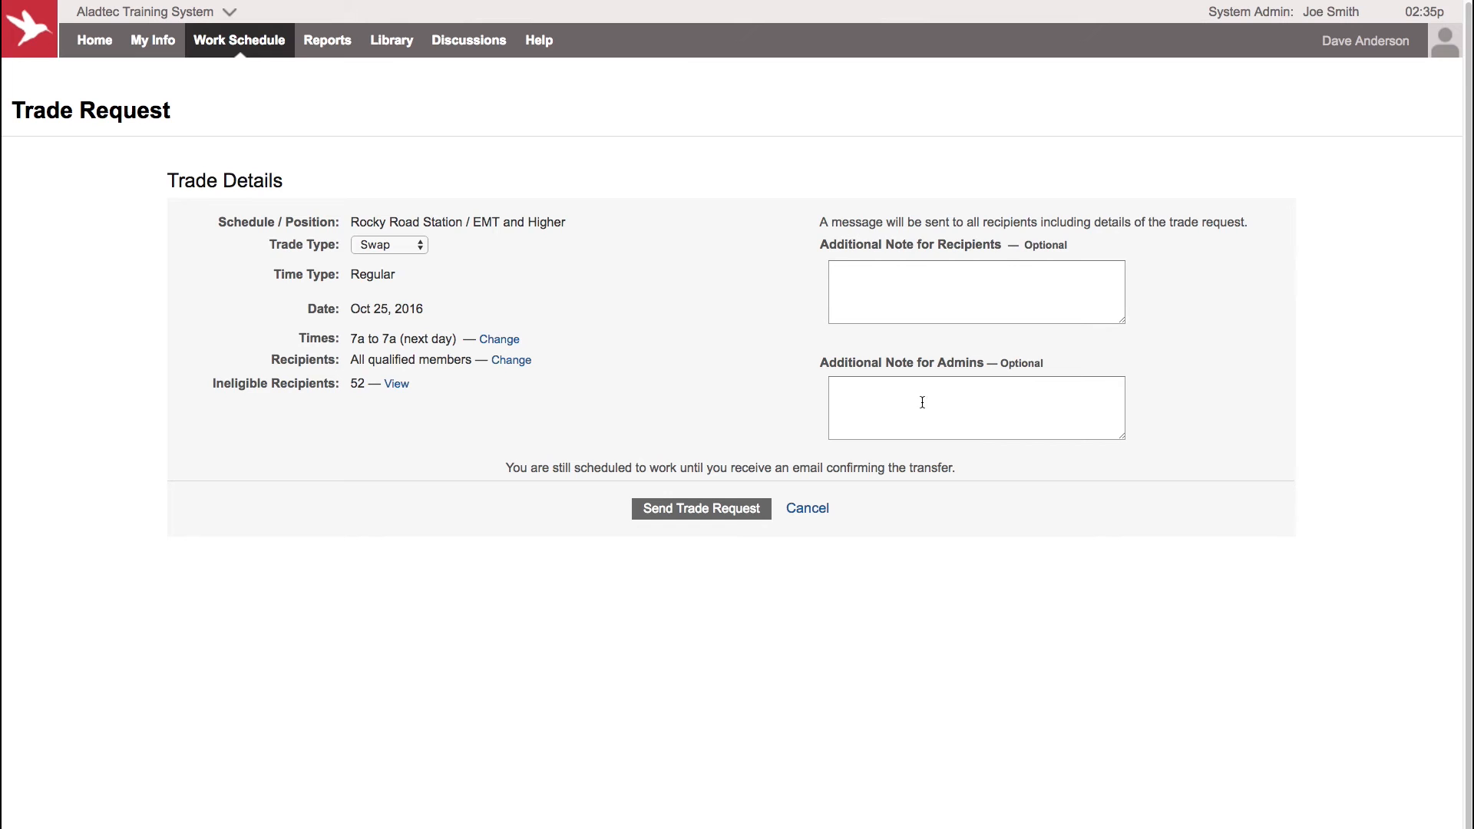
mouse_move(536, 422)
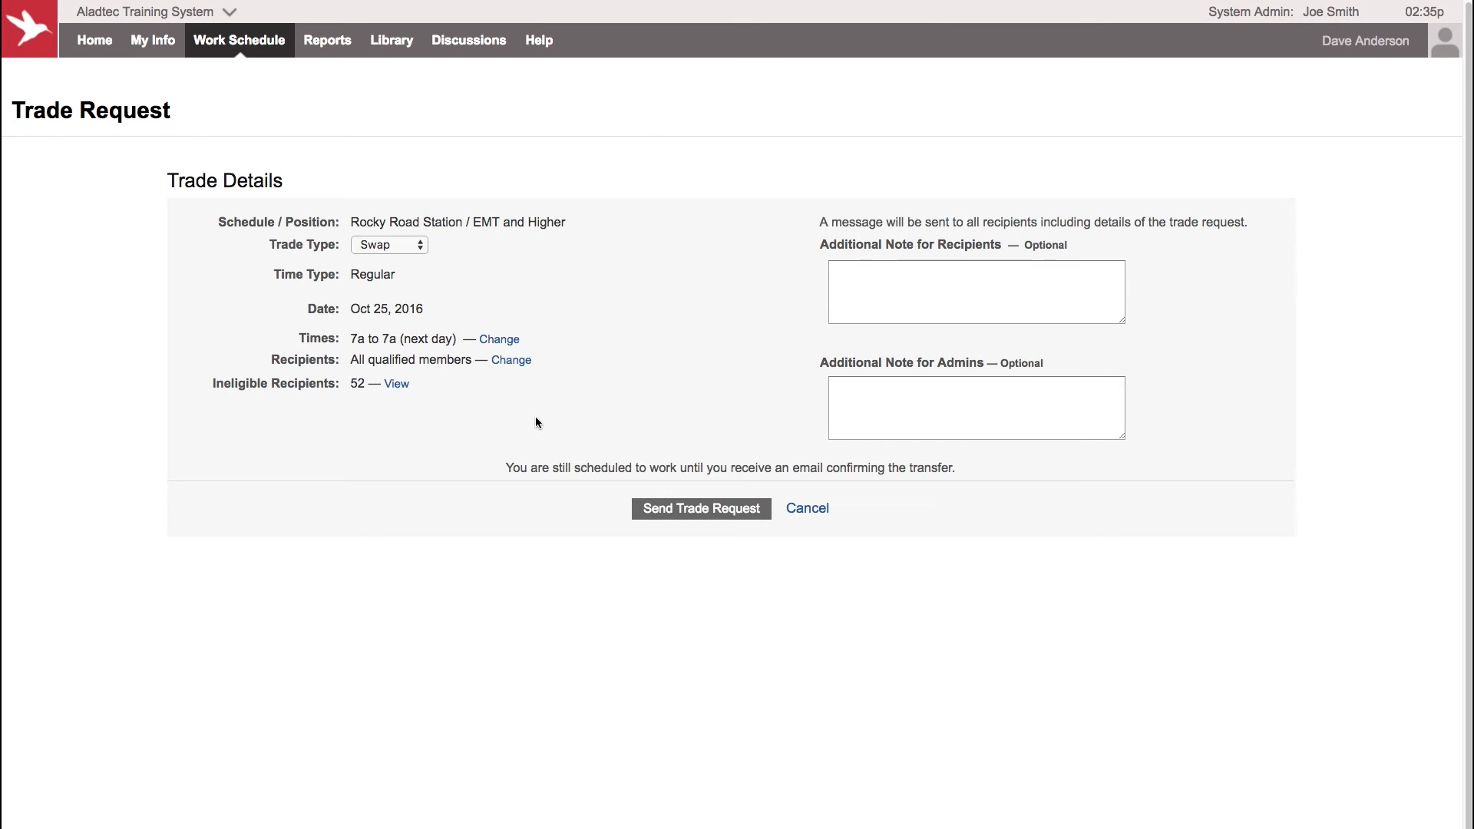
mouse_move(359, 372)
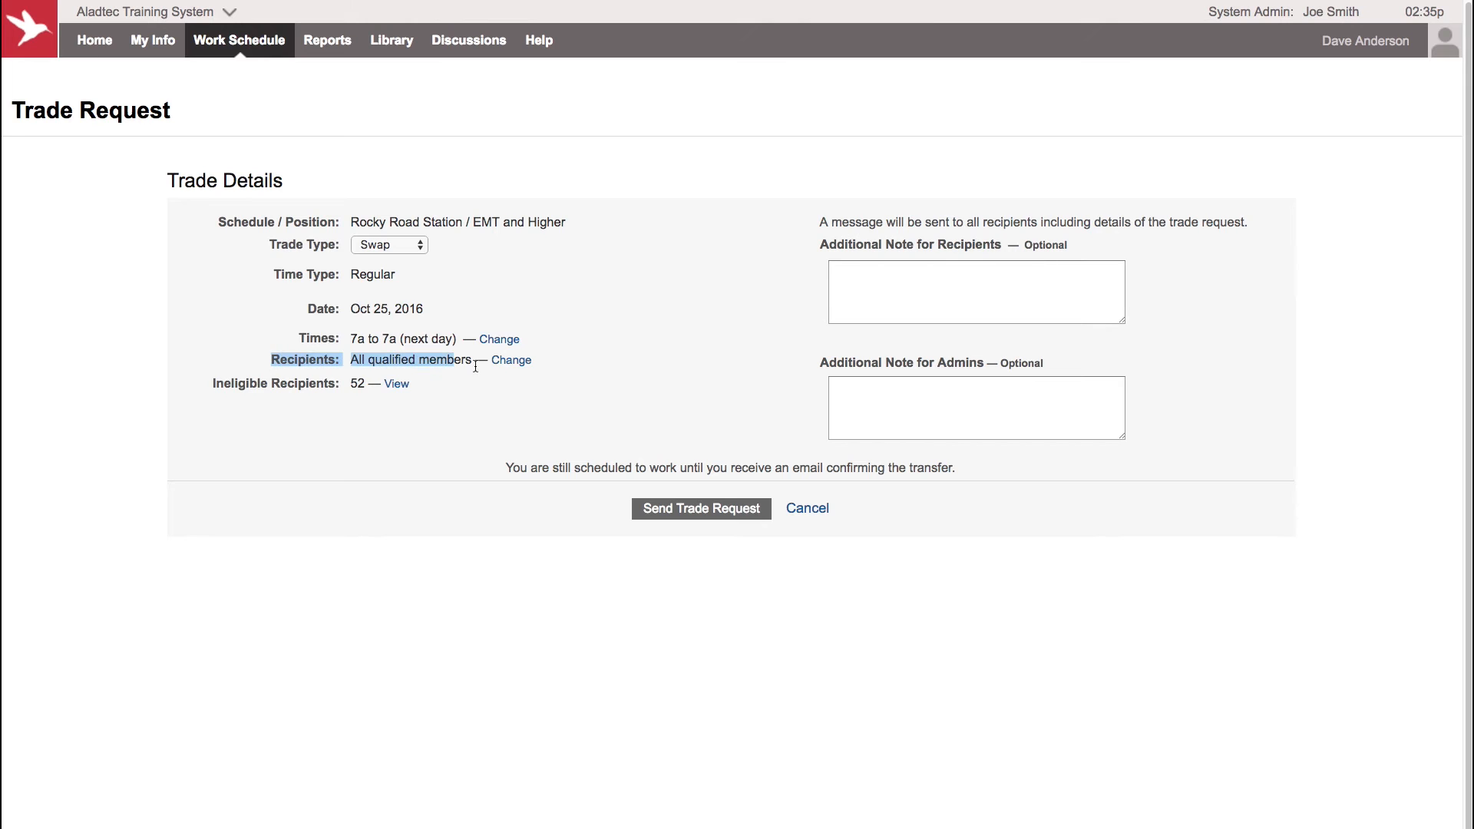
mouse_move(461, 407)
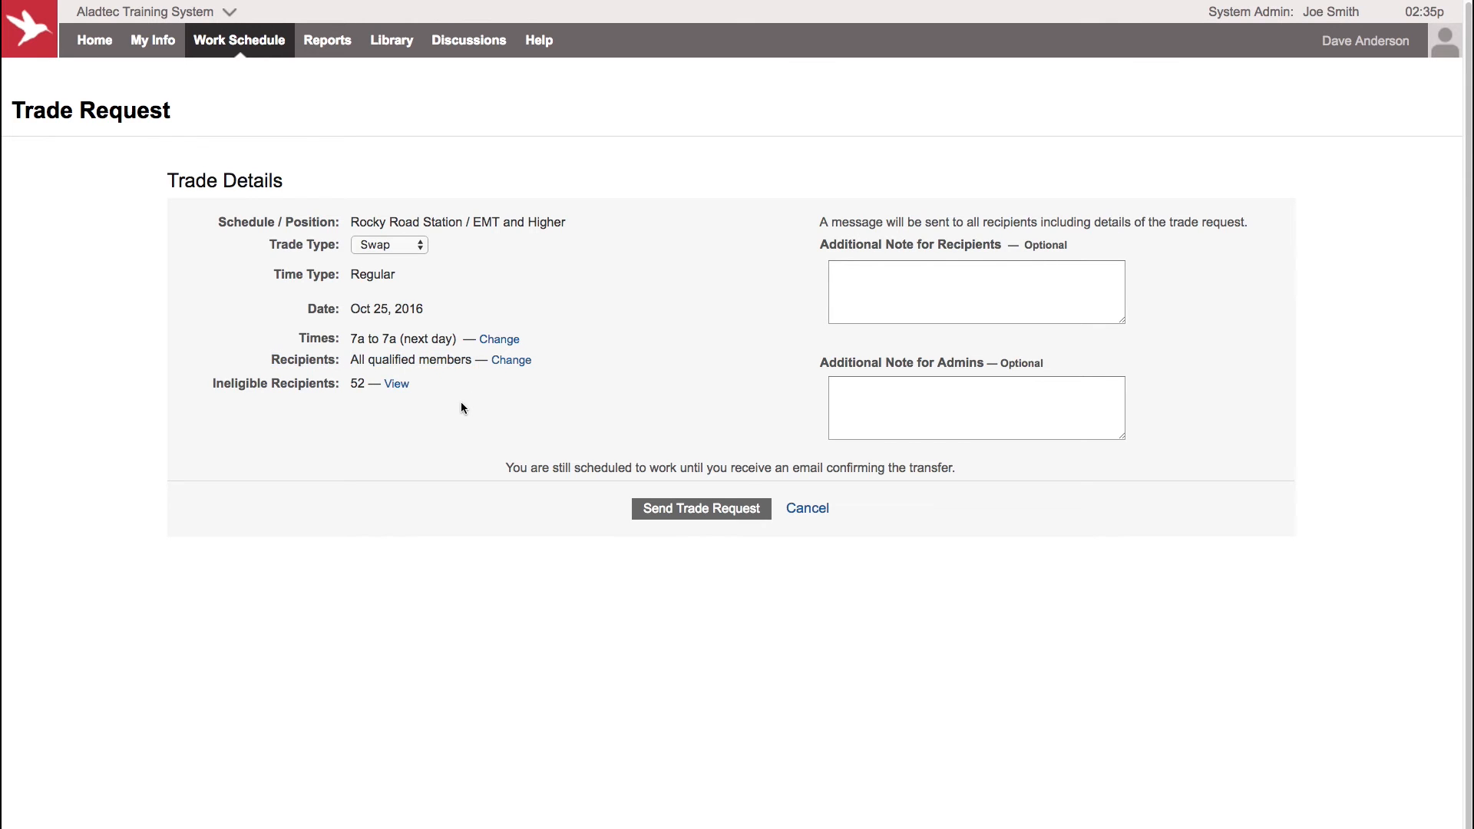
mouse_move(495, 293)
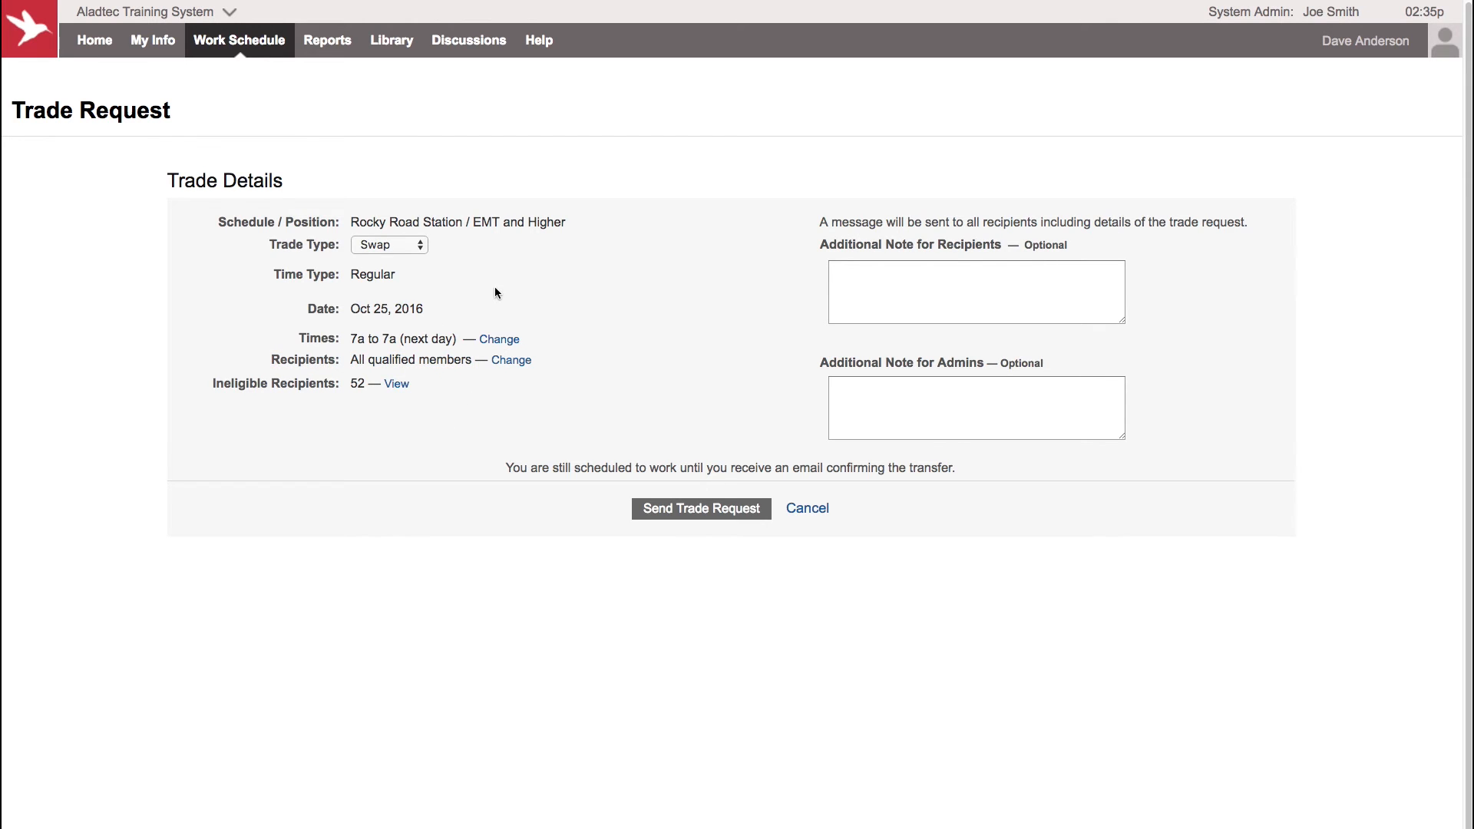
mouse_move(382, 330)
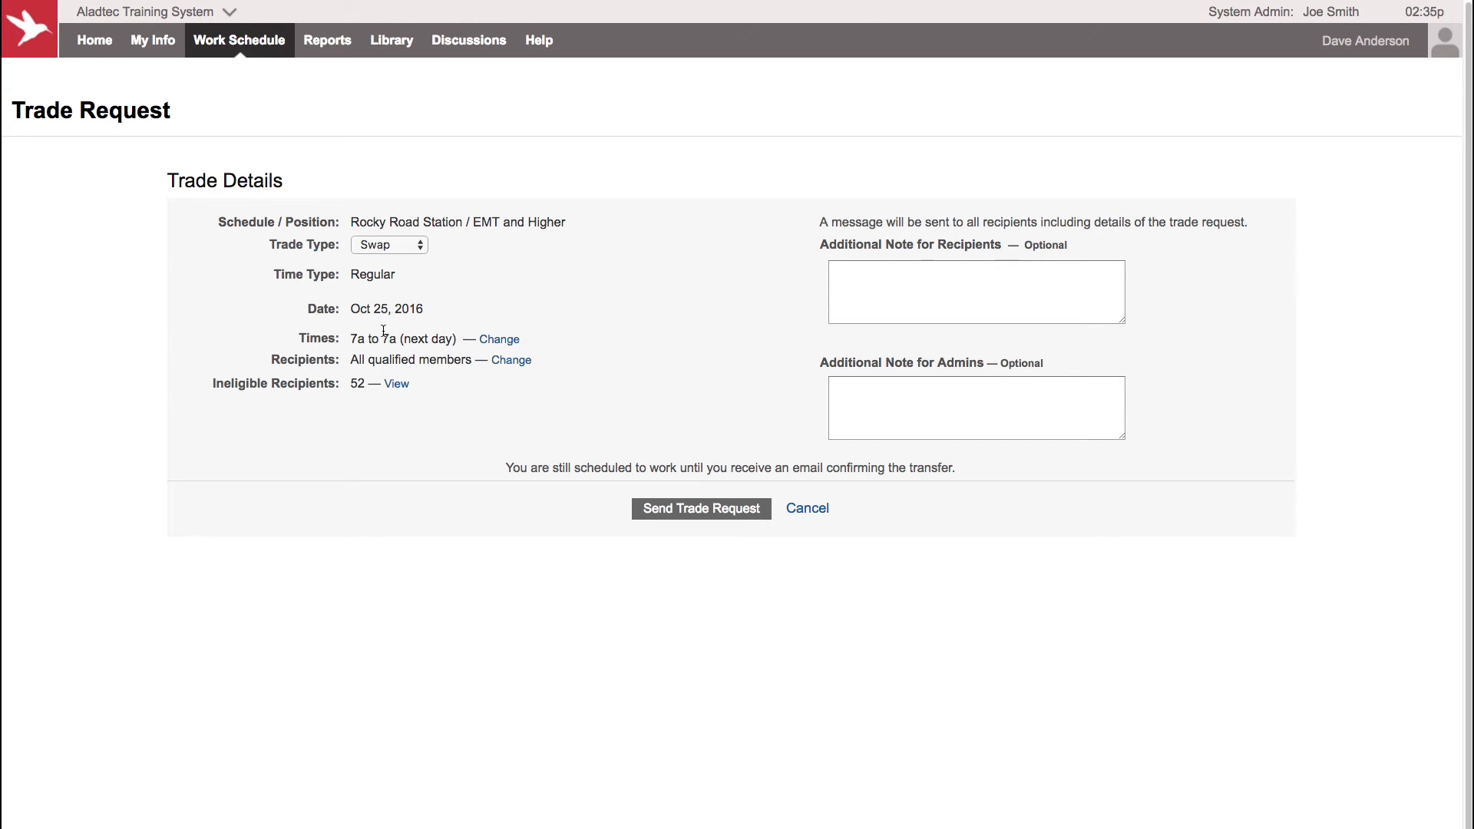
mouse_move(373, 330)
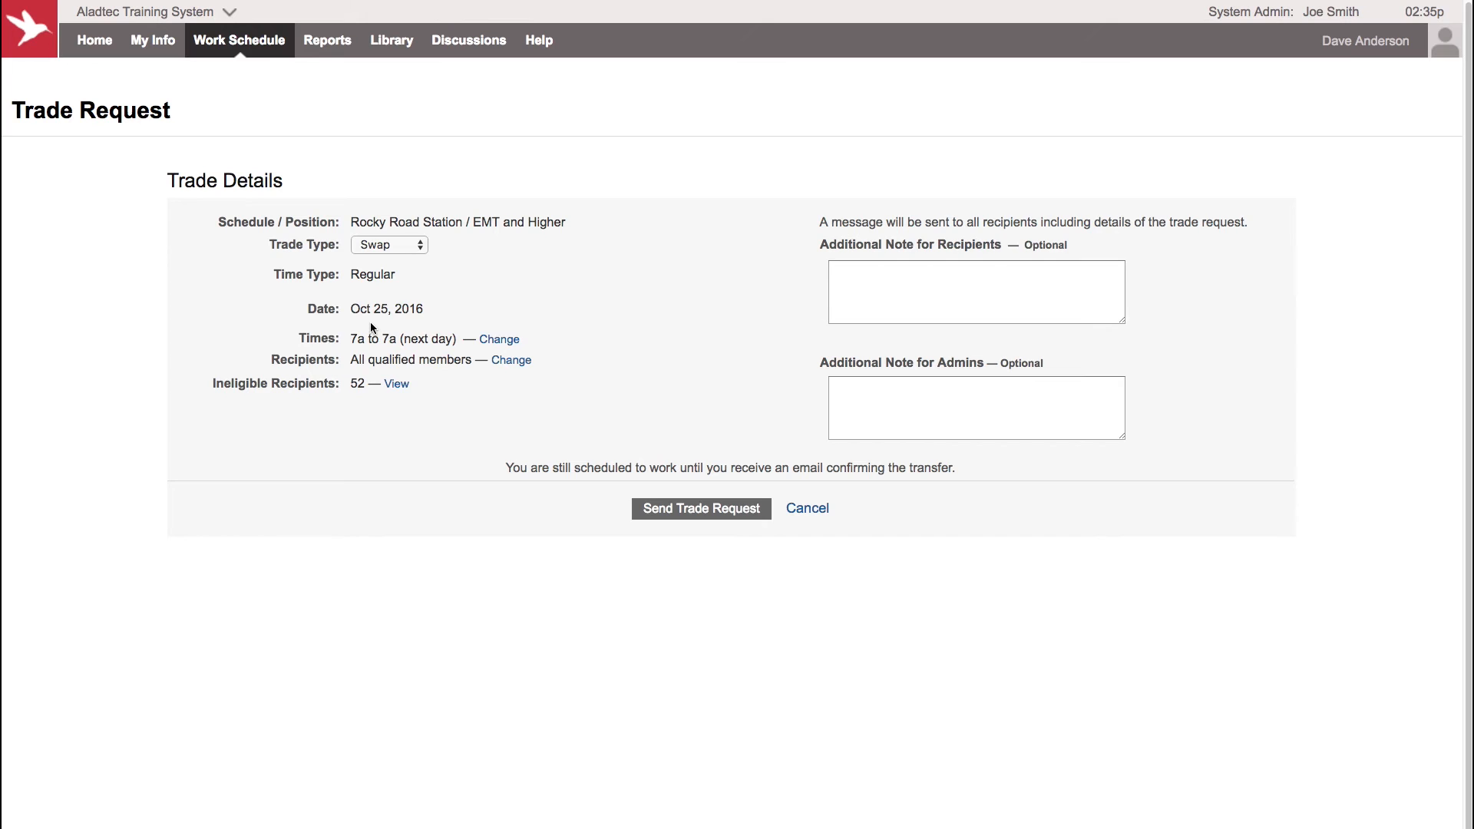
mouse_move(507, 284)
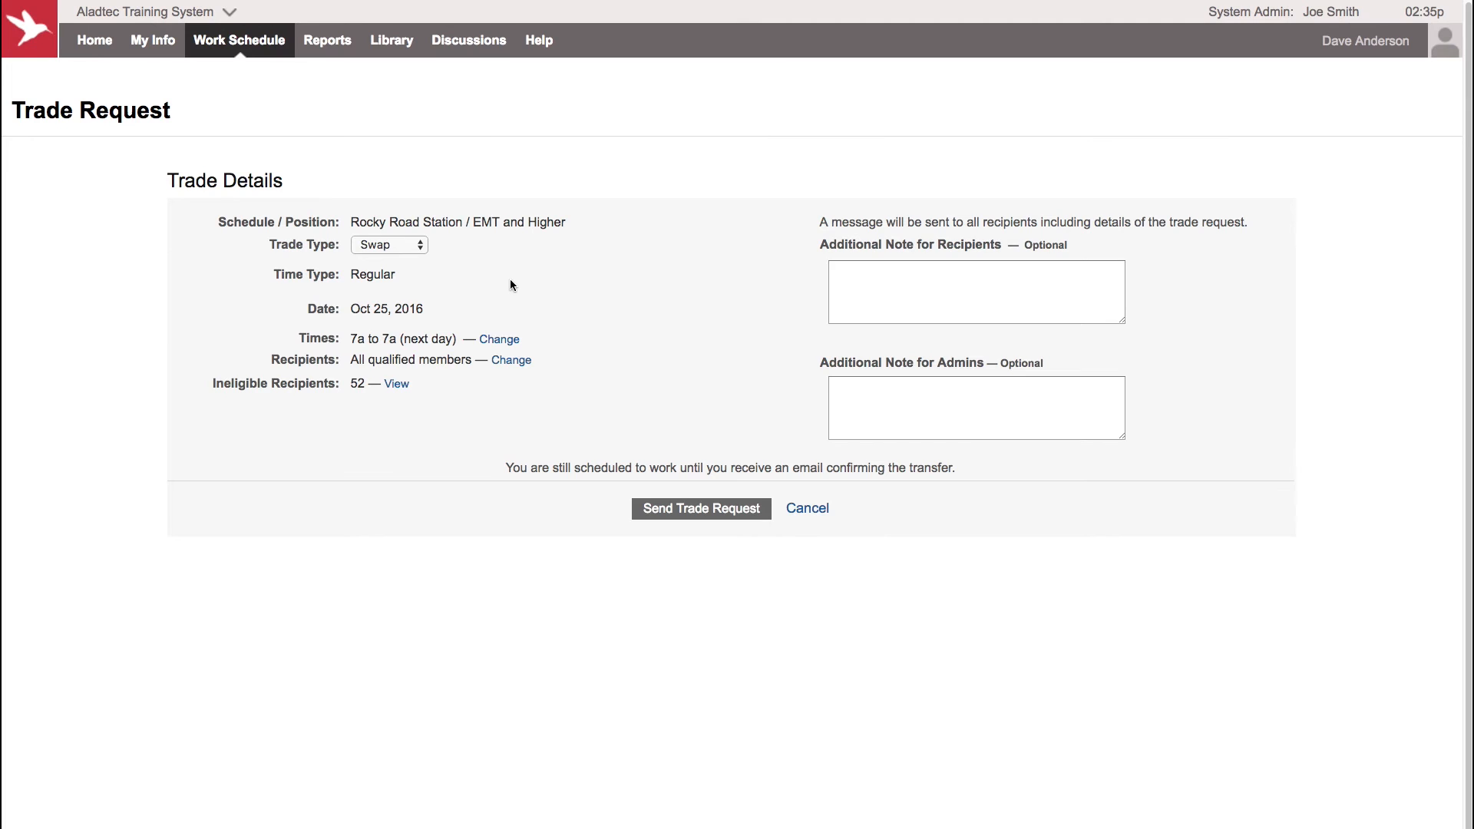
mouse_move(481, 239)
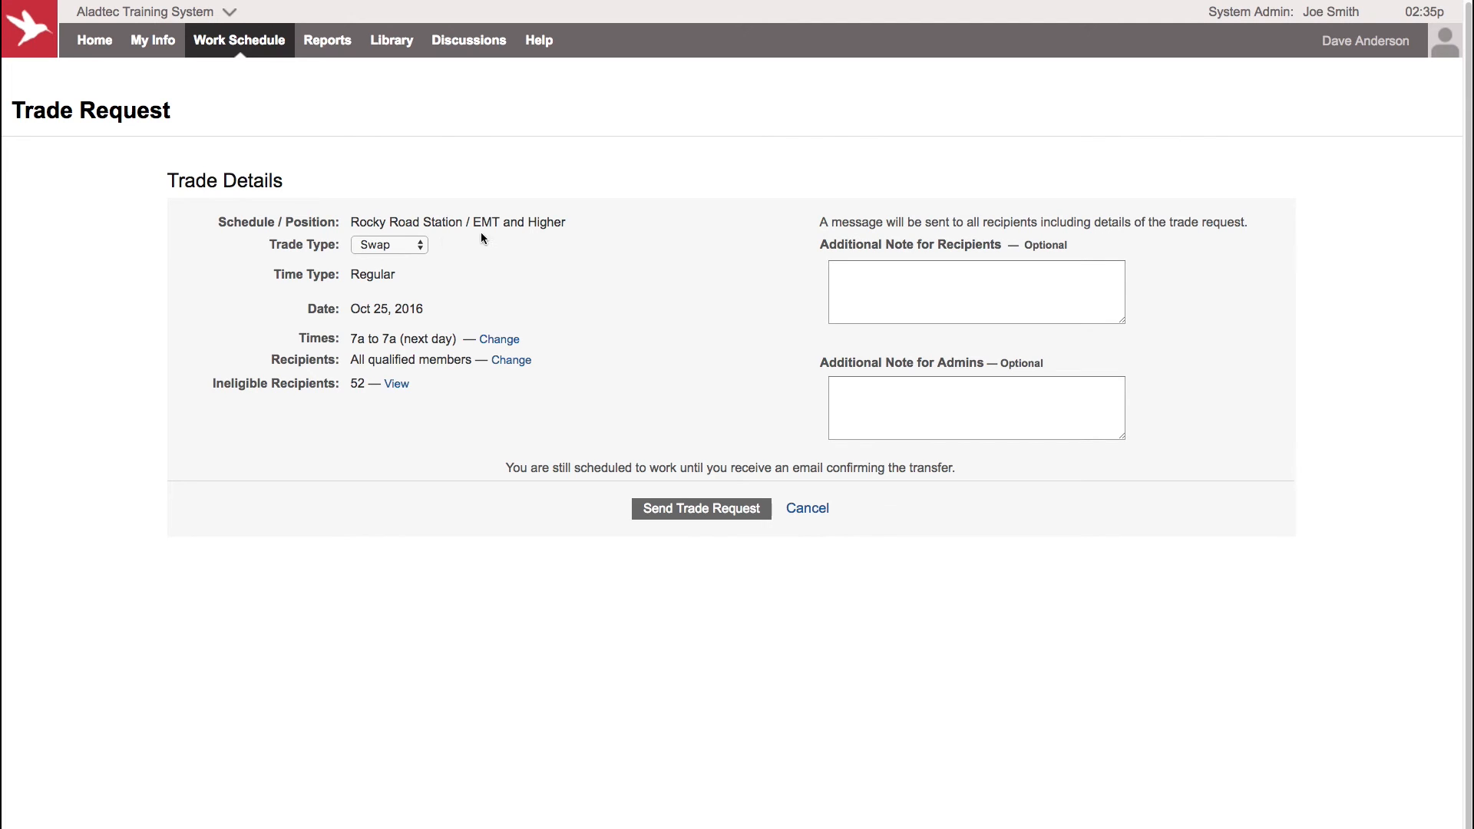
mouse_move(444, 247)
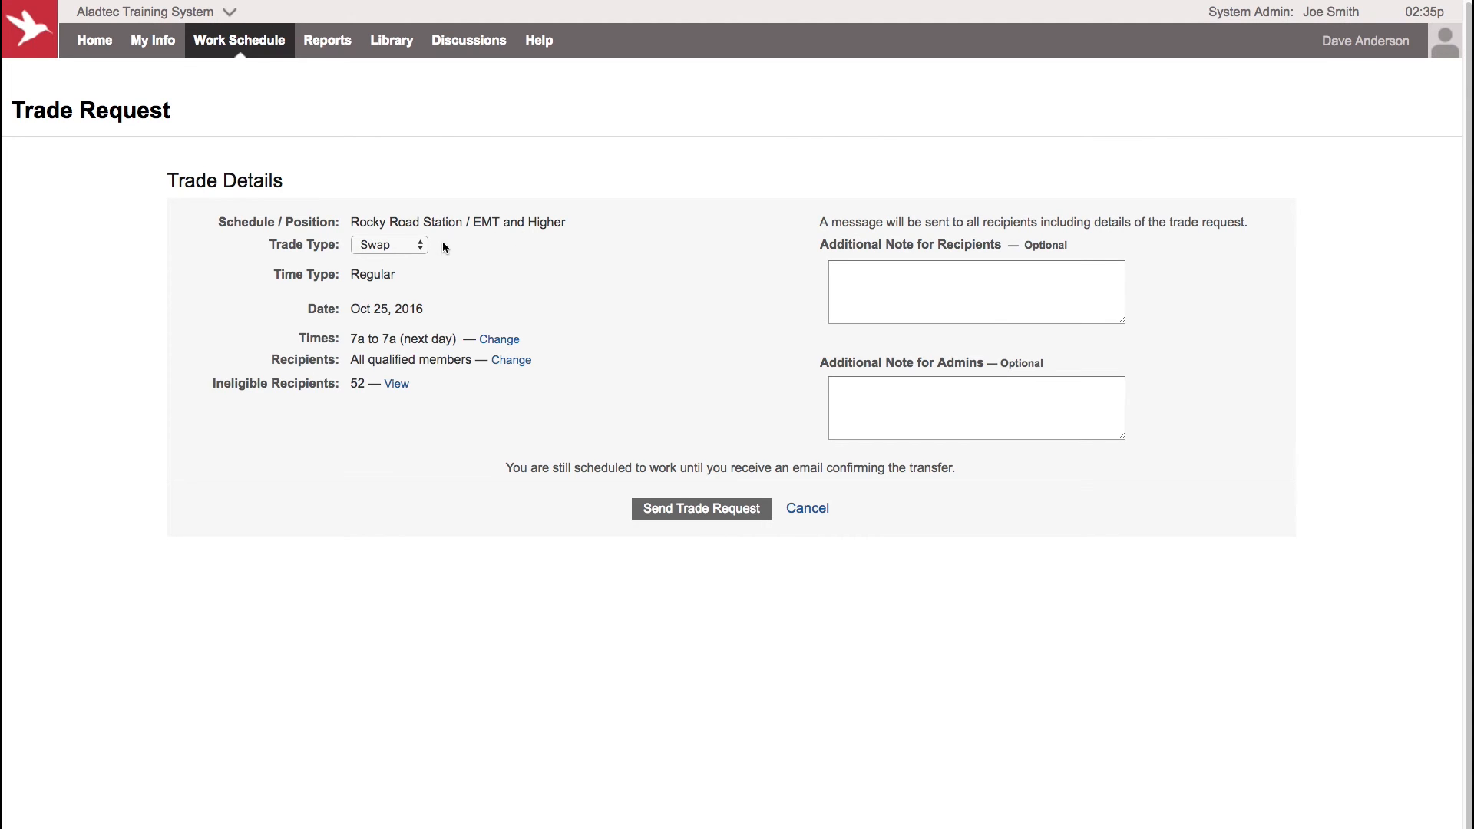
mouse_move(481, 305)
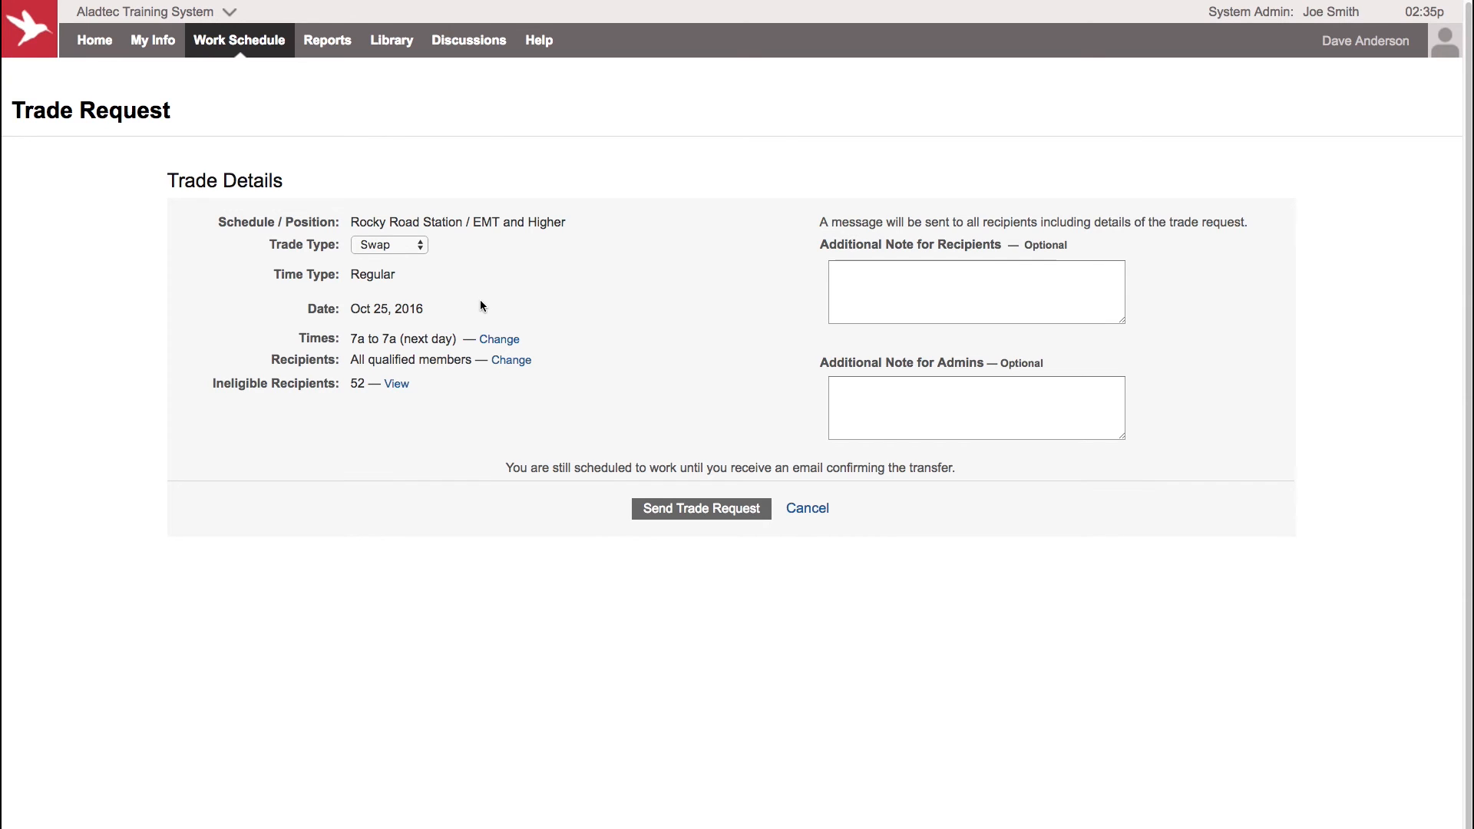
mouse_move(507, 301)
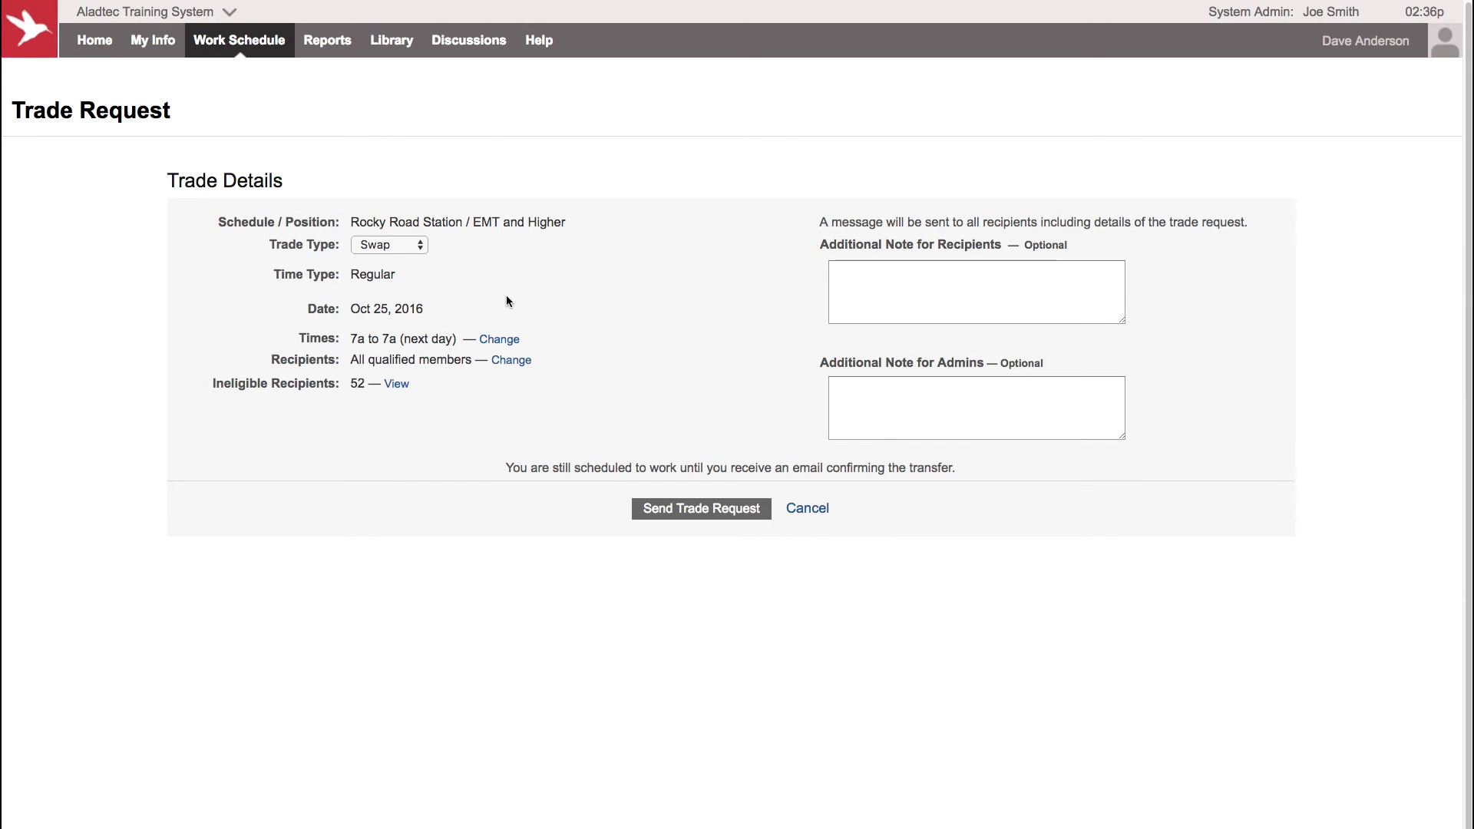
mouse_move(565, 373)
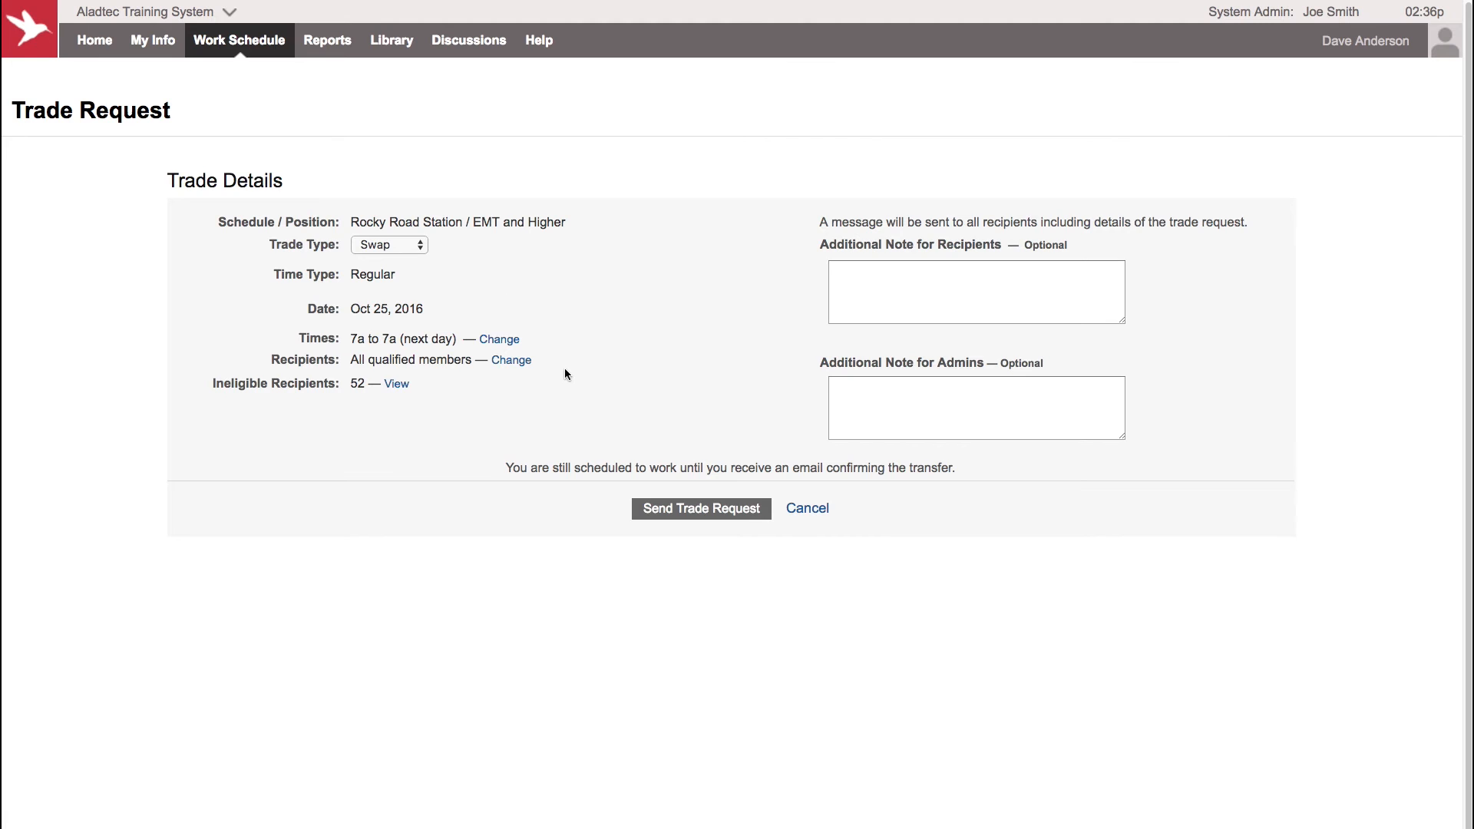
mouse_move(410, 376)
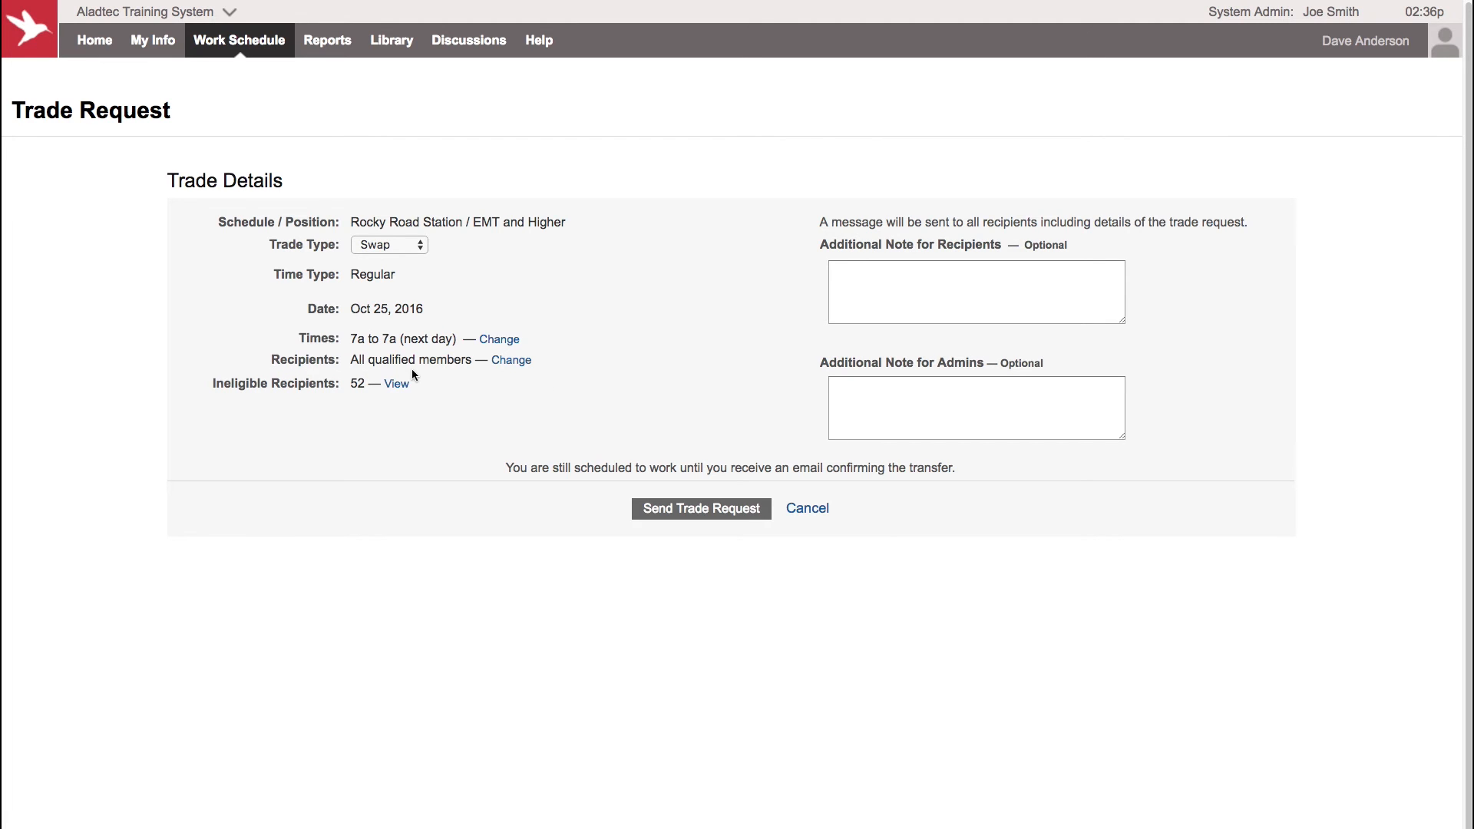
mouse_move(513, 378)
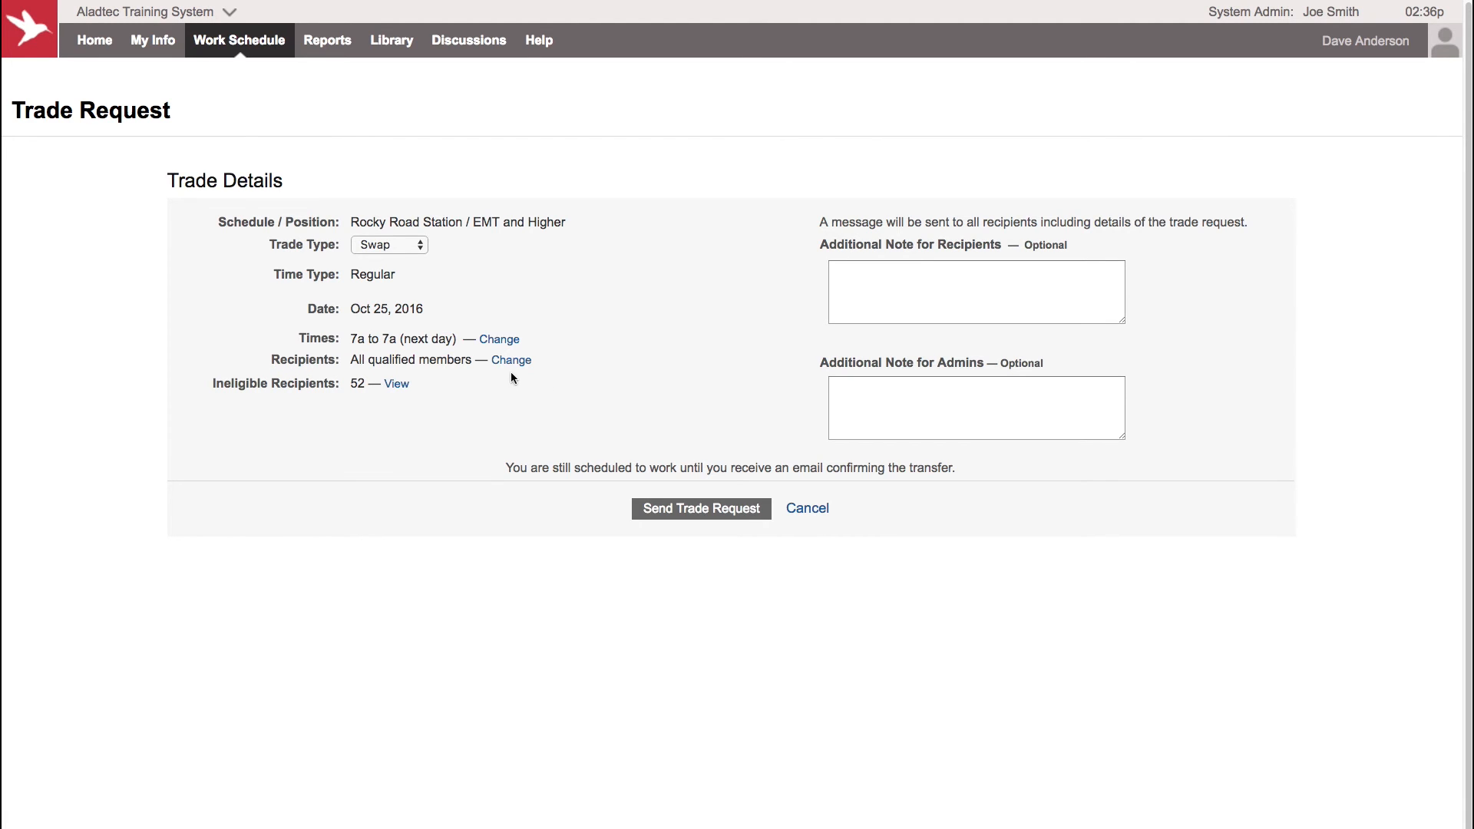
mouse_move(511, 361)
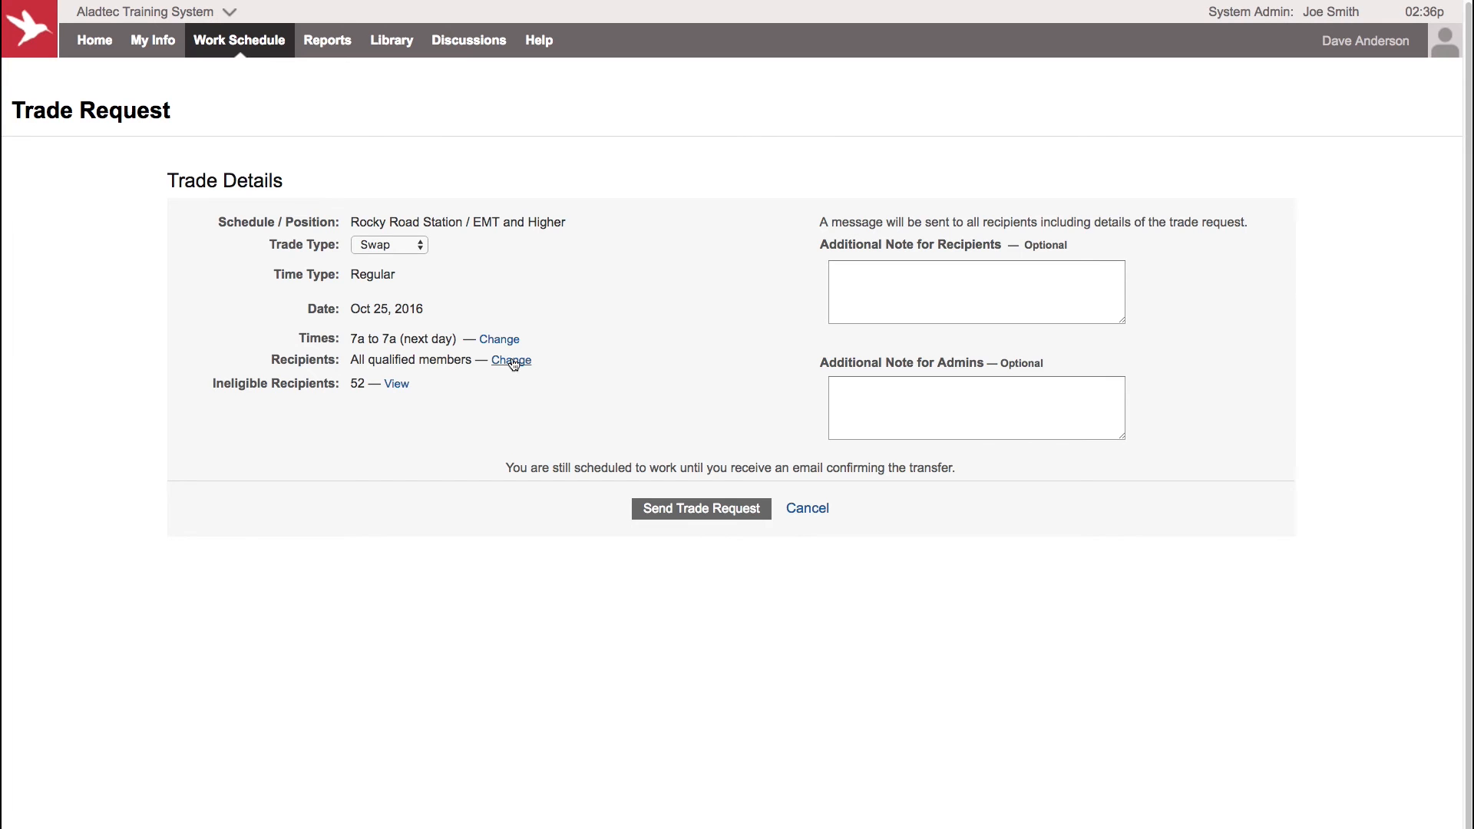
Step: Switch Recipients to a selectable list of individual qualified members and scroll it
click(510, 360)
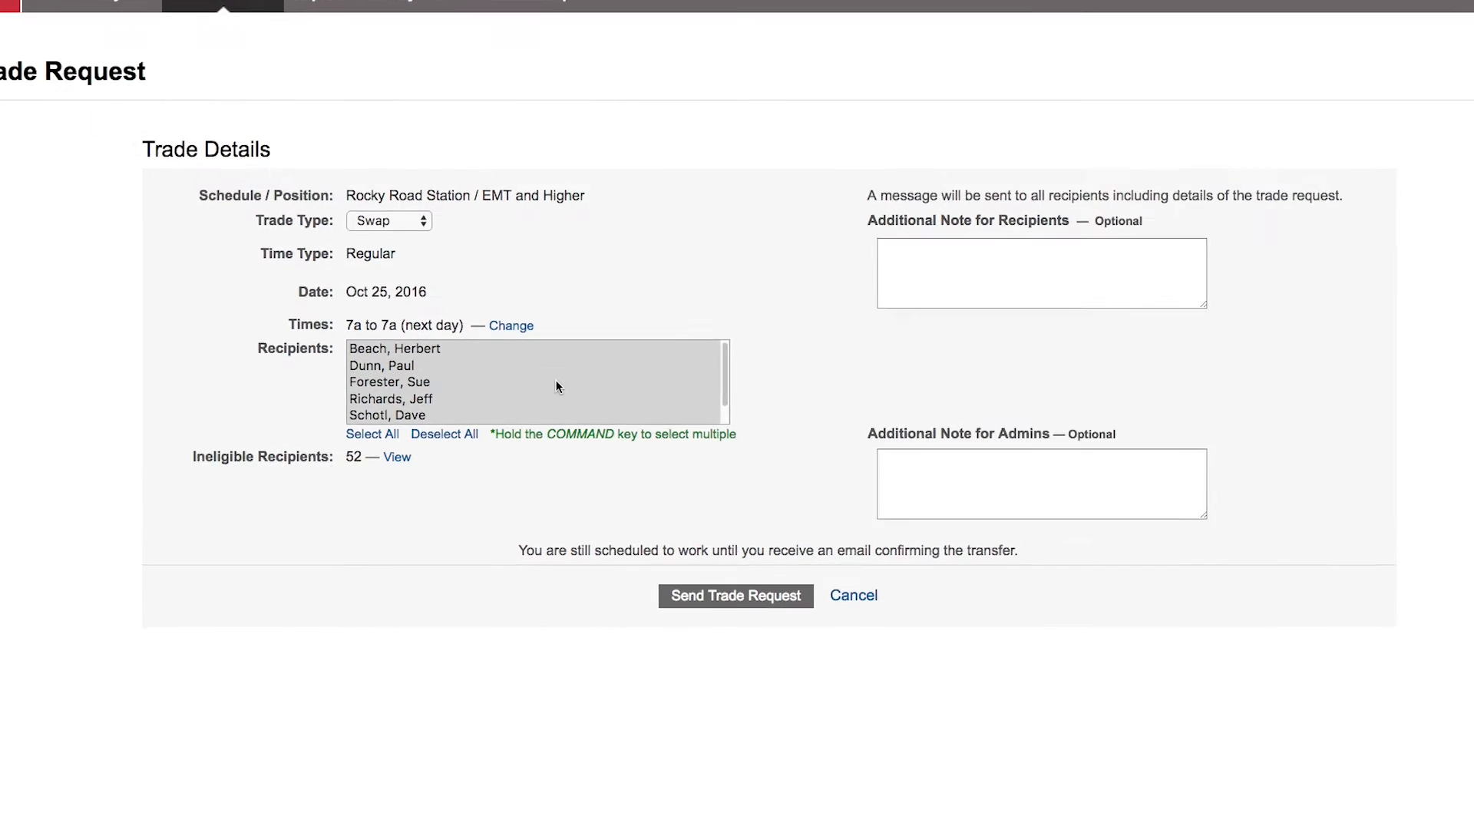
scroll(down, 3)
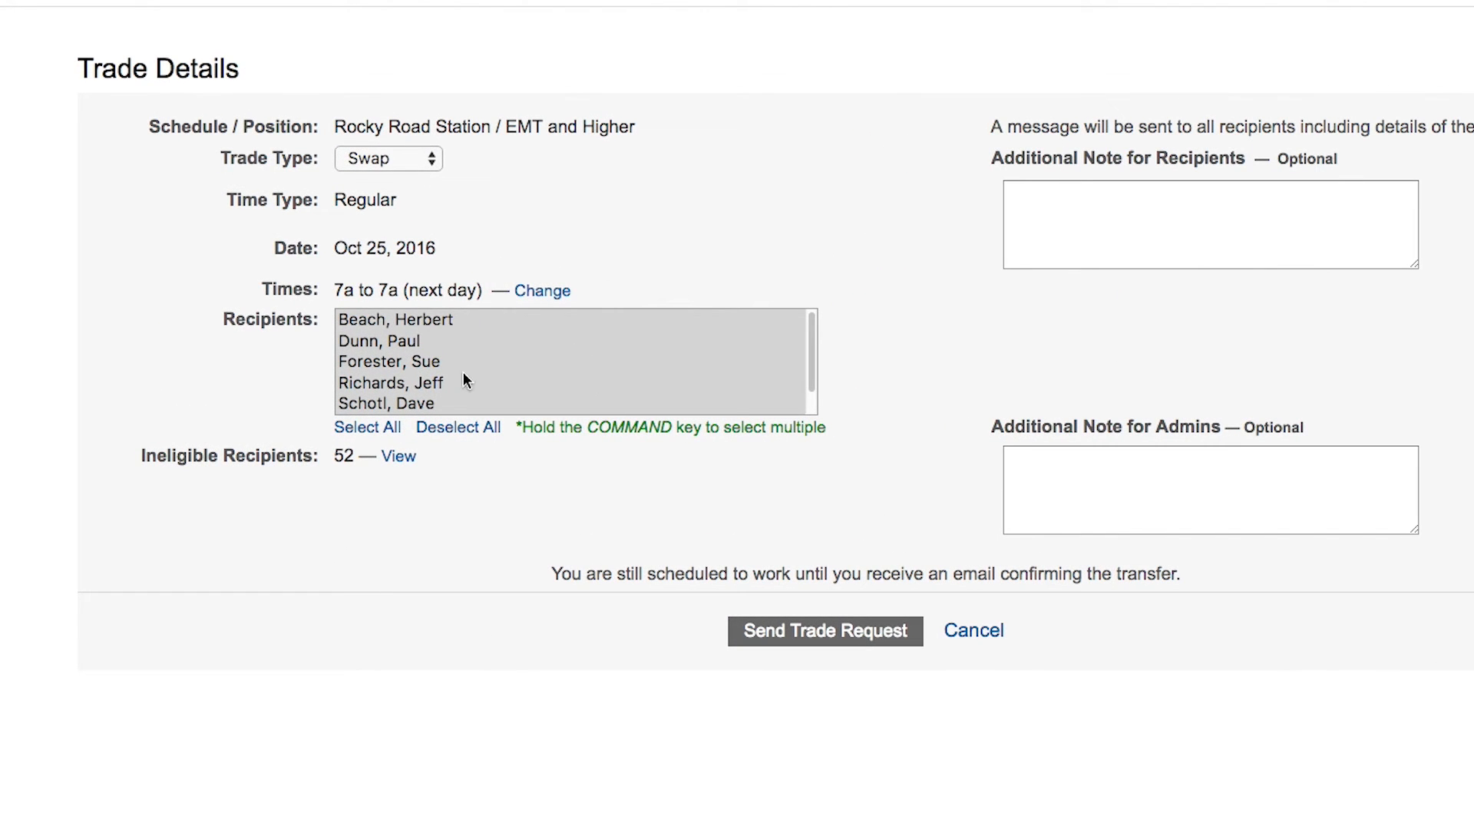
mouse_move(580, 382)
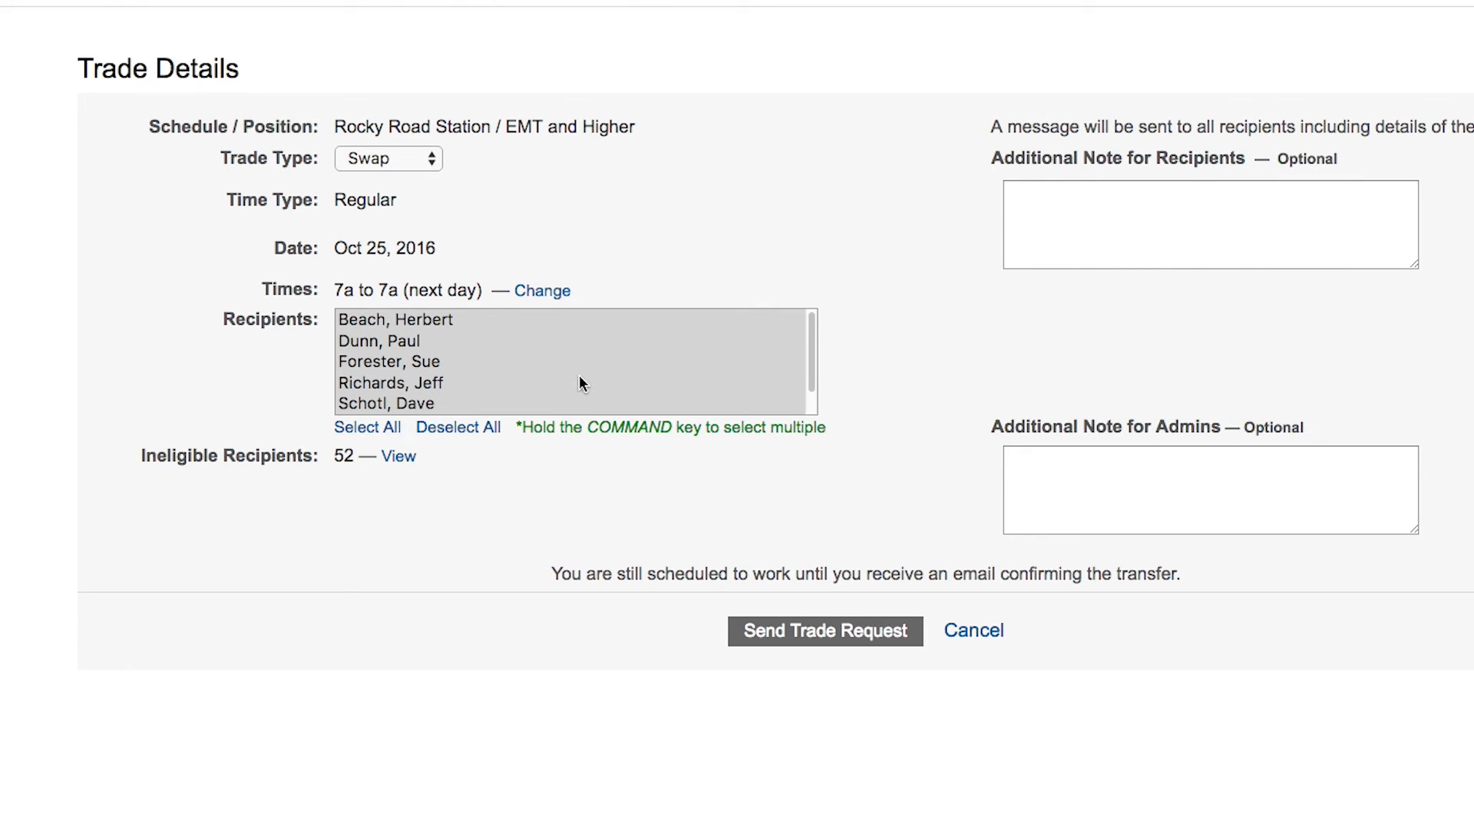
mouse_move(549, 392)
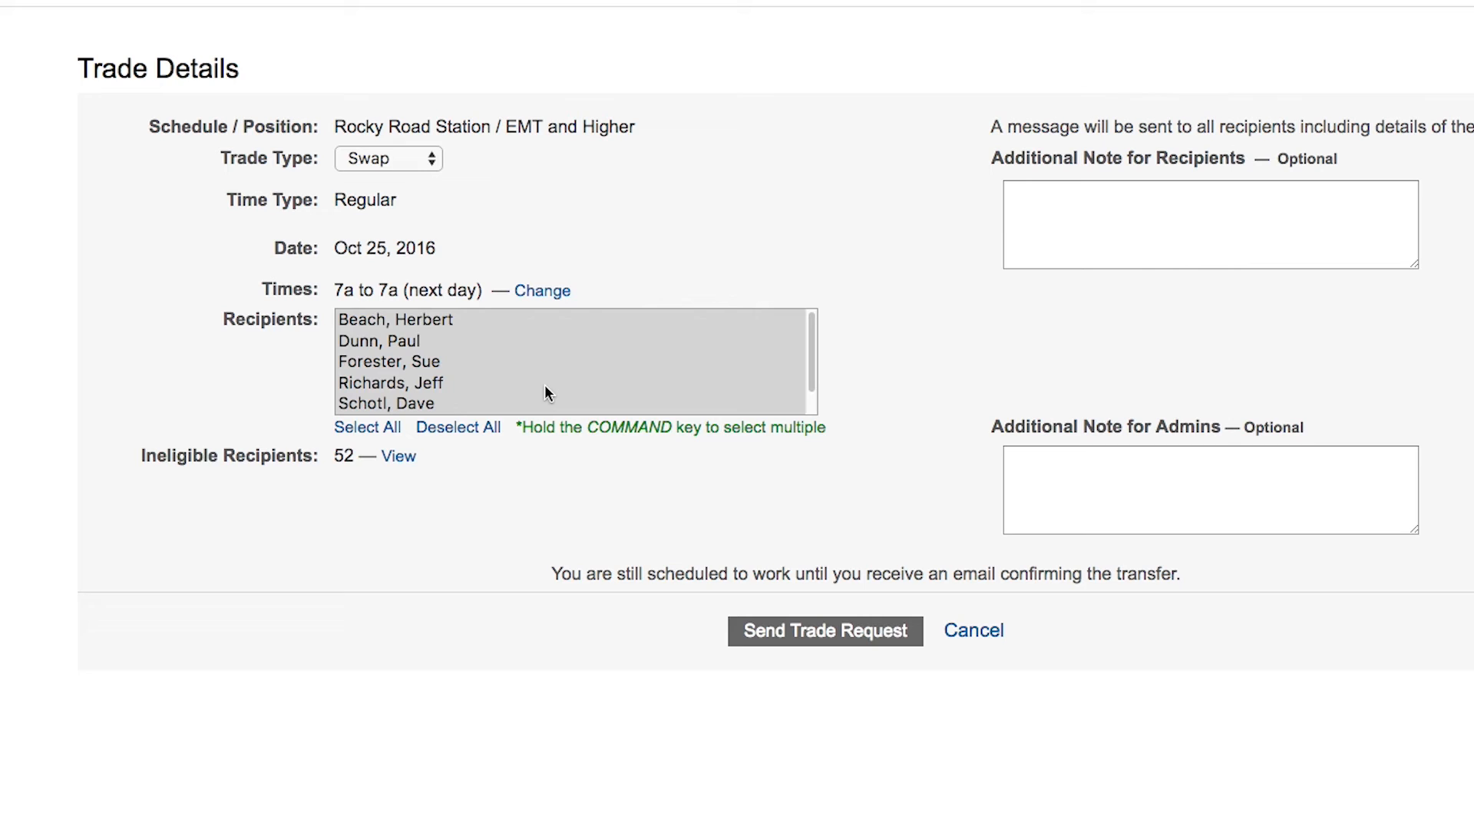
mouse_move(696, 39)
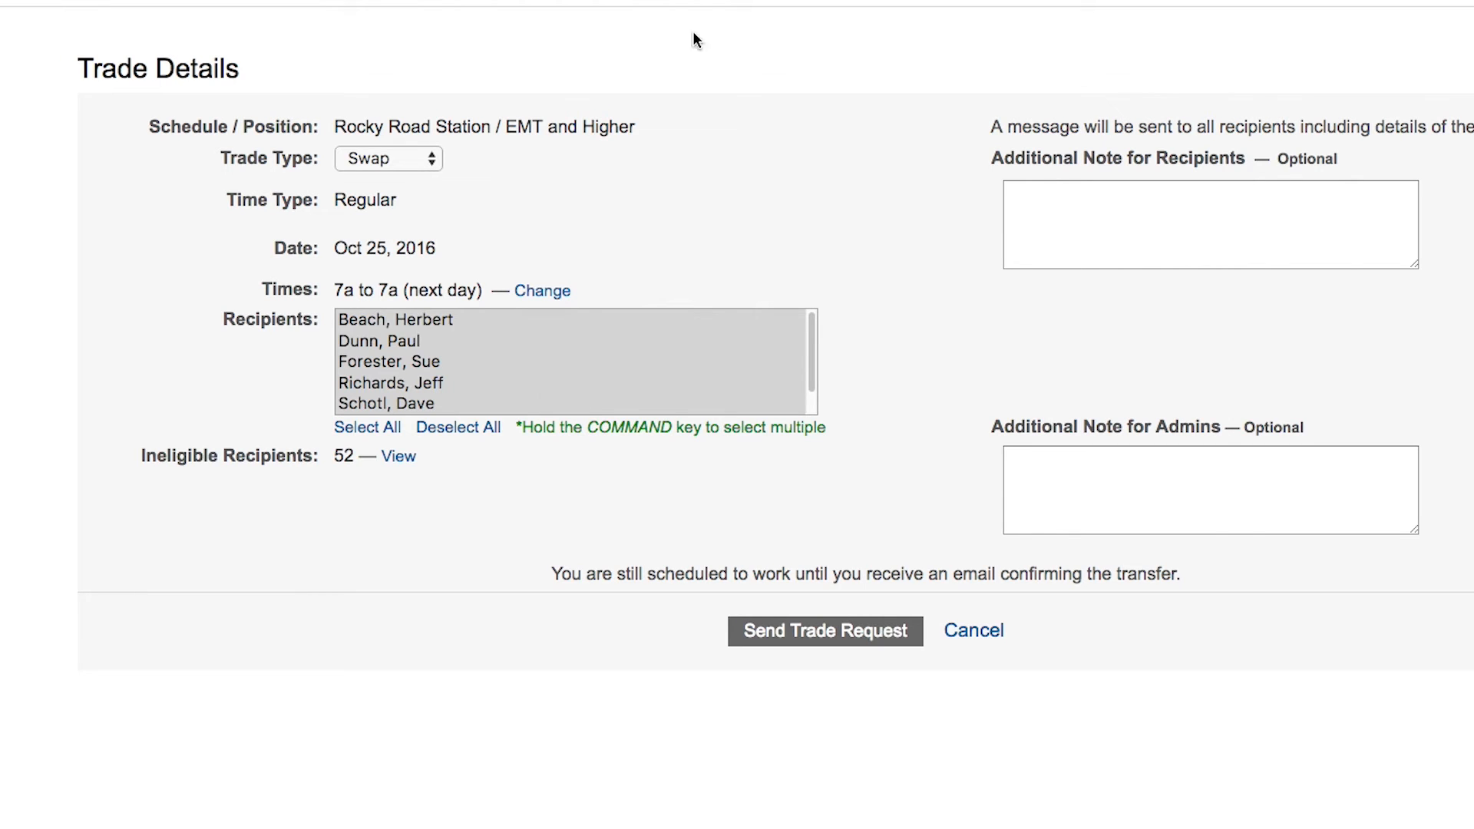
mouse_move(599, 520)
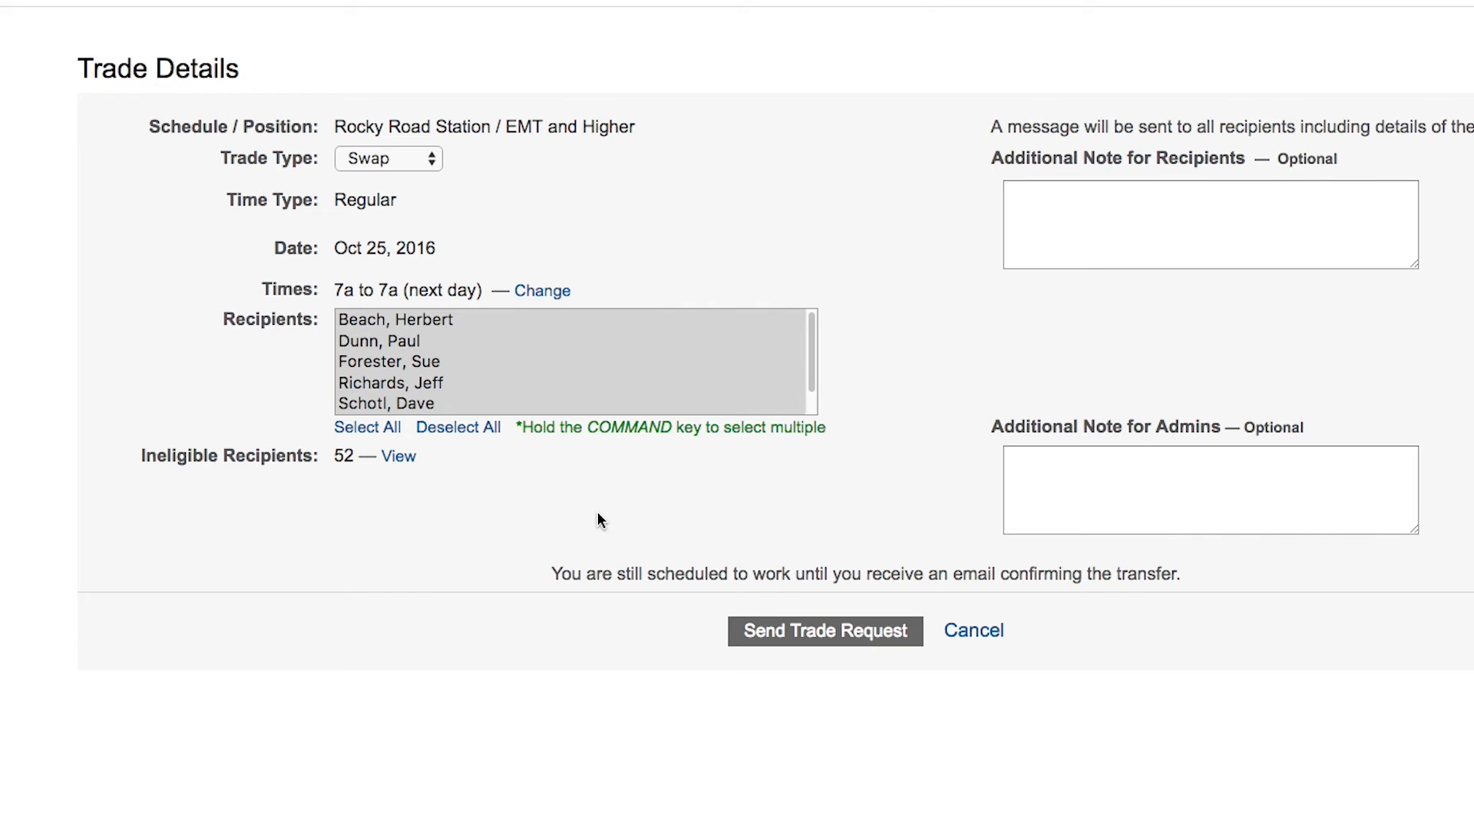
mouse_move(593, 518)
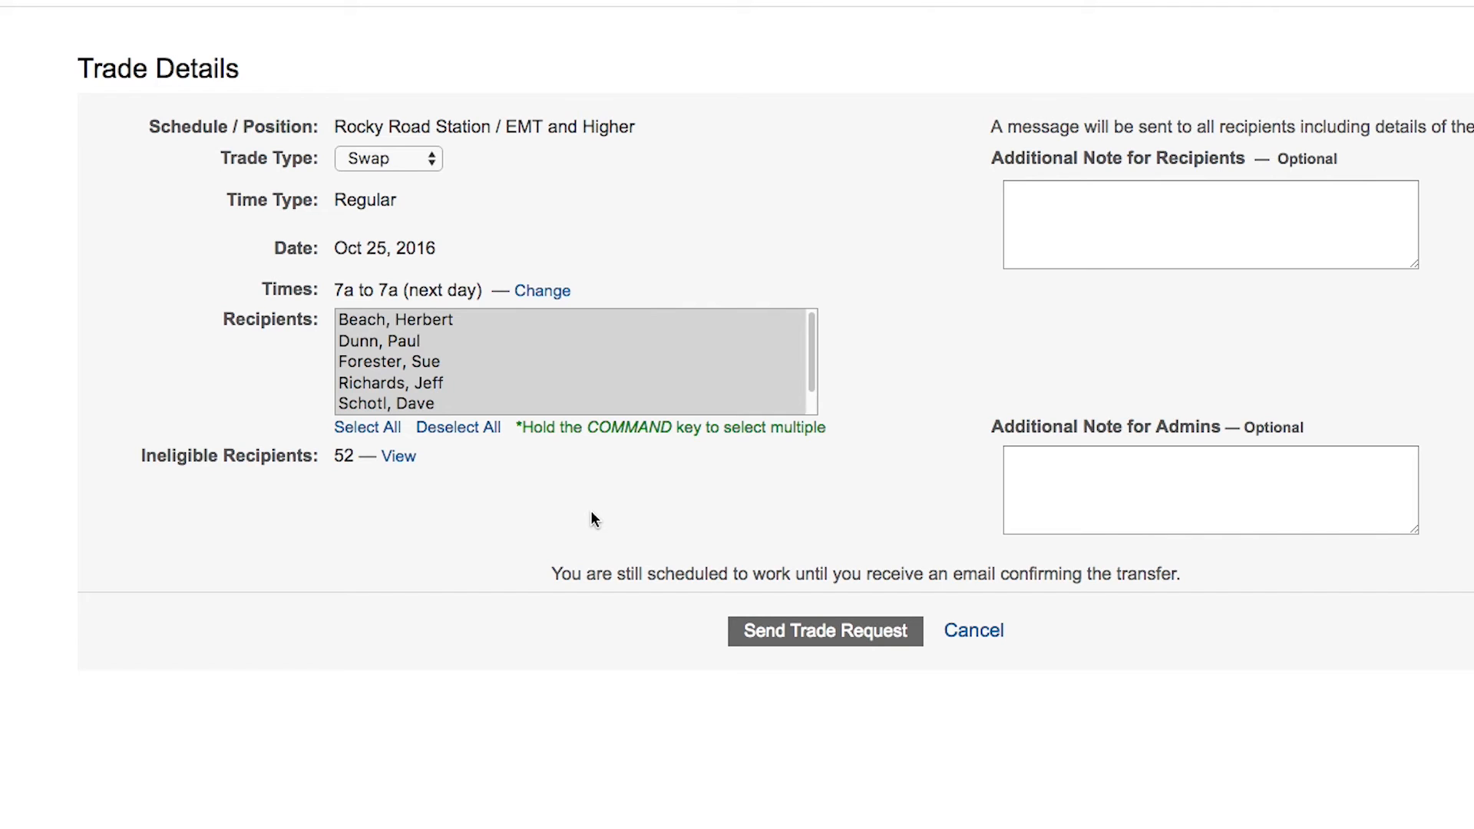
mouse_move(658, 259)
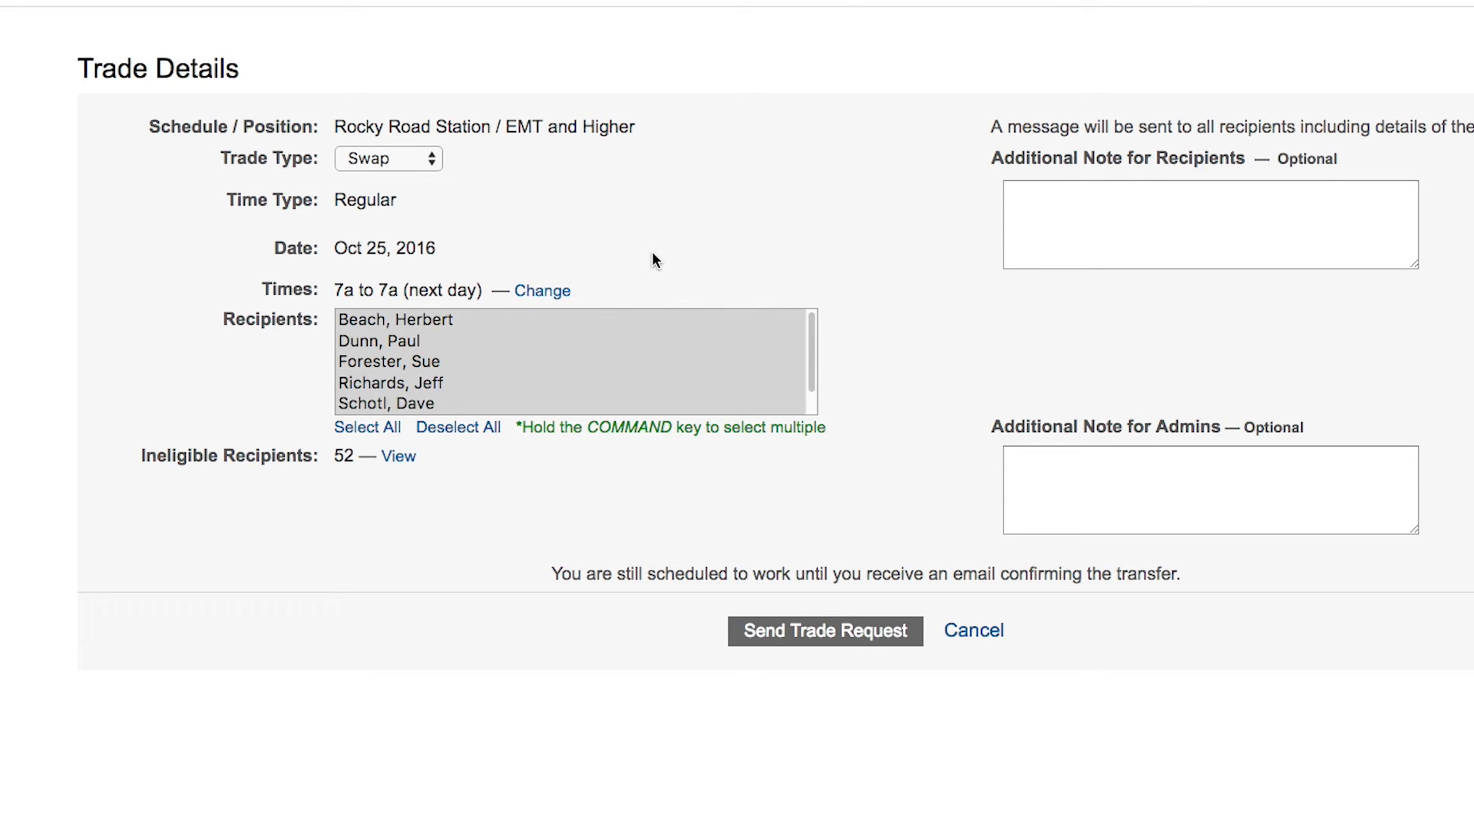
click(378, 340)
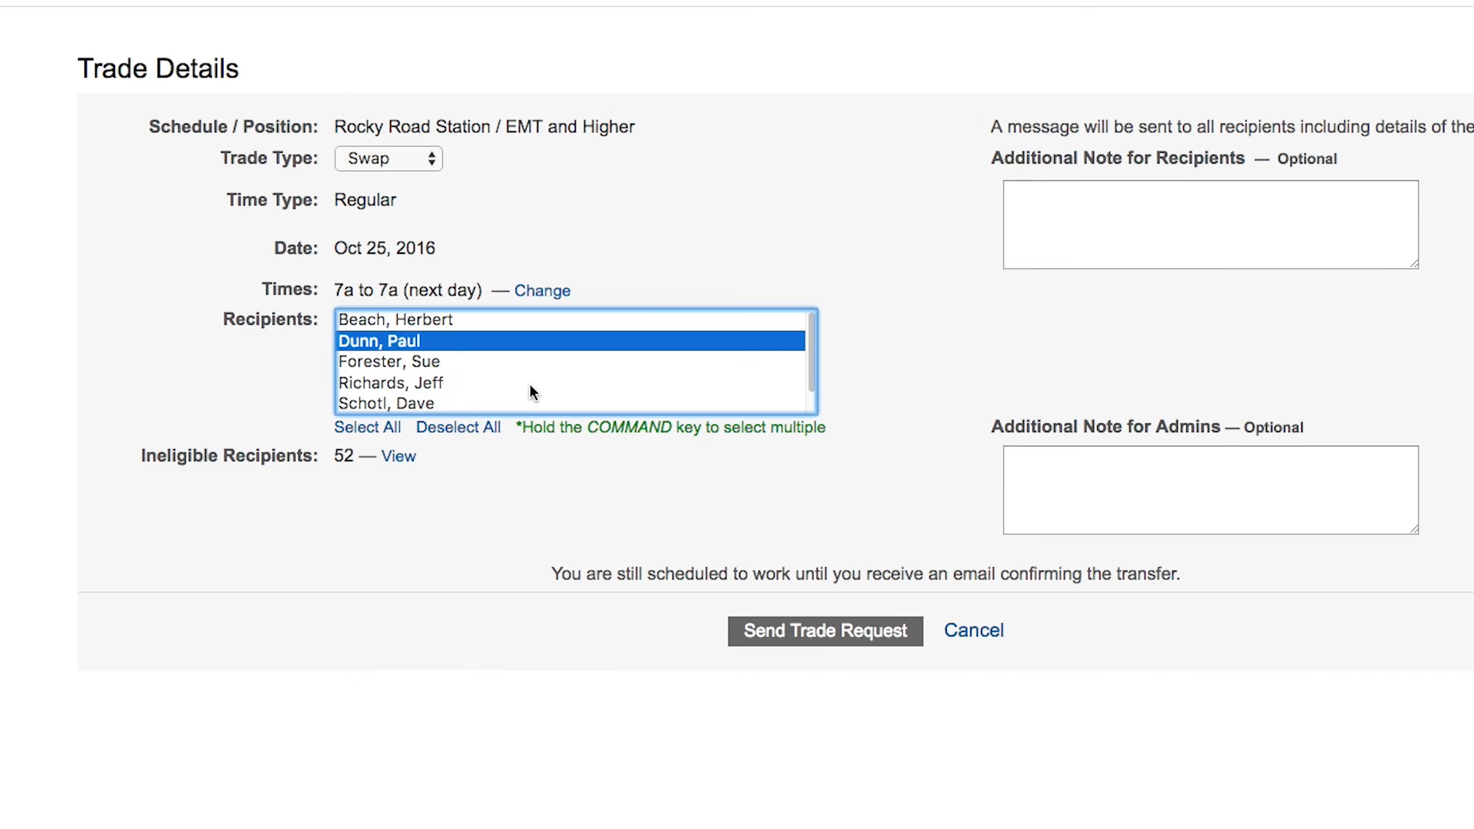
mouse_move(482, 340)
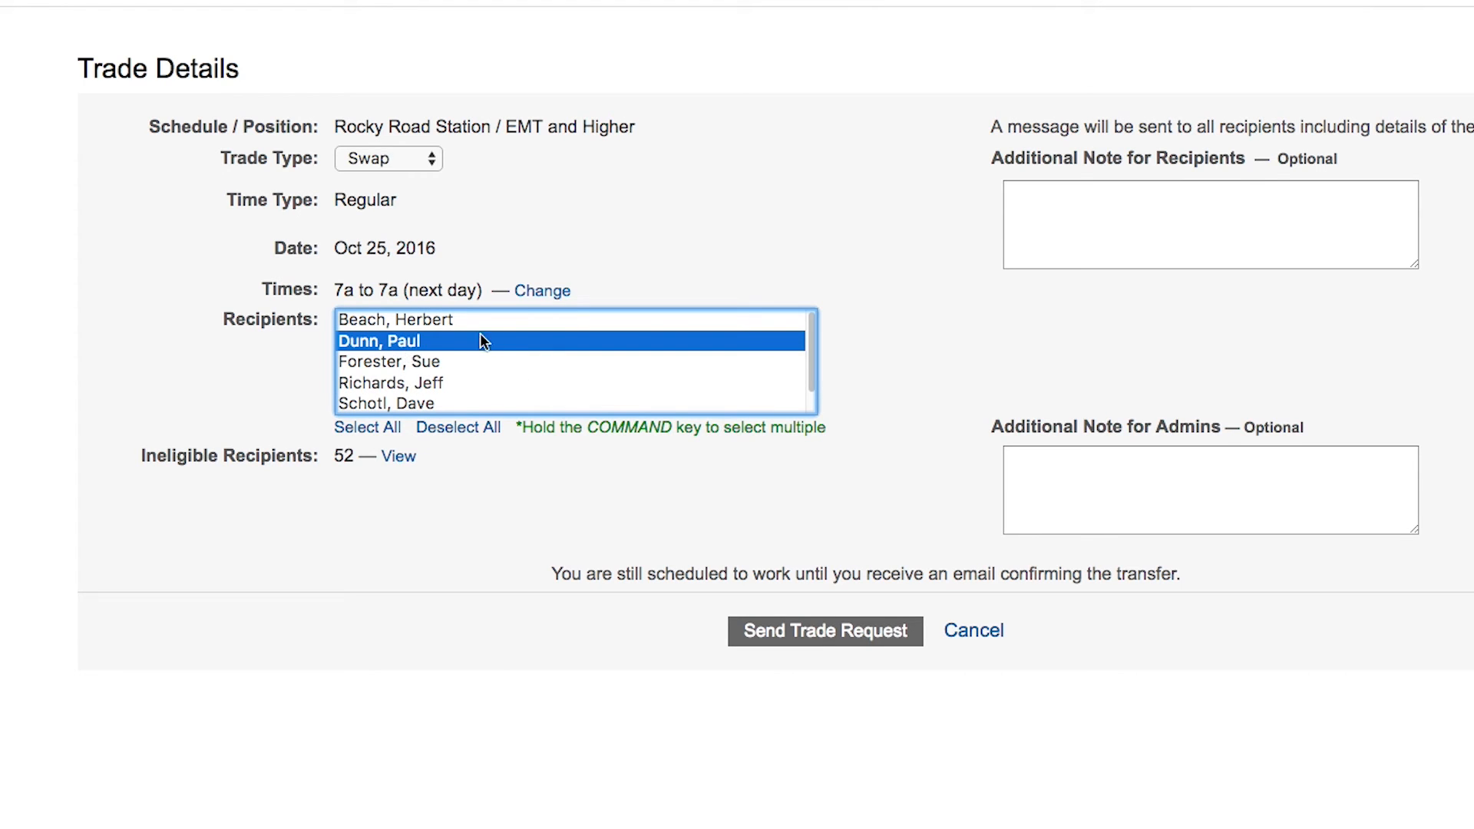
mouse_move(452, 350)
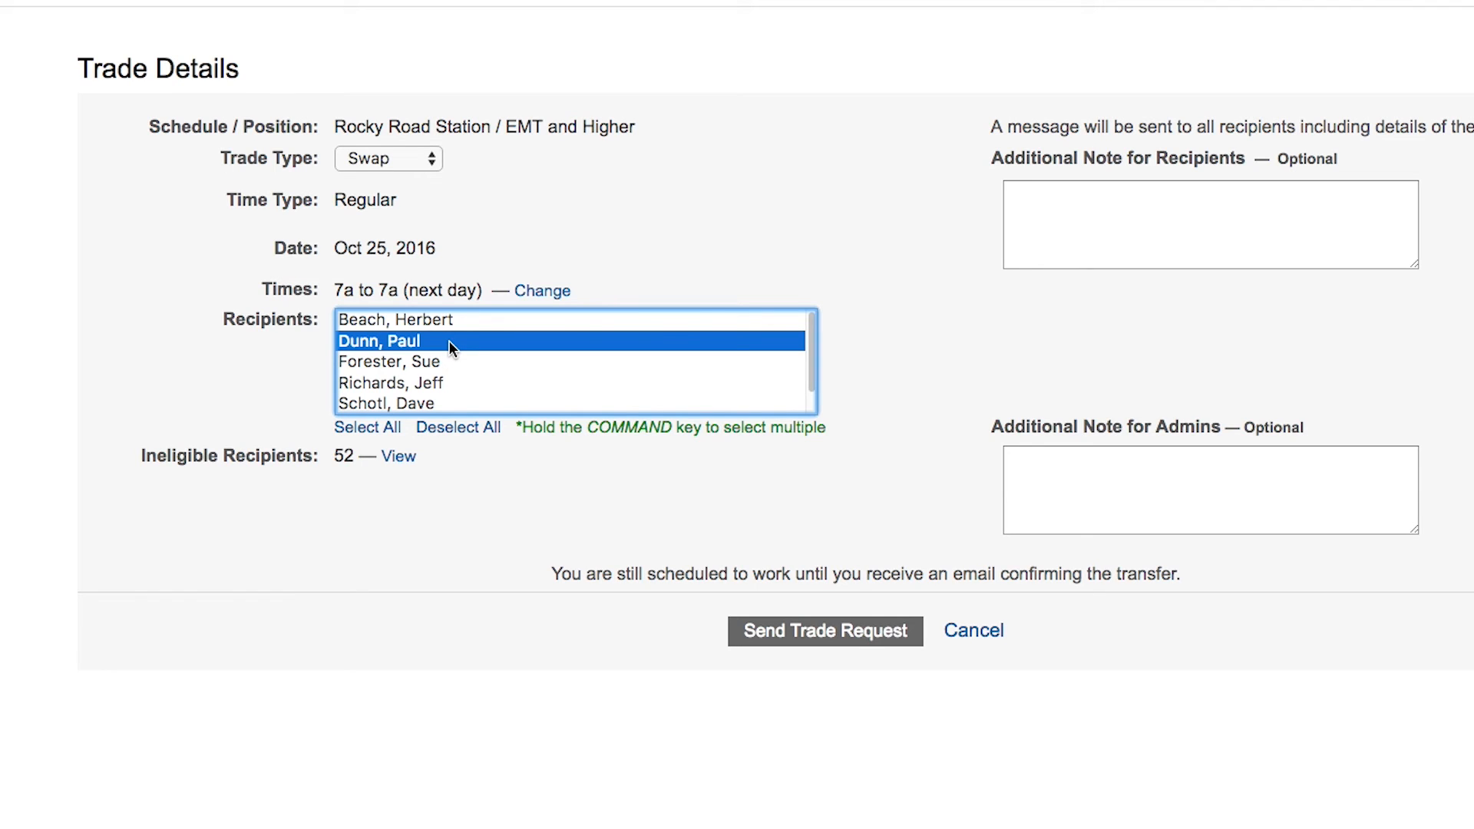
mouse_move(356, 445)
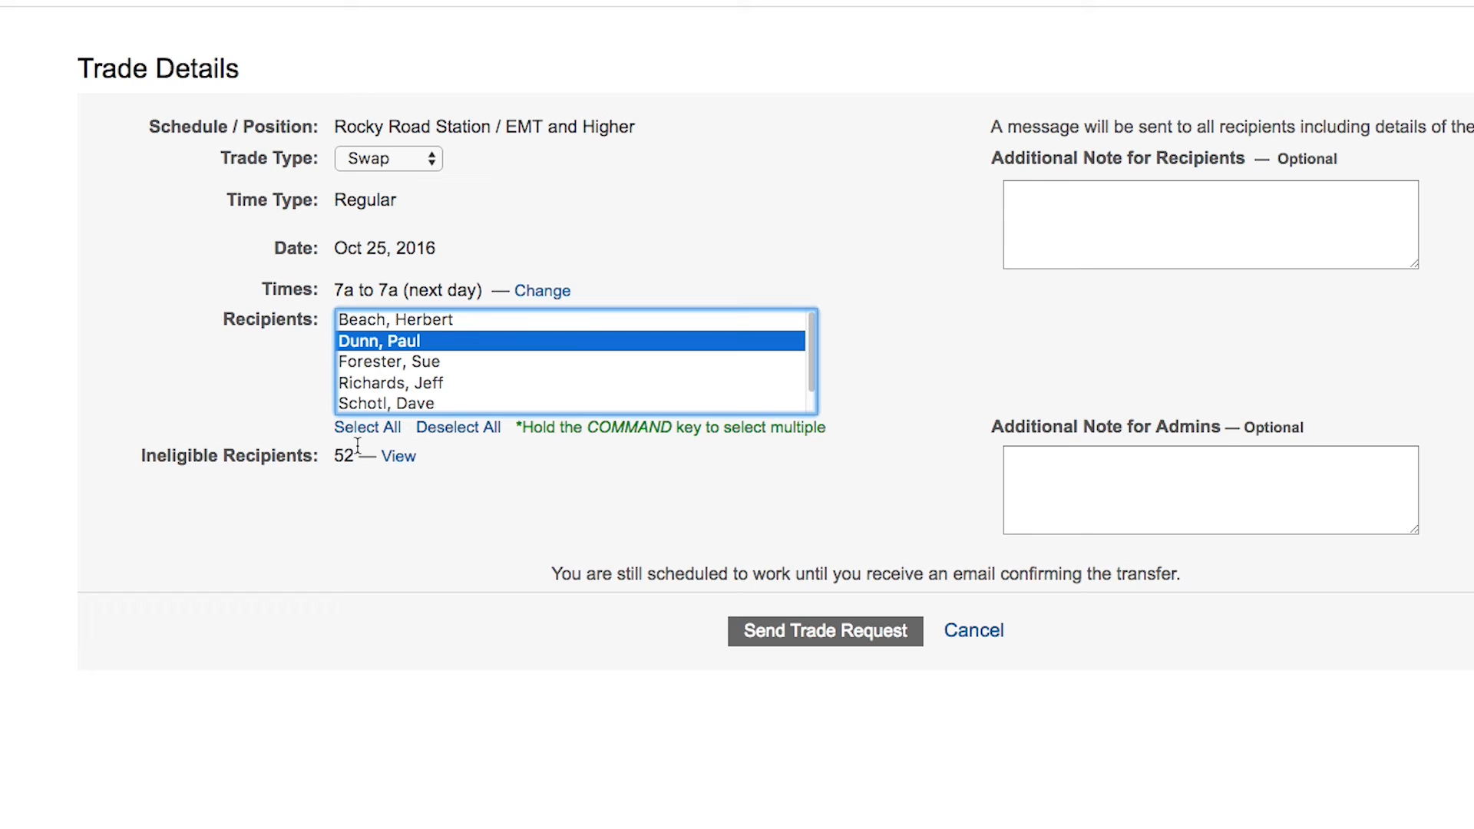
mouse_move(414, 340)
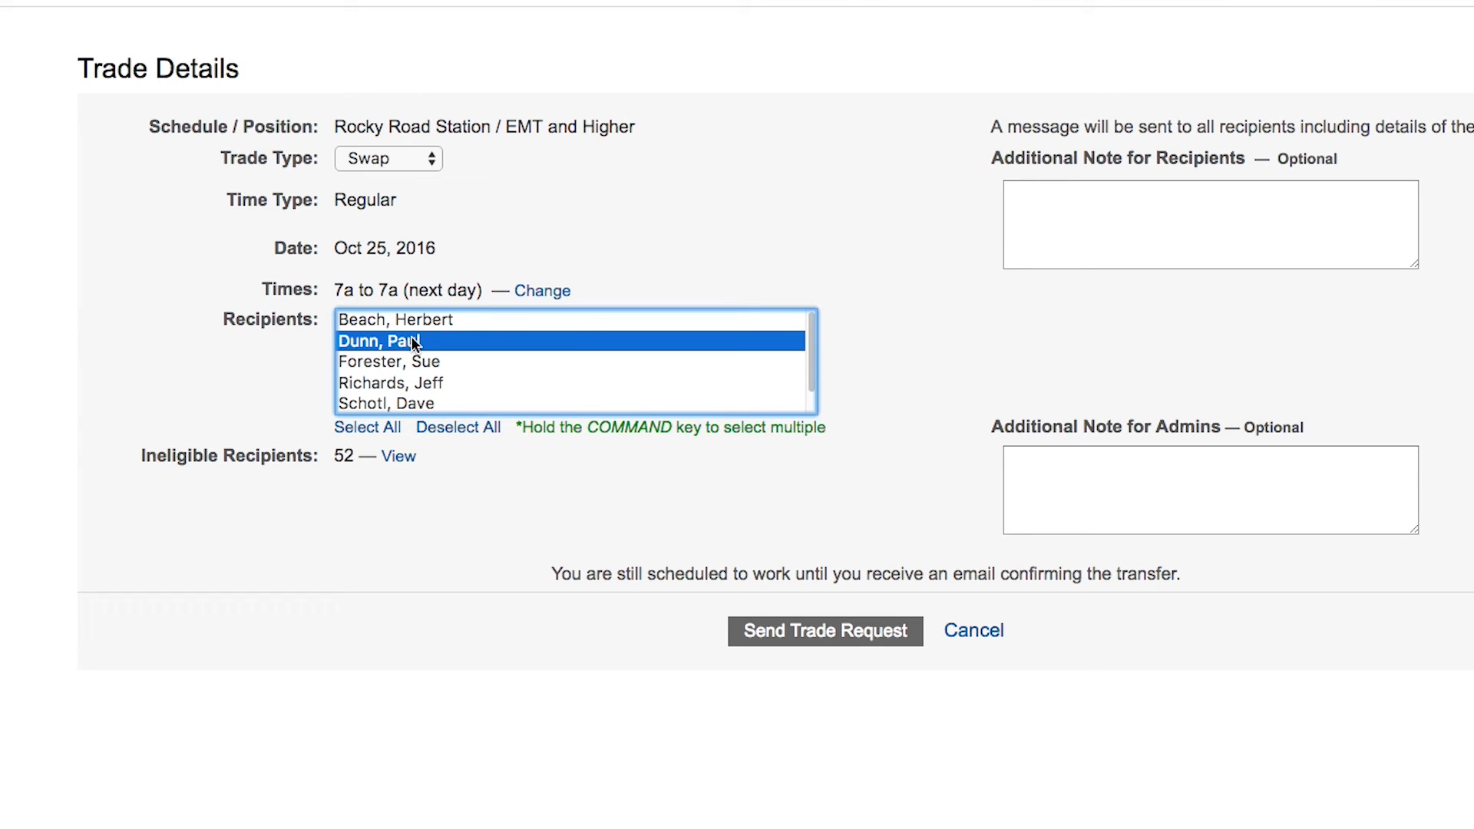
mouse_move(618, 426)
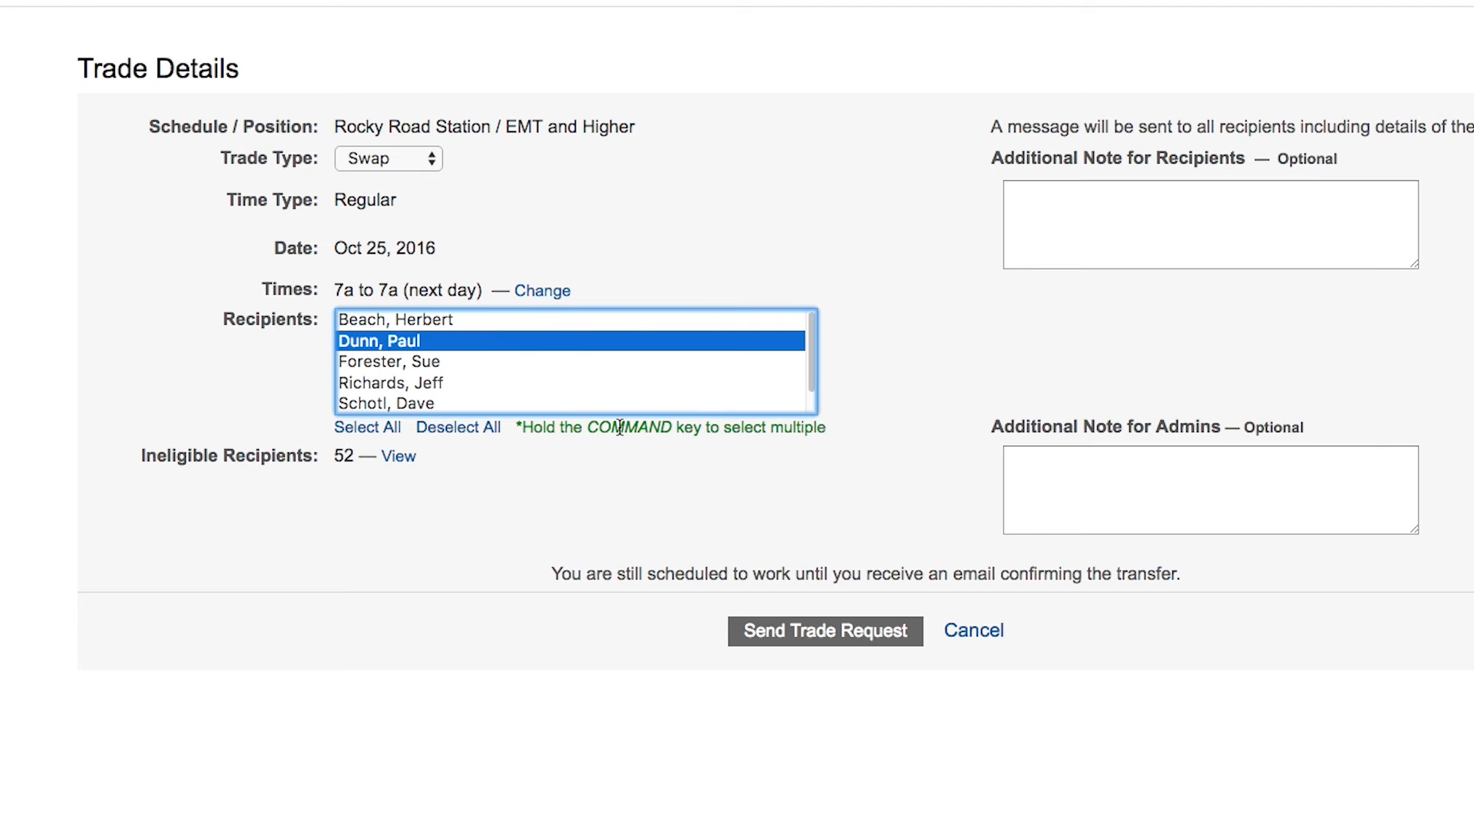
mouse_move(536, 410)
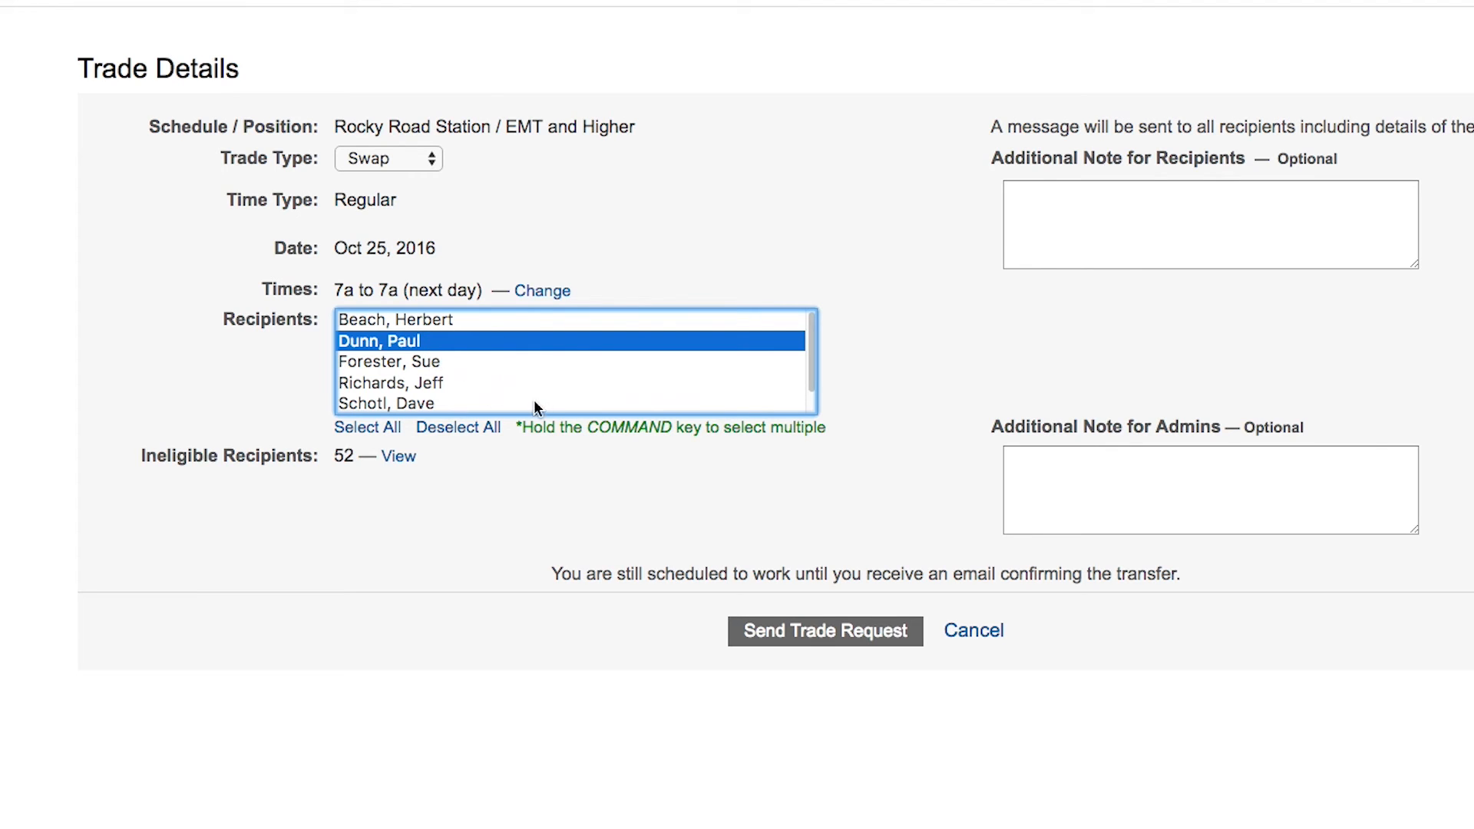
mouse_move(411, 348)
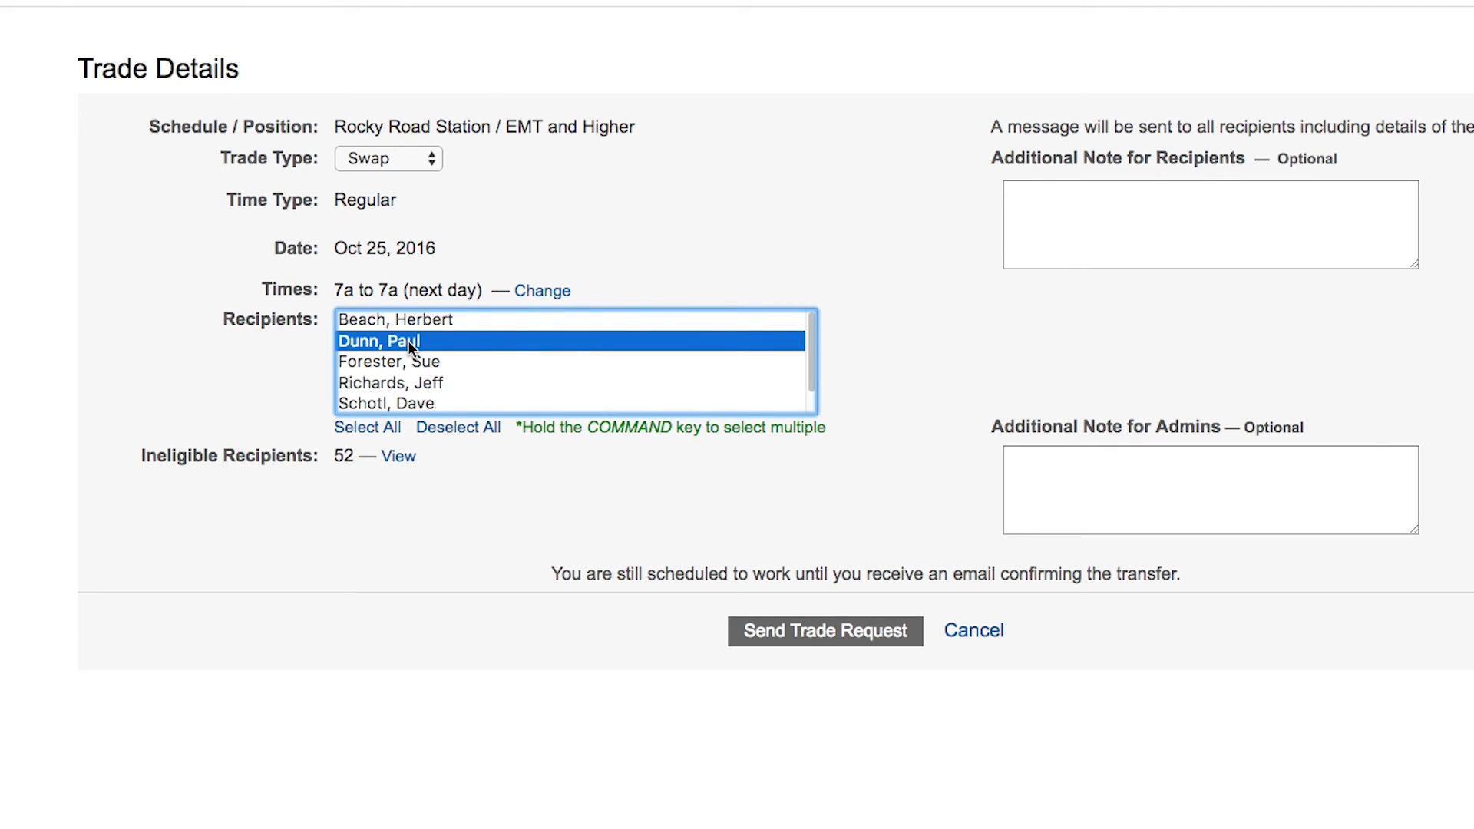
mouse_move(447, 365)
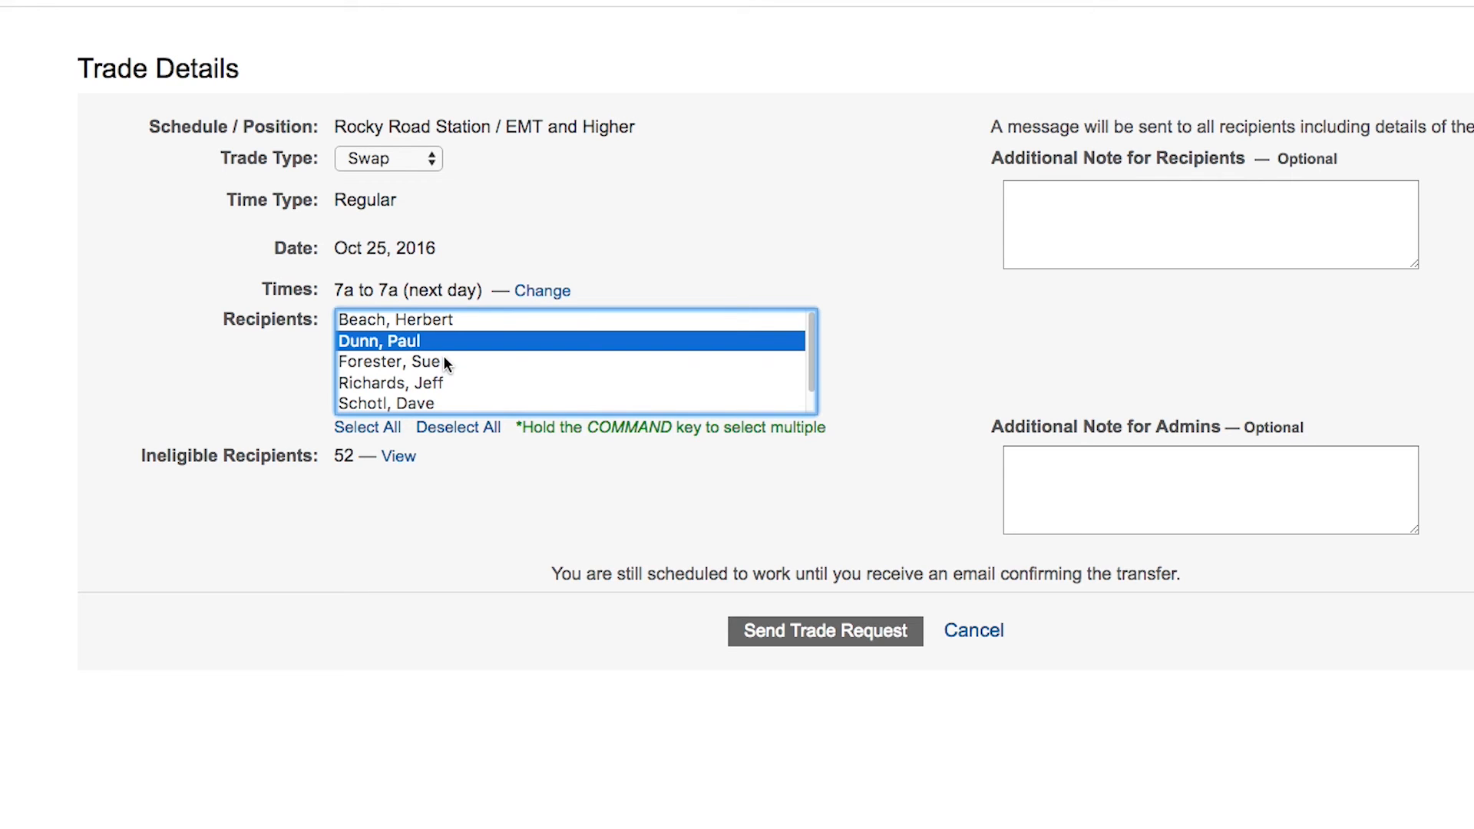
mouse_move(809, 388)
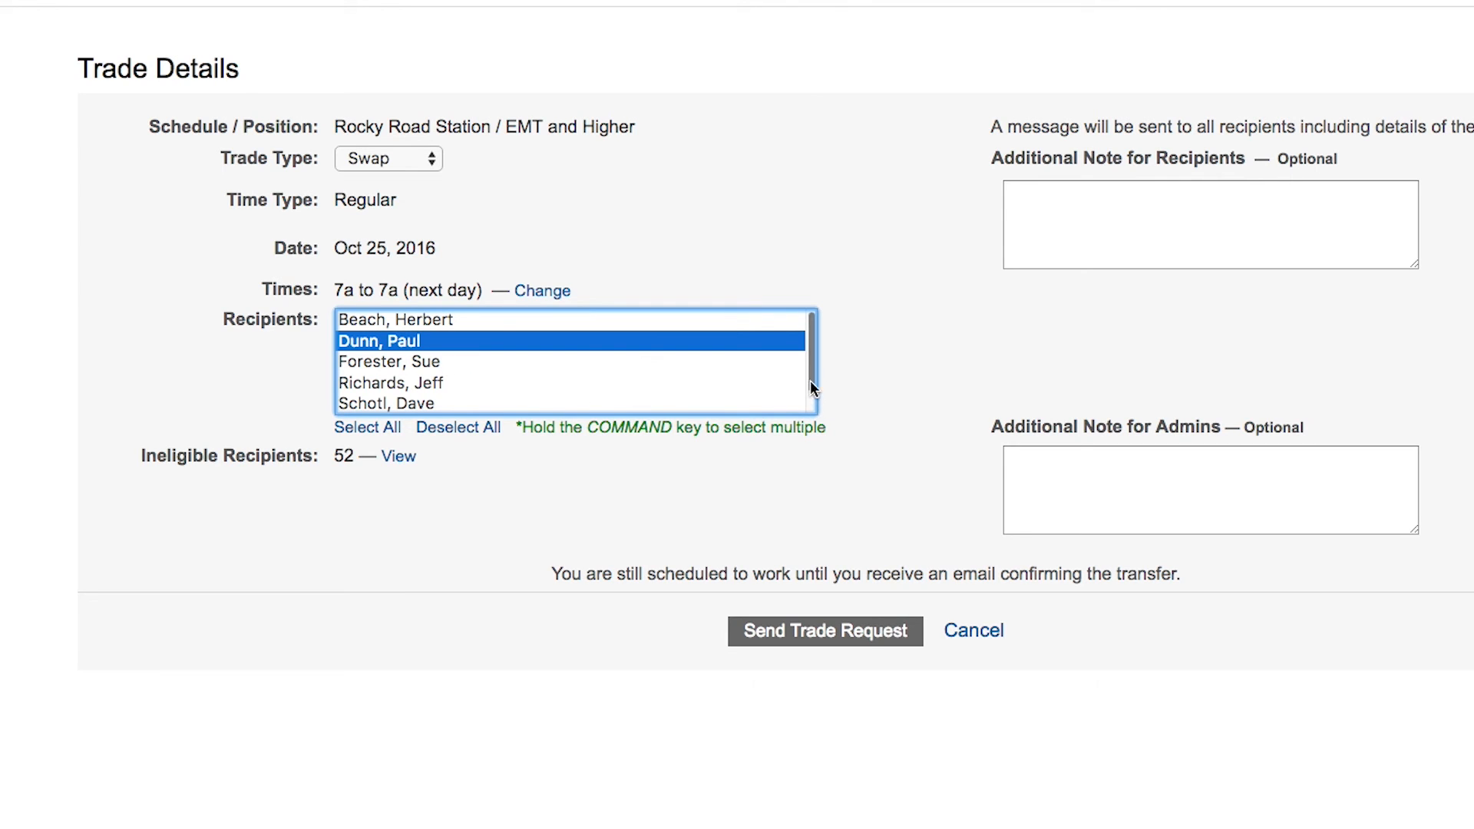
mouse_move(508, 411)
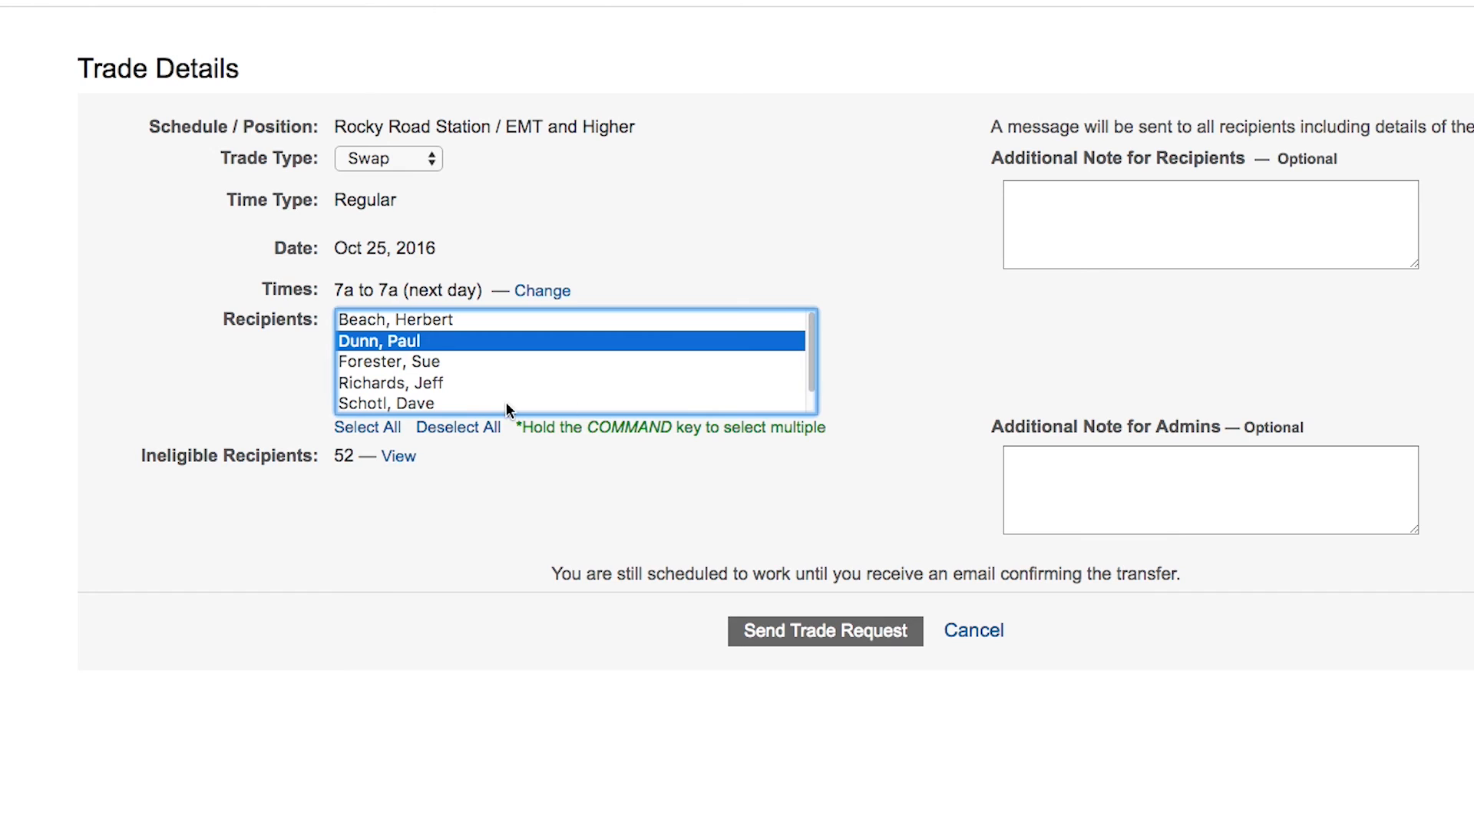
mouse_move(355, 486)
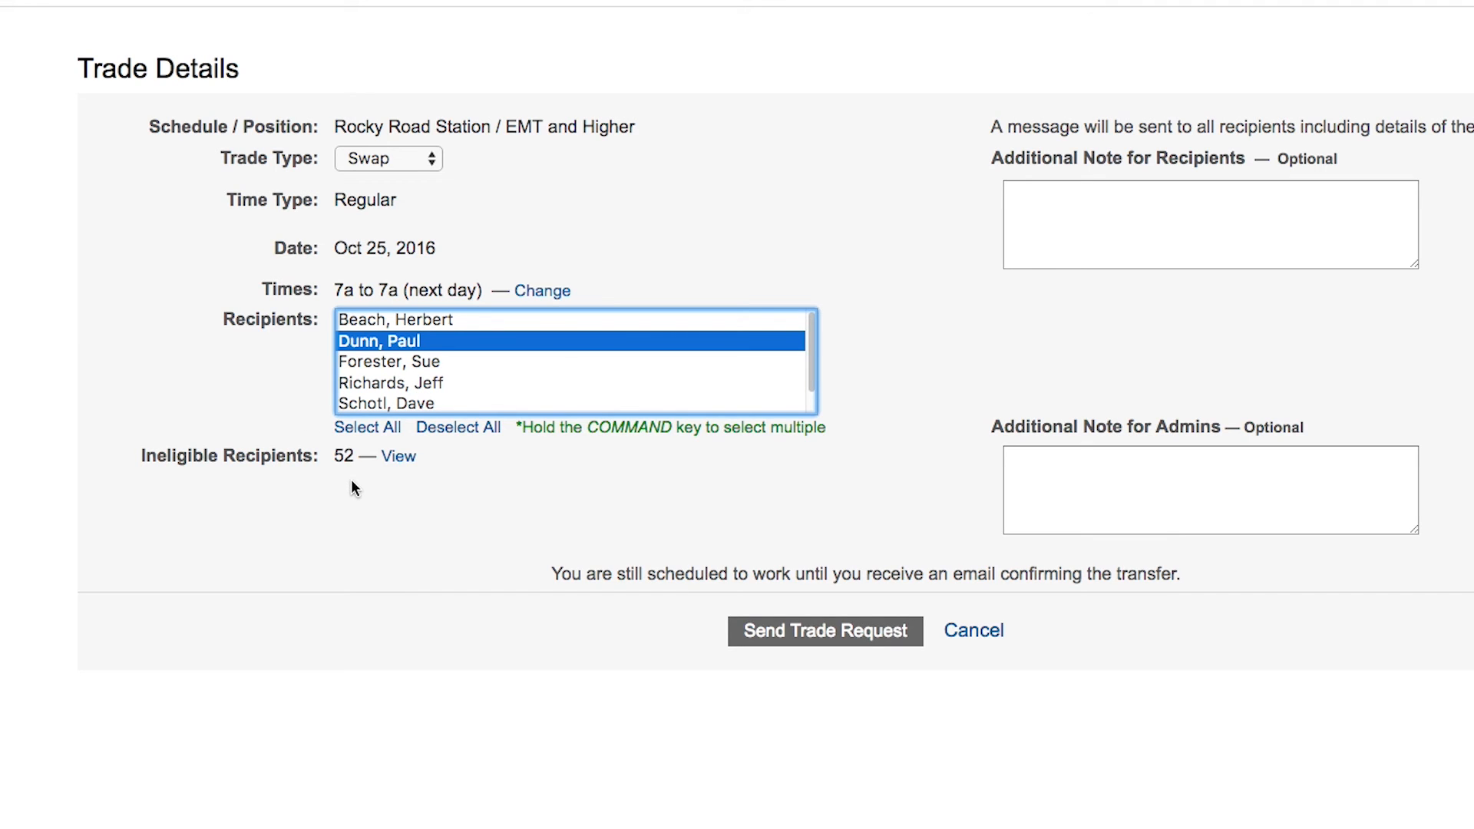
mouse_move(130, 491)
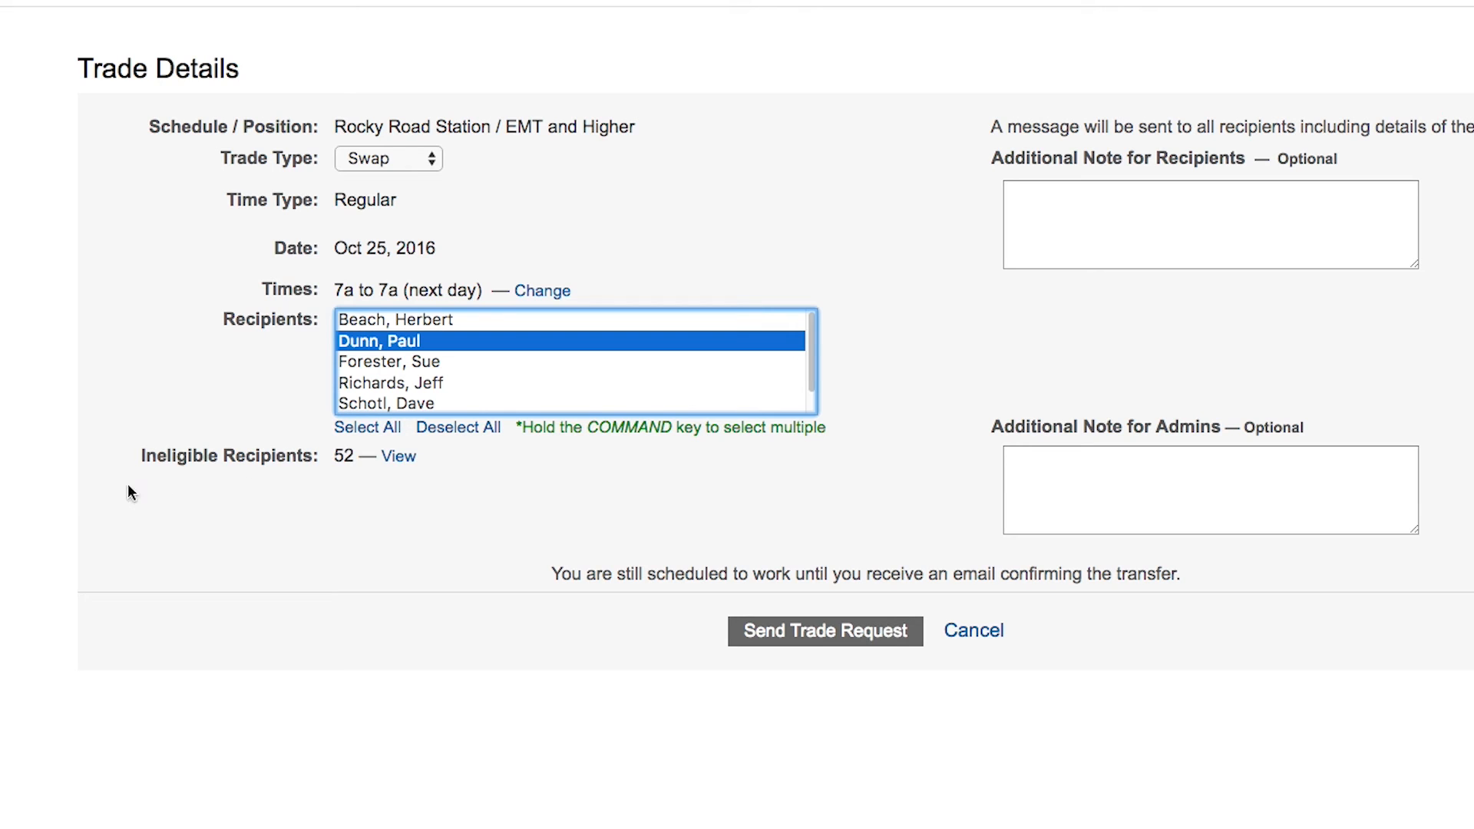
mouse_move(293, 488)
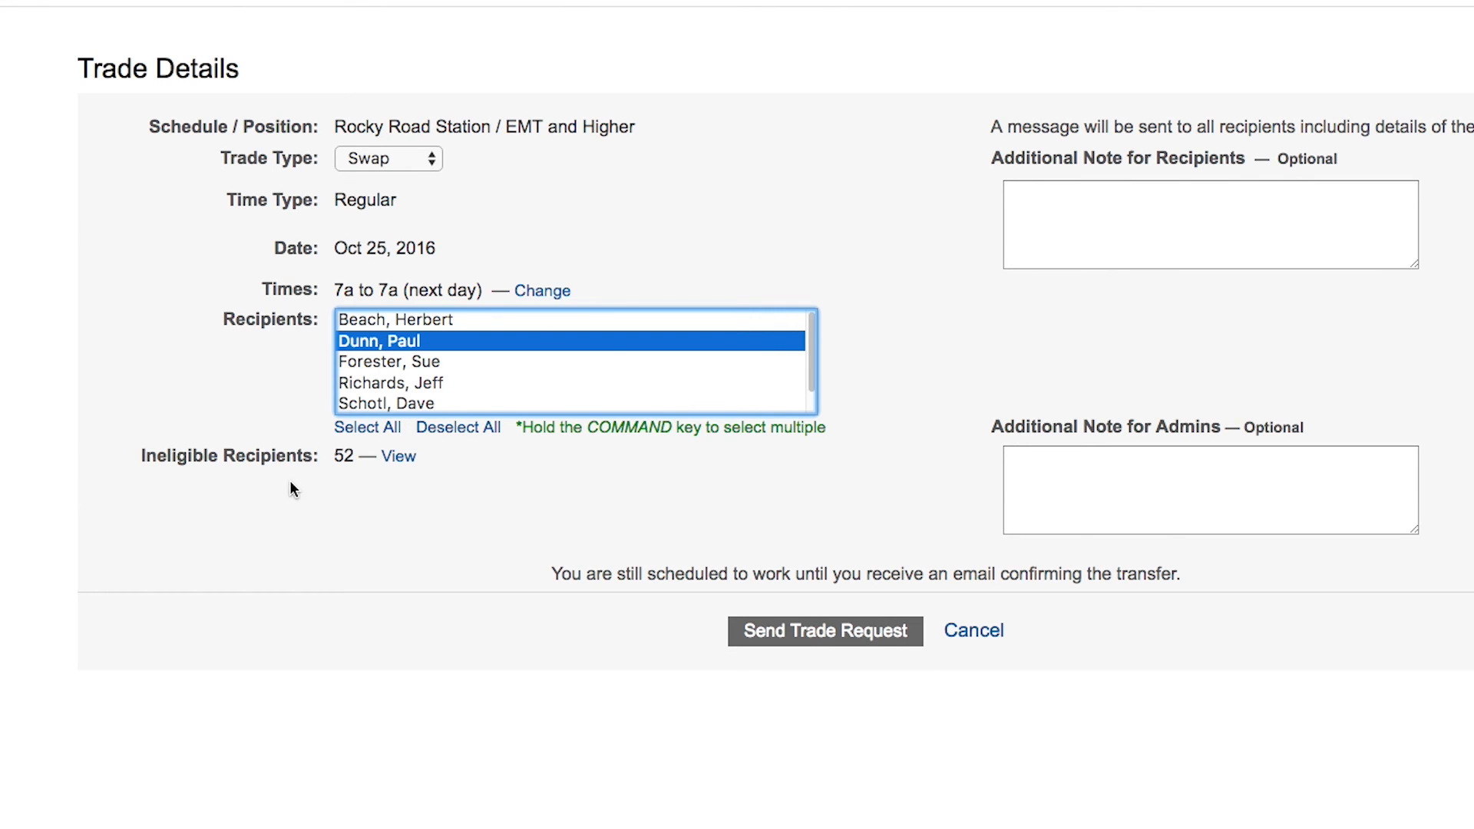
Step: Open the Ineligible Recipients list and scroll through the 52 members with no valid shifts
click(398, 456)
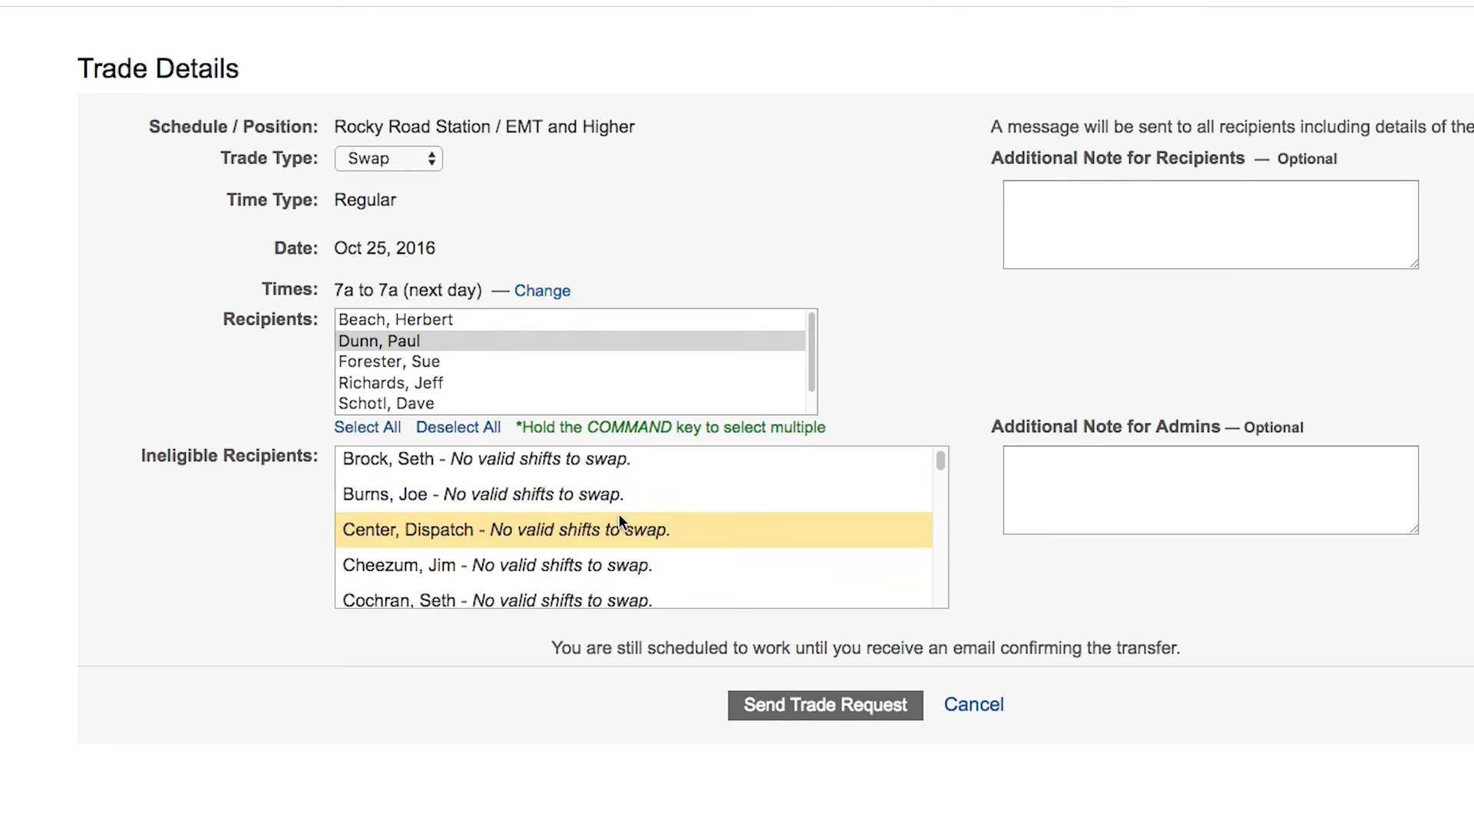
scroll(down, 3)
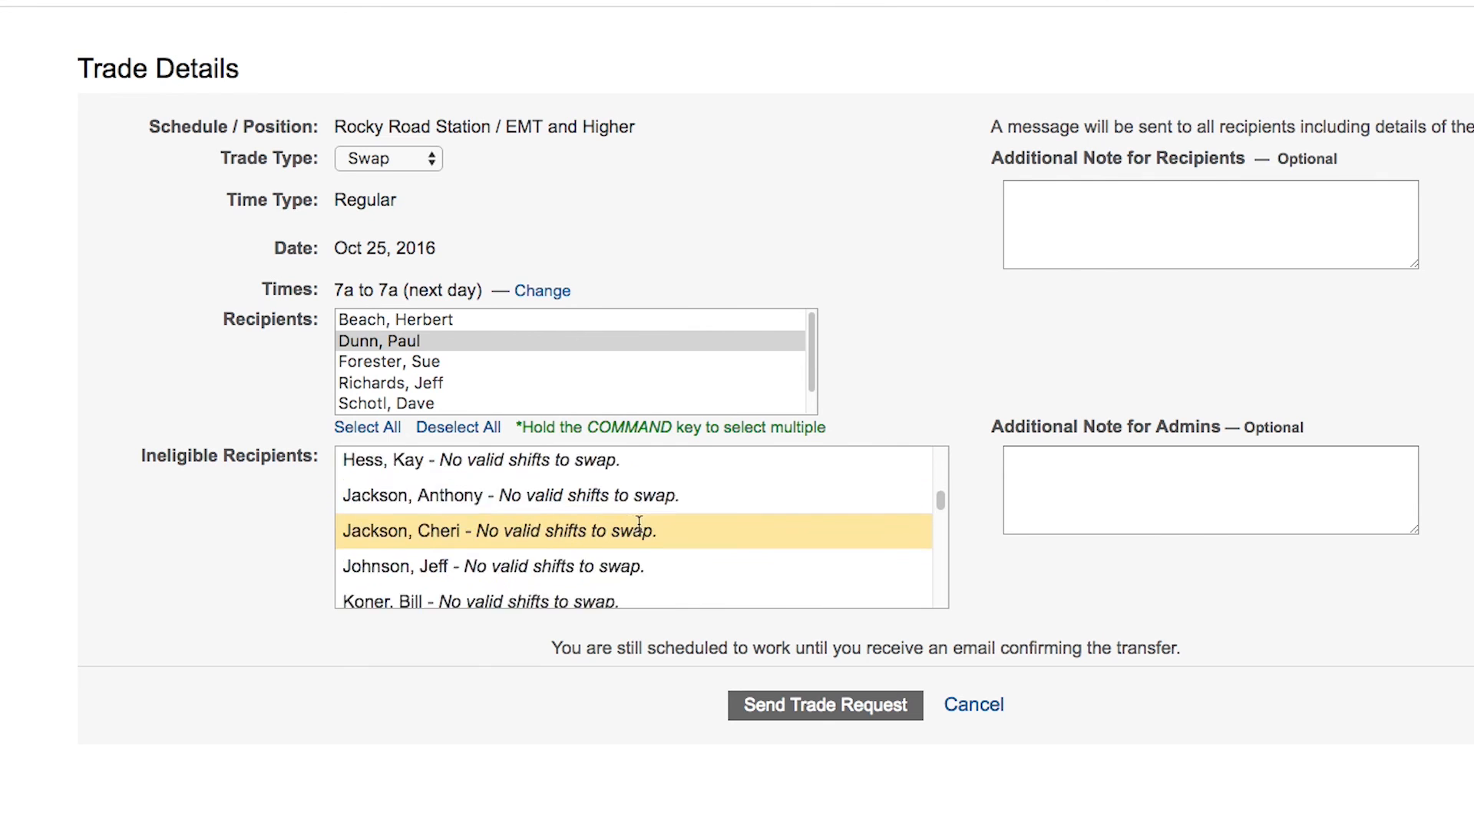
scroll(down, 3)
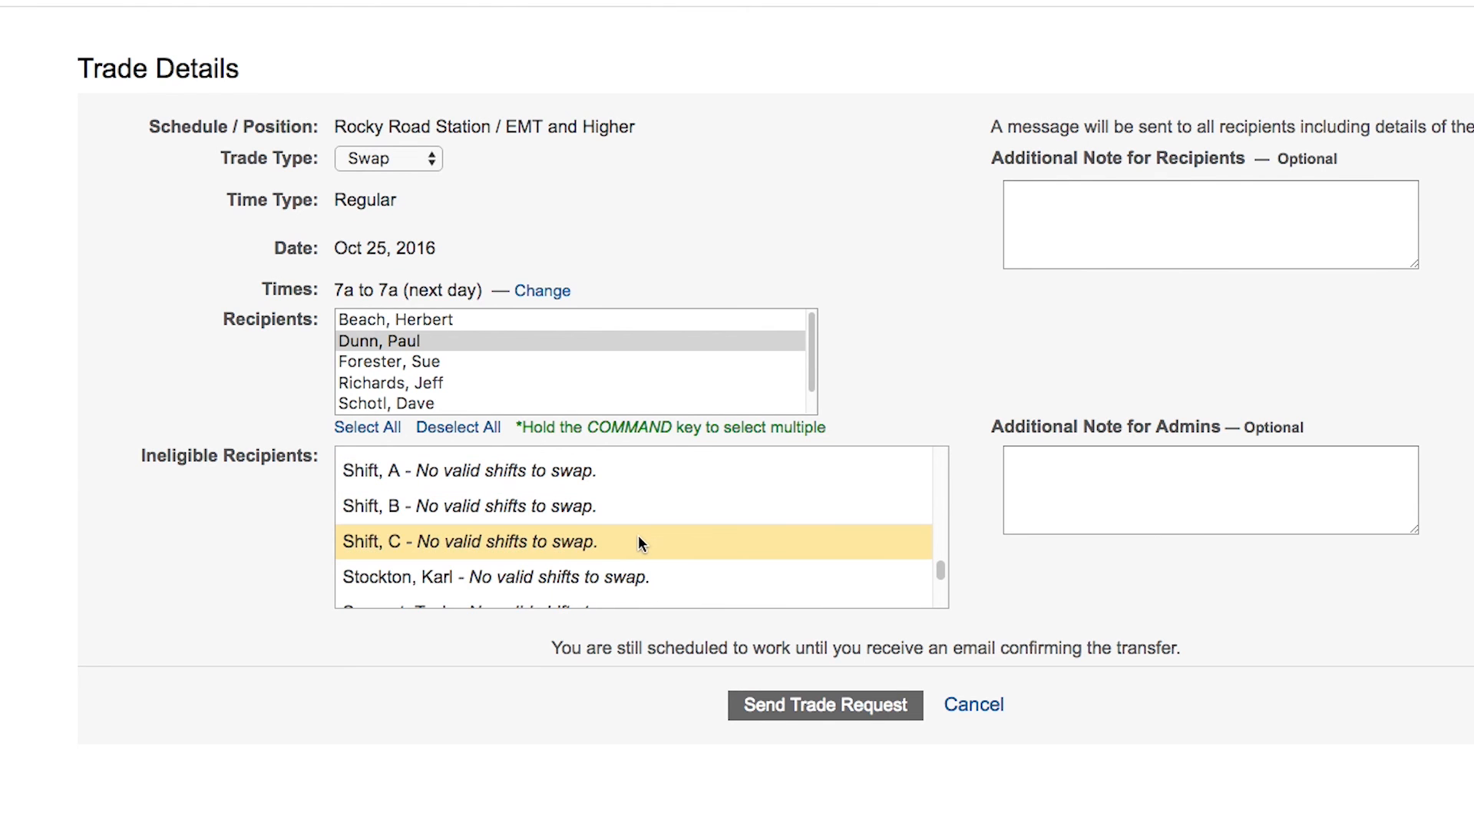
scroll(down, 3)
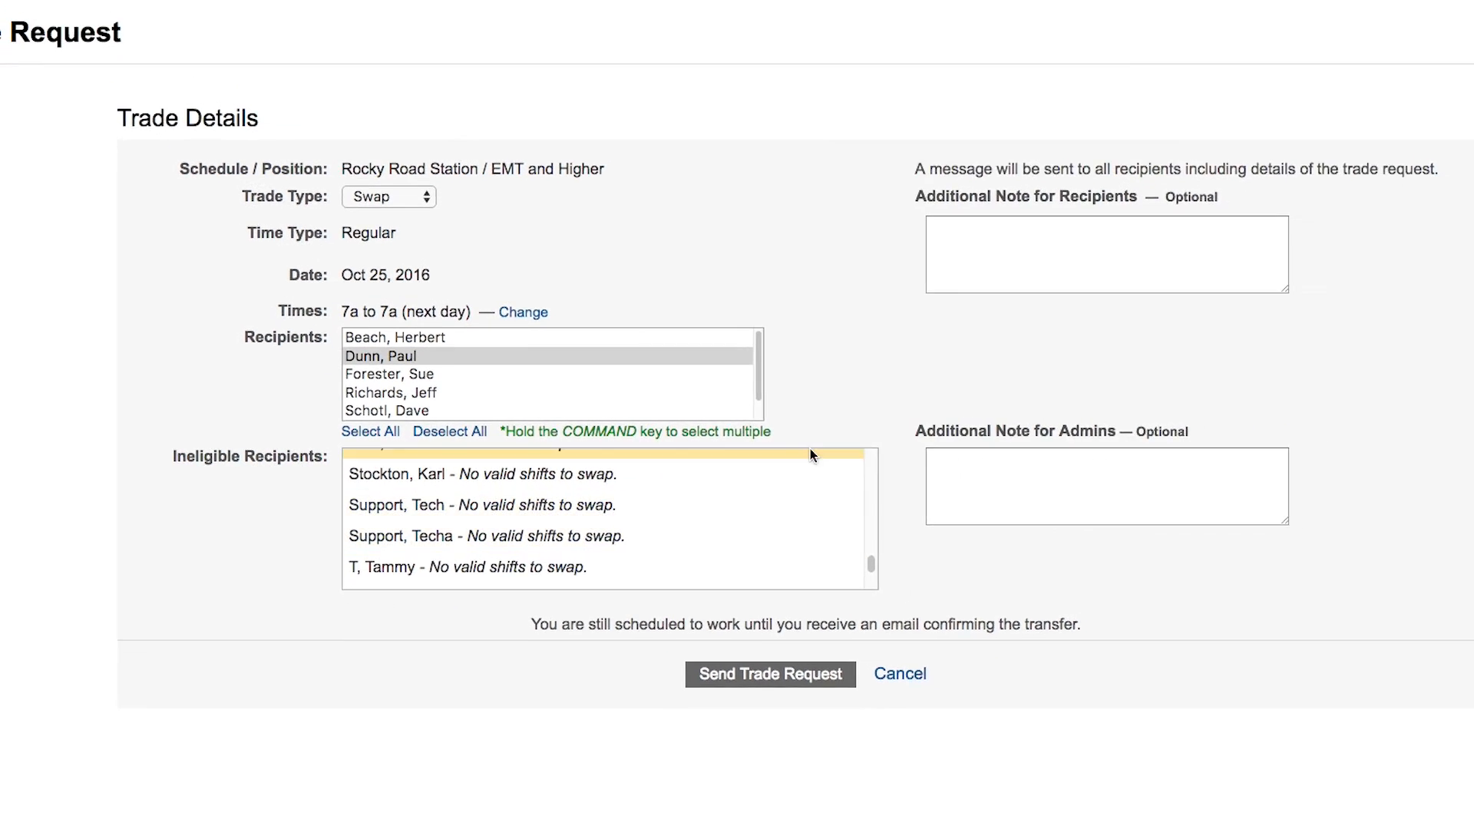
scroll(up, 3)
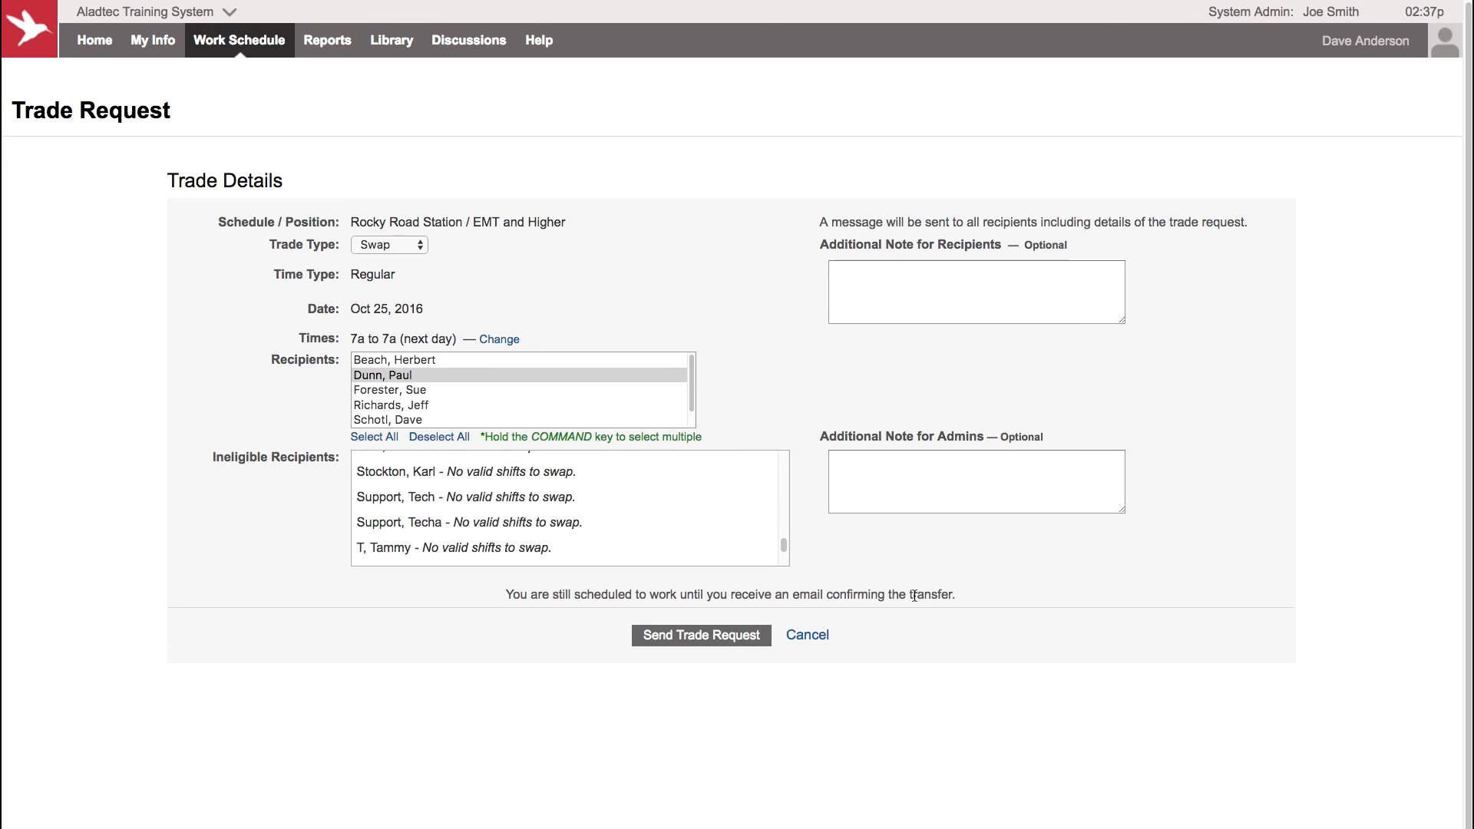
mouse_move(921, 616)
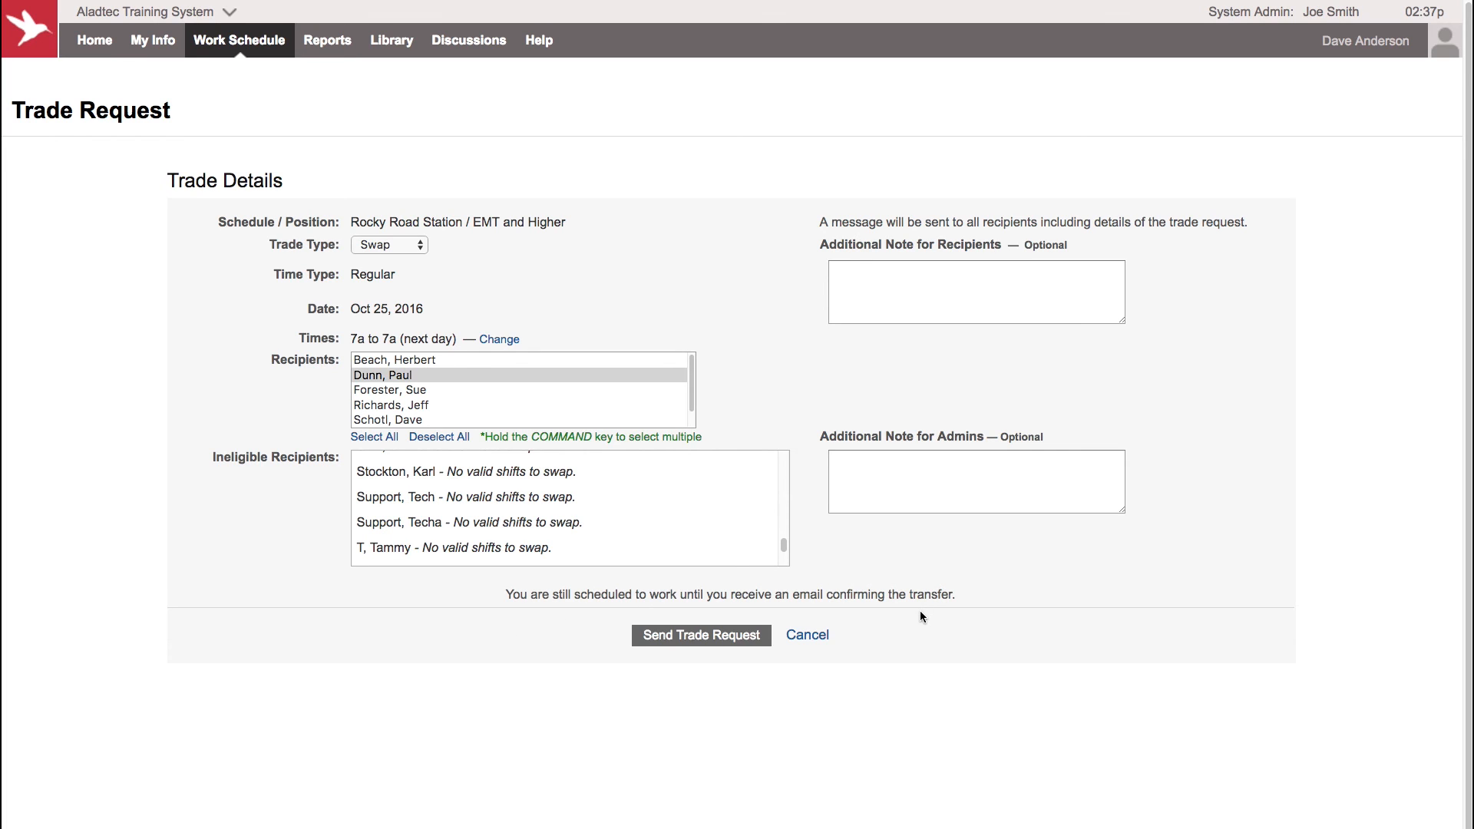
mouse_move(916, 625)
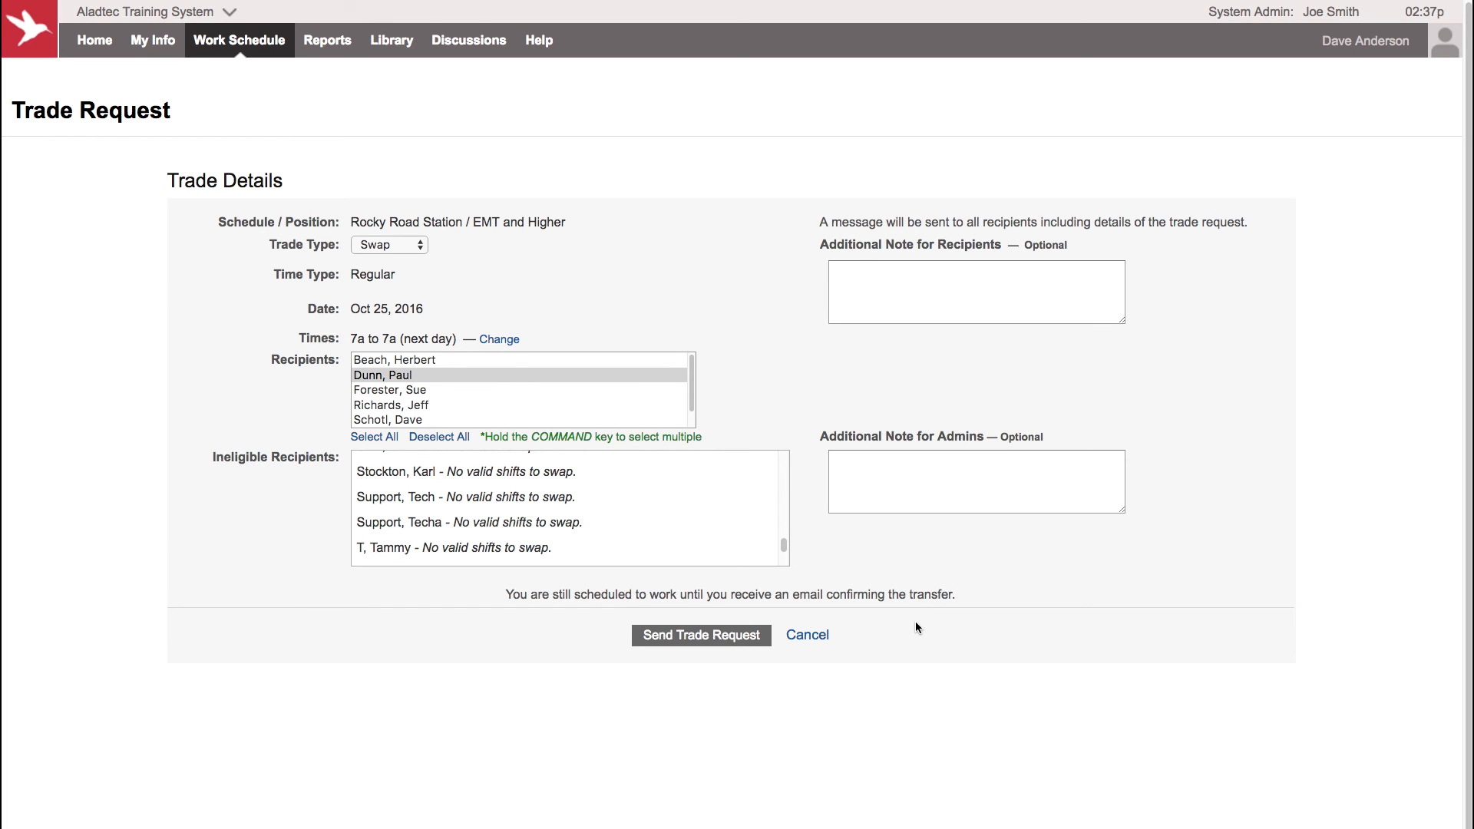
Step: Cancel the trade request, preview October 17's options, then dismiss them
click(805, 635)
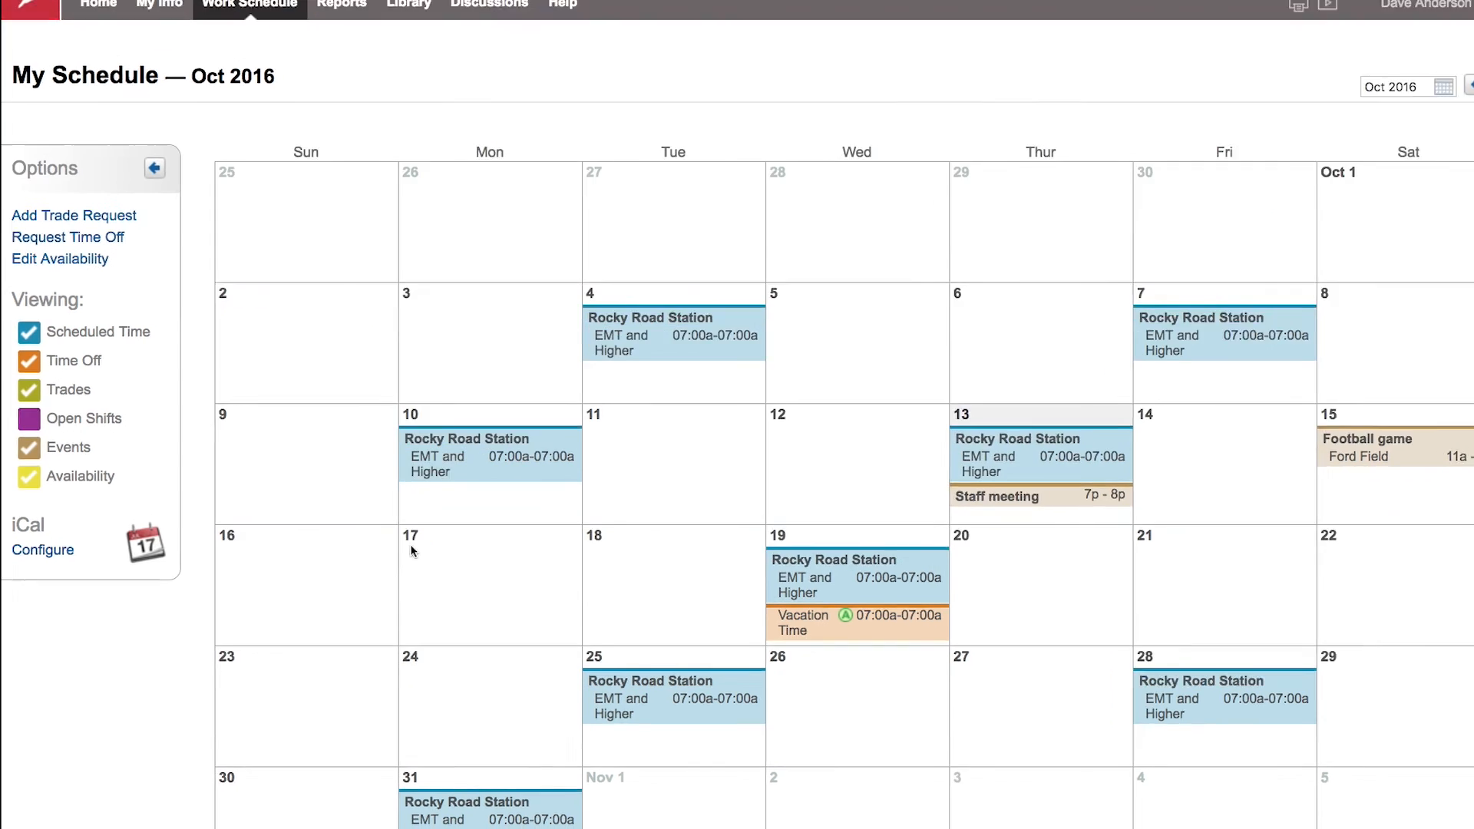
click(411, 552)
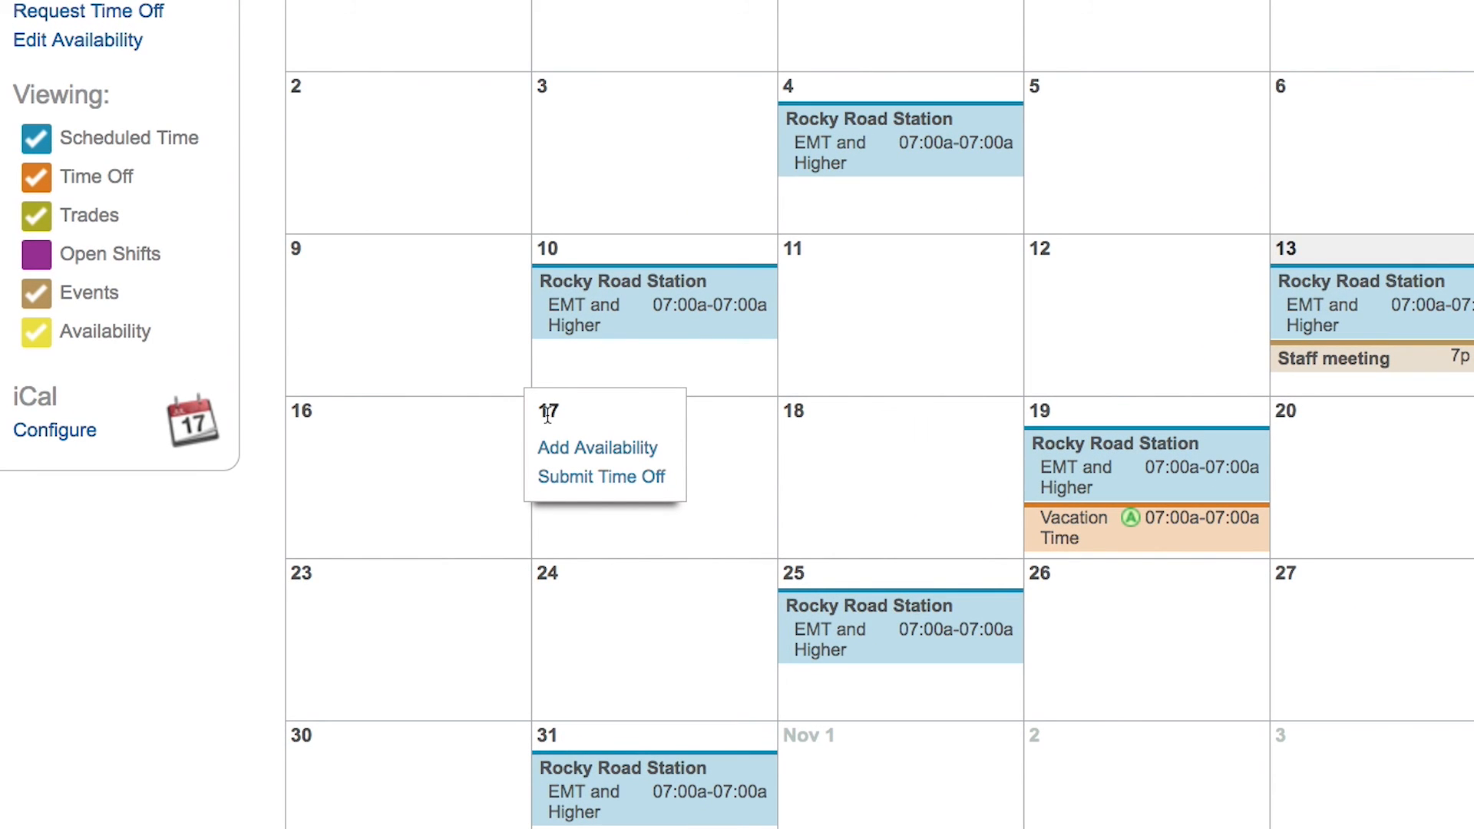
mouse_move(582, 491)
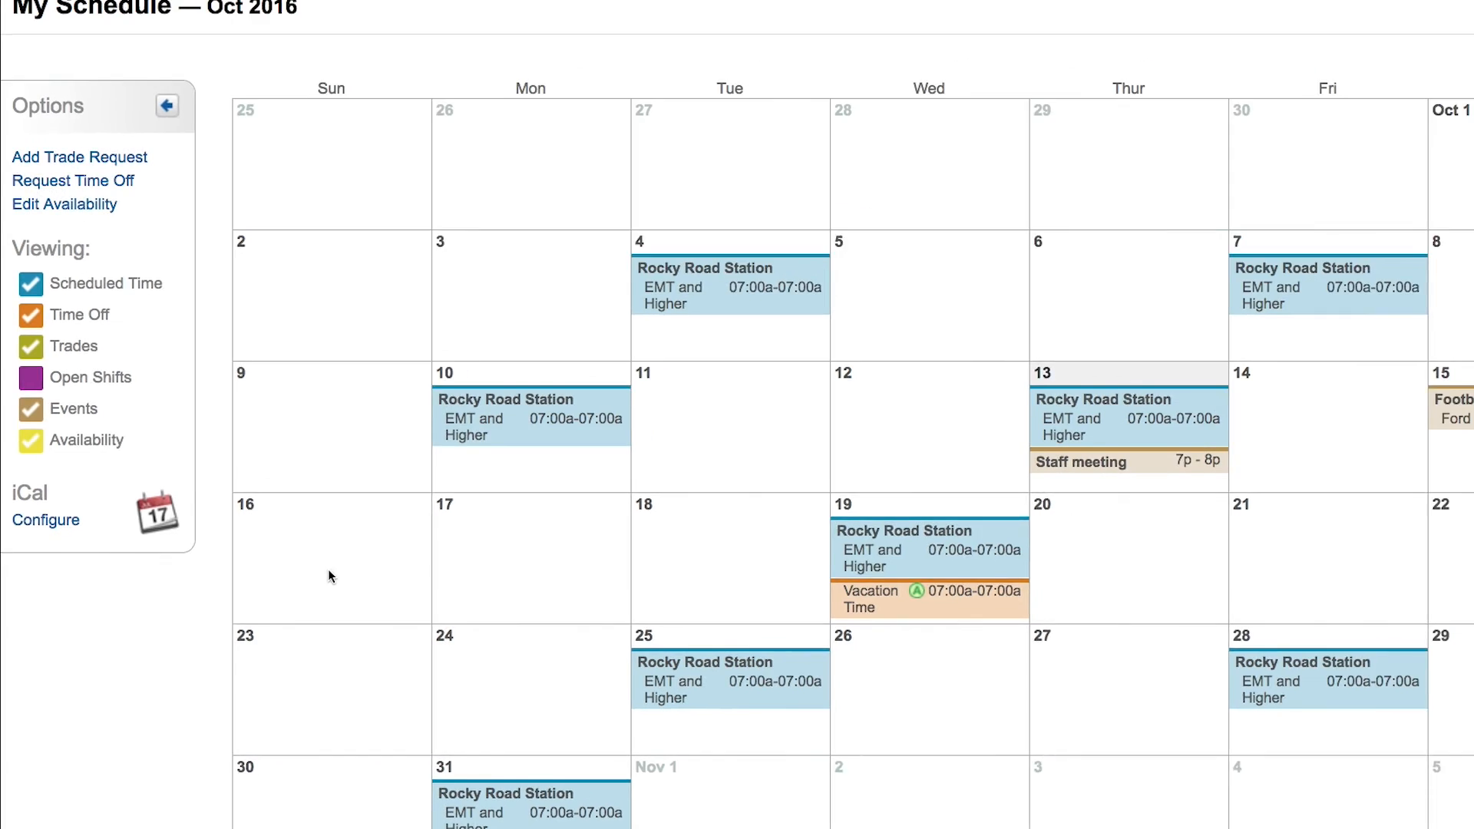
click(167, 105)
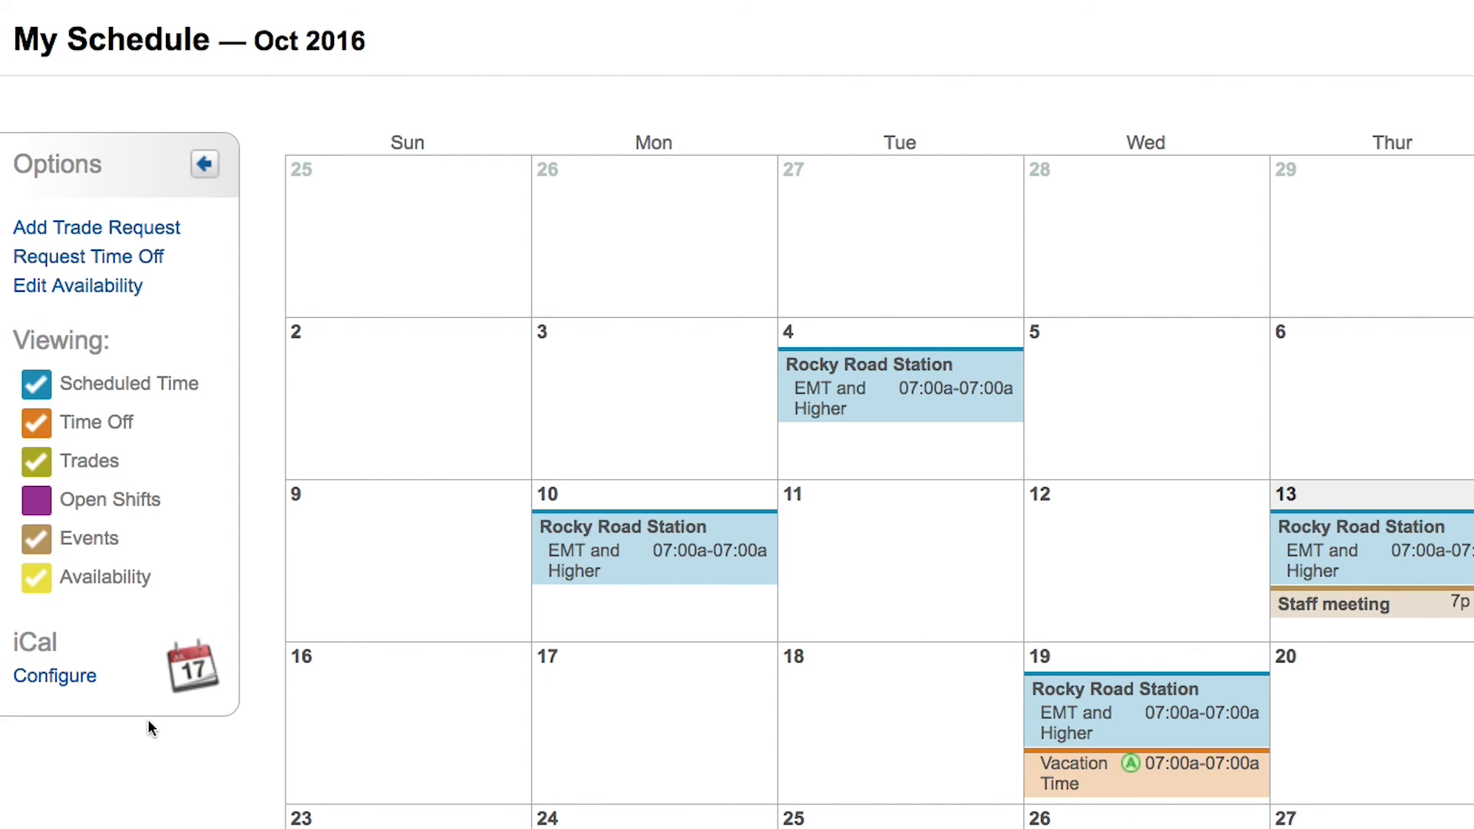
mouse_move(194, 679)
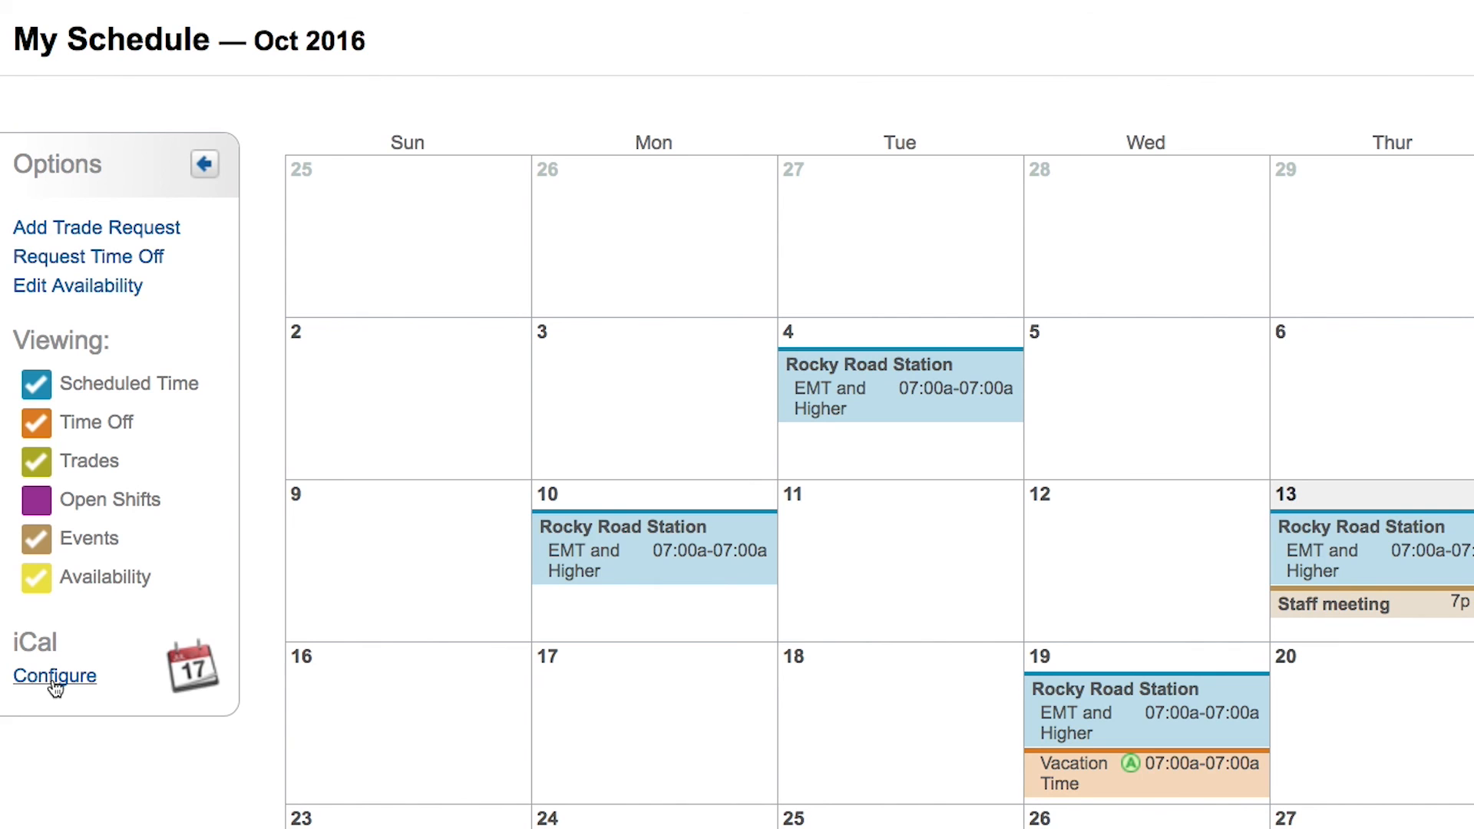
Step: Configure the iCal feed to exclude Open Shifts and Availability, keeping Trades included
click(54, 675)
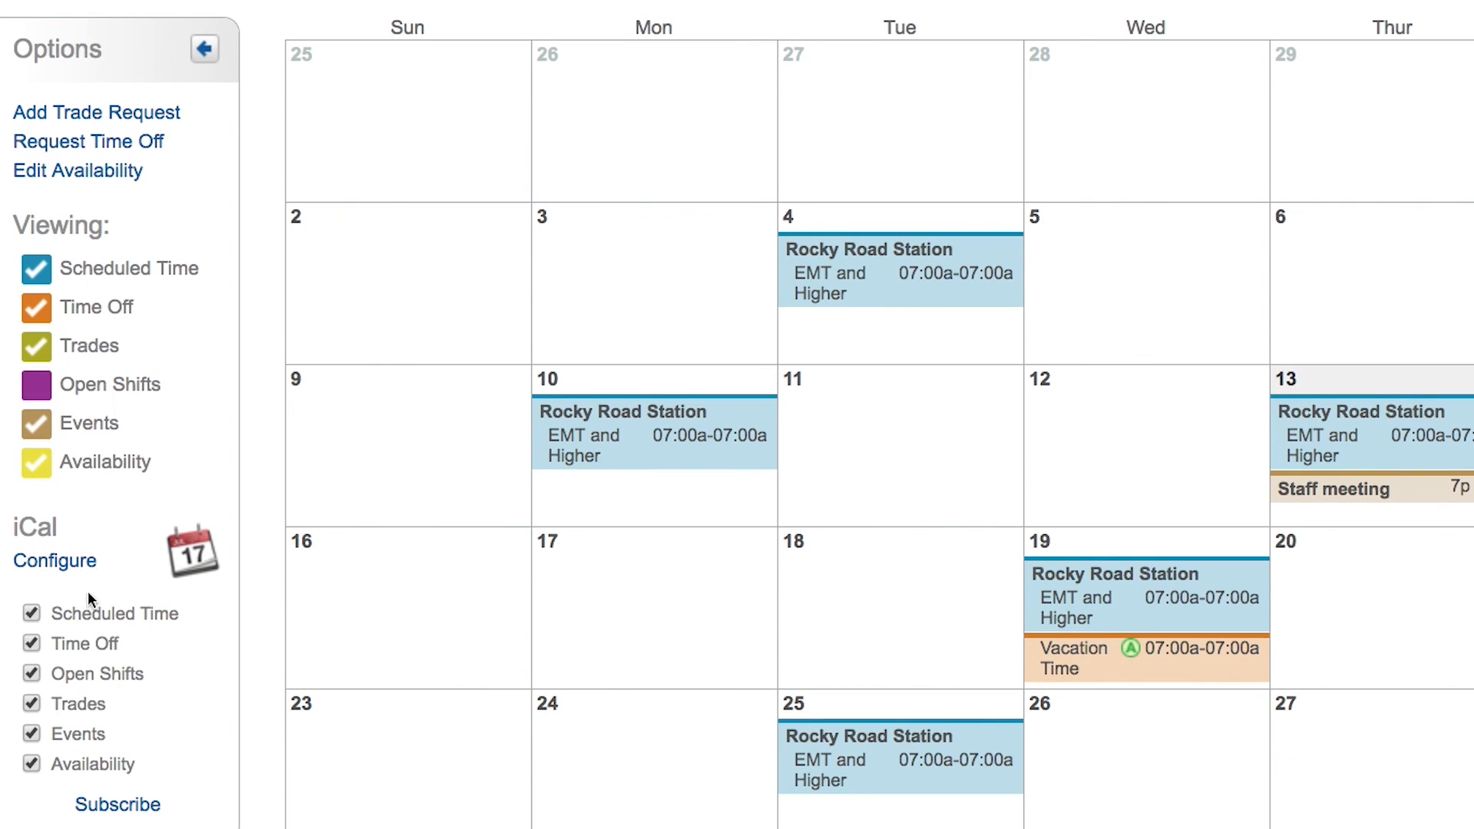
click(32, 673)
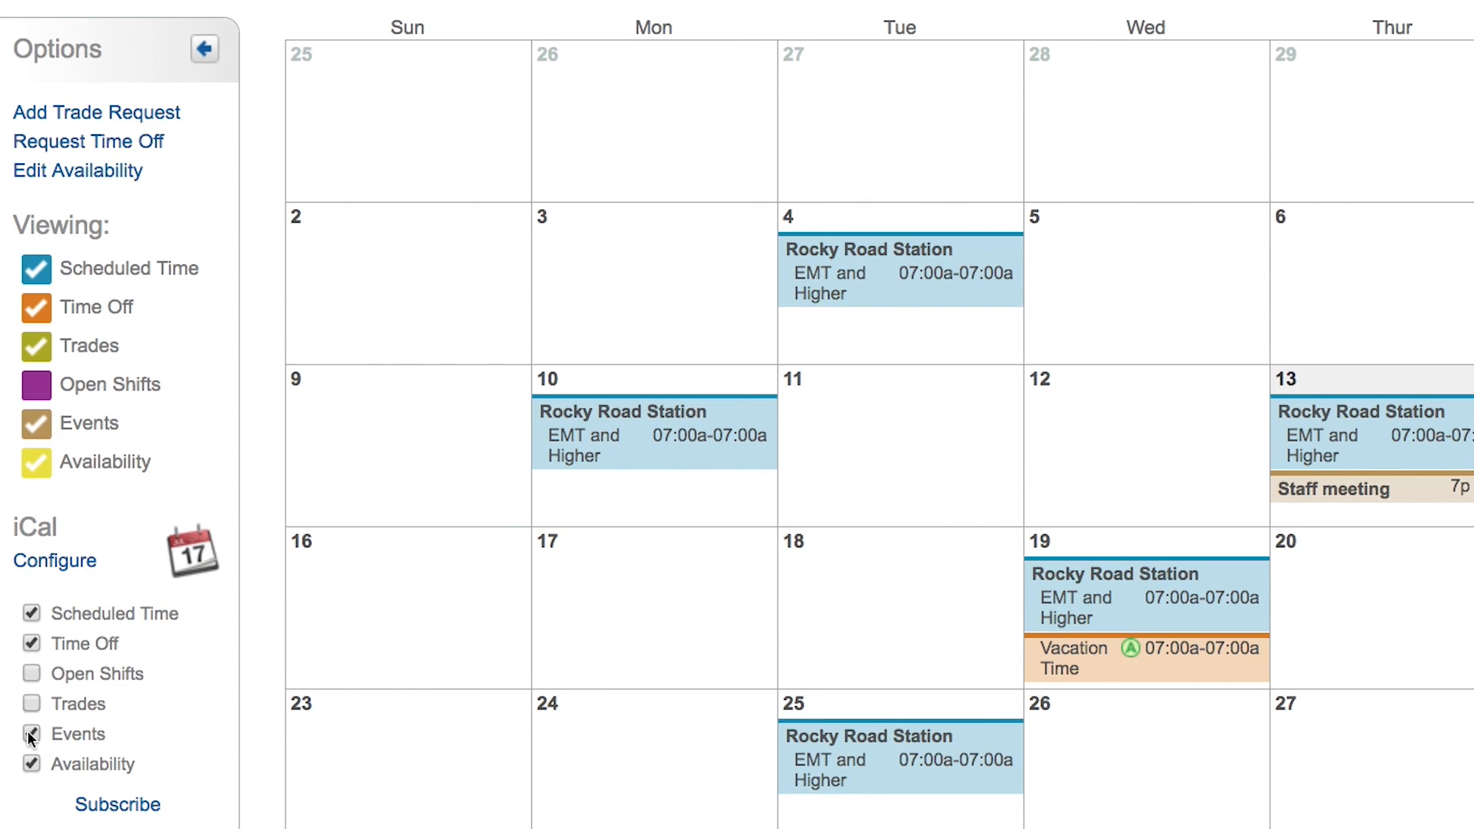
click(30, 764)
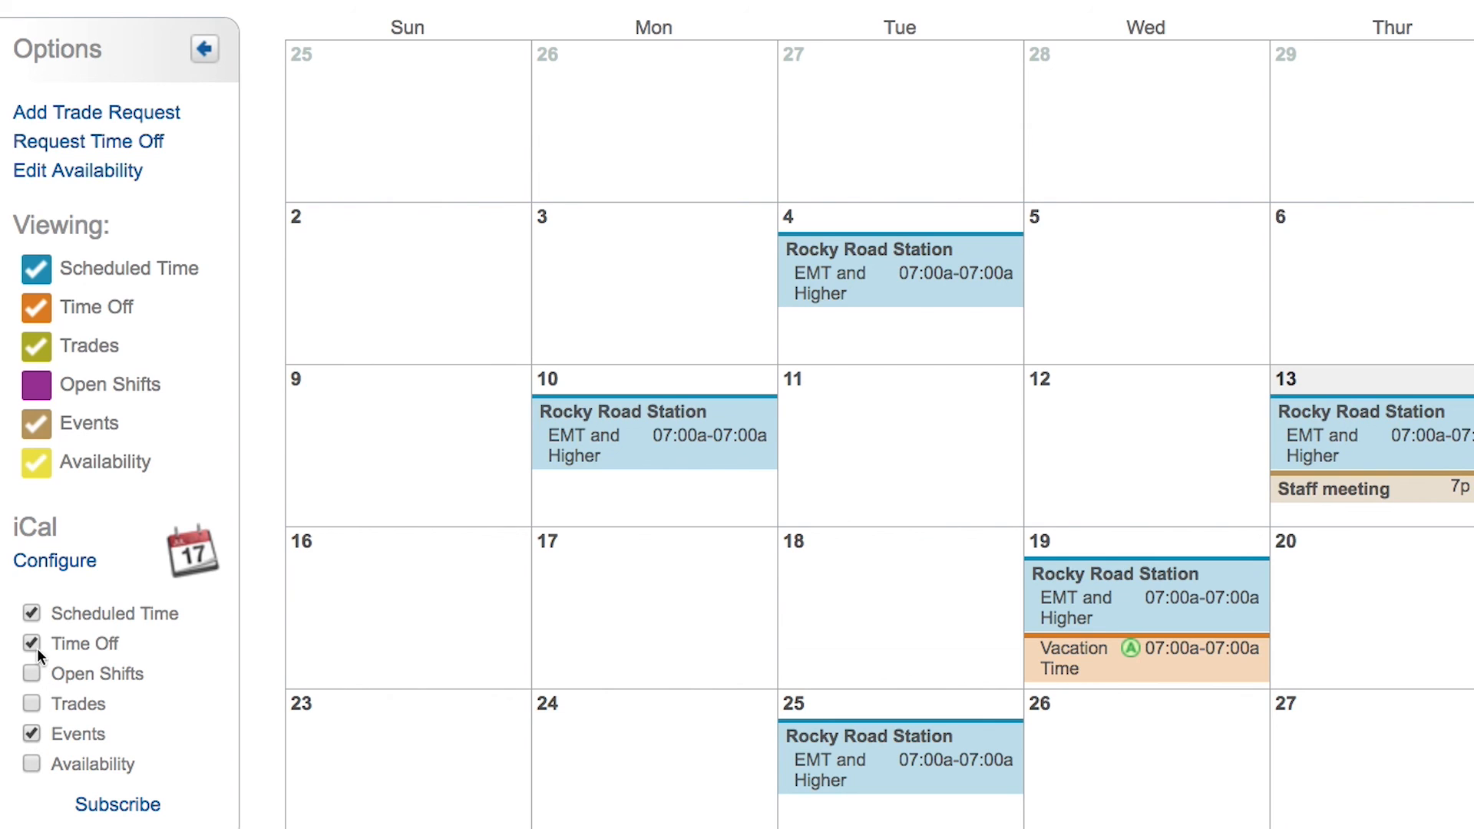
click(31, 703)
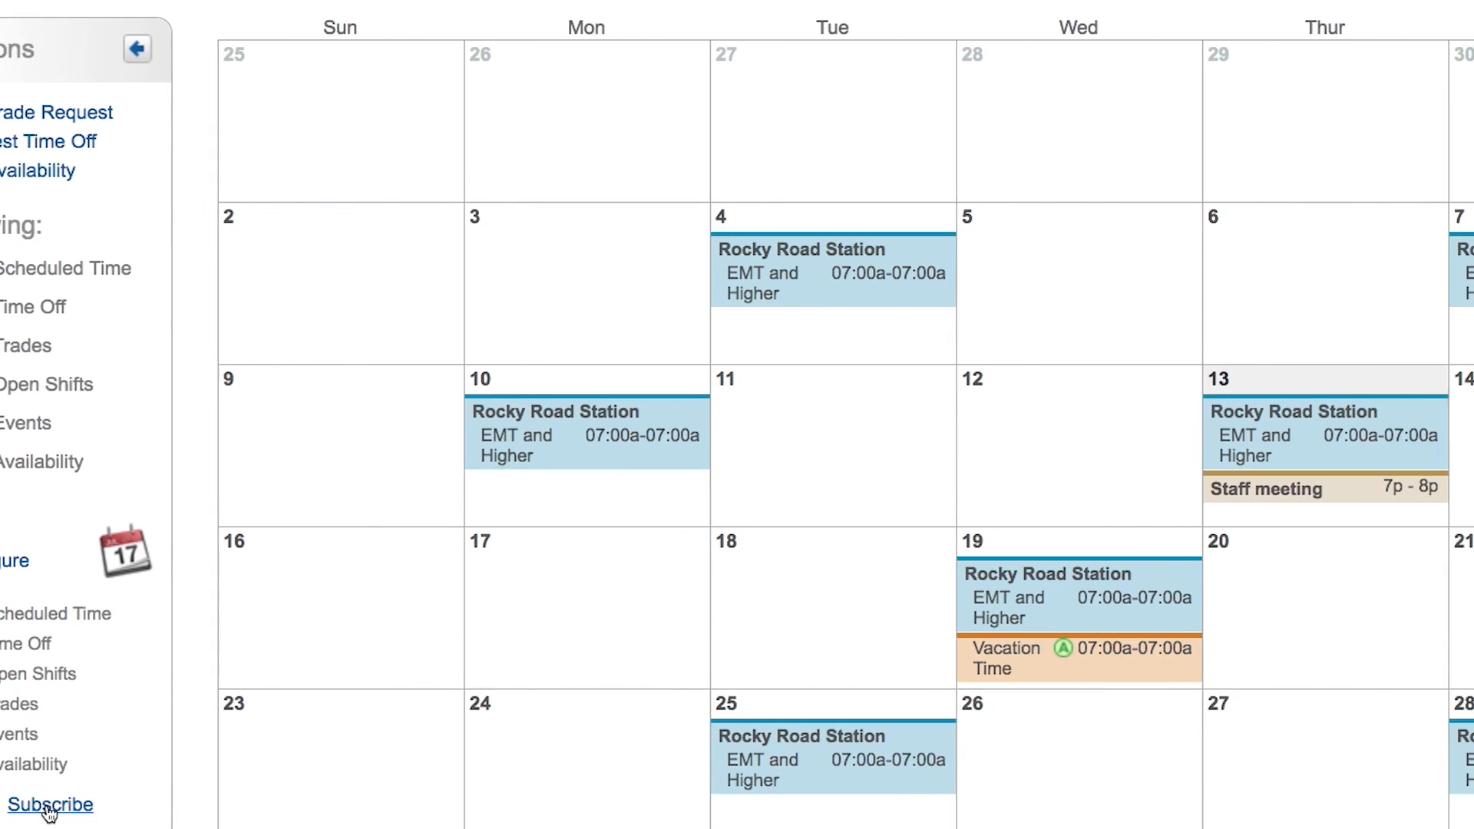
Step: Open the iCal subscribe dialog showing the Google Calendar link and instructions
click(49, 805)
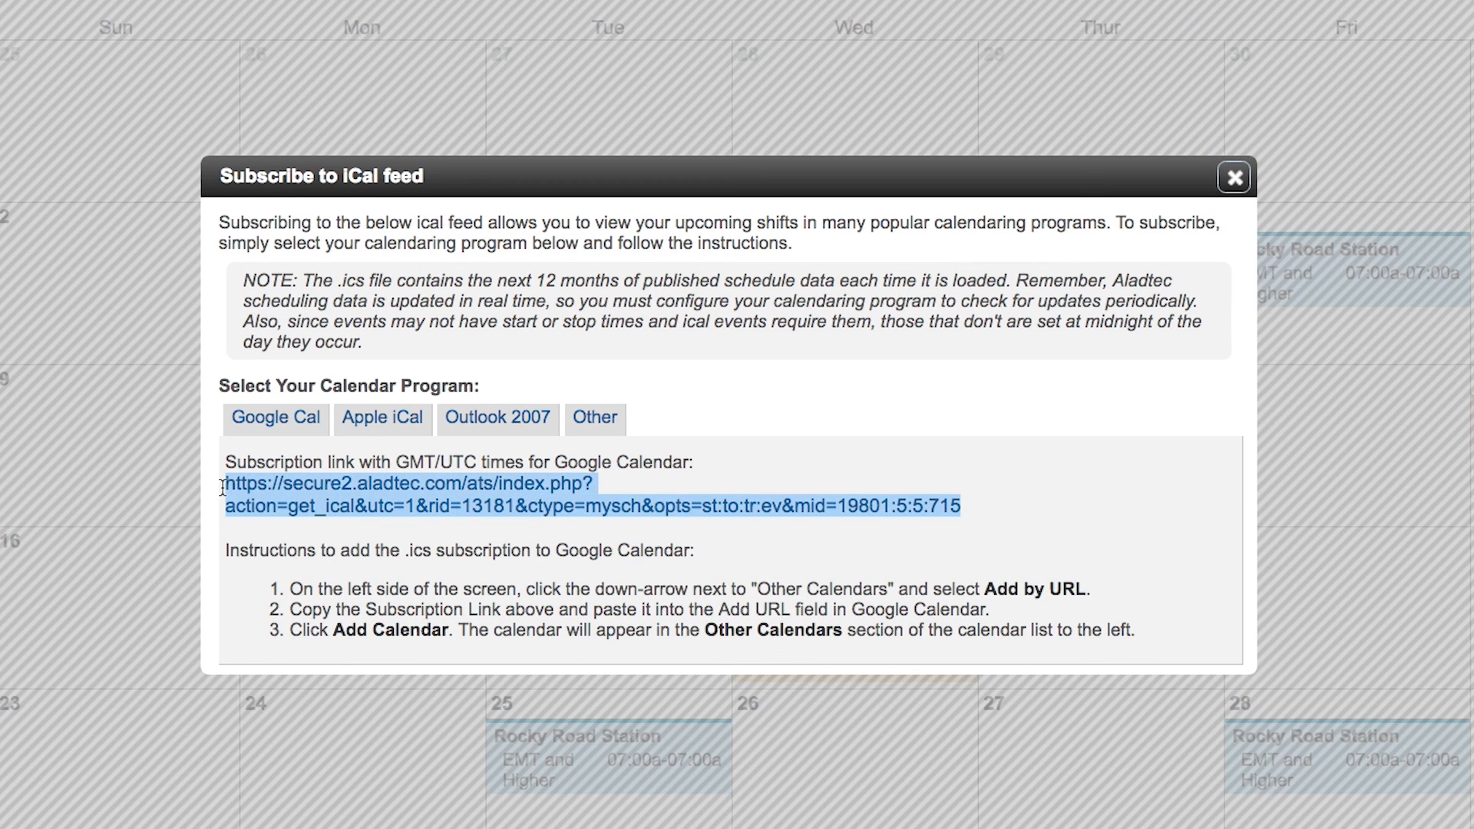
mouse_move(365, 506)
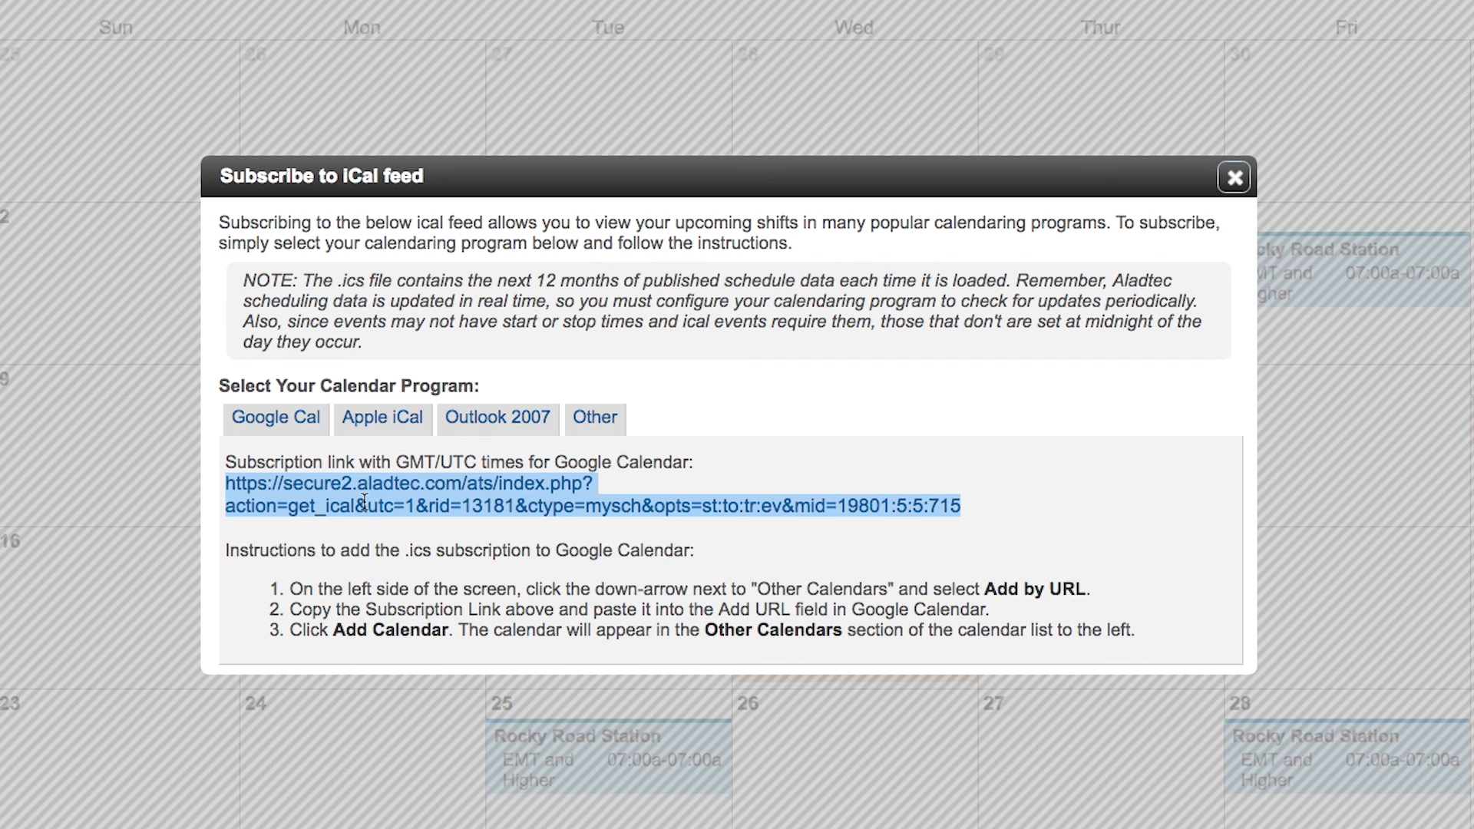
mouse_move(479, 584)
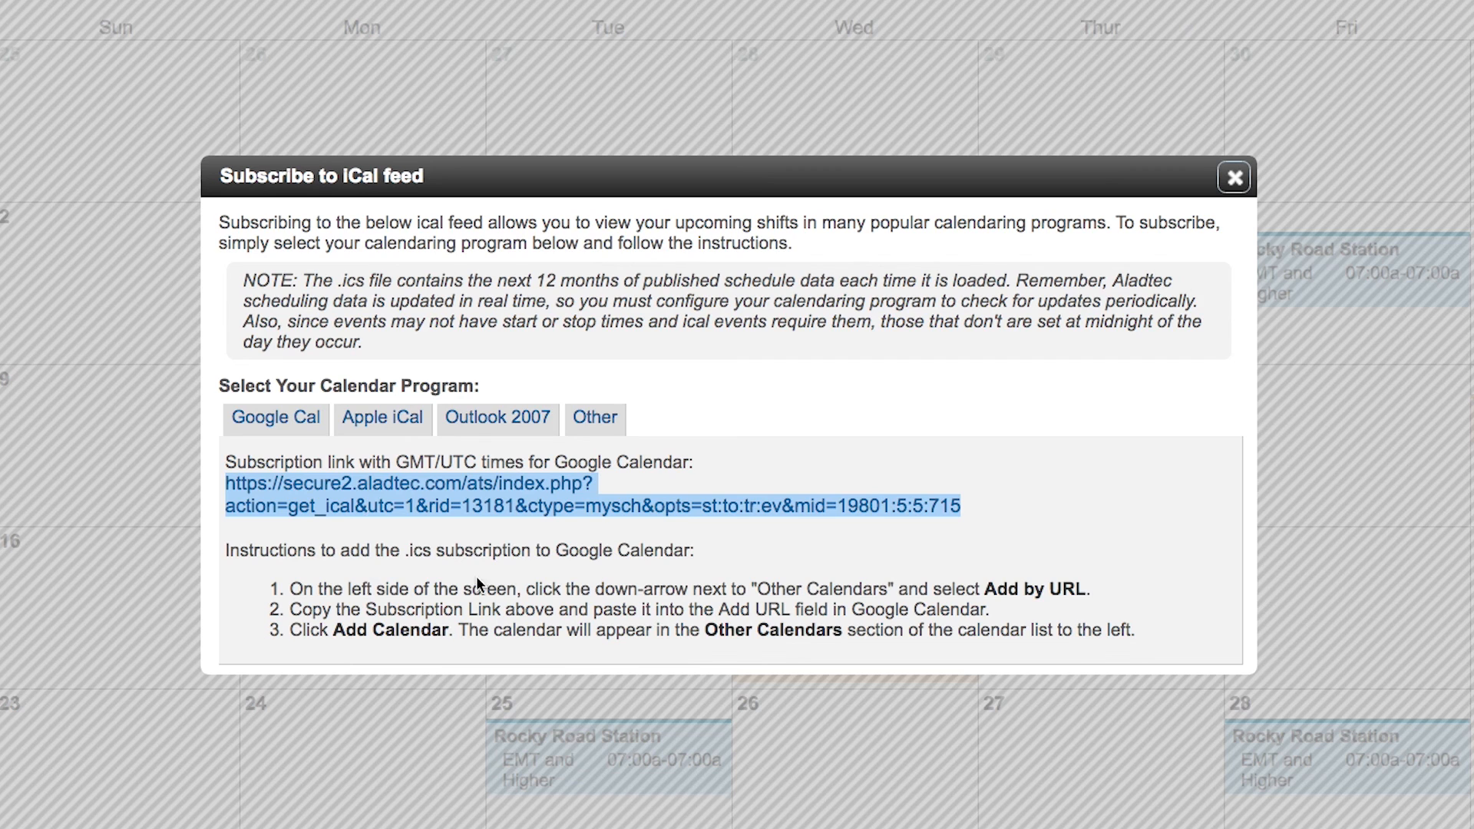
mouse_move(946, 532)
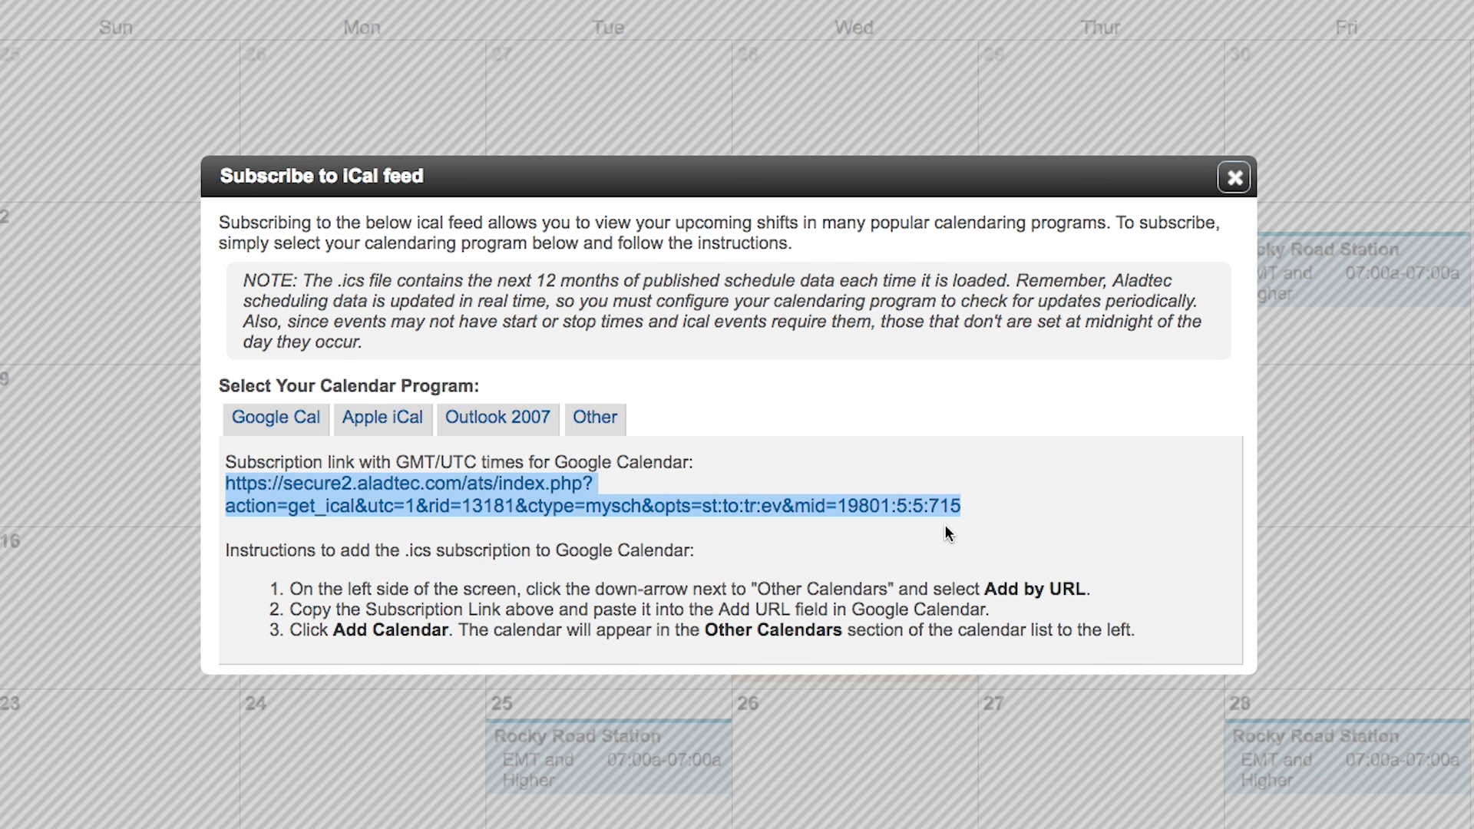
mouse_move(943, 539)
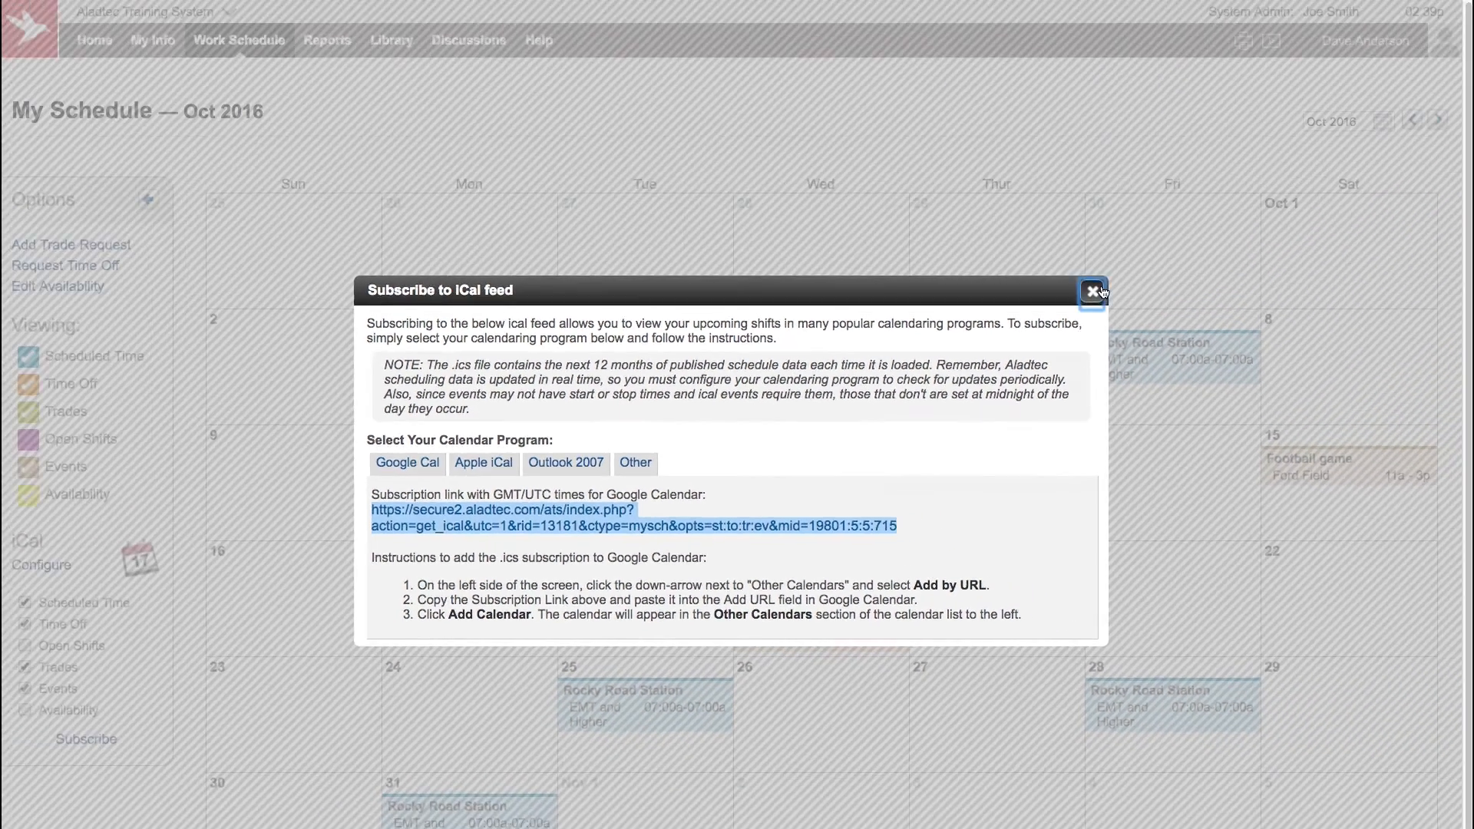
Step: Close the Subscribe to iCal feed window via its title-bar X
click(1092, 290)
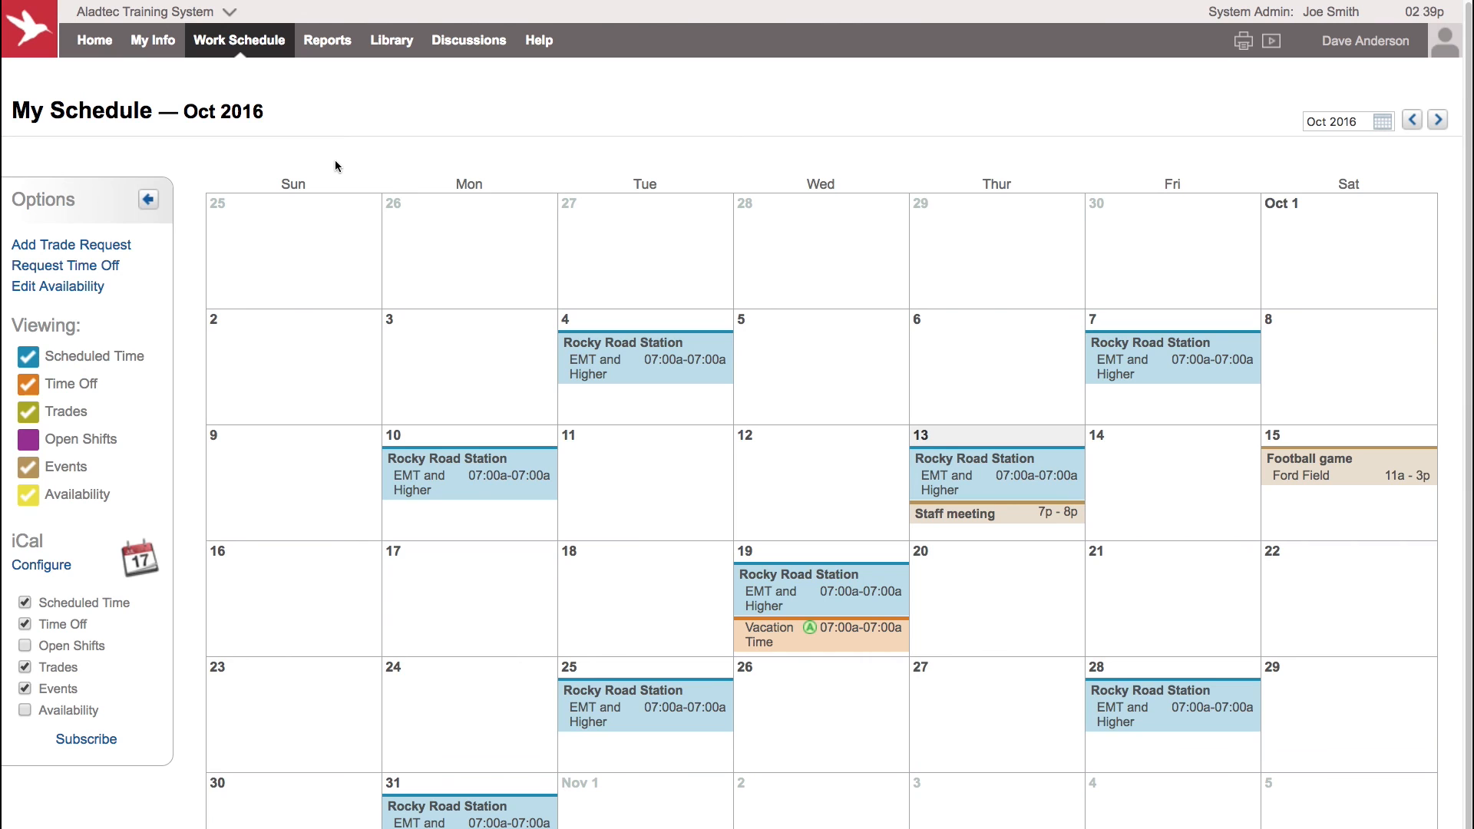
mouse_move(479, 239)
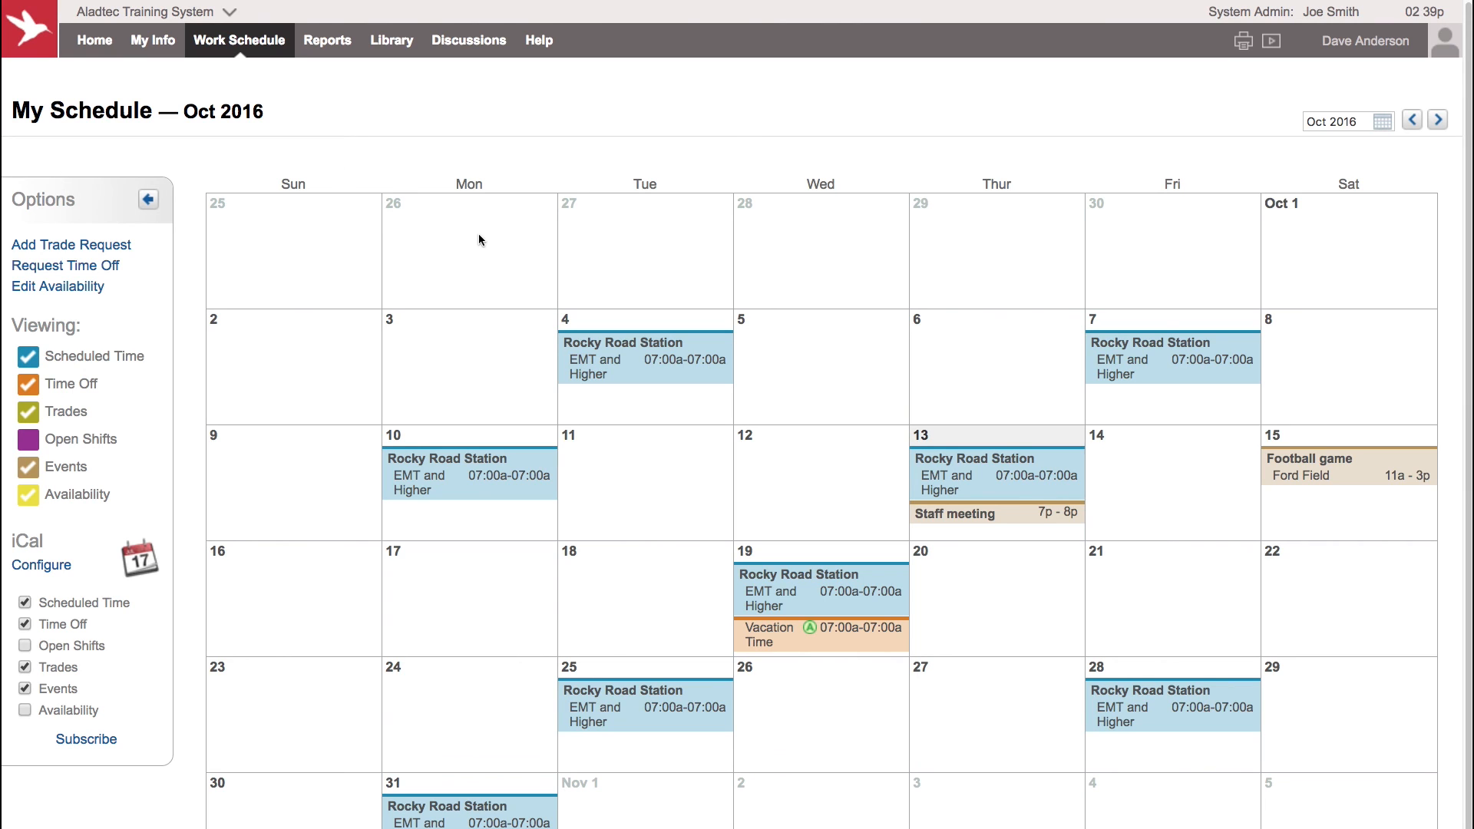
mouse_move(487, 247)
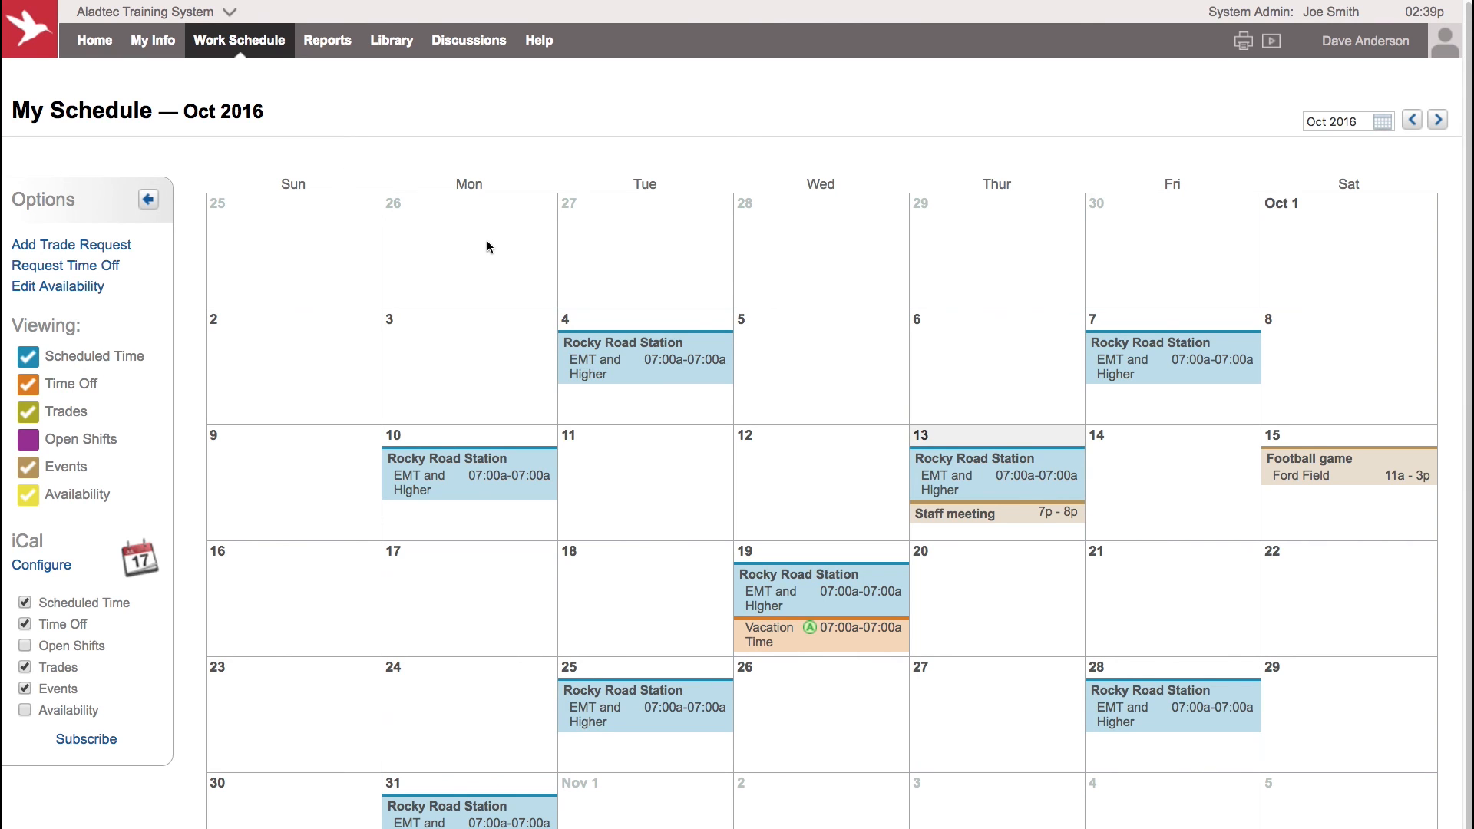